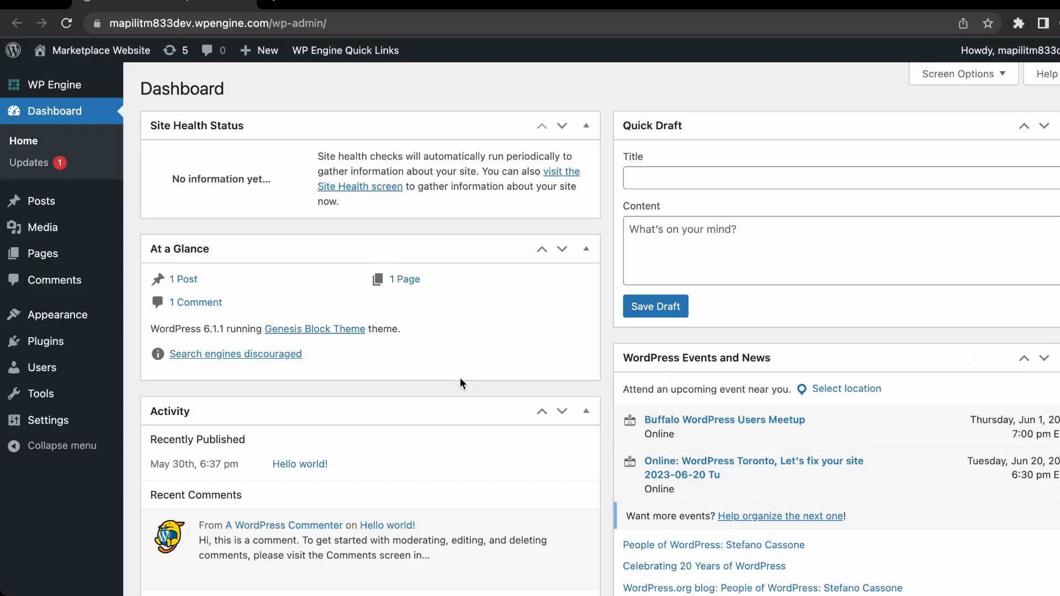
{"action": "mouse_move", "coordinate": [458, 371]}
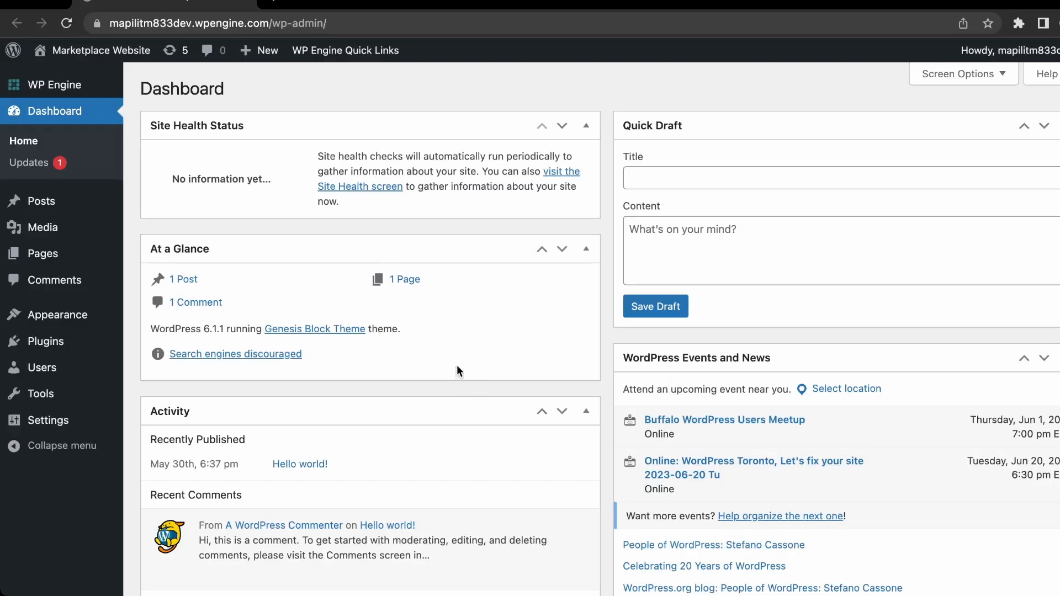
{"action": "mouse_move", "coordinate": [652, 385]}
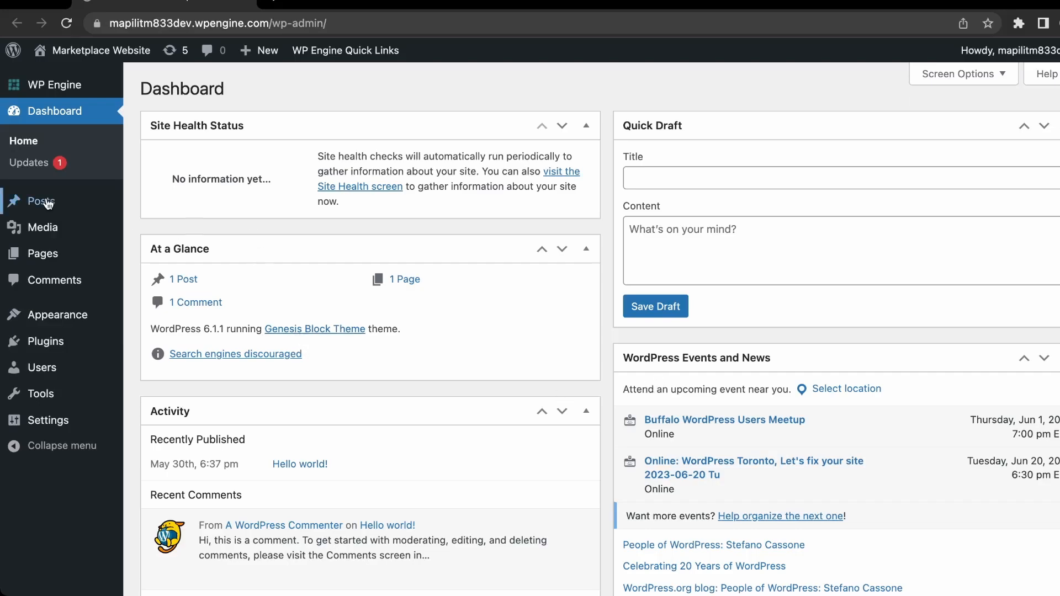
{"action": "mouse_move", "coordinate": [43, 227]}
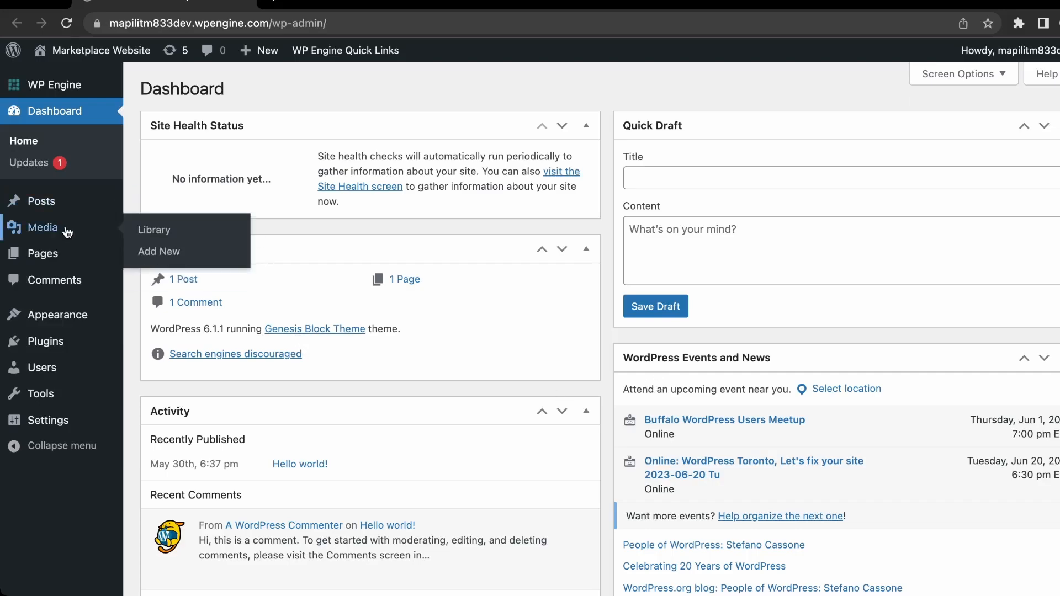
{"action": "mouse_move", "coordinate": [42, 201]}
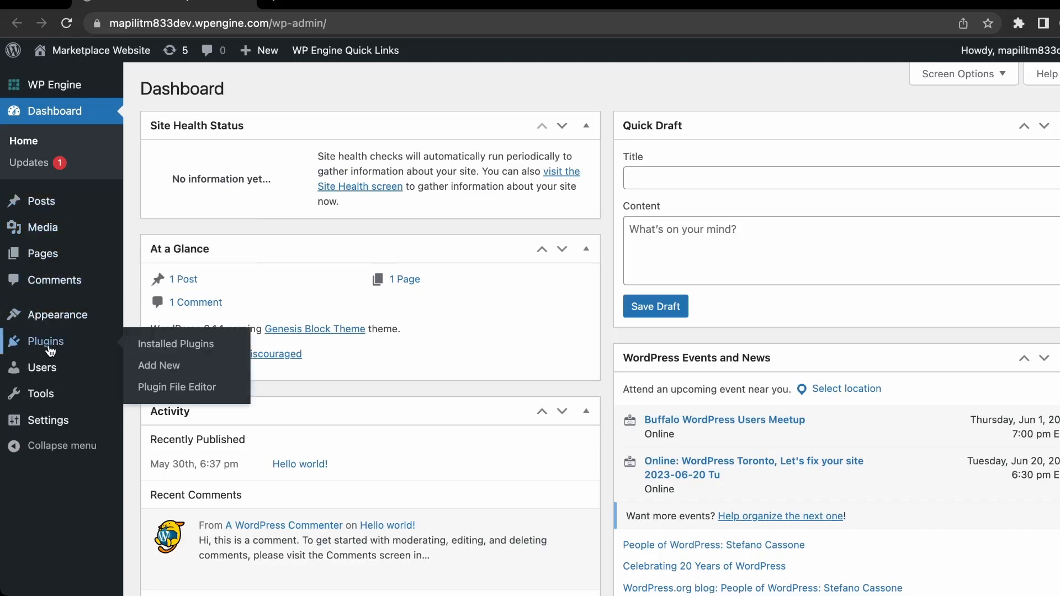
{"action": "mouse_move", "coordinate": [159, 365]}
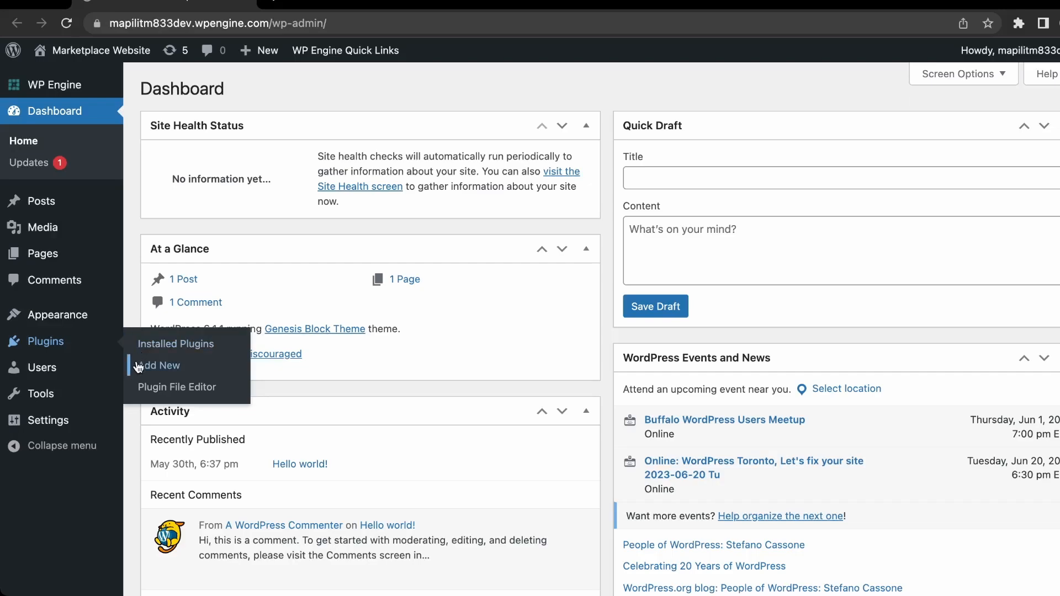
Step: Search the plugin directory for 'Dok', then install and activate the Dokan plugin
{"action": "left_click", "coordinate": [160, 366]}
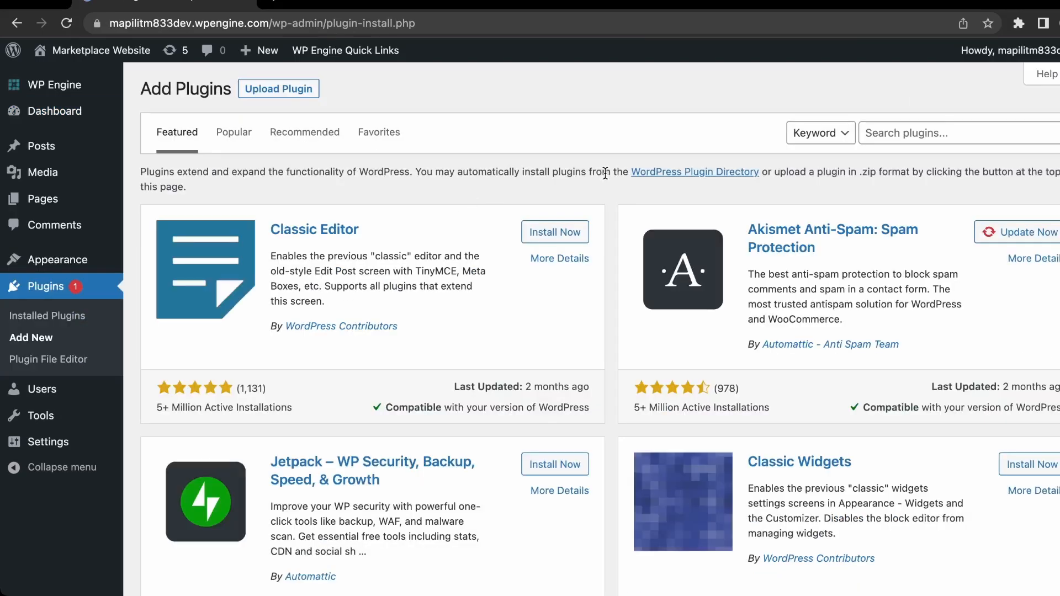
{"action": "type", "text": "Dokan"}
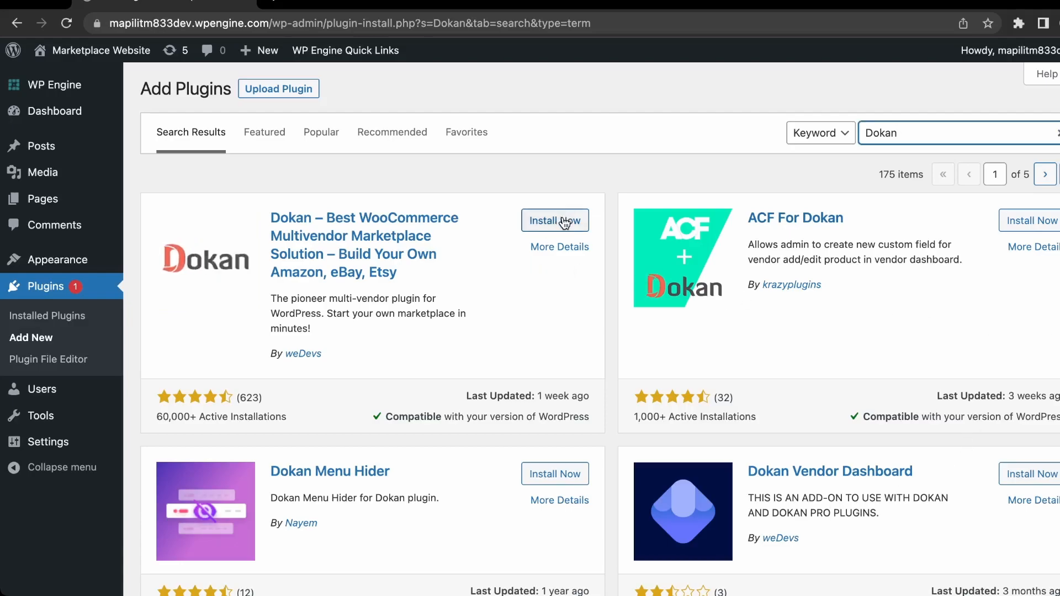
{"action": "left_click", "coordinate": [554, 221]}
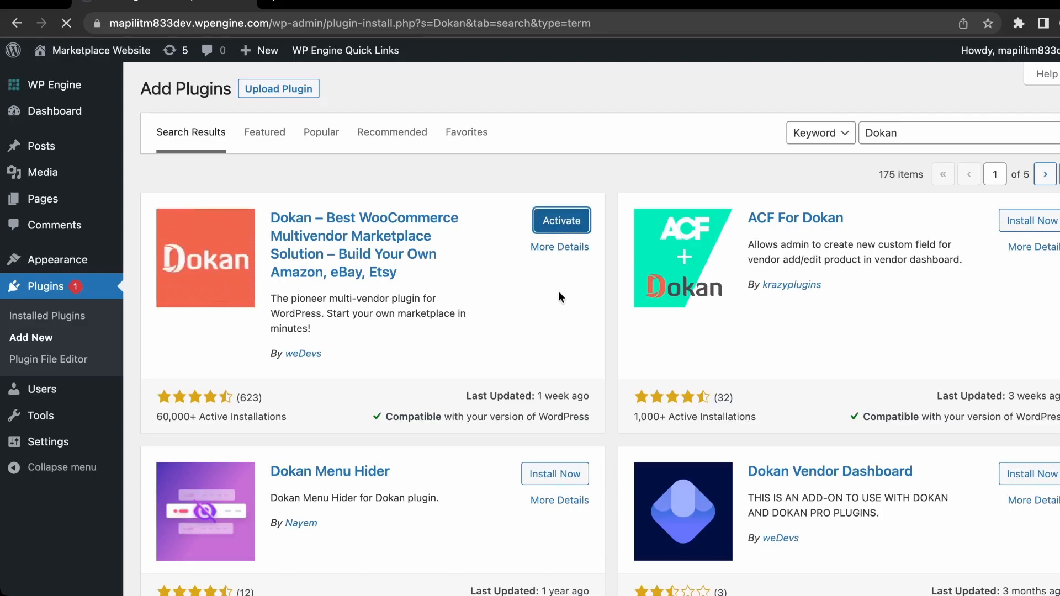
{"action": "left_click", "coordinate": [560, 221]}
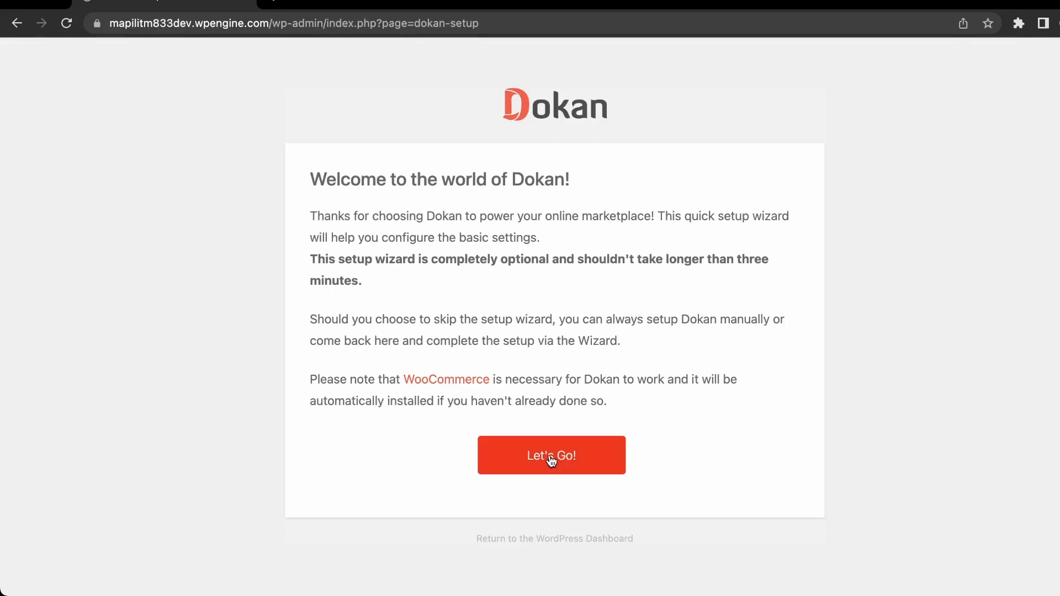
Step: Start the wizard and set the vendor store URL to 'MapilitMedia Marketplace'
{"action": "left_click", "coordinate": [551, 455]}
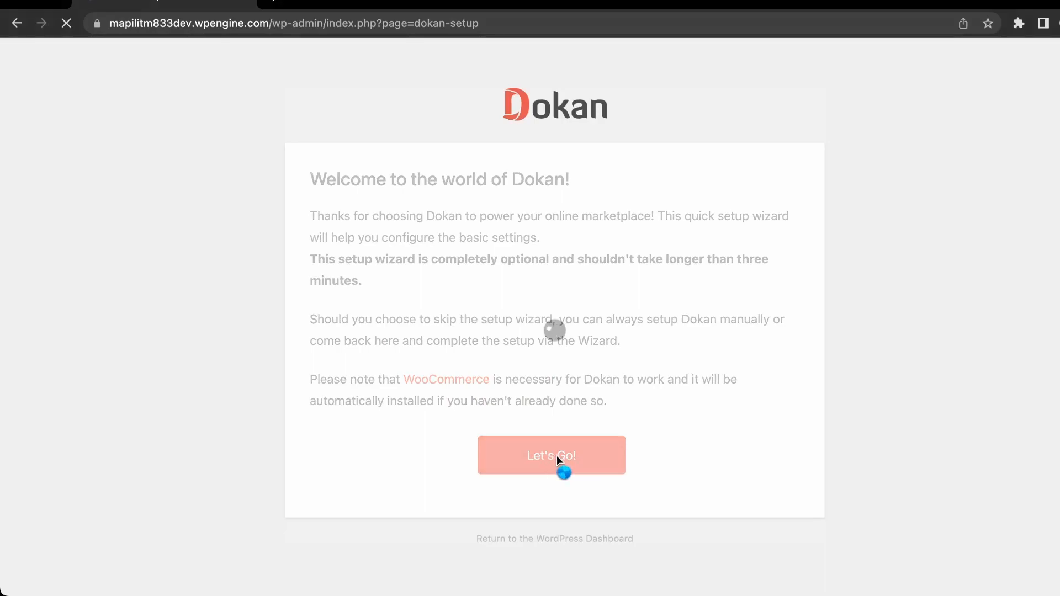
{"action": "left_click", "coordinate": [551, 455]}
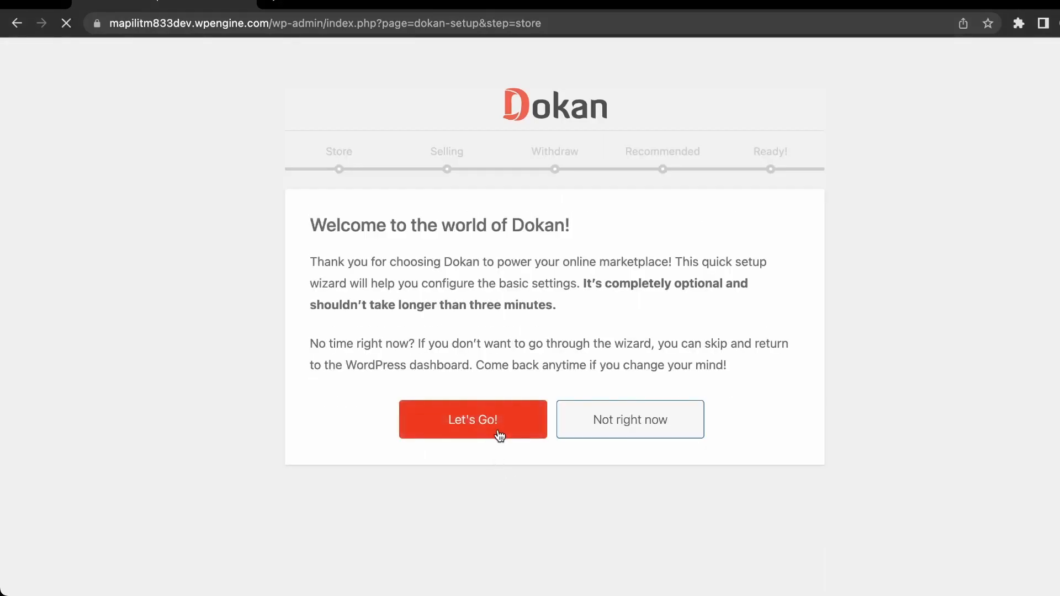
{"action": "left_click", "coordinate": [473, 419]}
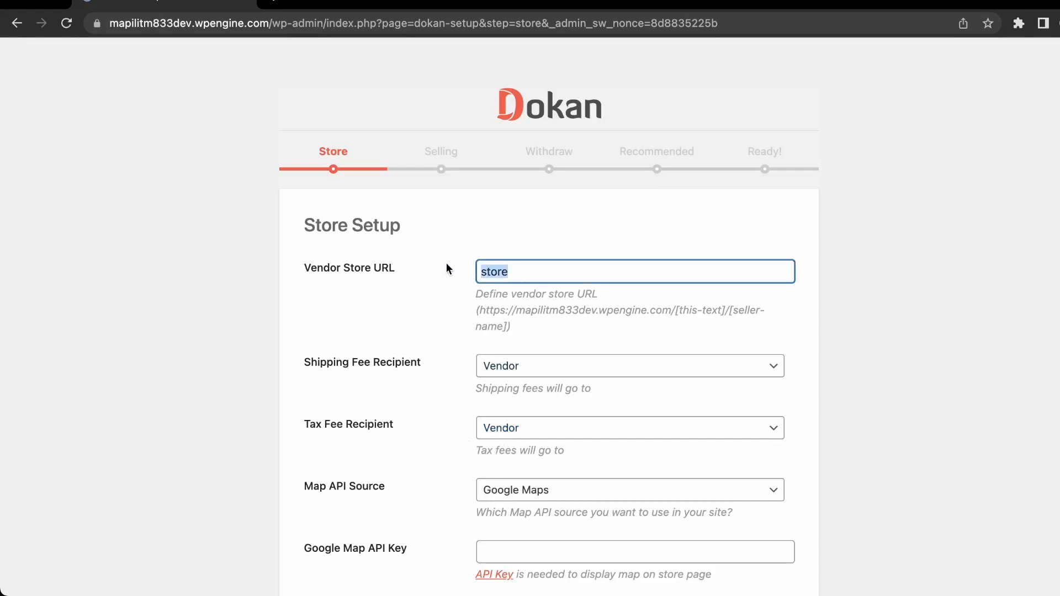
{"action": "type", "text": "Market"}
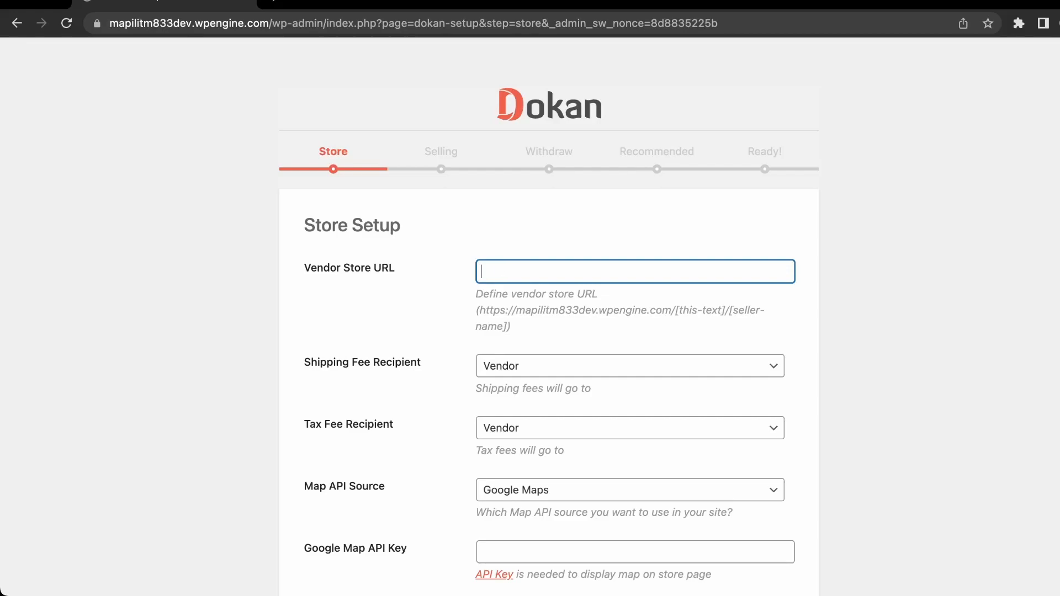
{"action": "type", "text": "MapilitMedia Ma"}
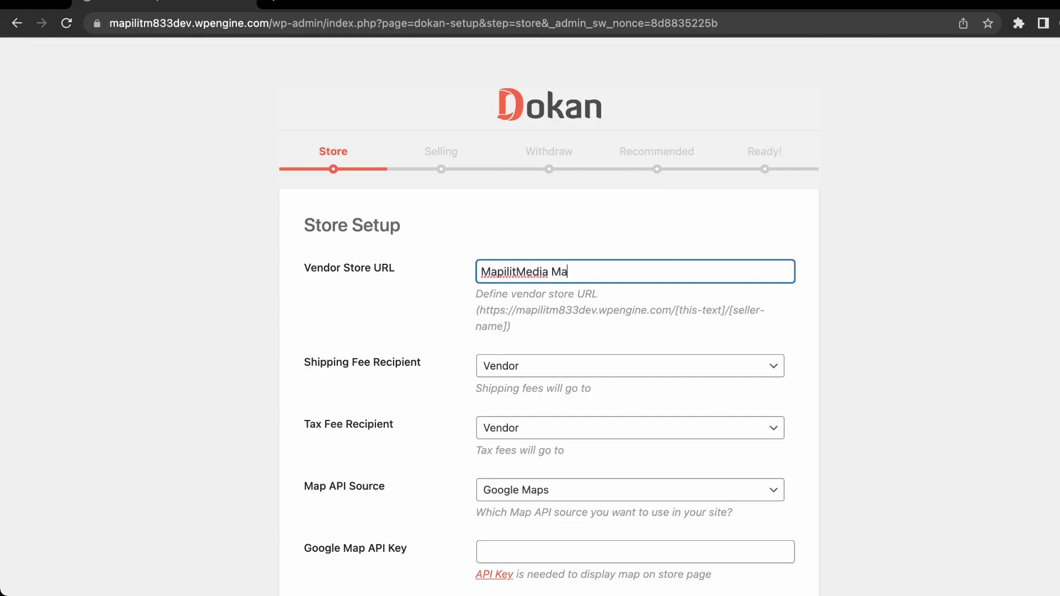
{"action": "type", "text": "rketplace"}
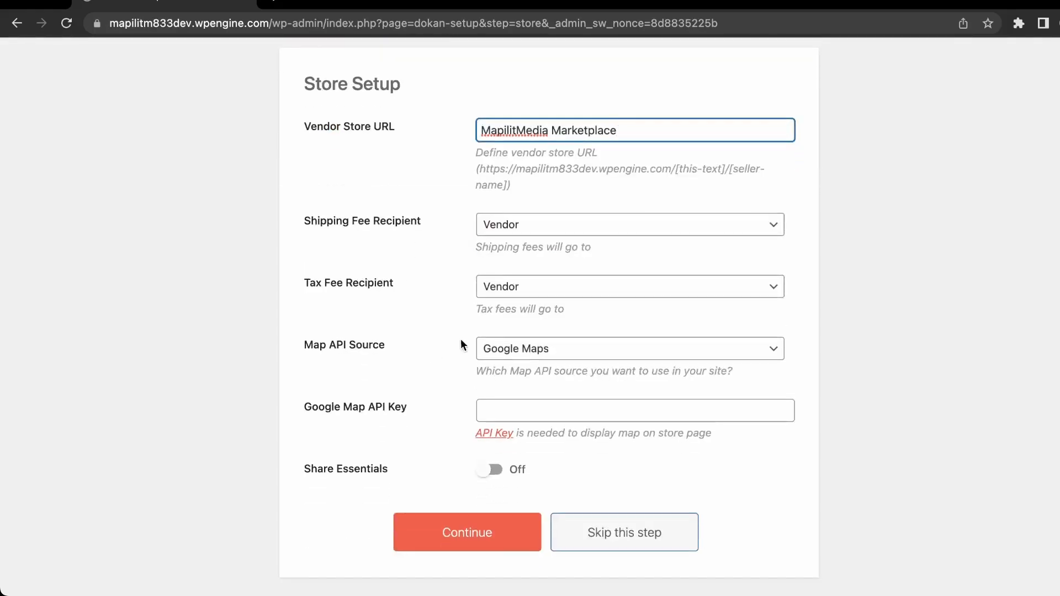
Step: Review the shipping-fee, tax-fee and map-source choices, keeping vendors as recipients
{"action": "left_click", "coordinate": [628, 224]}
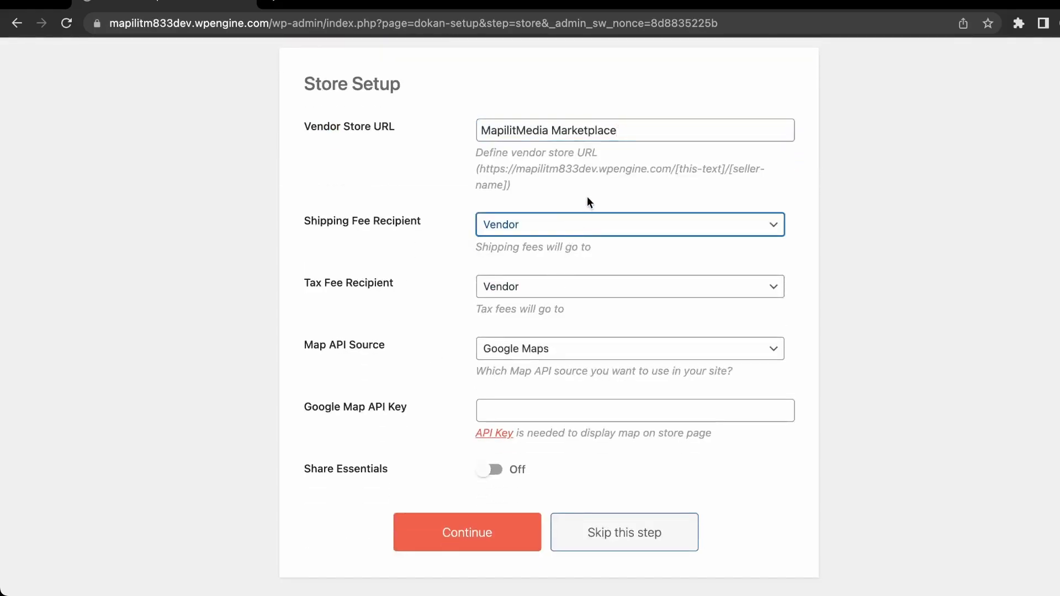
{"action": "mouse_move", "coordinate": [575, 229]}
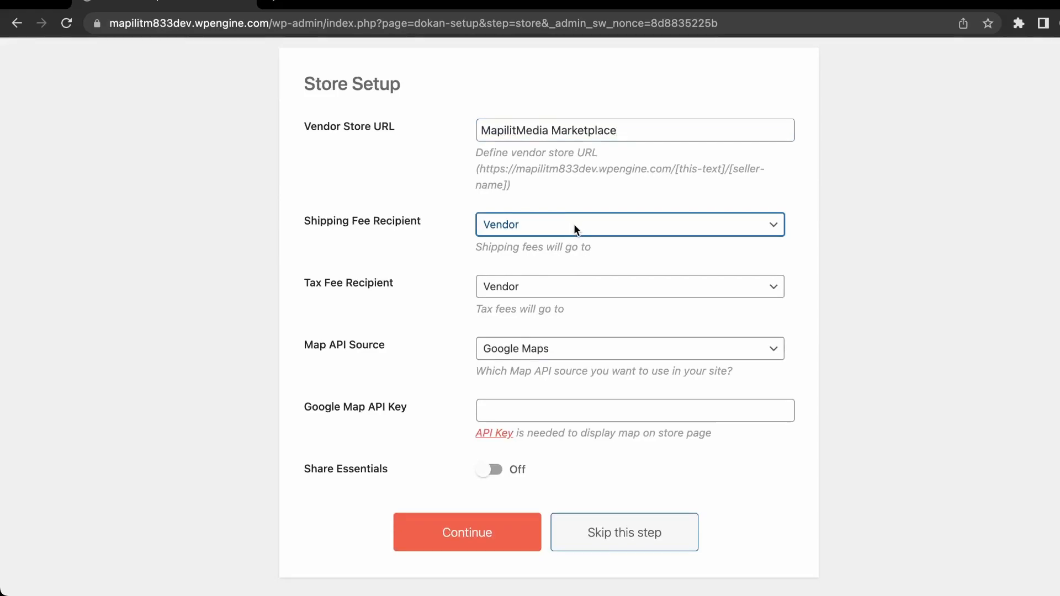
{"action": "left_click", "coordinate": [628, 286]}
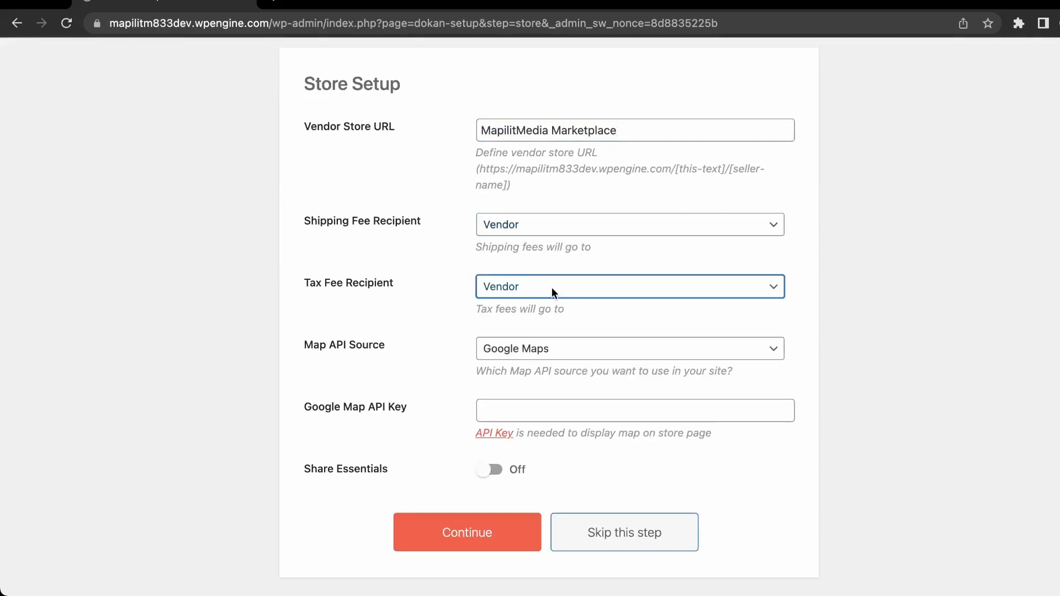
{"action": "left_click", "coordinate": [628, 348]}
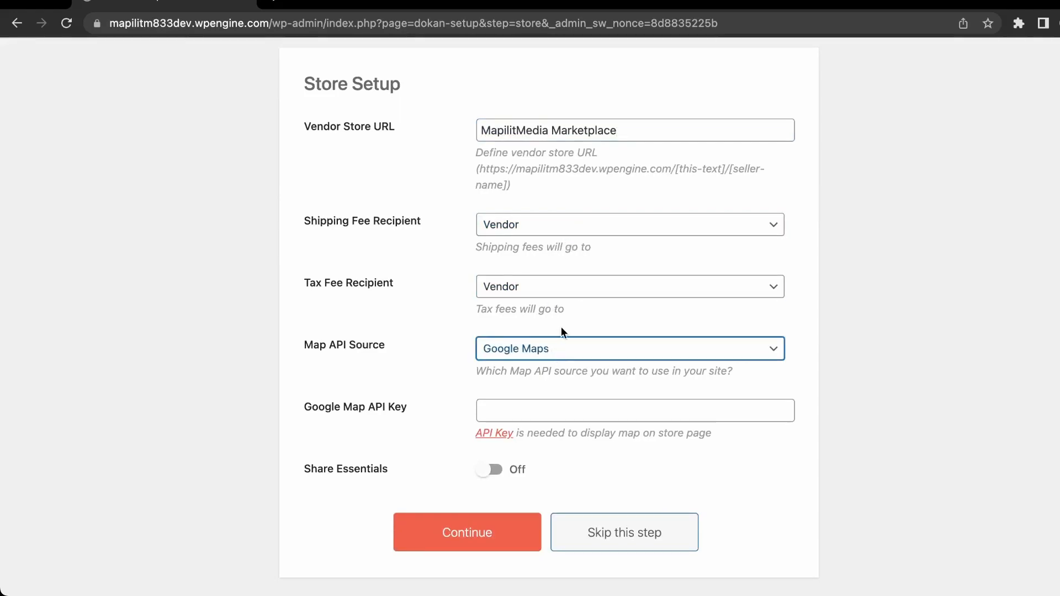
{"action": "left_click", "coordinate": [633, 411]}
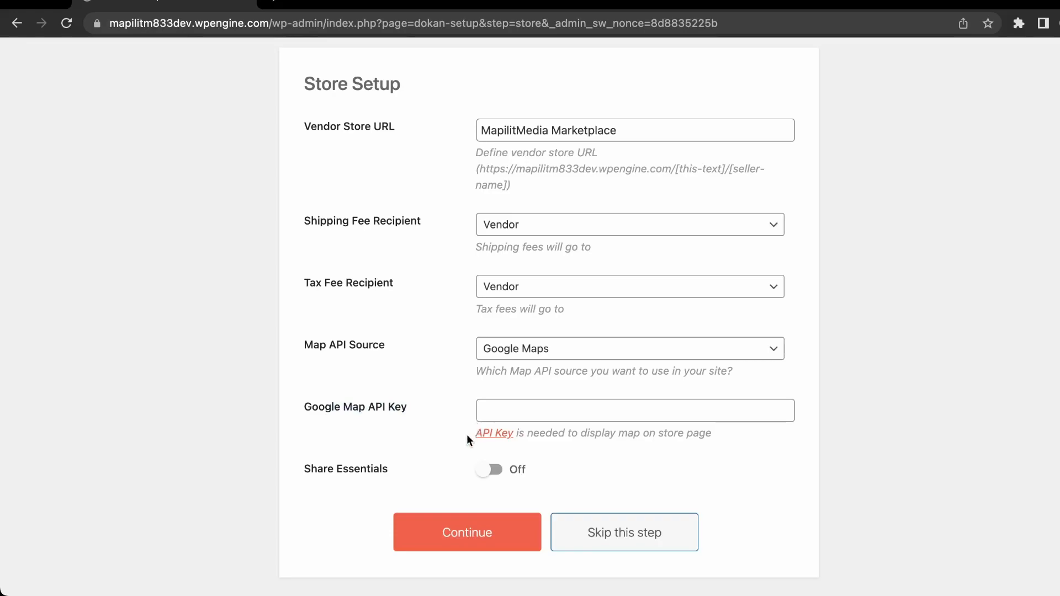
{"action": "mouse_move", "coordinate": [477, 467]}
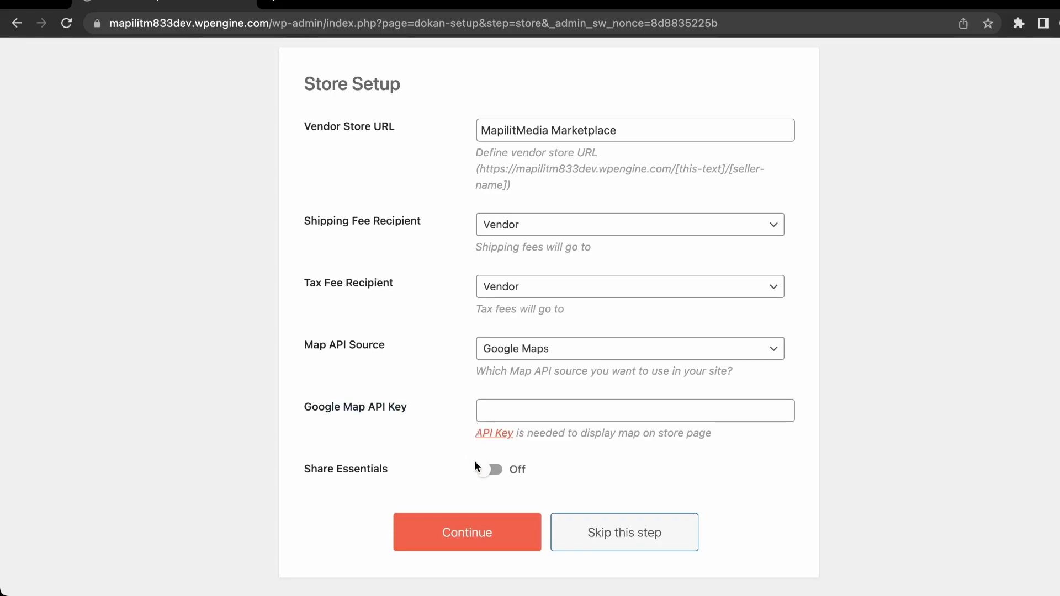
{"action": "left_click", "coordinate": [467, 532]}
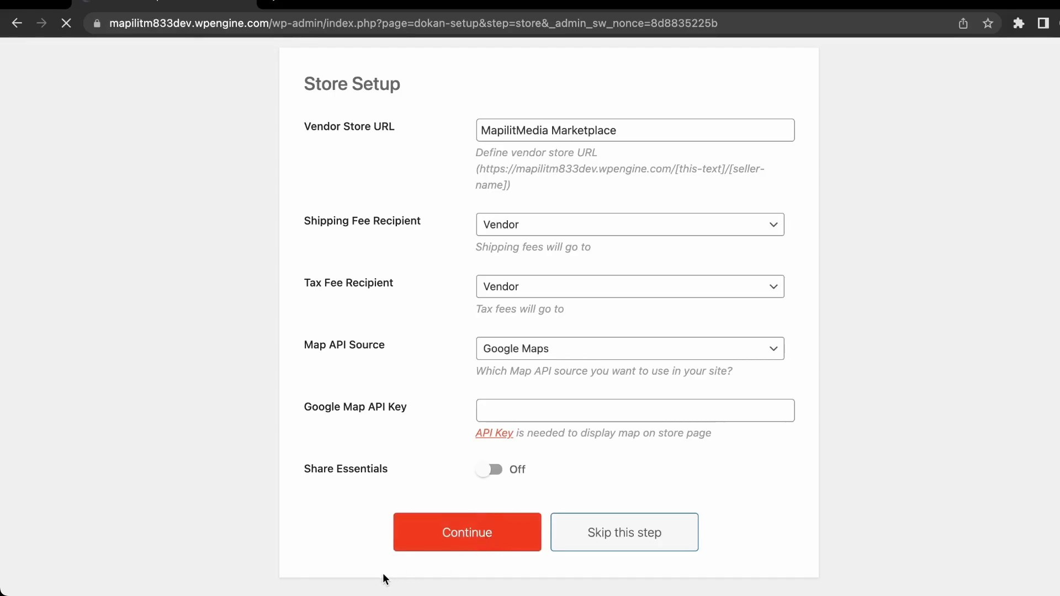
Step: Keep new-vendor selling off, Percentage commission at 10, order-status changes off, and continue
{"action": "left_click", "coordinate": [466, 532]}
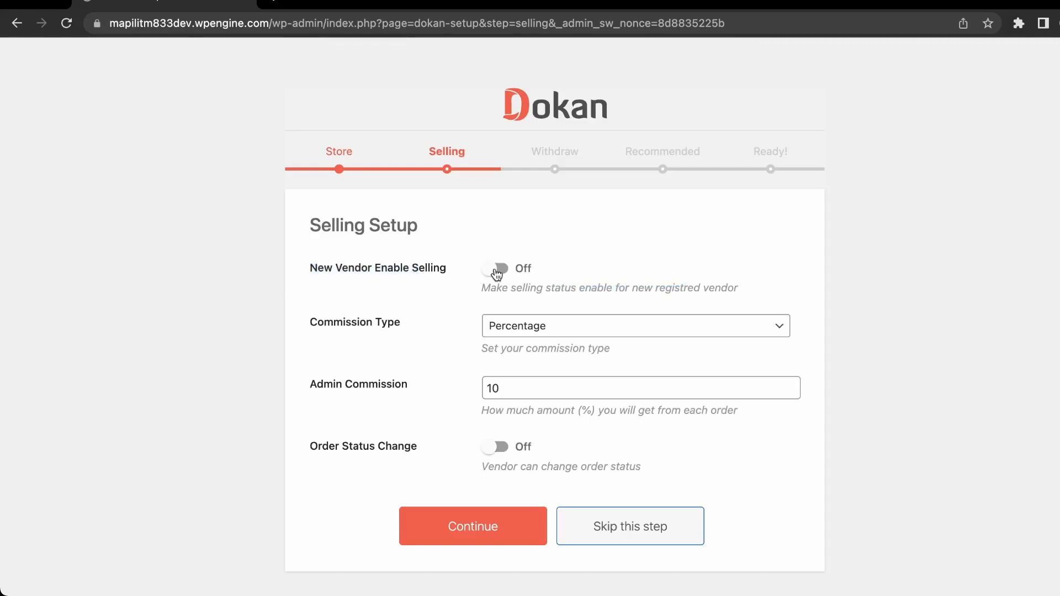
{"action": "left_click_drag", "start_coordinate": [512, 289], "coordinate": [714, 288]}
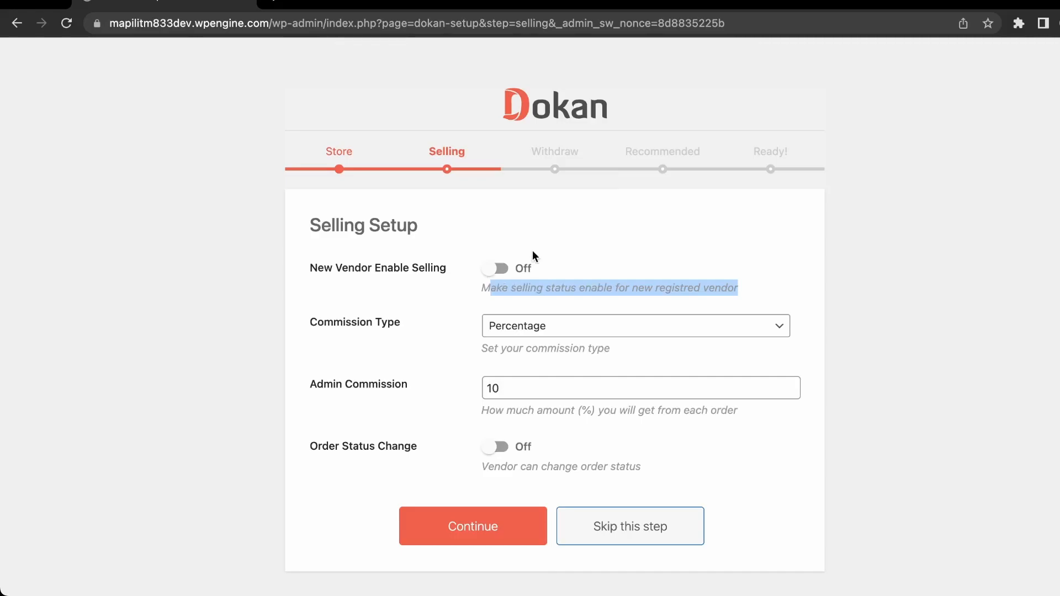
{"action": "mouse_move", "coordinate": [532, 261]}
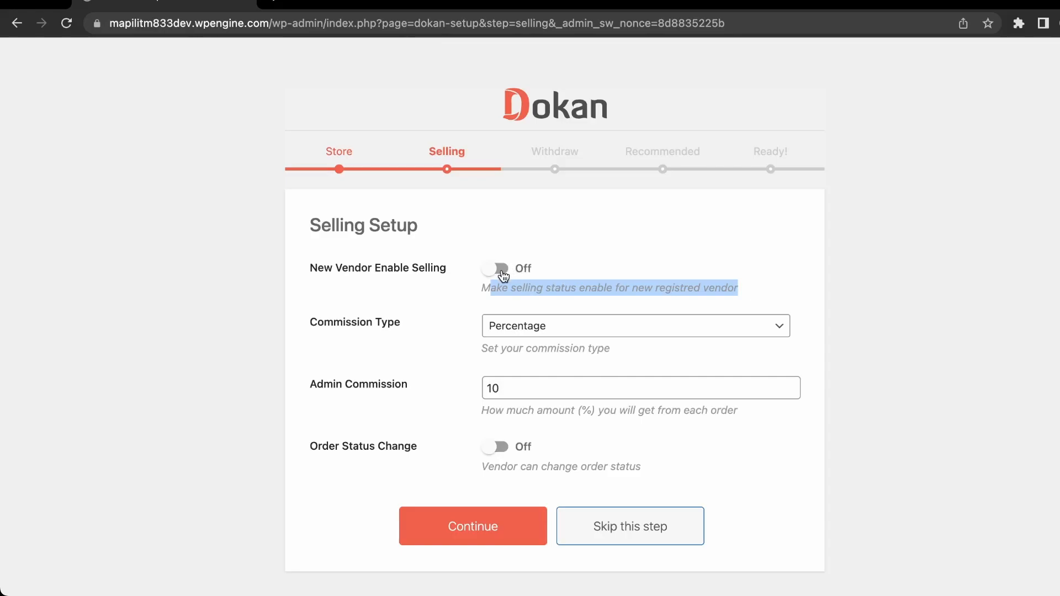
{"action": "mouse_move", "coordinate": [471, 264]}
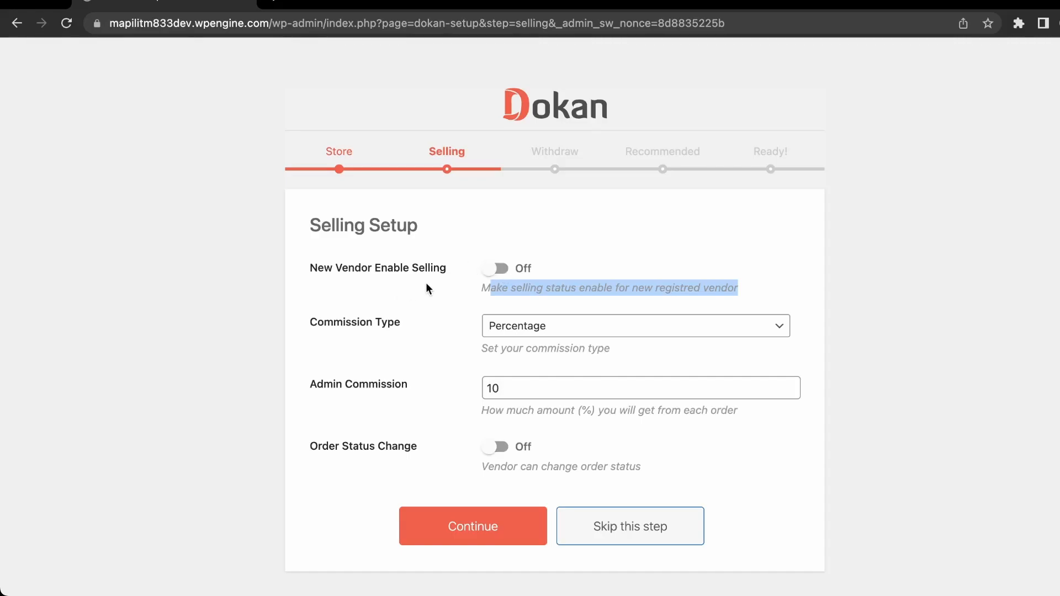
{"action": "mouse_move", "coordinate": [427, 290]}
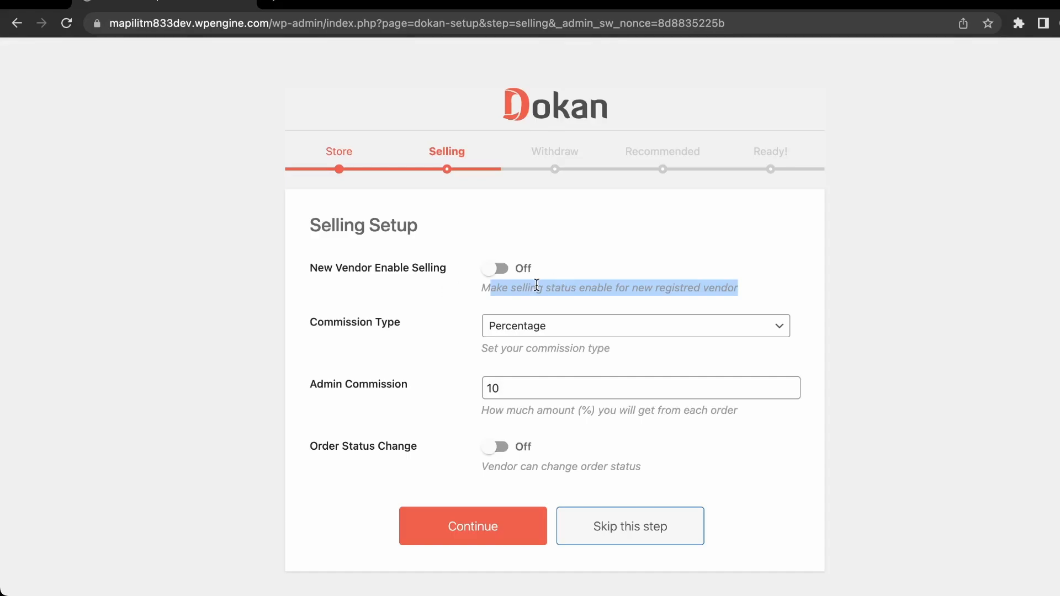
{"action": "mouse_move", "coordinate": [346, 366]}
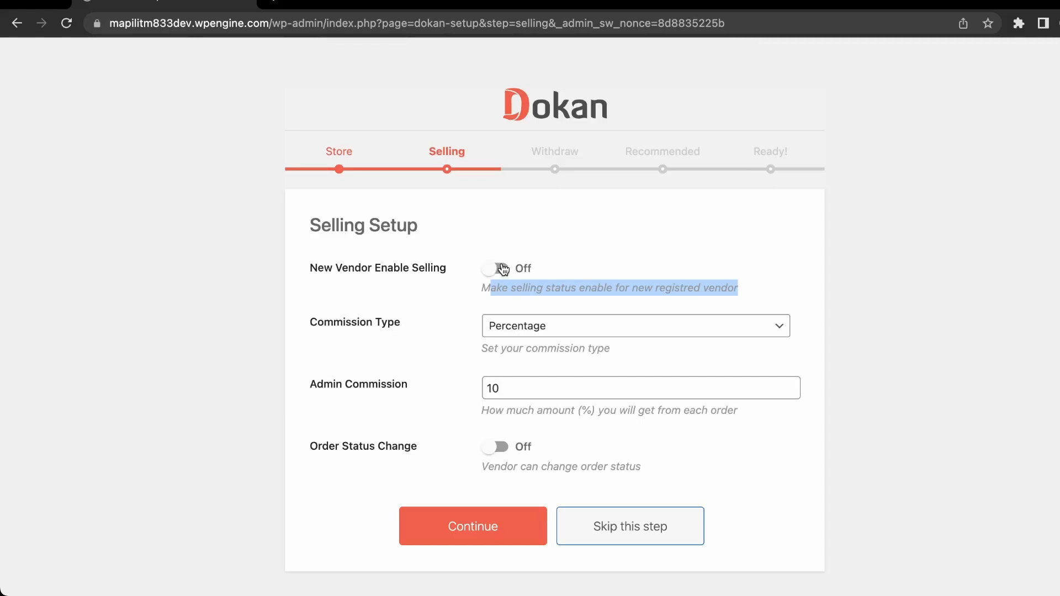
{"action": "mouse_move", "coordinate": [486, 277]}
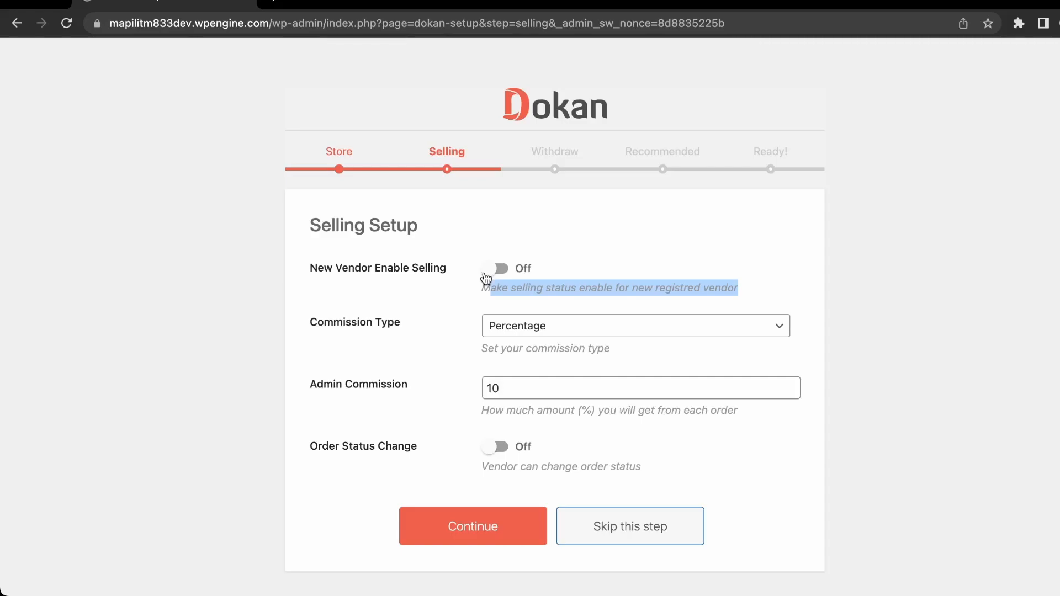
{"action": "left_click", "coordinate": [634, 325]}
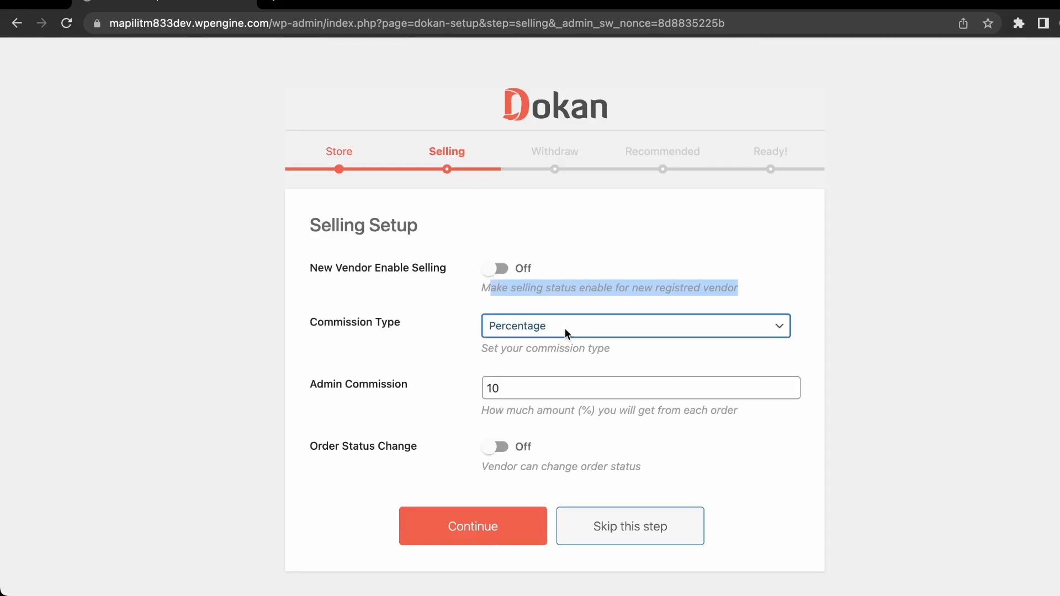
{"action": "left_click", "coordinate": [639, 387]}
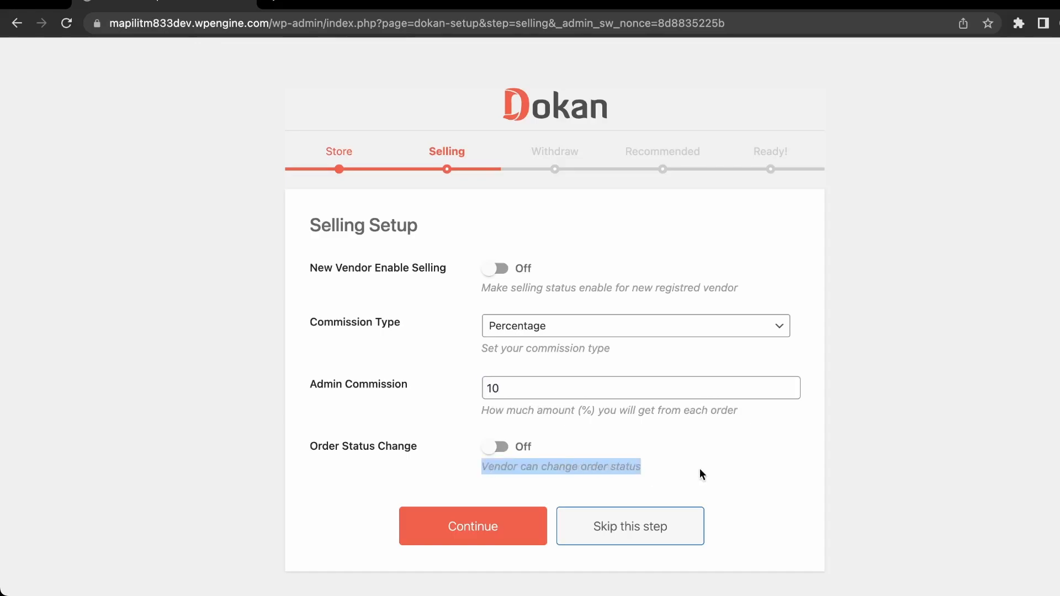
{"action": "left_click", "coordinate": [494, 447]}
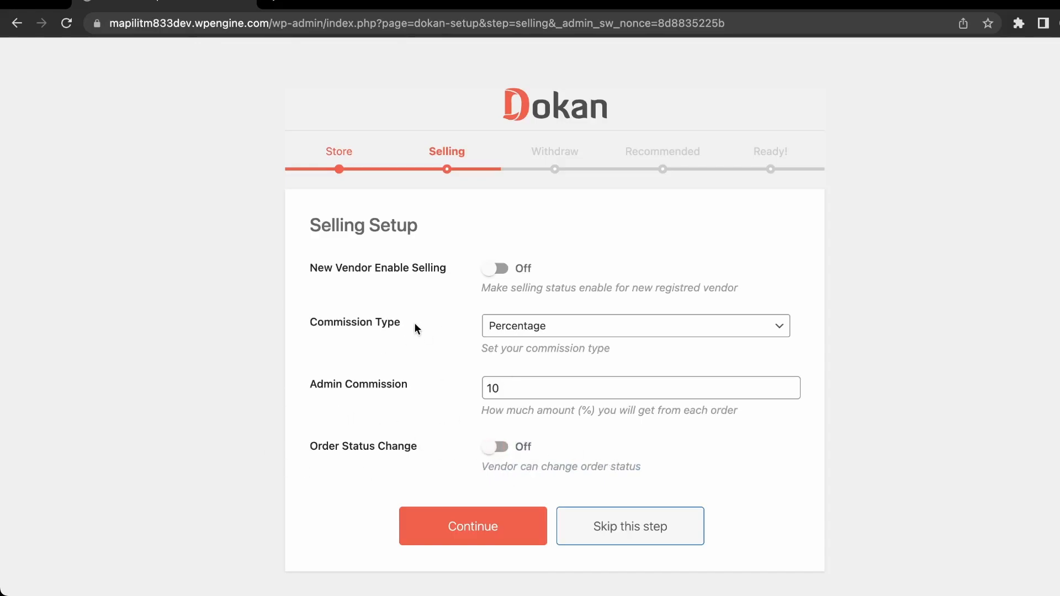
{"action": "left_click", "coordinate": [473, 525]}
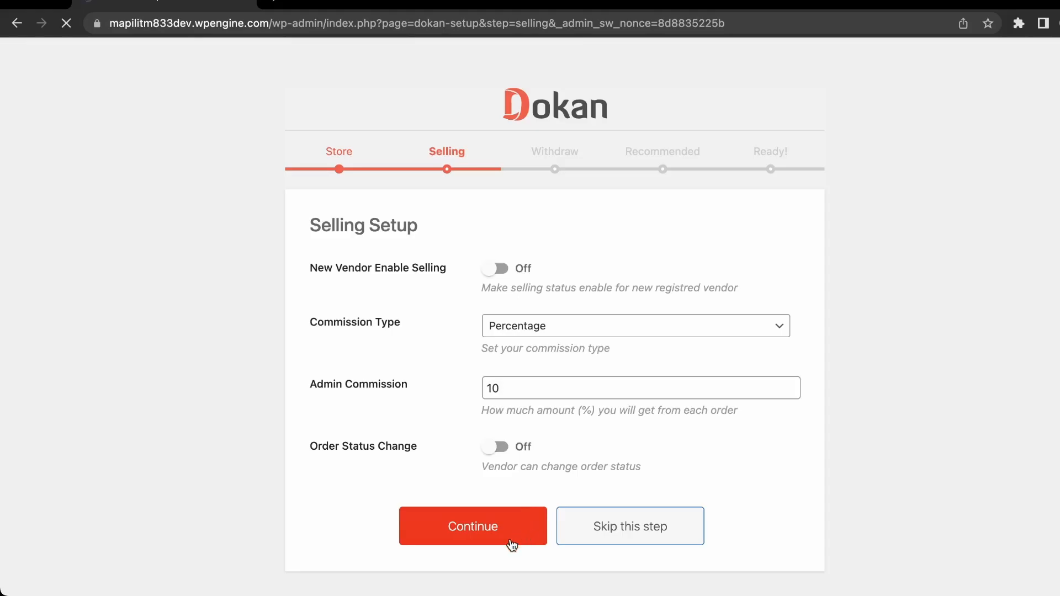
Step: Keep PayPal on, bank transfer off, minimum 50, Completed orders eligible, and continue
{"action": "left_click", "coordinate": [473, 526]}
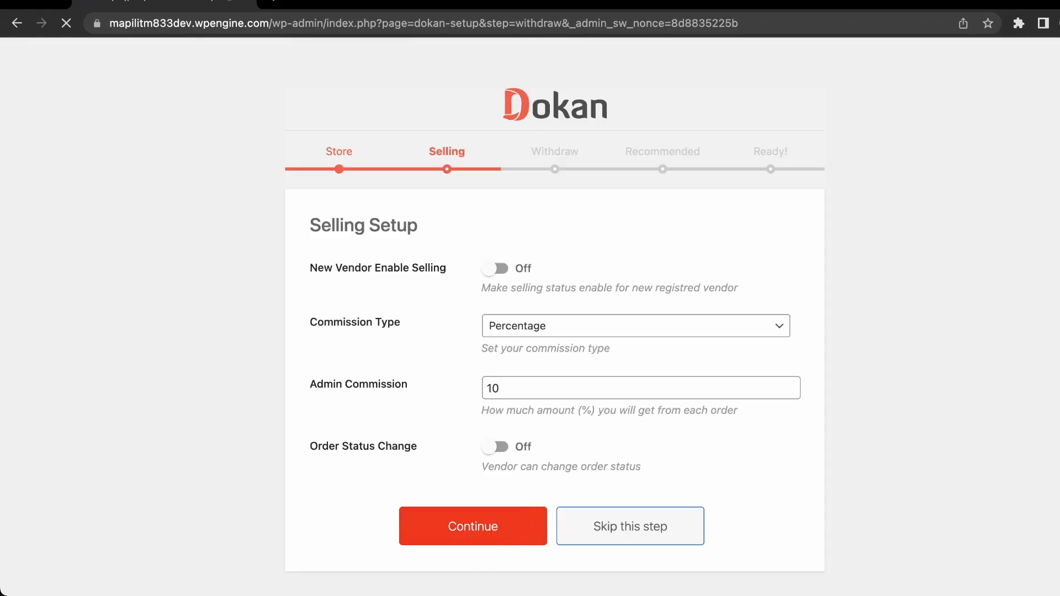
{"action": "left_click", "coordinate": [473, 526]}
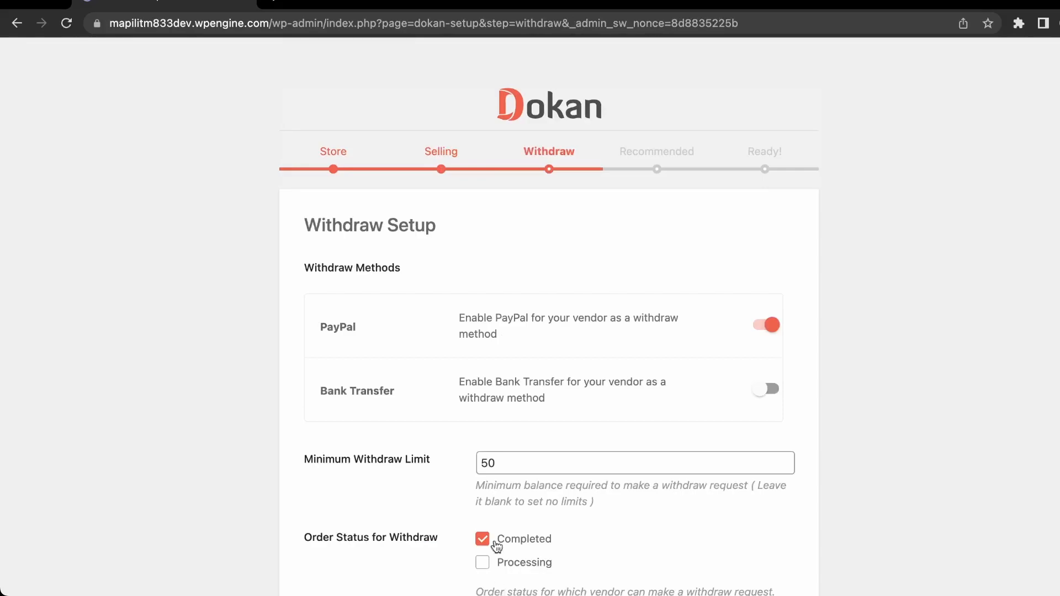
{"action": "mouse_move", "coordinate": [522, 335]}
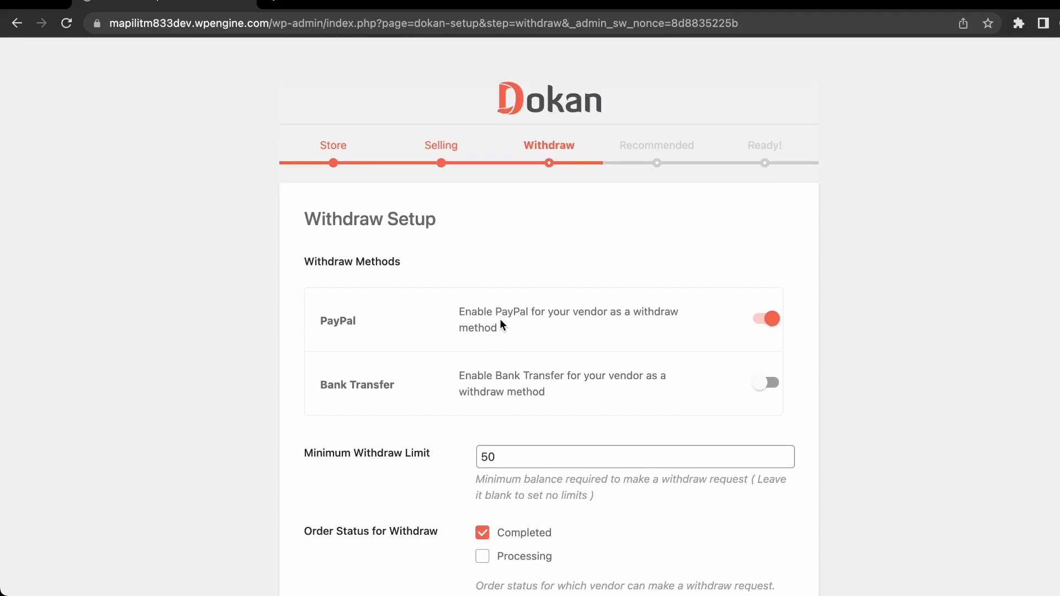
{"action": "mouse_move", "coordinate": [559, 338]}
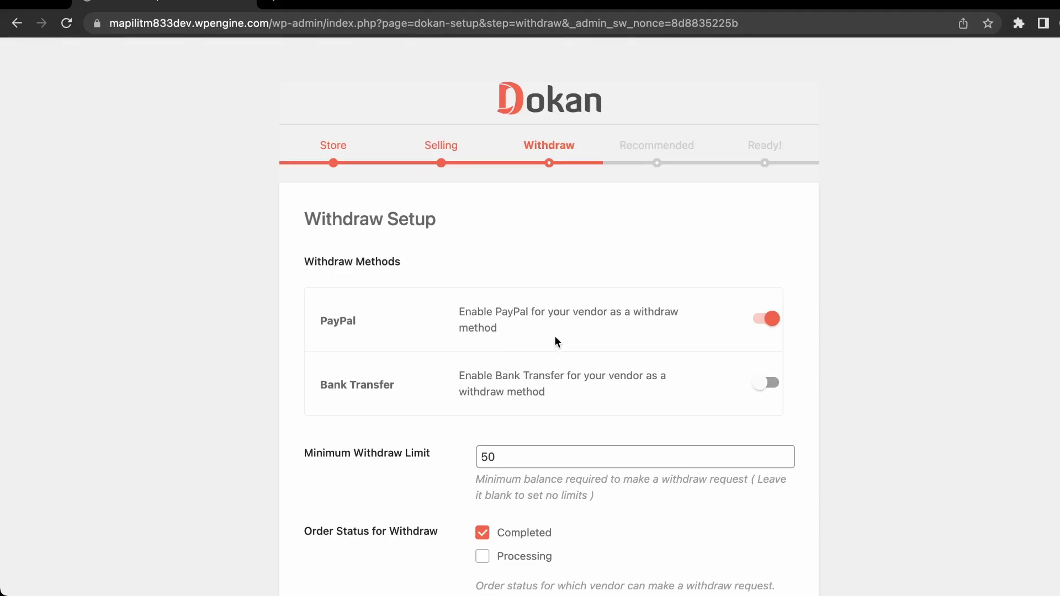
{"action": "mouse_move", "coordinate": [415, 447]}
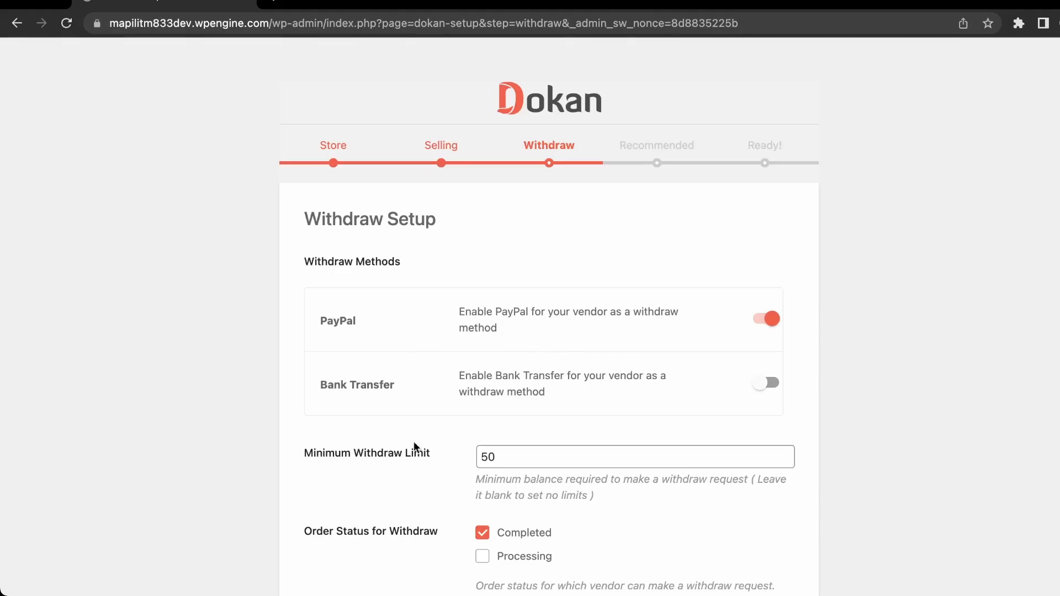
{"action": "scroll", "scroll_direction": "down", "scroll_amount": 3}
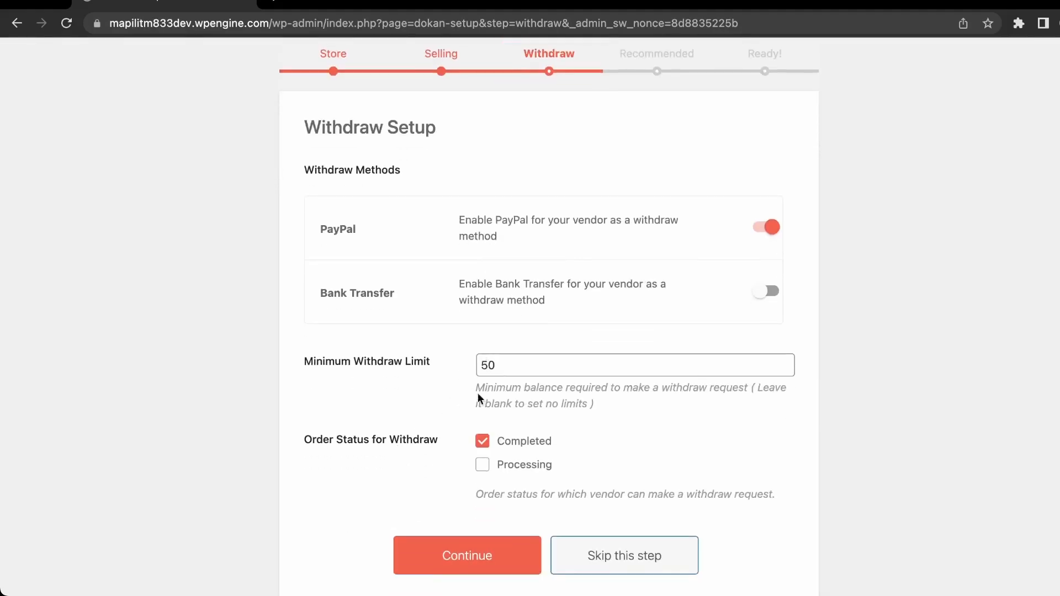
{"action": "mouse_move", "coordinate": [441, 446]}
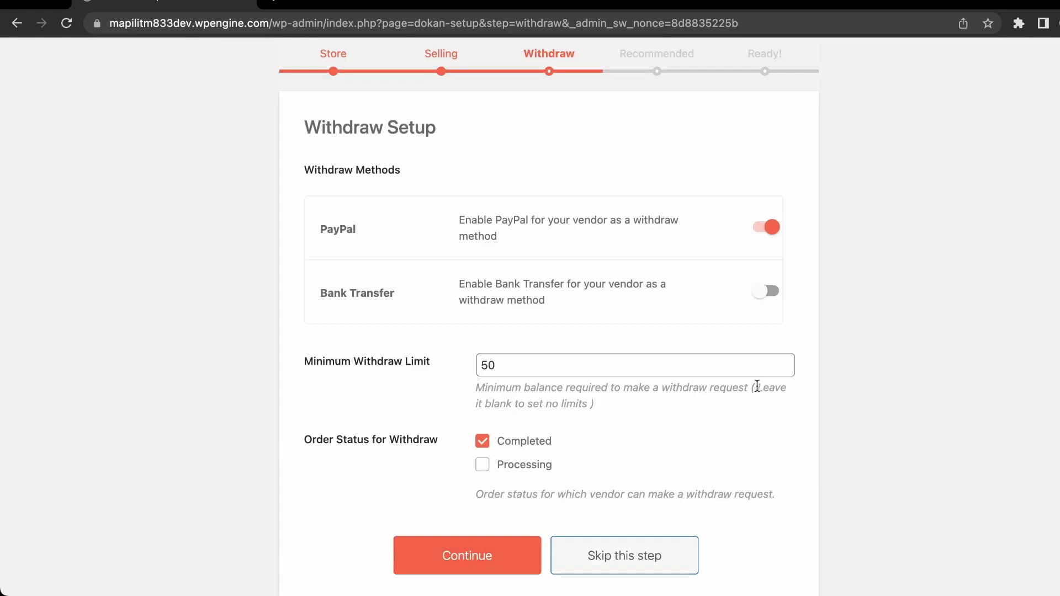
{"action": "mouse_move", "coordinate": [578, 419]}
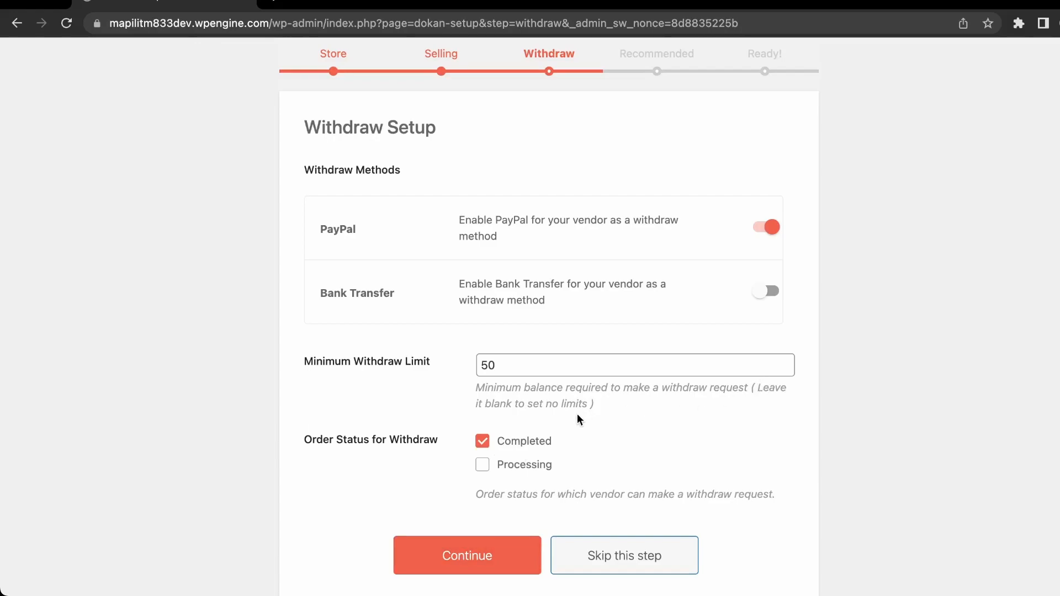
{"action": "left_click", "coordinate": [764, 290]}
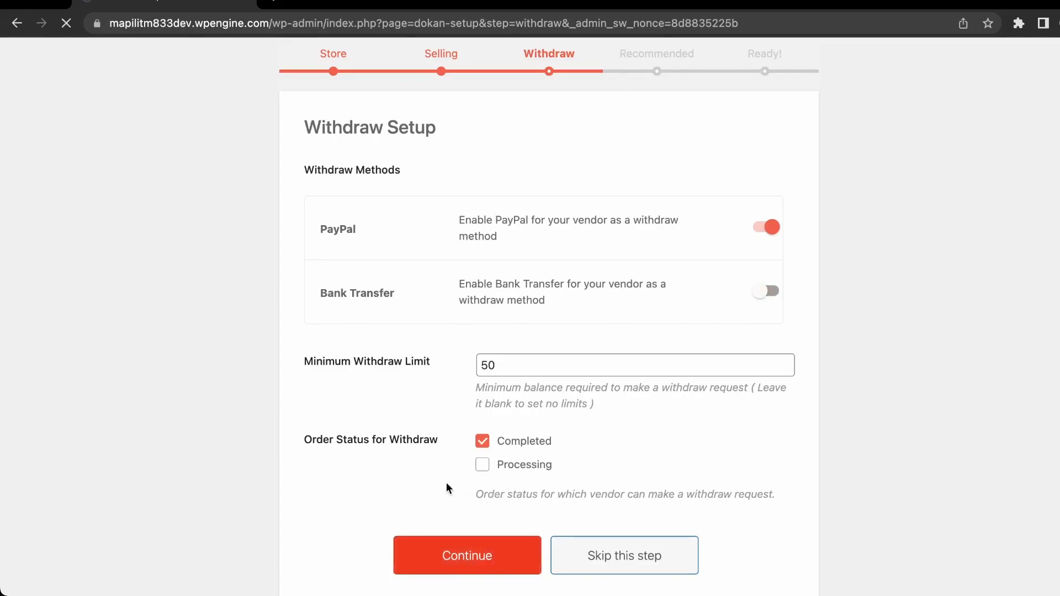
Step: Submit the withdraw settings to reach the Recommended plugins step
{"action": "left_click", "coordinate": [466, 555]}
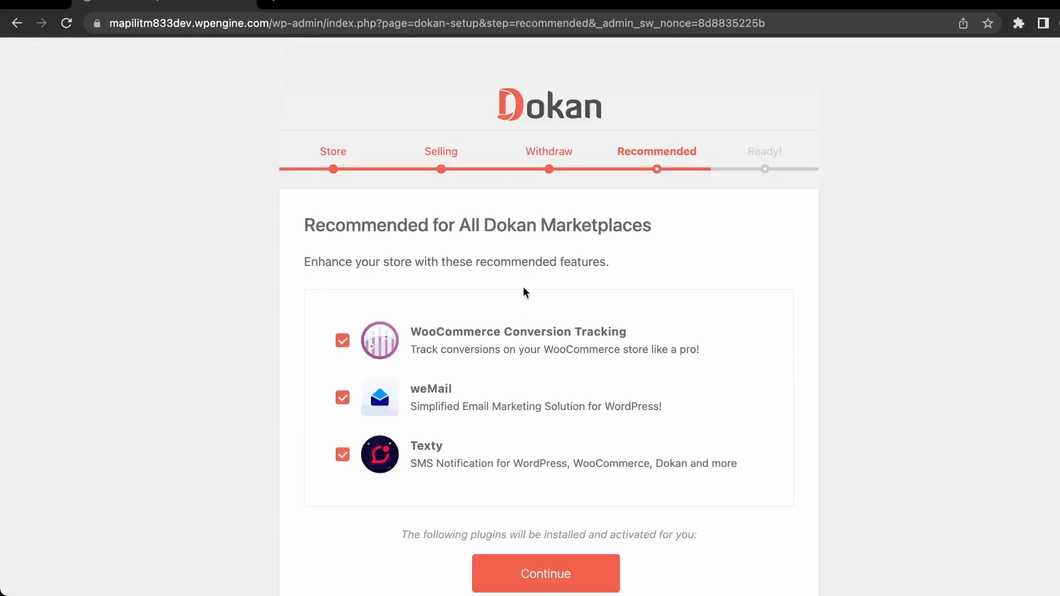
{"action": "mouse_move", "coordinate": [543, 424]}
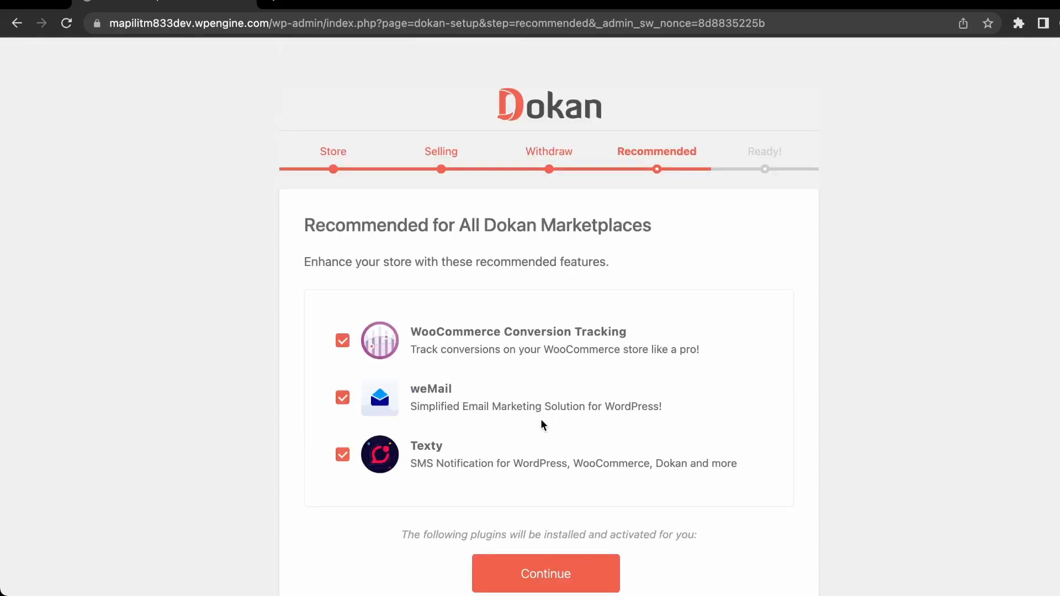
{"action": "mouse_move", "coordinate": [512, 356]}
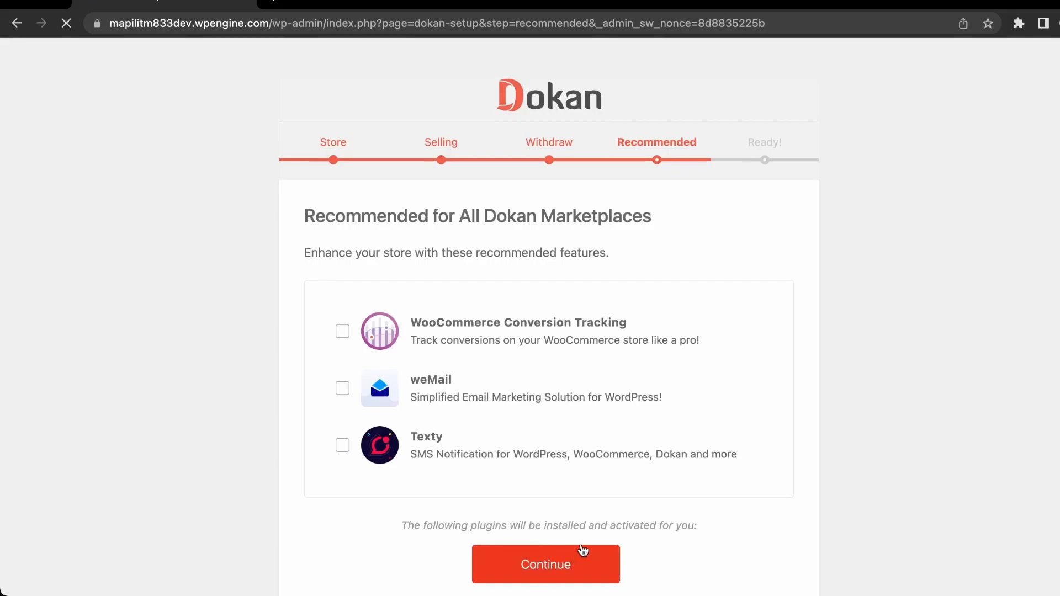
Step: Skip the recommended plugins, visit the Dokan dashboard and review its zero-figure overview
{"action": "left_click", "coordinate": [545, 564]}
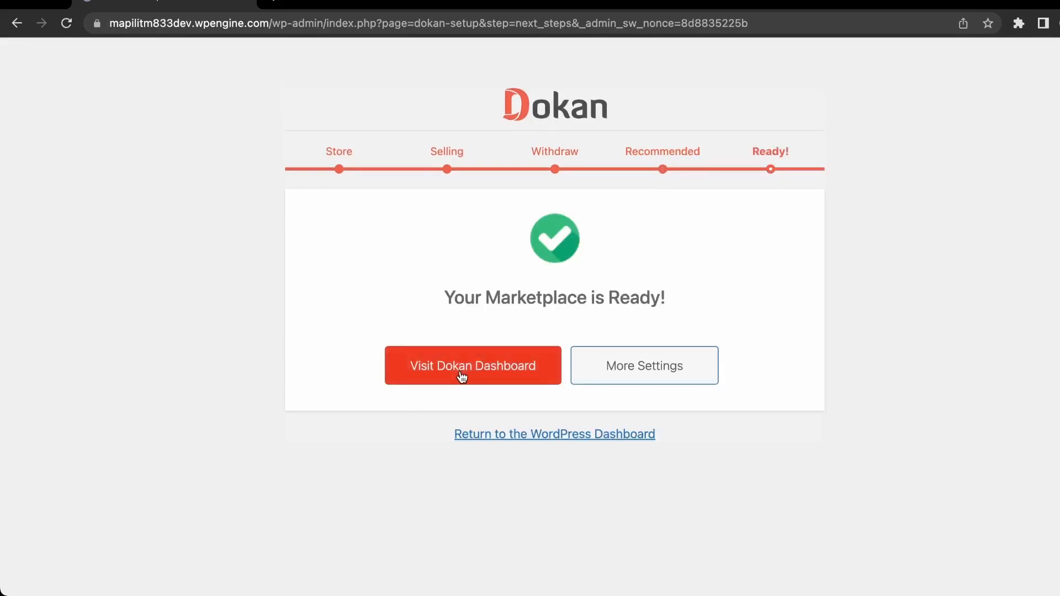
{"action": "mouse_move", "coordinate": [525, 274]}
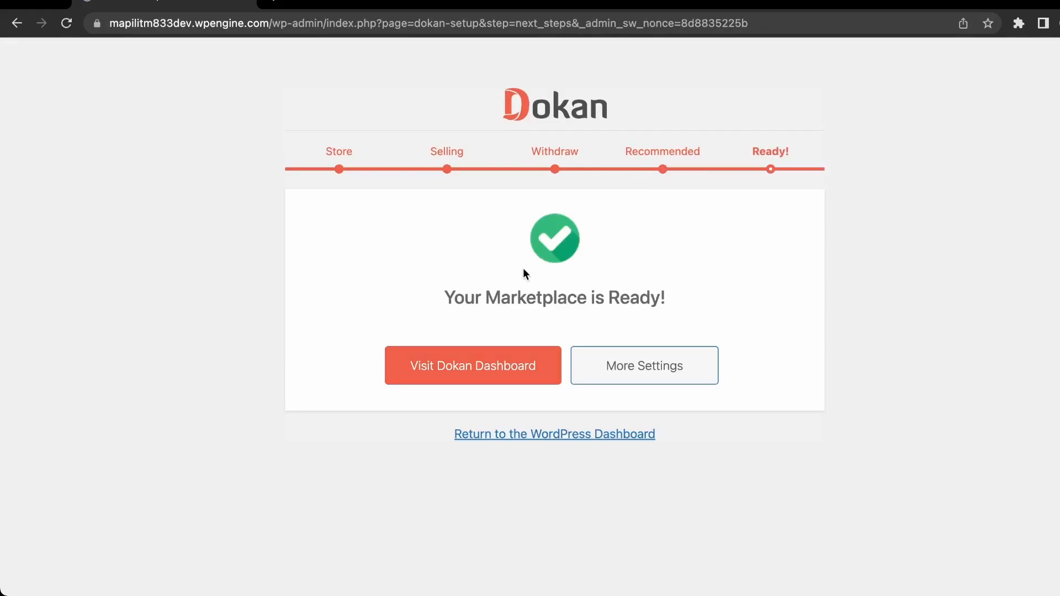
{"action": "mouse_move", "coordinate": [523, 290]}
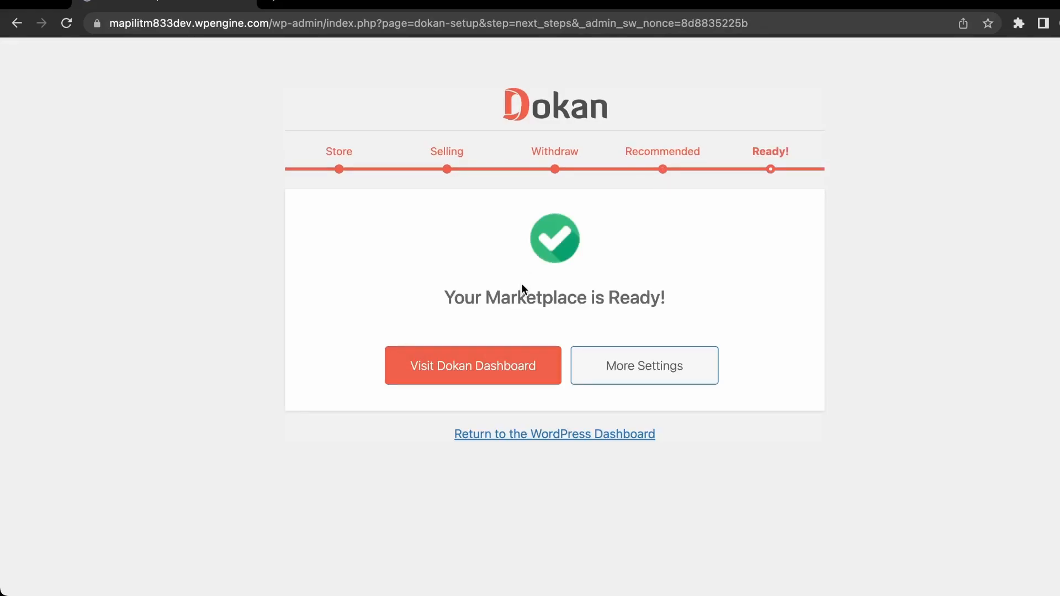
{"action": "left_click", "coordinate": [473, 366]}
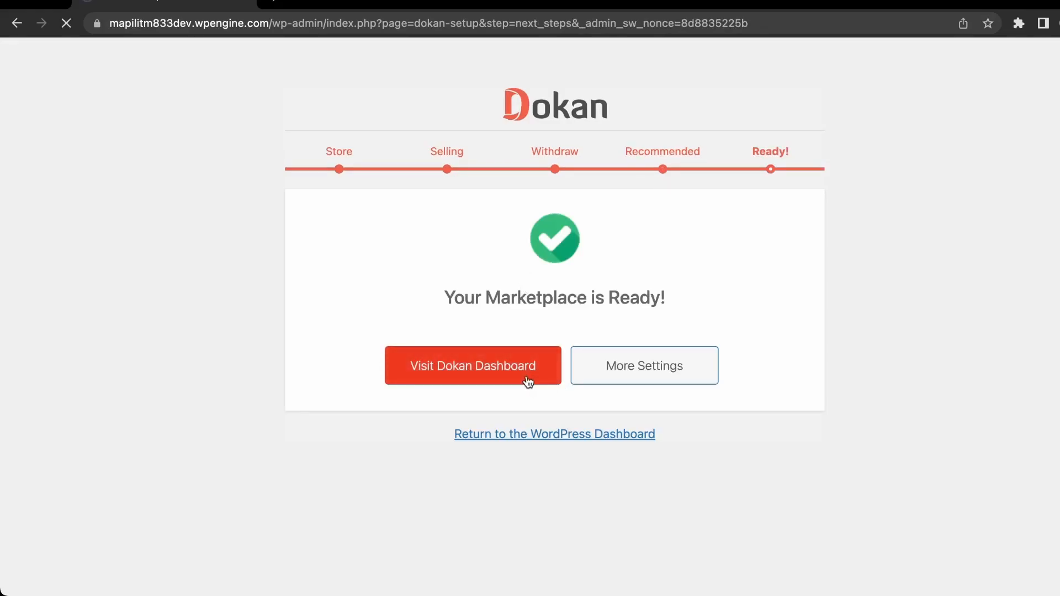
{"action": "left_click", "coordinate": [472, 365]}
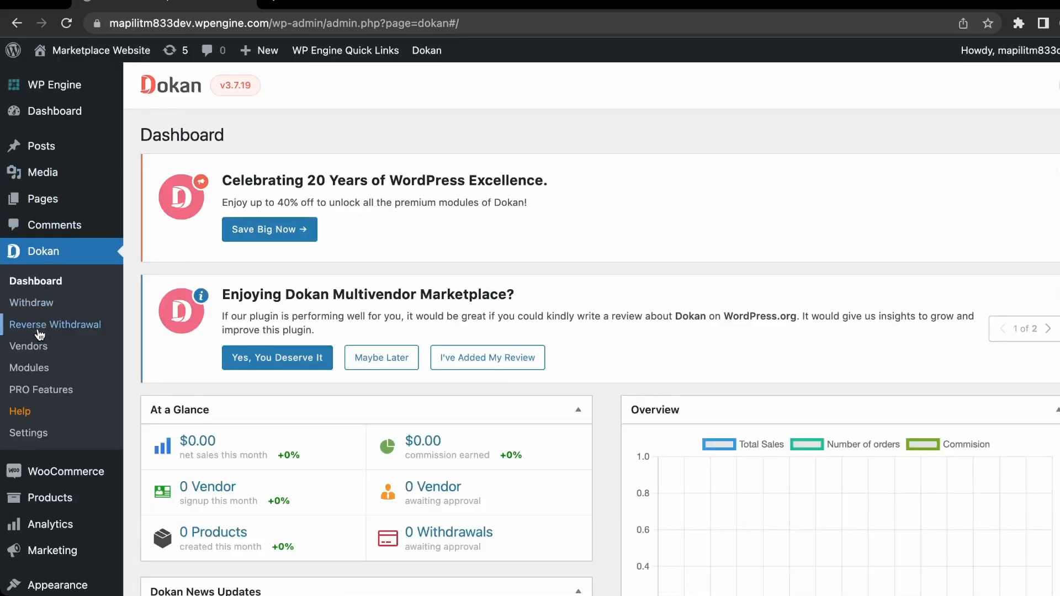
{"action": "scroll", "scroll_direction": "down", "scroll_amount": 3}
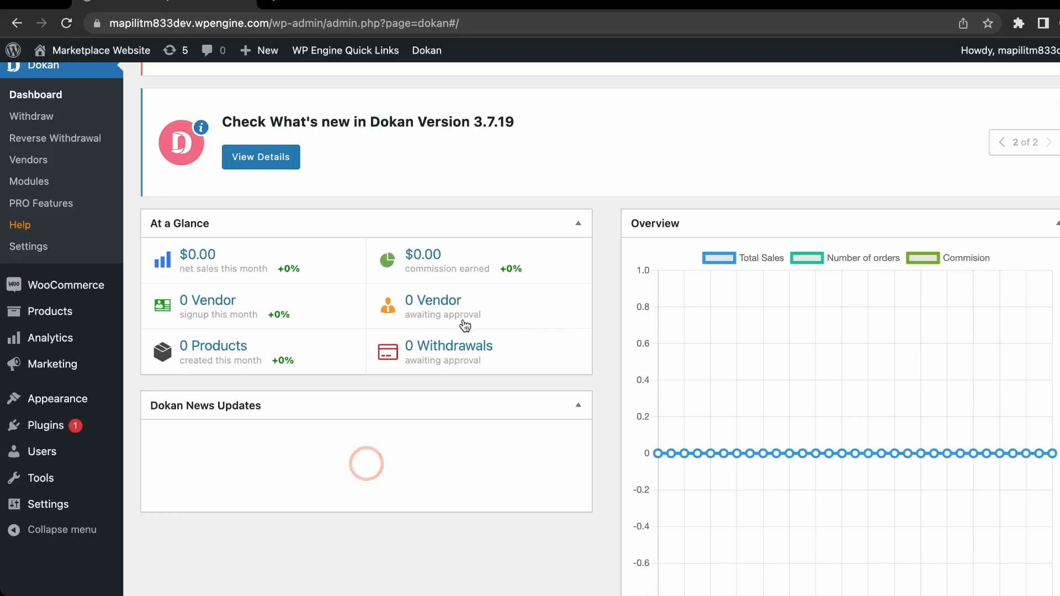
Step: In Reading settings, set a static homepage showing Store List and save changes
{"action": "left_click", "coordinate": [36, 95]}
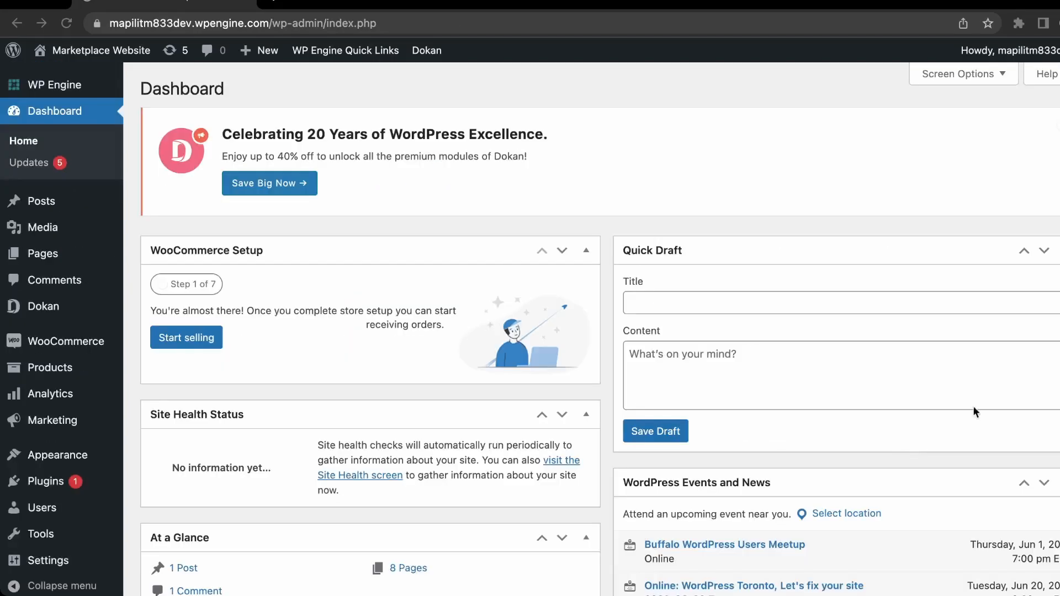
{"action": "mouse_move", "coordinate": [64, 557]}
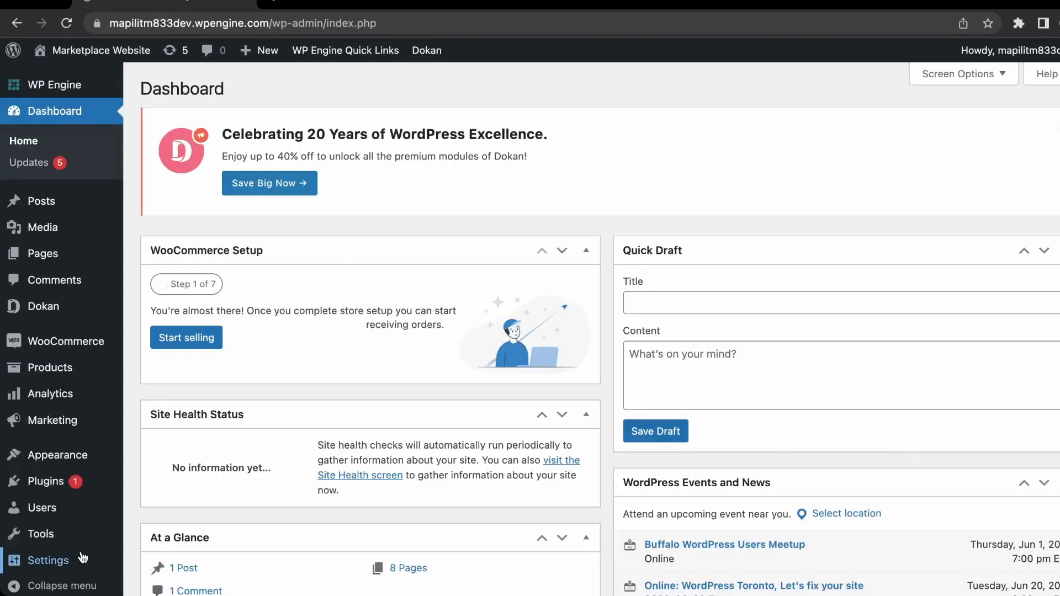
{"action": "mouse_move", "coordinate": [46, 560]}
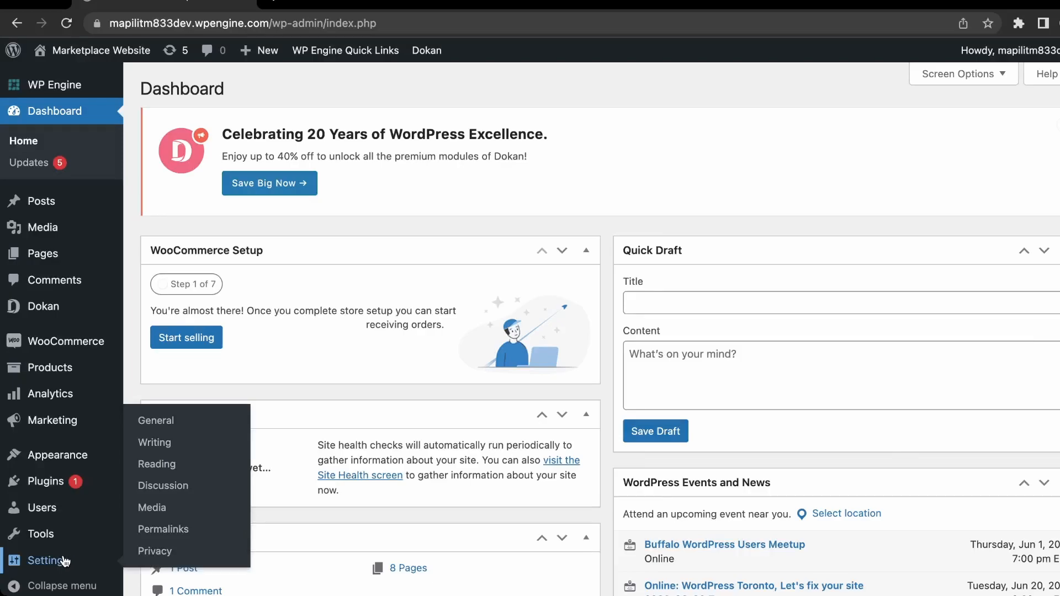
{"action": "mouse_move", "coordinate": [157, 464]}
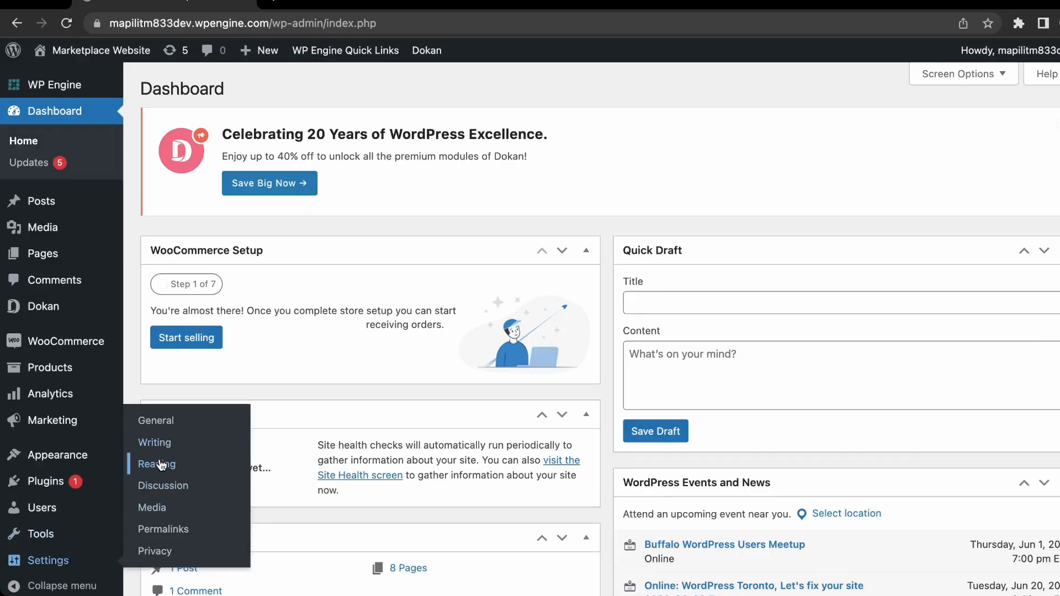
{"action": "left_click", "coordinate": [156, 464]}
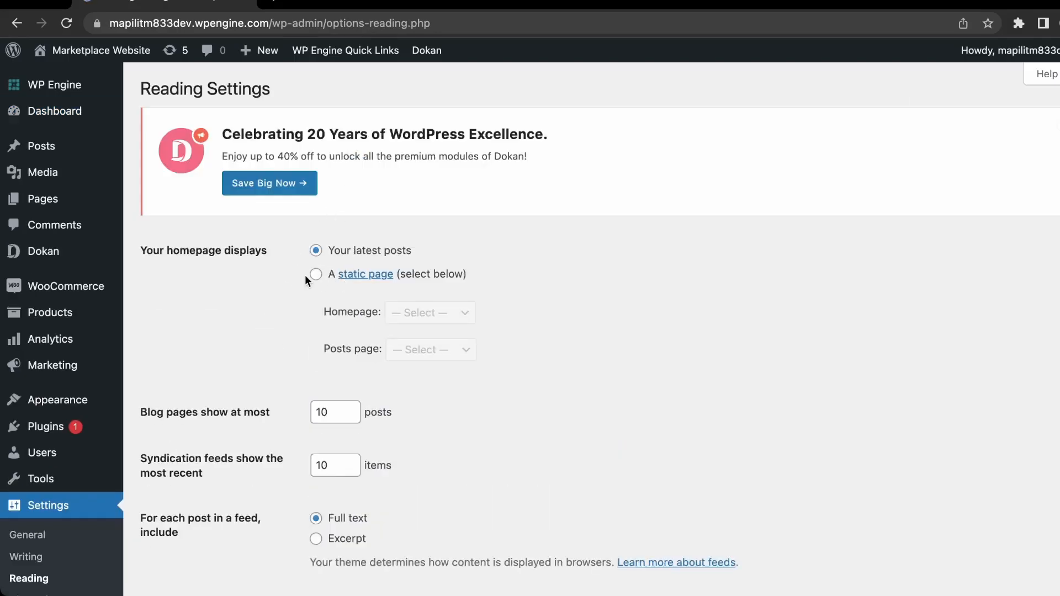
{"action": "left_click", "coordinate": [316, 274]}
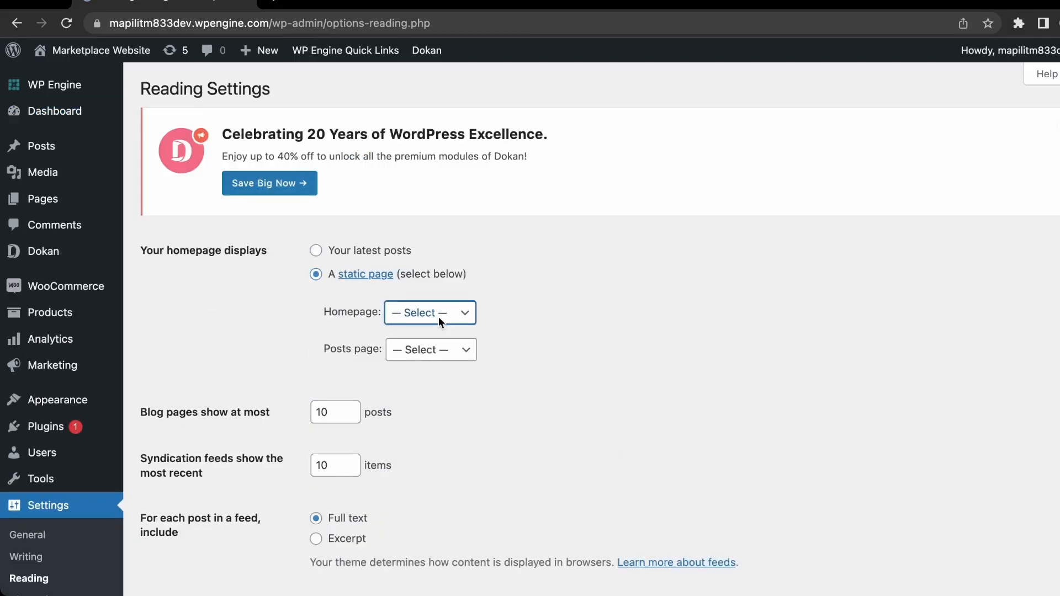
{"action": "left_click", "coordinate": [430, 312]}
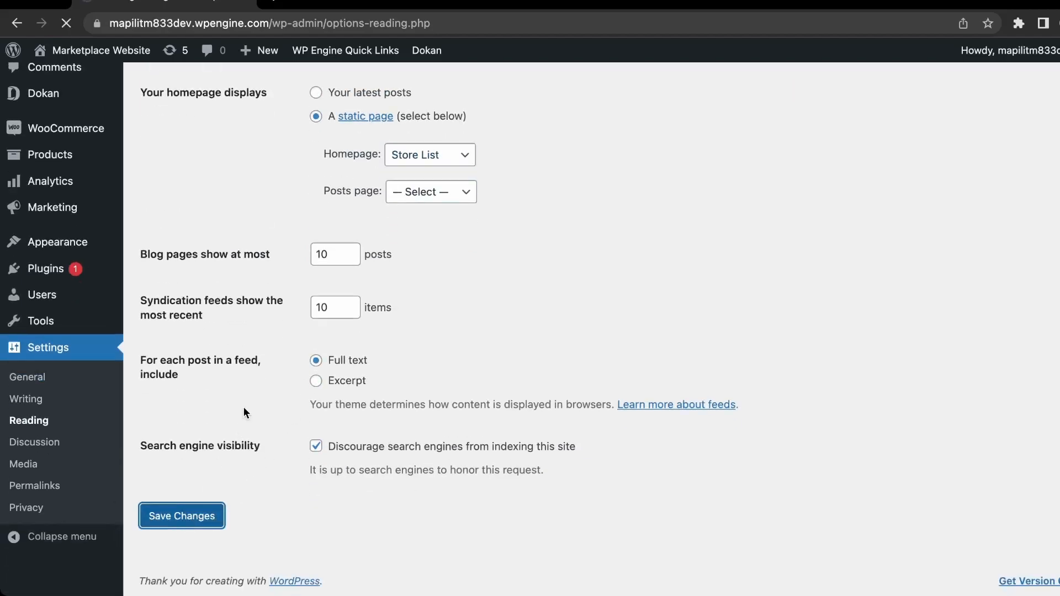
{"action": "left_click", "coordinate": [181, 515]}
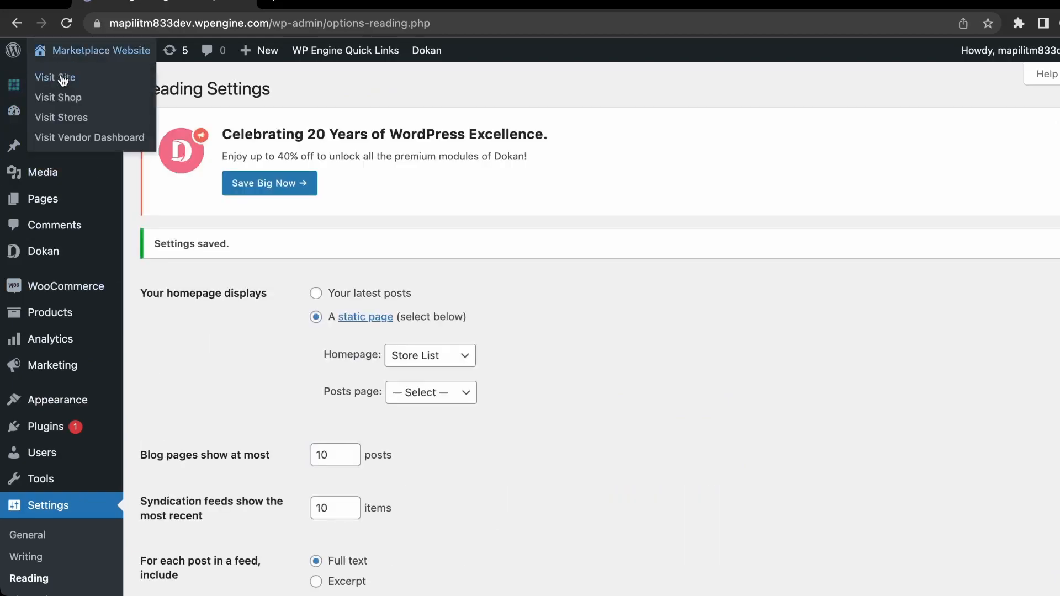
Step: View the live Store List with no vendors, then return to the admin dashboard
{"action": "left_click", "coordinate": [56, 77]}
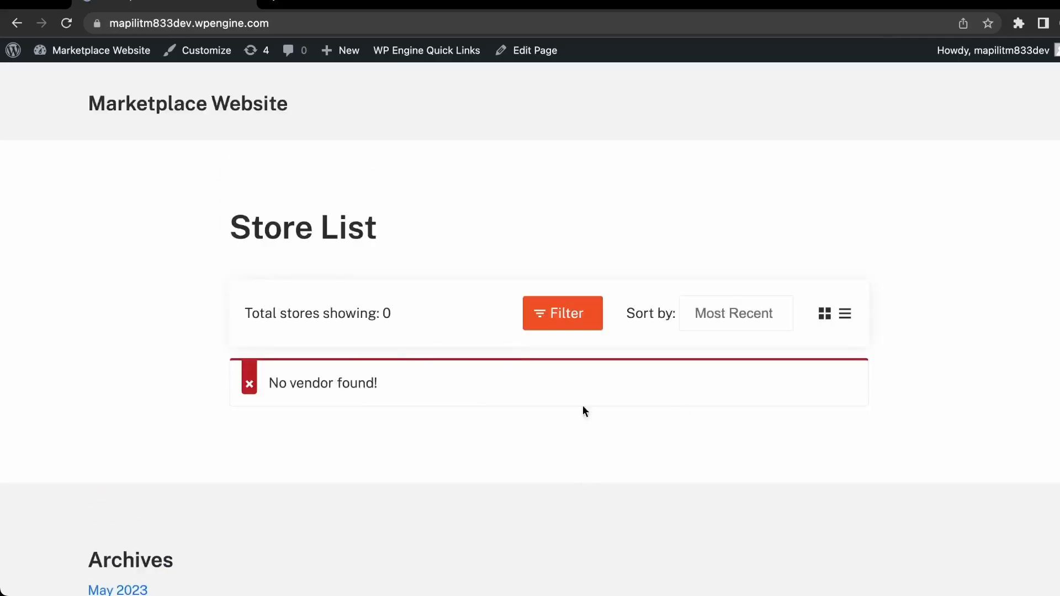
{"action": "mouse_move", "coordinate": [484, 525]}
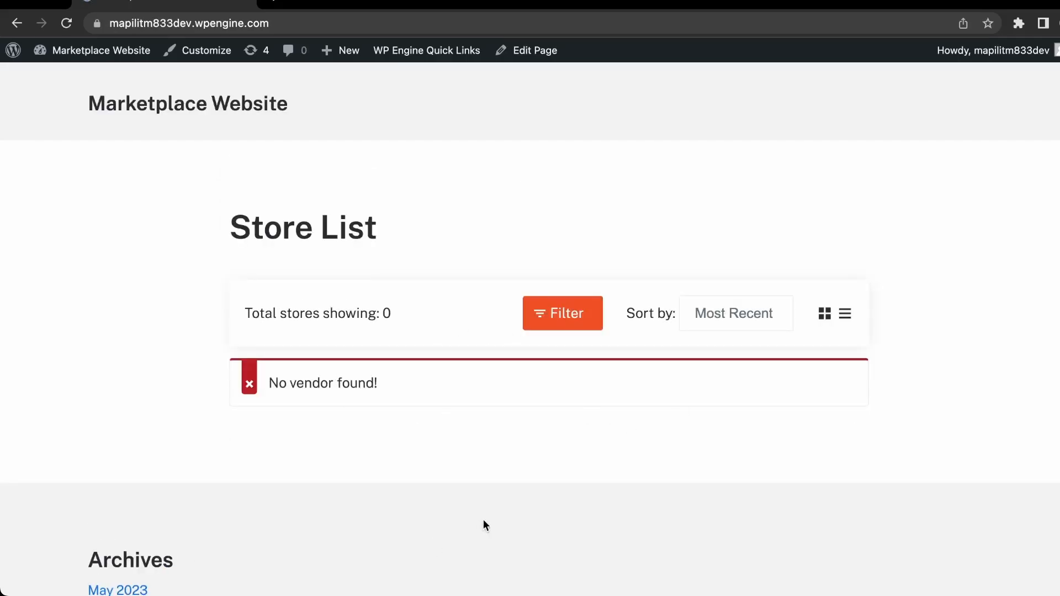
{"action": "left_click", "coordinate": [98, 50]}
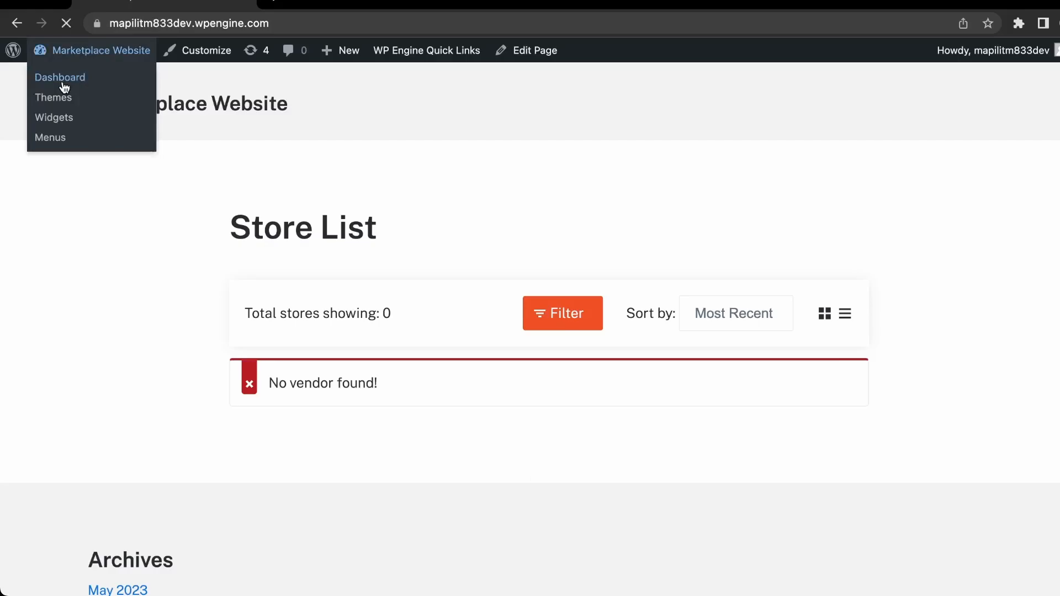
{"action": "left_click", "coordinate": [60, 77]}
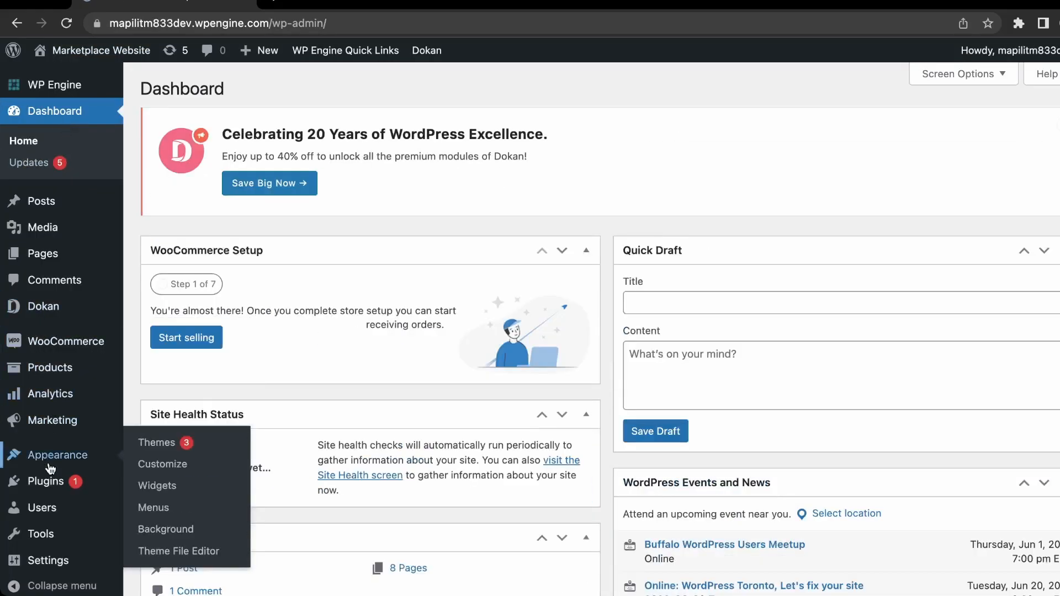
{"action": "mouse_move", "coordinate": [43, 306]}
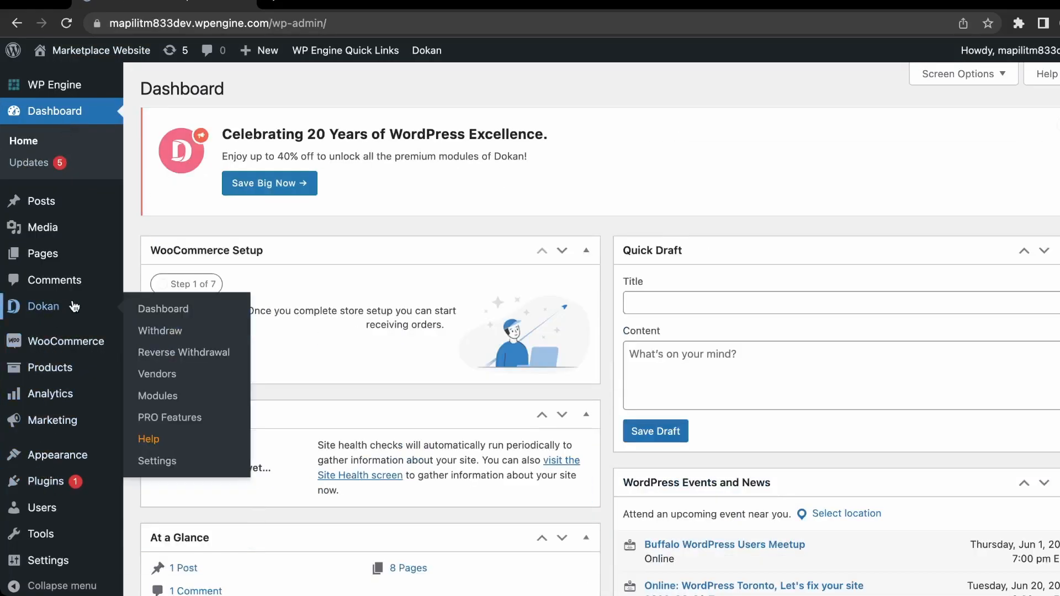
Step: Bulk-approve the pending vendor in Dokan Vendors and start editing its profile
{"action": "left_click", "coordinate": [157, 374]}
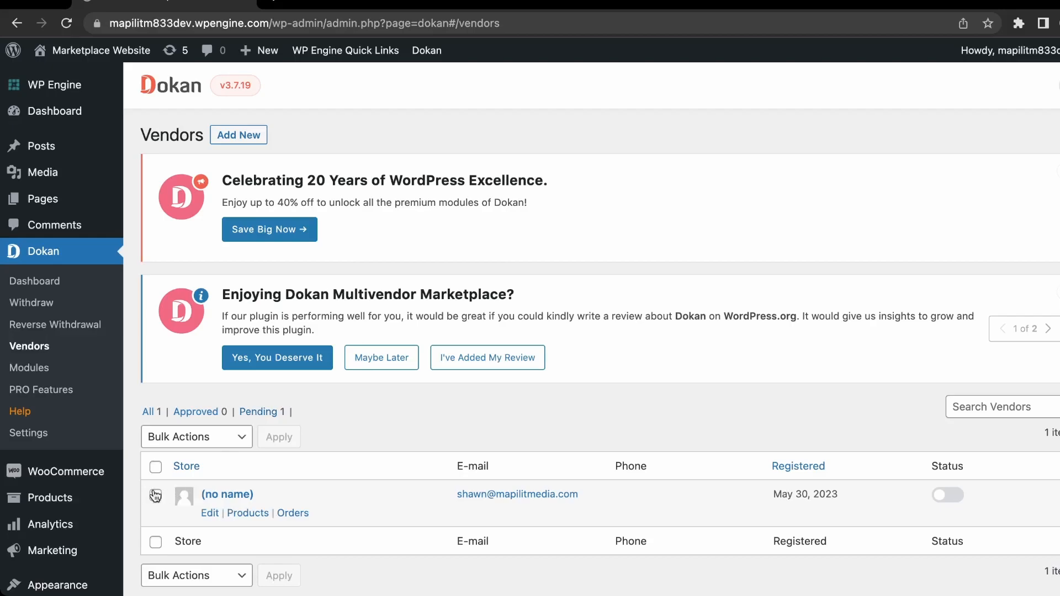
{"action": "left_click", "coordinate": [156, 467]}
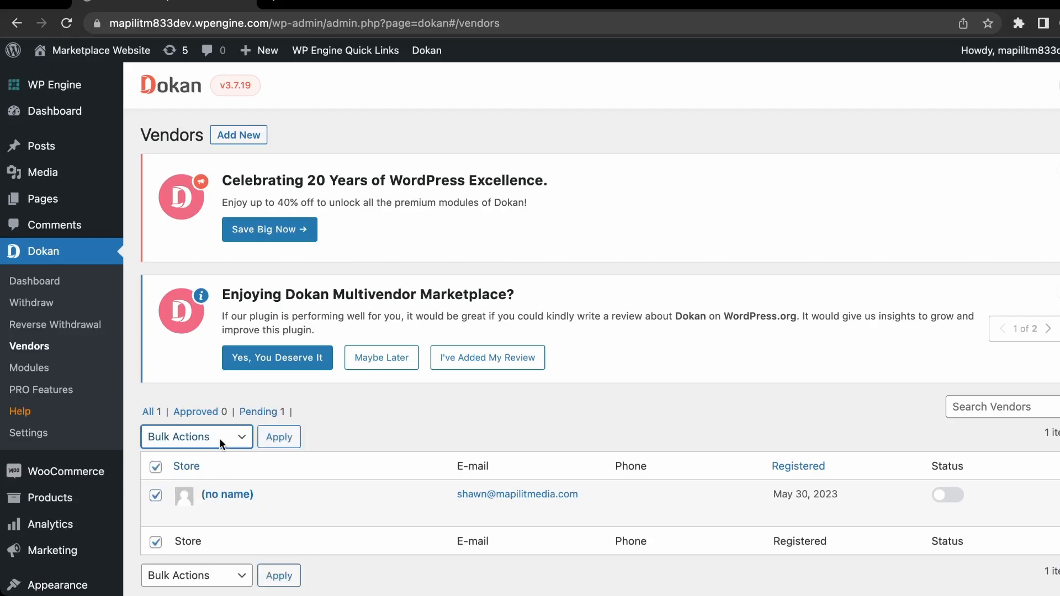
{"action": "left_click", "coordinate": [1049, 329]}
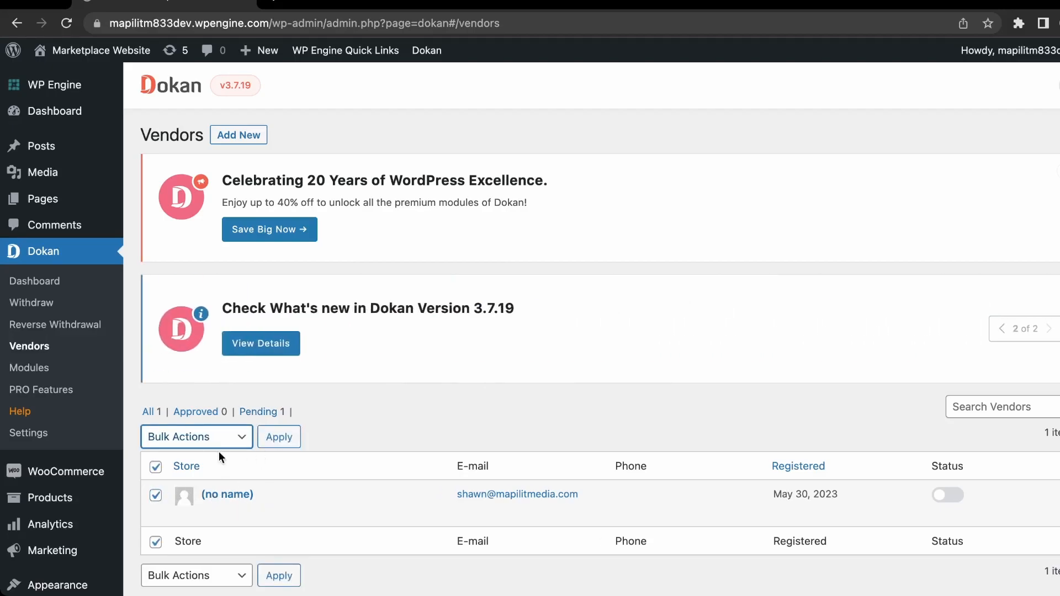
{"action": "left_click", "coordinate": [197, 436]}
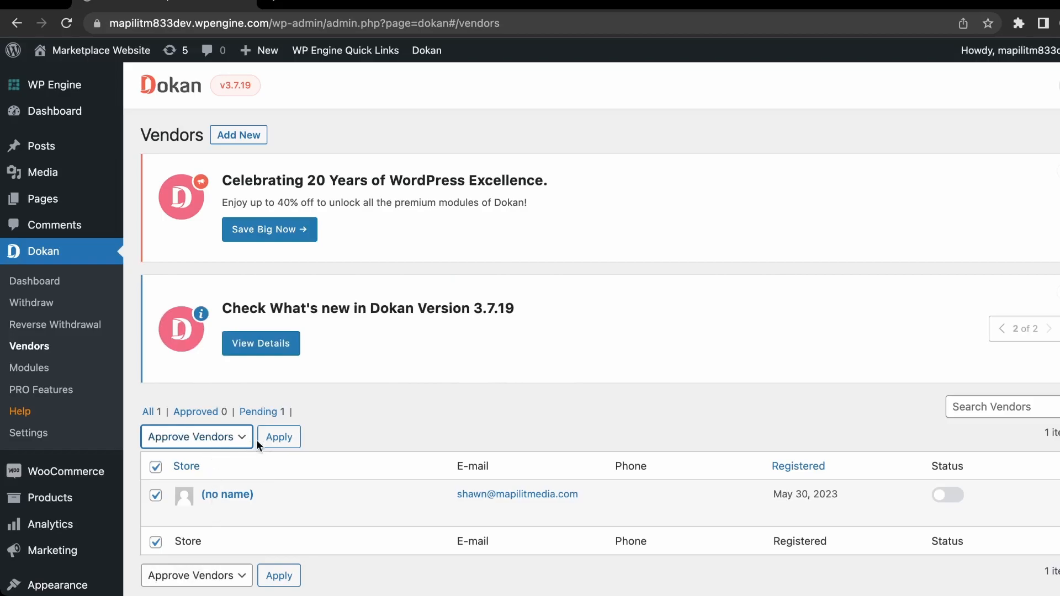
{"action": "mouse_move", "coordinate": [261, 412]}
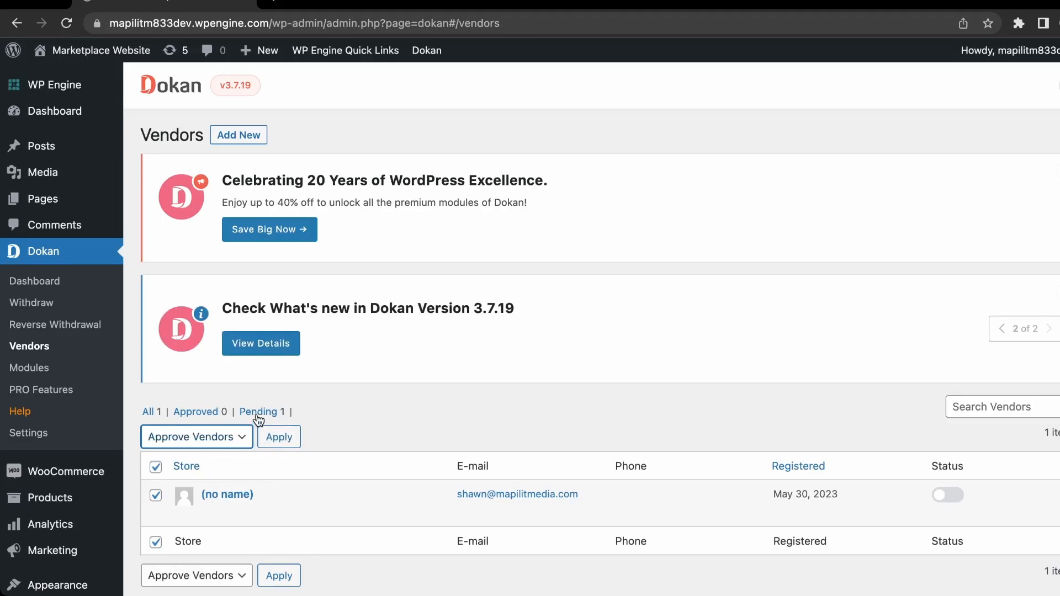
{"action": "left_click", "coordinate": [1003, 329]}
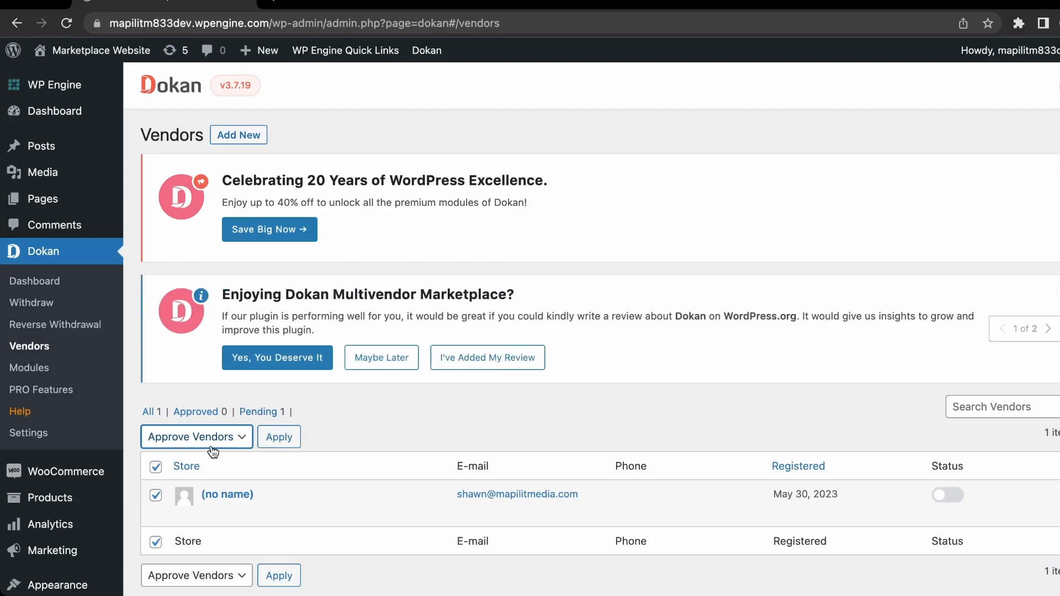
{"action": "left_click", "coordinate": [278, 437]}
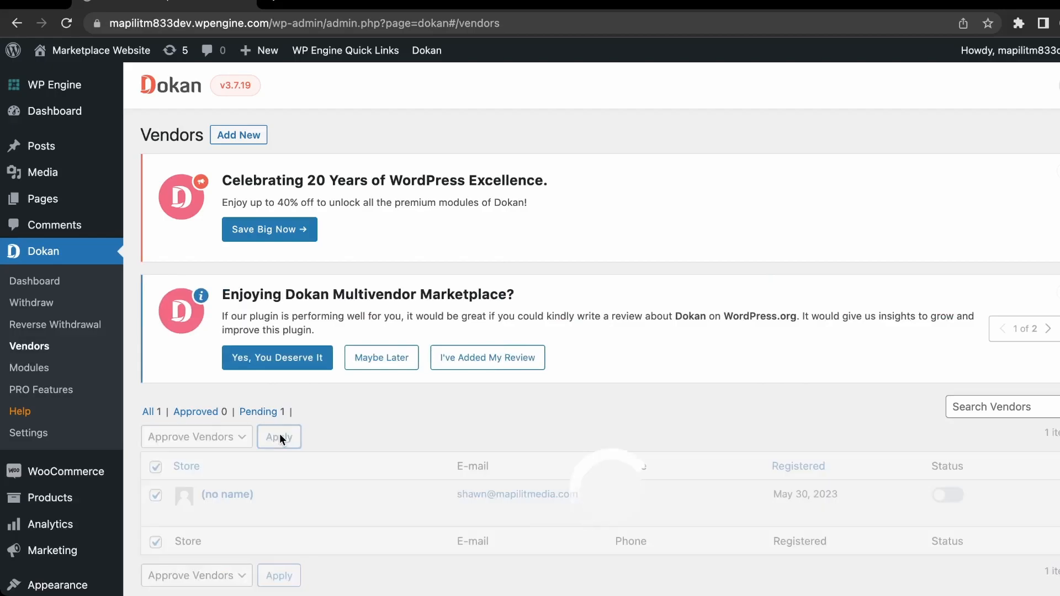
{"action": "left_click", "coordinate": [1049, 329]}
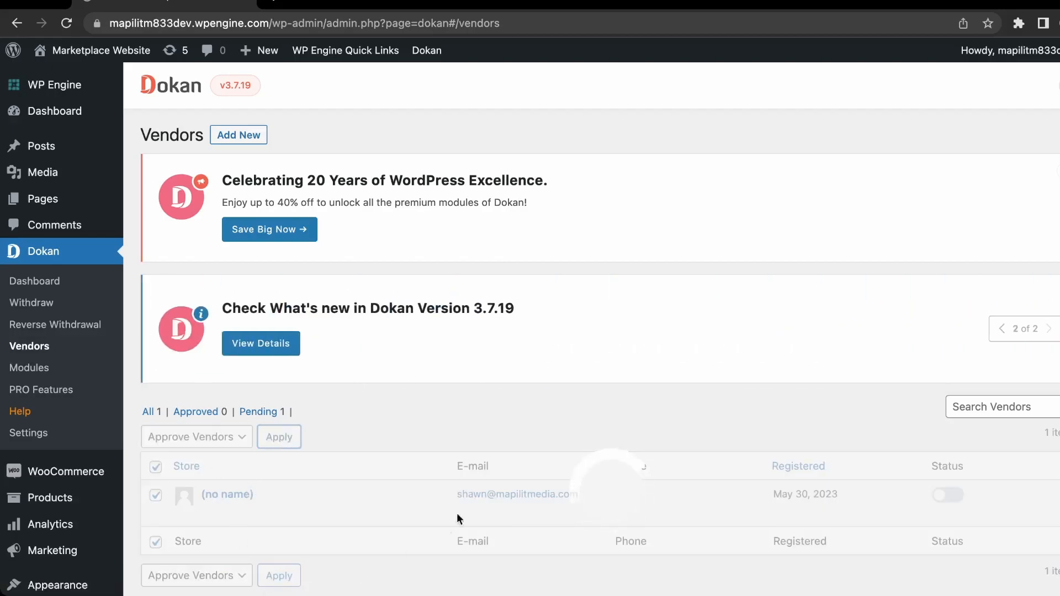
{"action": "left_click", "coordinate": [946, 495]}
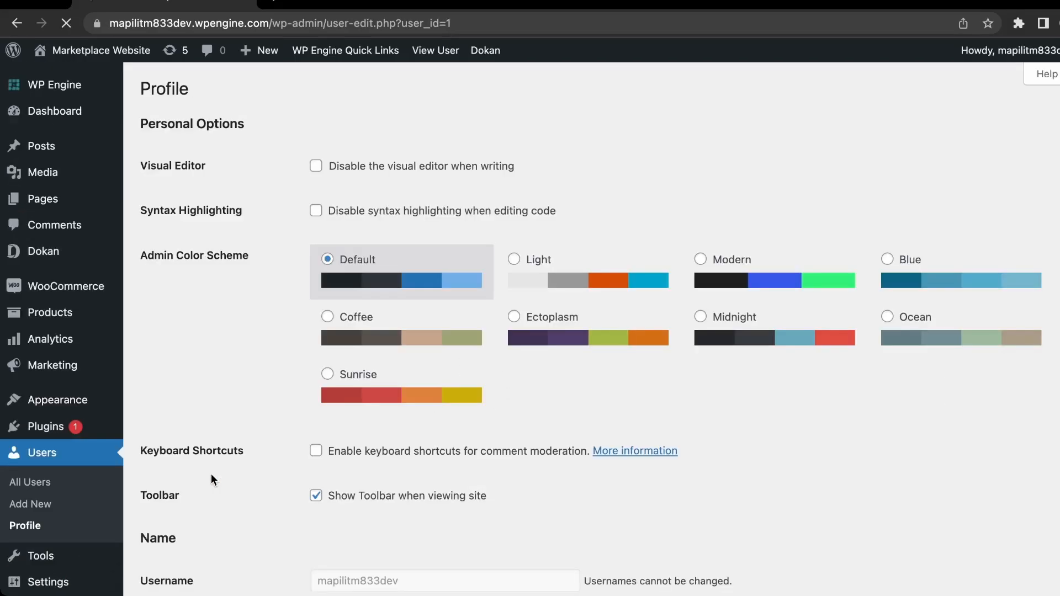
Step: Under Dokan Options, set the vendor's store name to 'Shawn's Store'
{"action": "scroll", "scroll_direction": "down", "scroll_amount": 3}
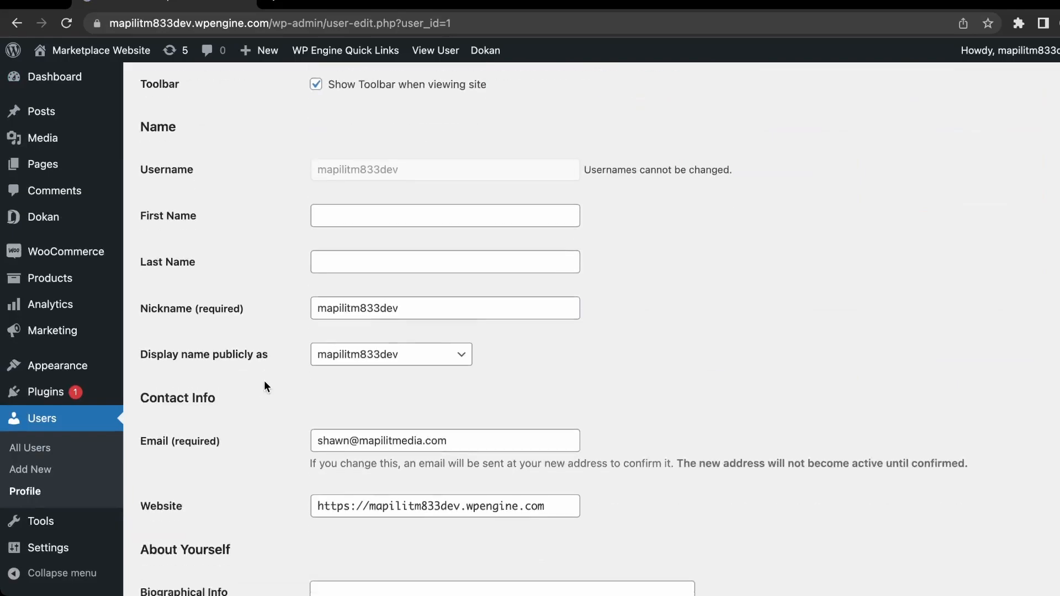
{"action": "scroll", "scroll_direction": "down", "scroll_amount": 3}
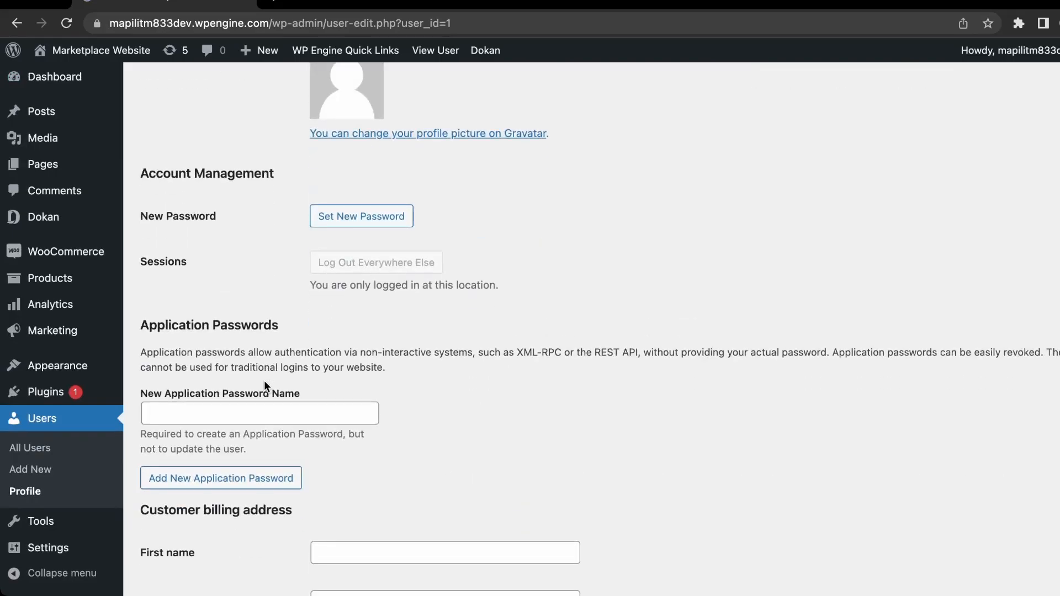
{"action": "scroll", "scroll_direction": "down", "scroll_amount": 3}
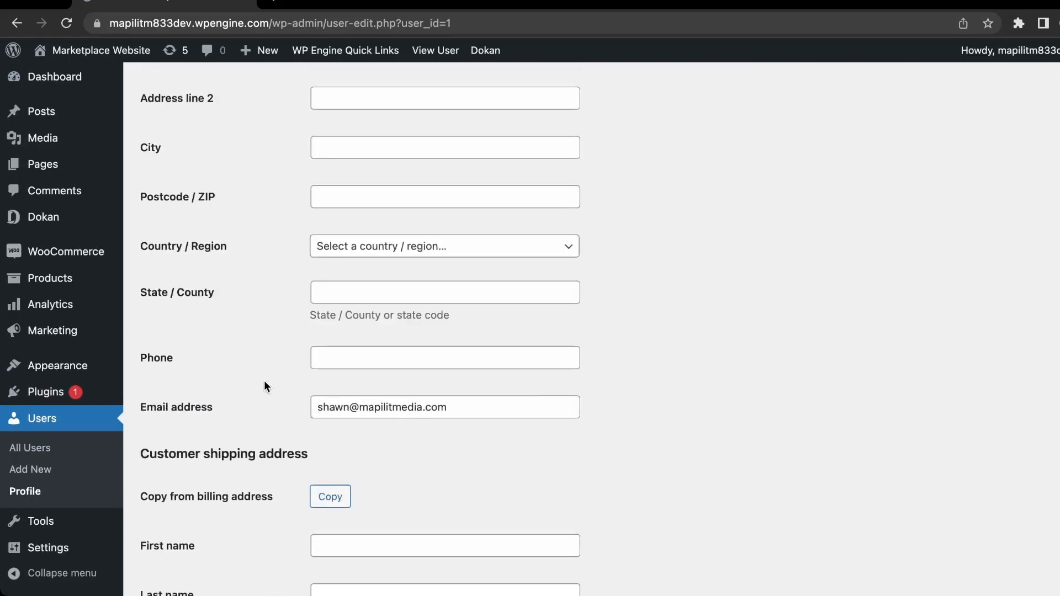
{"action": "scroll", "scroll_direction": "down", "scroll_amount": 3}
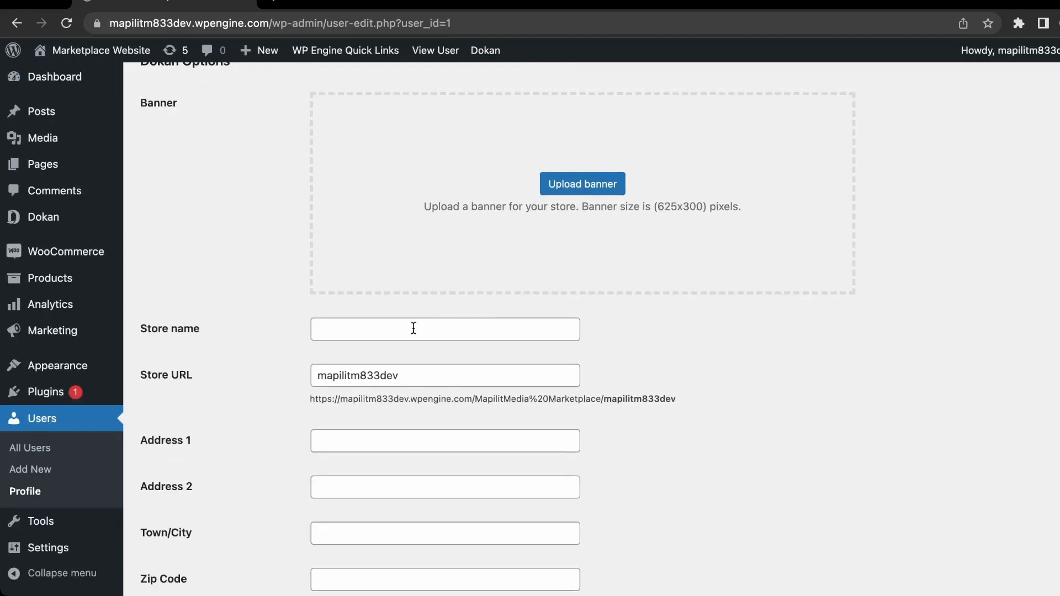
{"action": "left_click", "coordinate": [445, 329]}
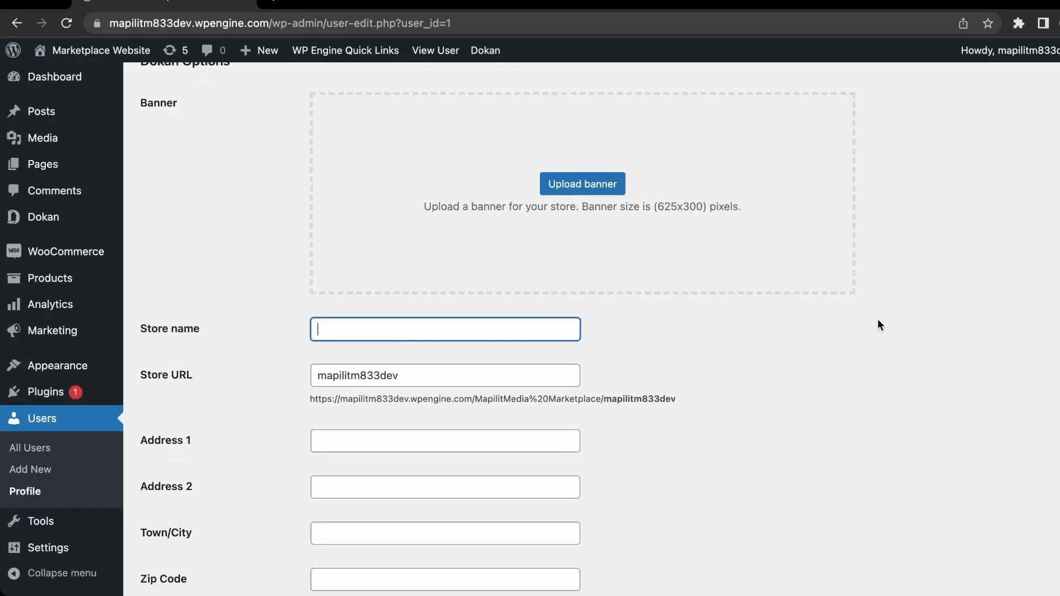
{"action": "type", "text": "Shawn';"}
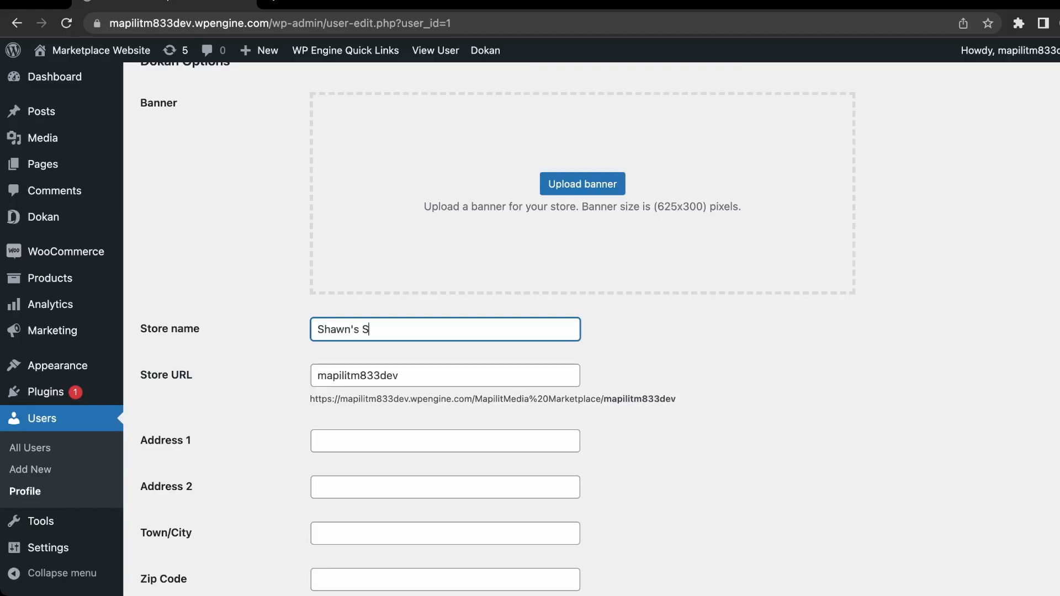
{"action": "type", "text": "tore"}
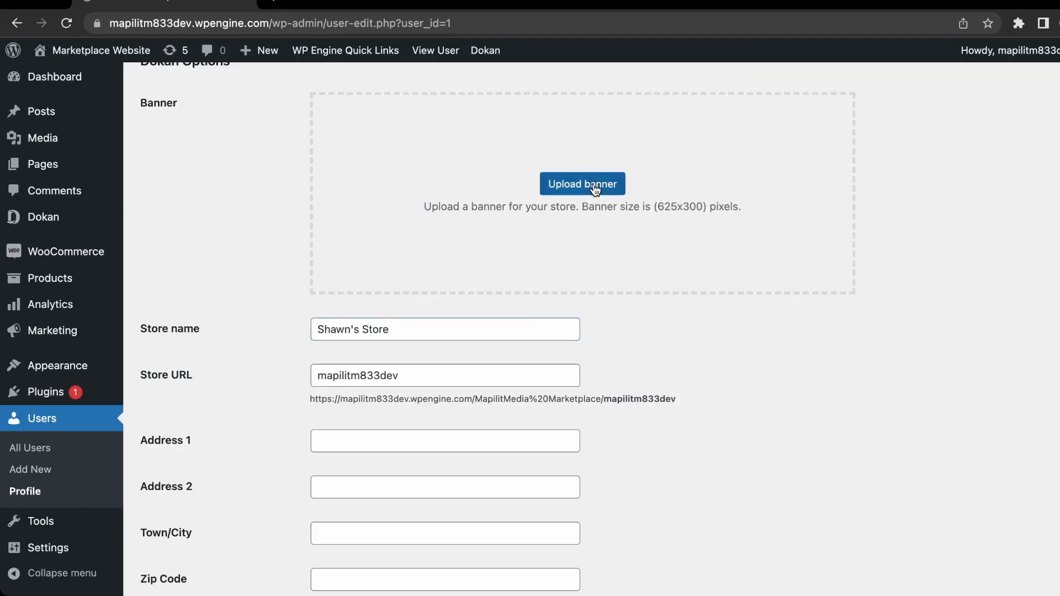
Step: Attach a library image as the store banner and update the vendor profile
{"action": "left_click", "coordinate": [582, 183]}
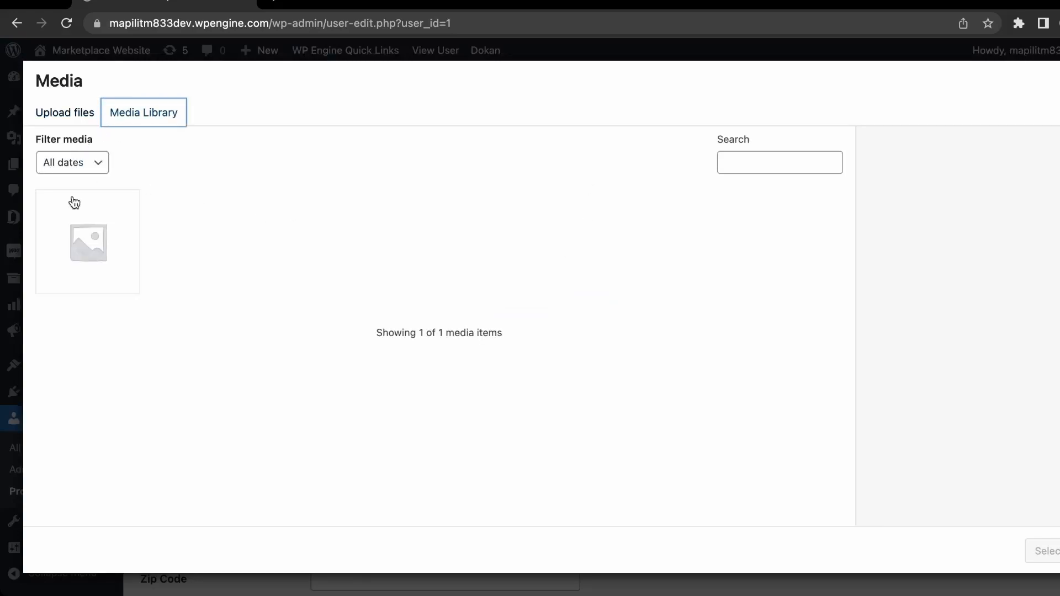
{"action": "left_click", "coordinate": [87, 242]}
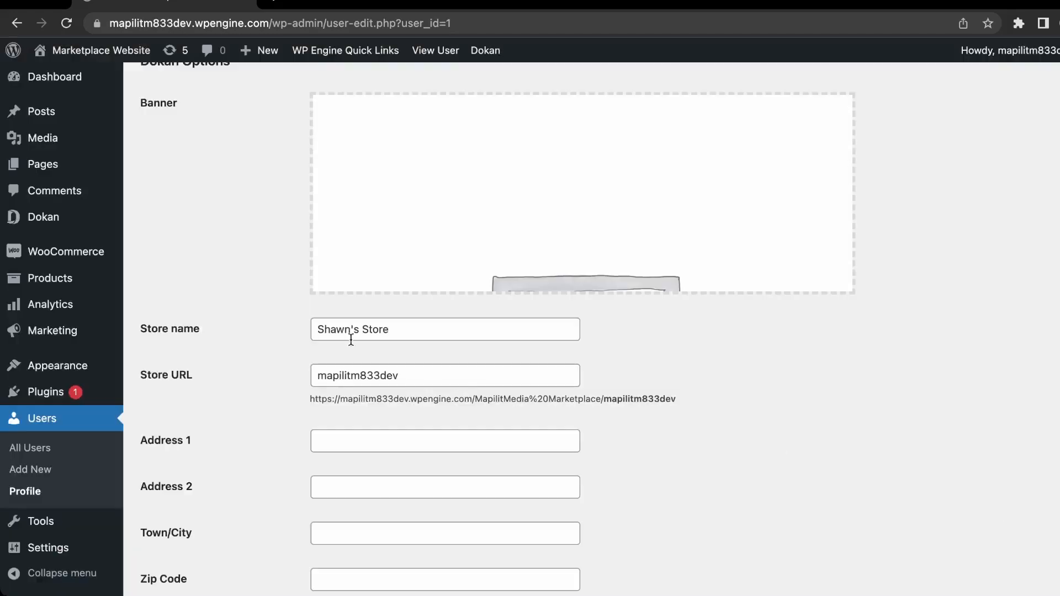
{"action": "scroll", "scroll_direction": "down", "scroll_amount": 3}
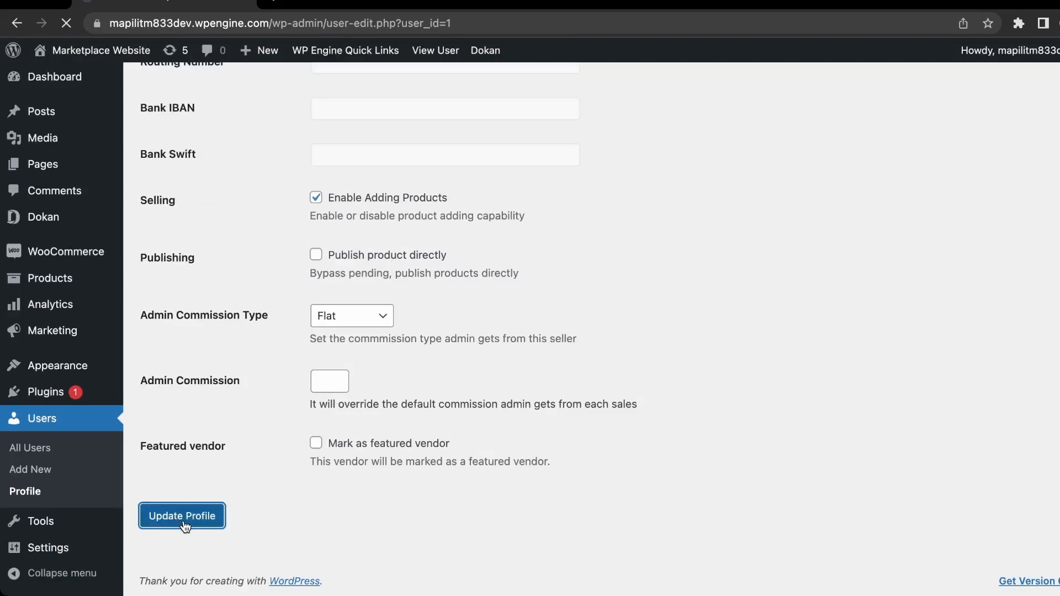
{"action": "left_click", "coordinate": [182, 516]}
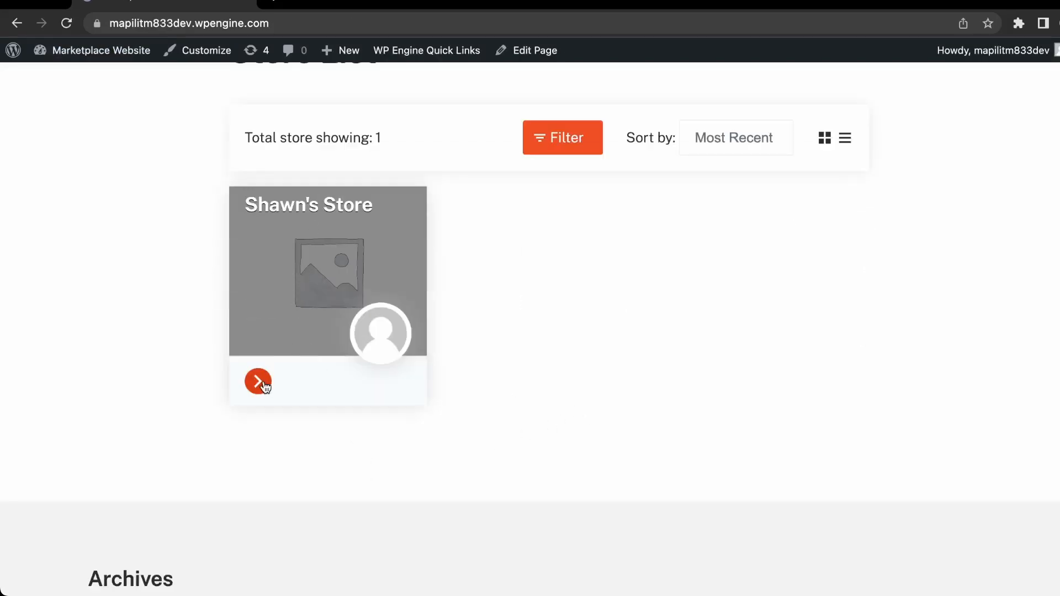
Step: View the product list for Shawn's Store from the Dokan vendor list
{"action": "left_click", "coordinate": [258, 381]}
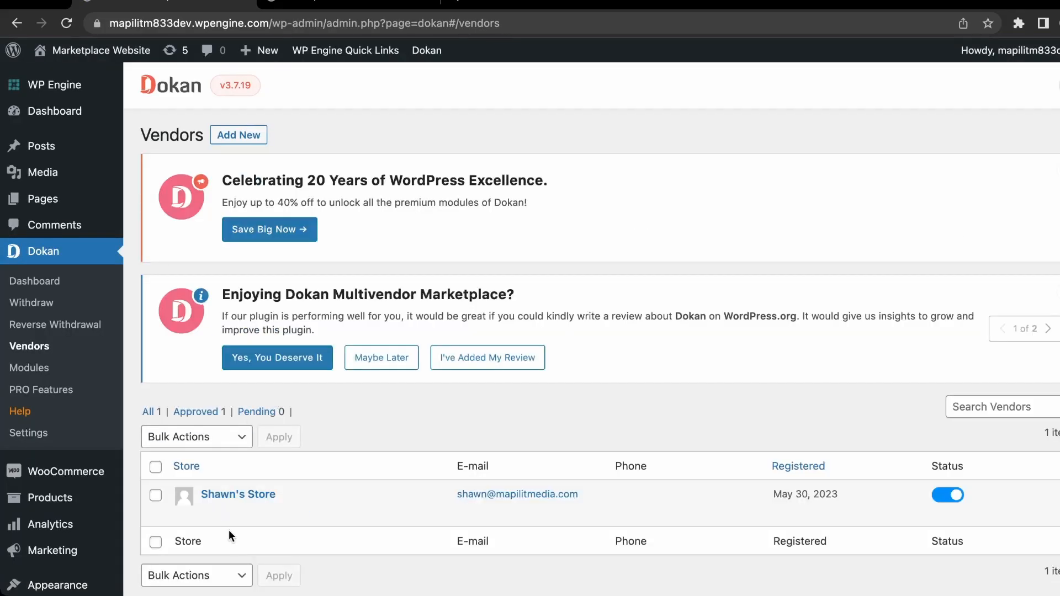
{"action": "left_click", "coordinate": [248, 513]}
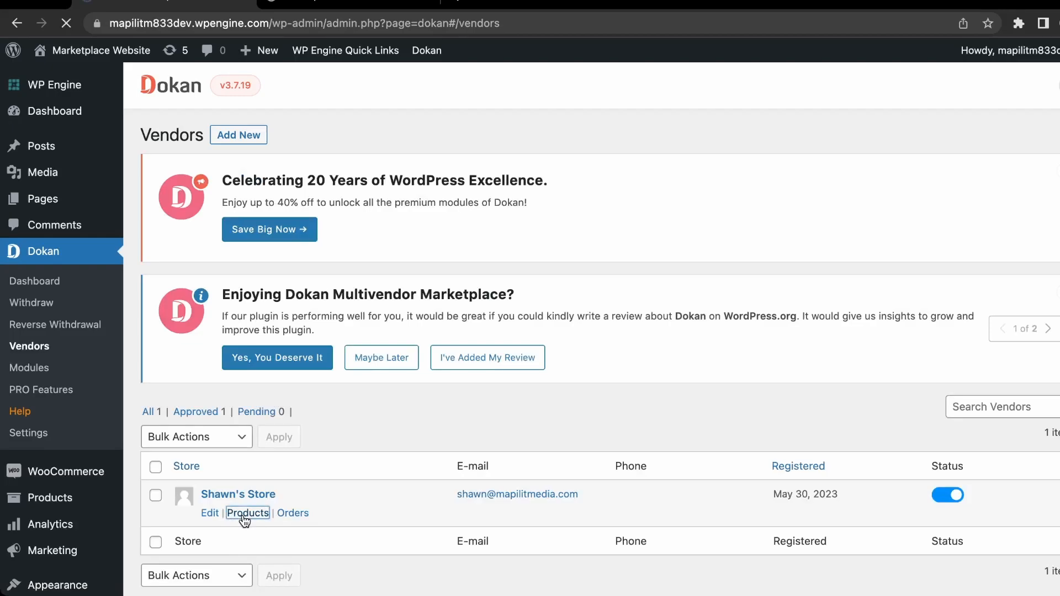
{"action": "left_click", "coordinate": [247, 513]}
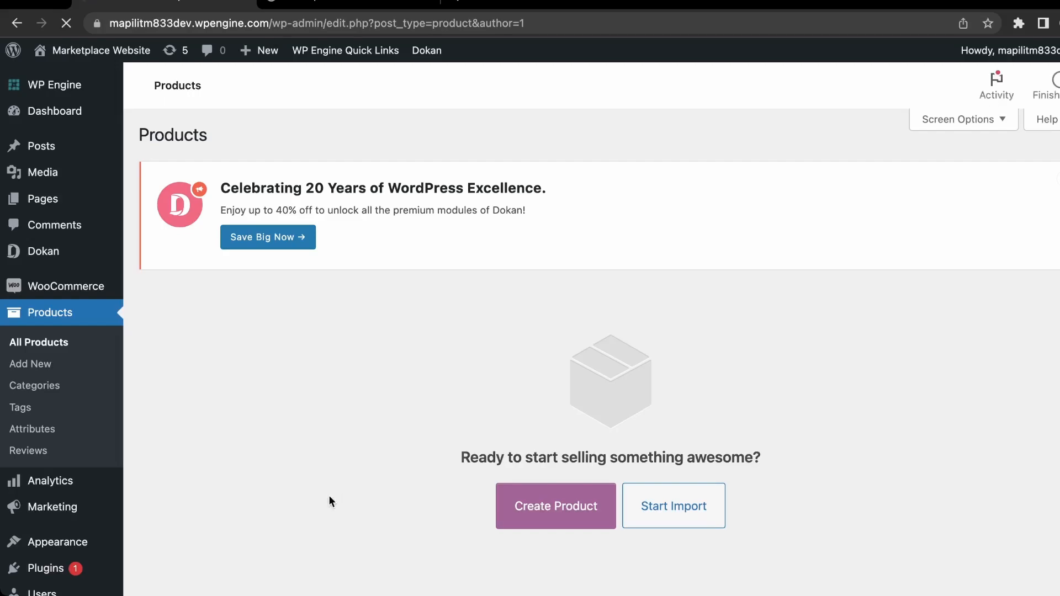
Step: Create a new product for the store titled 'Test Product'
{"action": "left_click", "coordinate": [555, 505]}
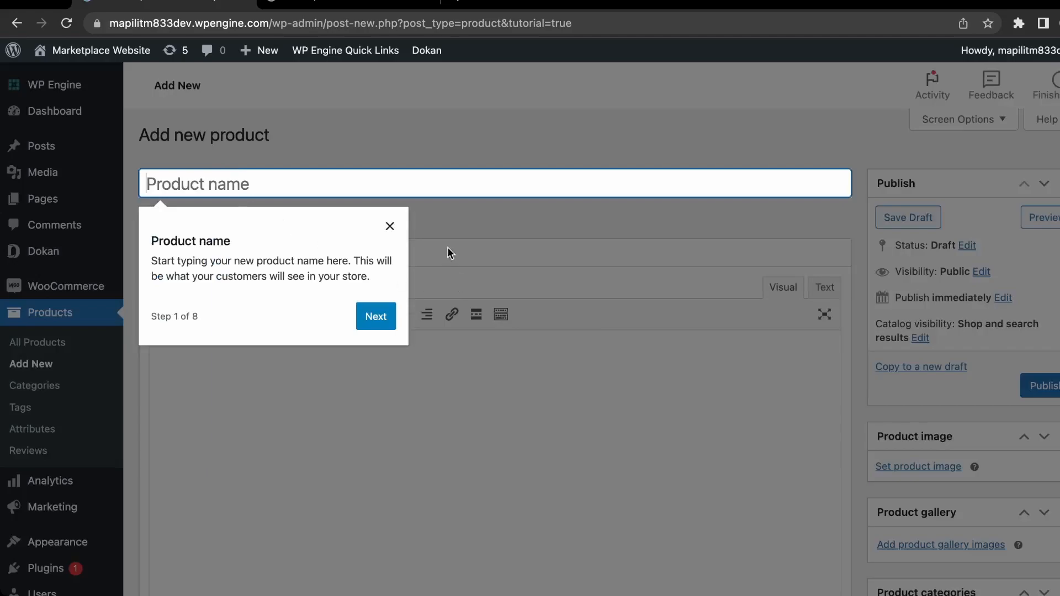
{"action": "left_click", "coordinate": [390, 225]}
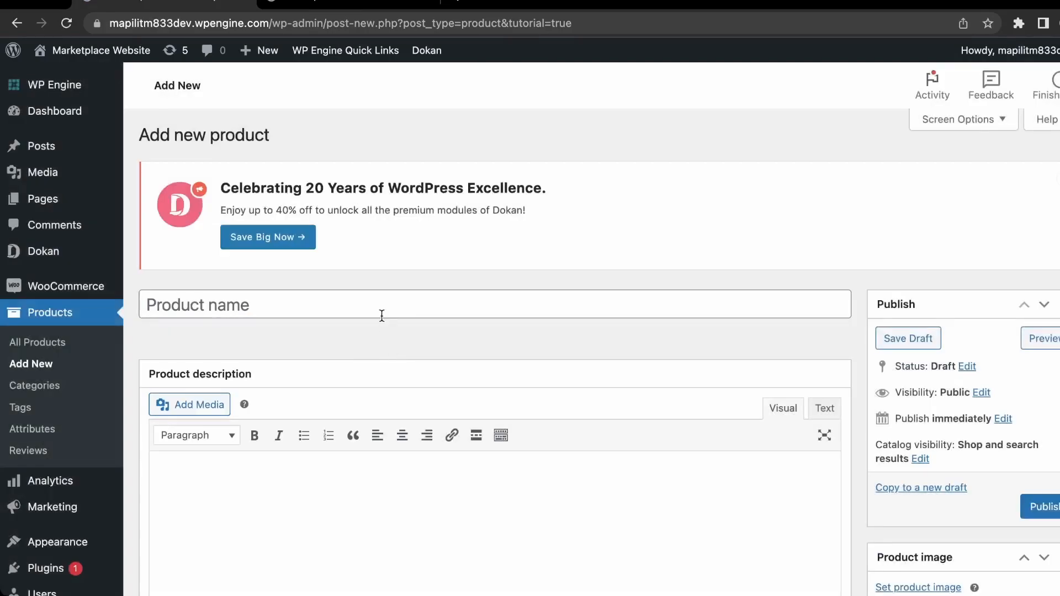
{"action": "type", "text": "Test Product"}
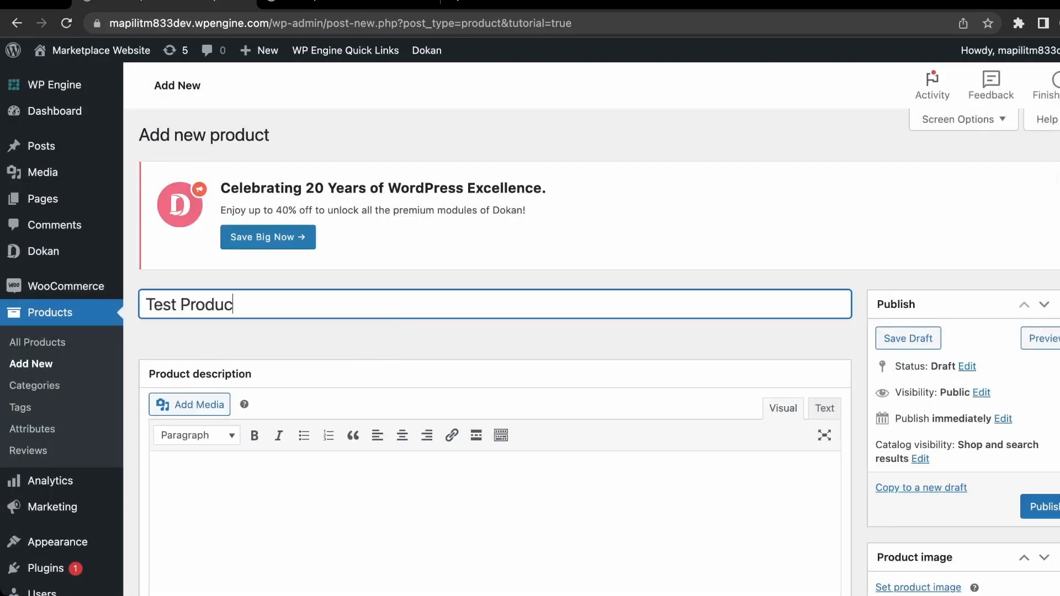
{"action": "scroll", "scroll_direction": "down", "scroll_amount": 3}
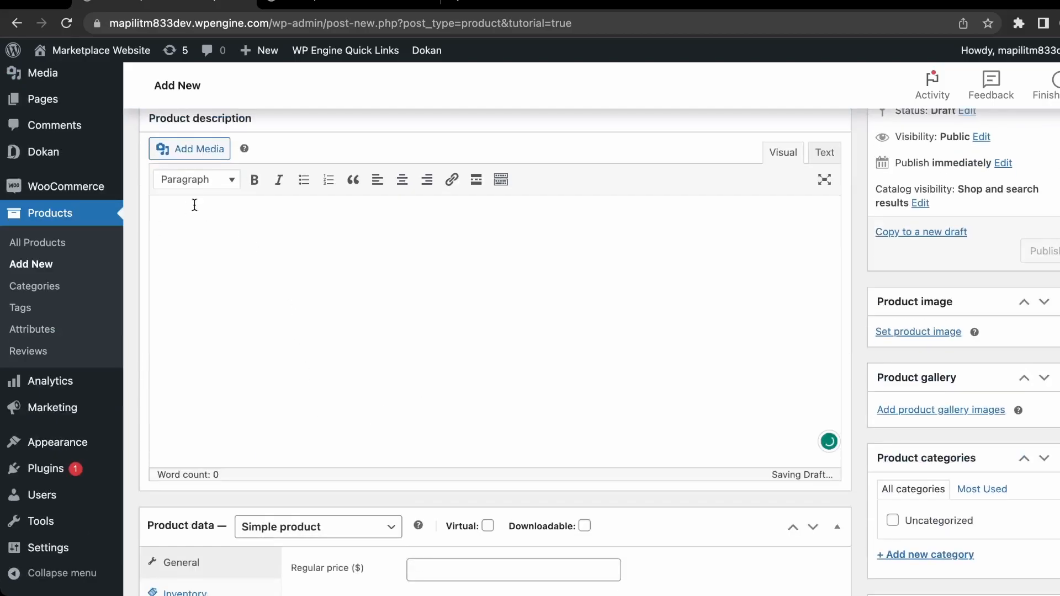
Step: Insert woocommerce-placeholder.png into the description, save, and return to the dashboard
{"action": "left_click", "coordinate": [190, 149]}
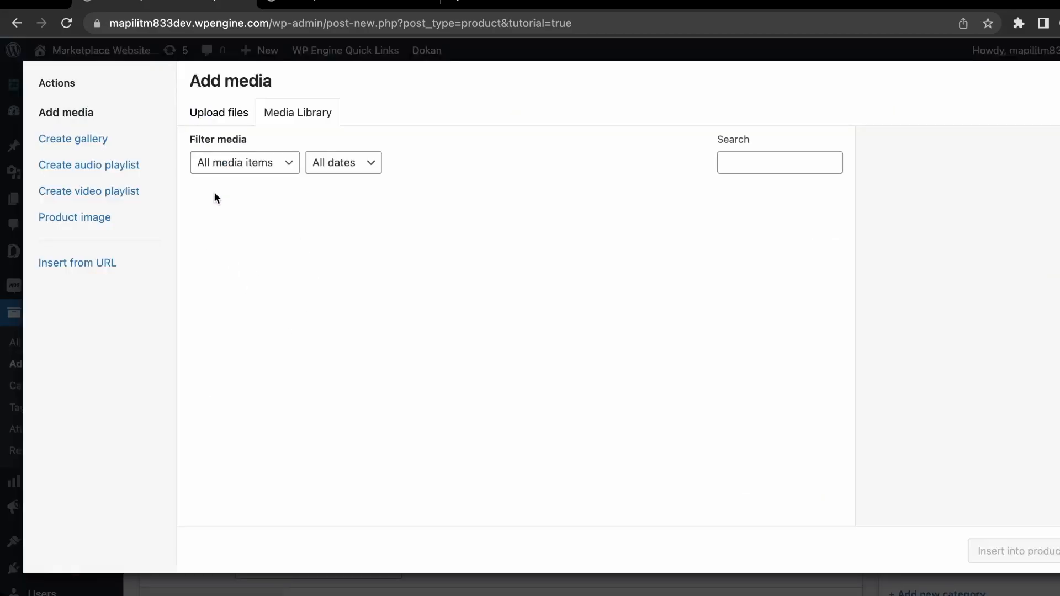
{"action": "left_click", "coordinate": [238, 238]}
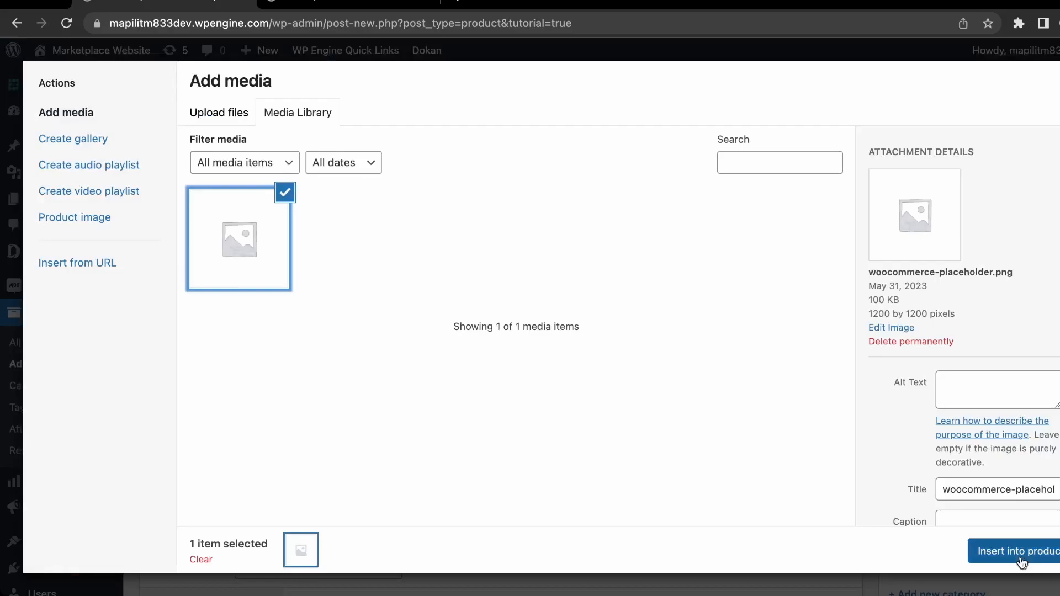
{"action": "left_click", "coordinate": [1020, 551]}
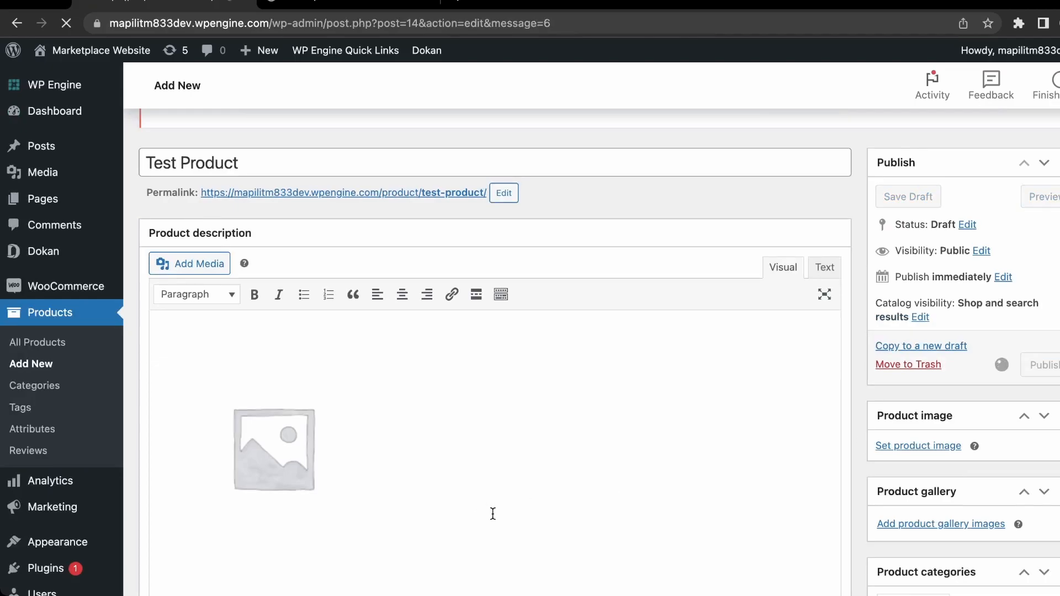
{"action": "left_click", "coordinate": [55, 110]}
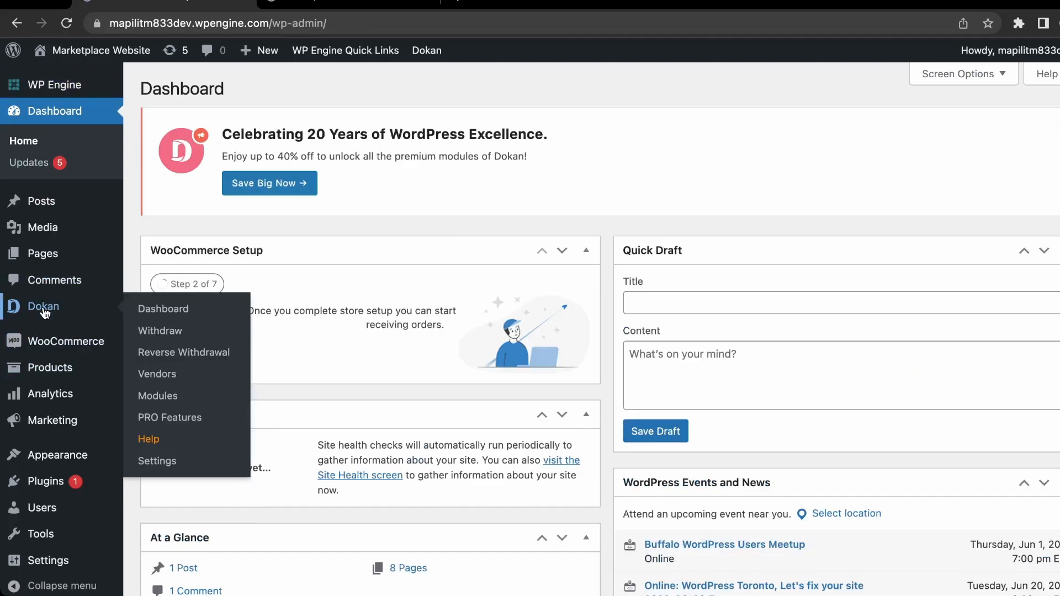
Step: Add a new Dokan vendor with first name Bob and store name bob's shop
{"action": "left_click", "coordinate": [157, 374]}
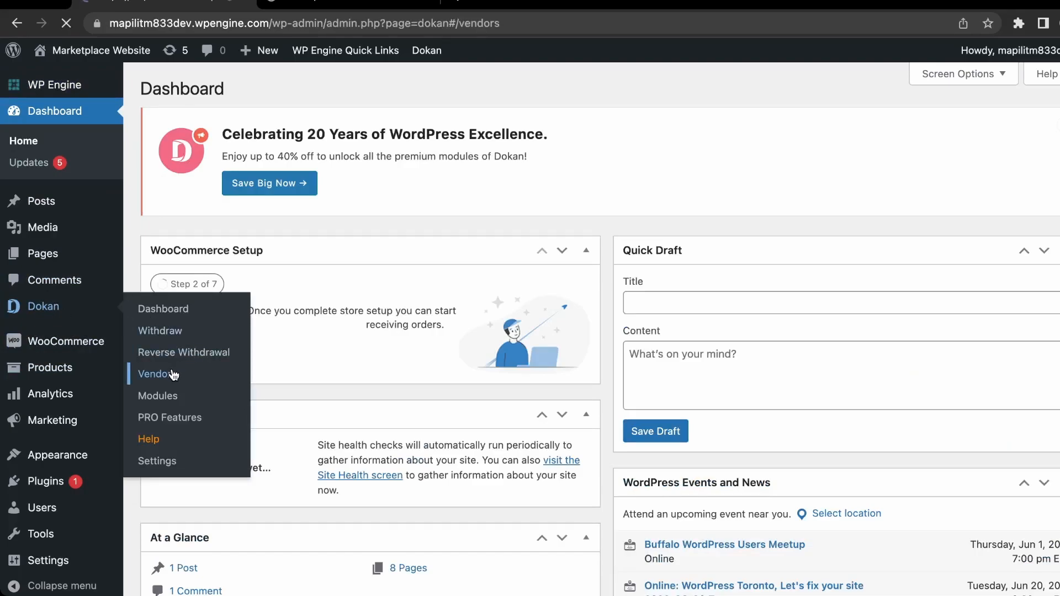
{"action": "left_click", "coordinate": [157, 375]}
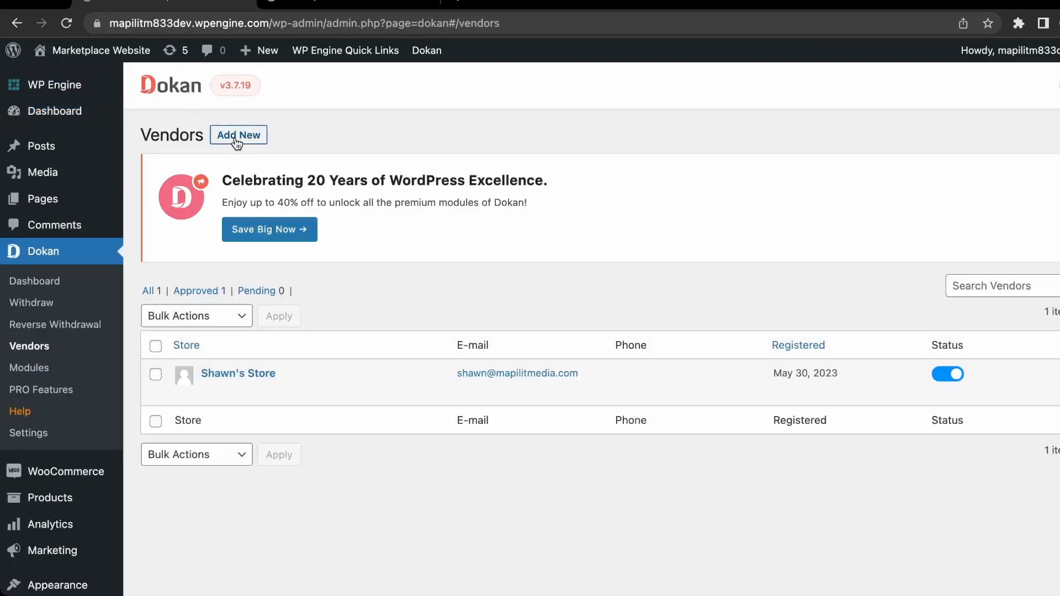
{"action": "left_click", "coordinate": [238, 135]}
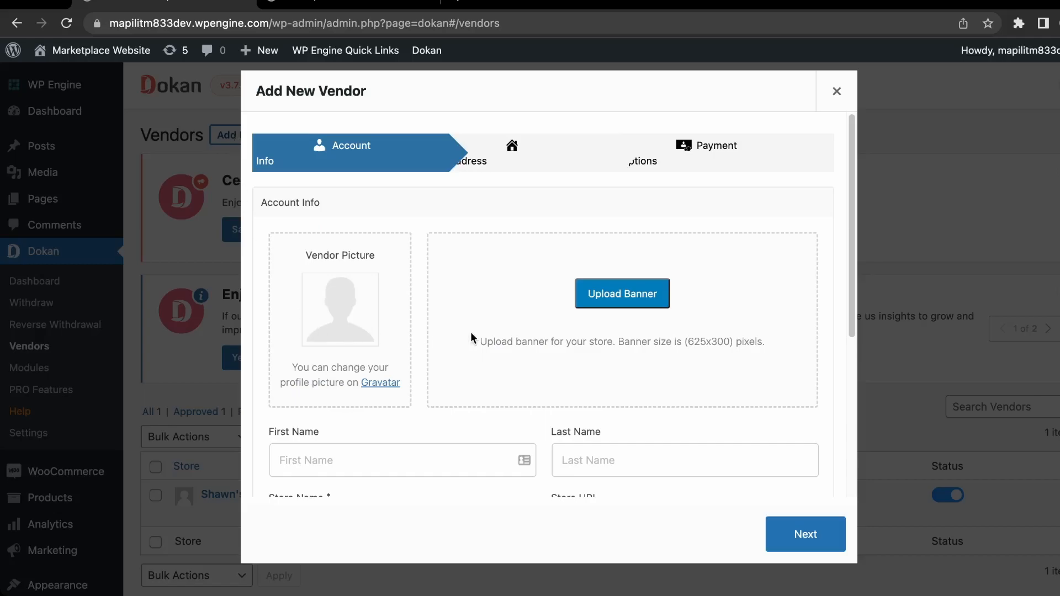
{"action": "scroll", "scroll_direction": "down", "scroll_amount": 3}
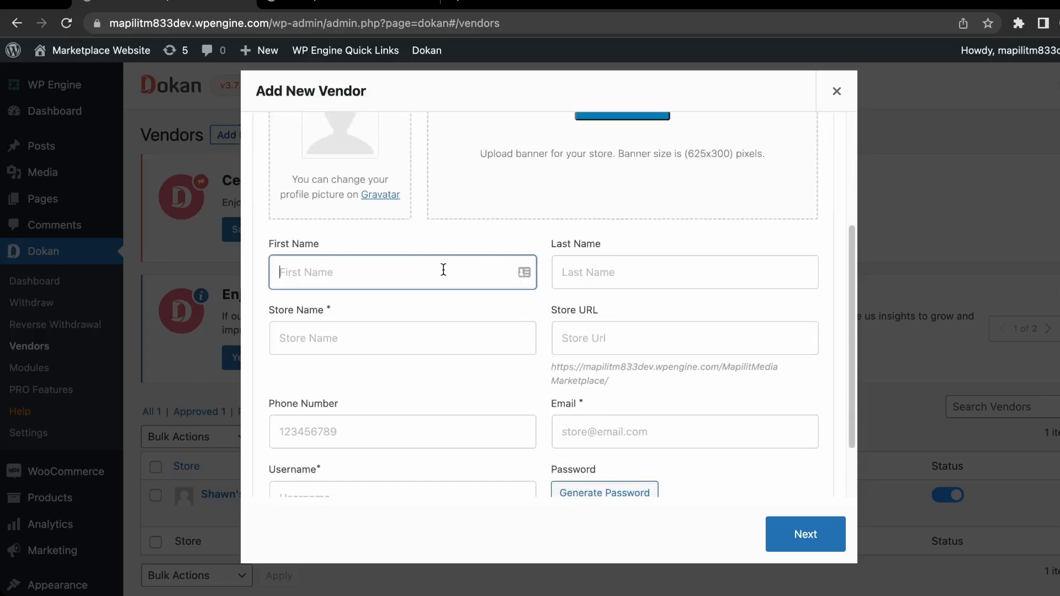
{"action": "type", "text": "B"}
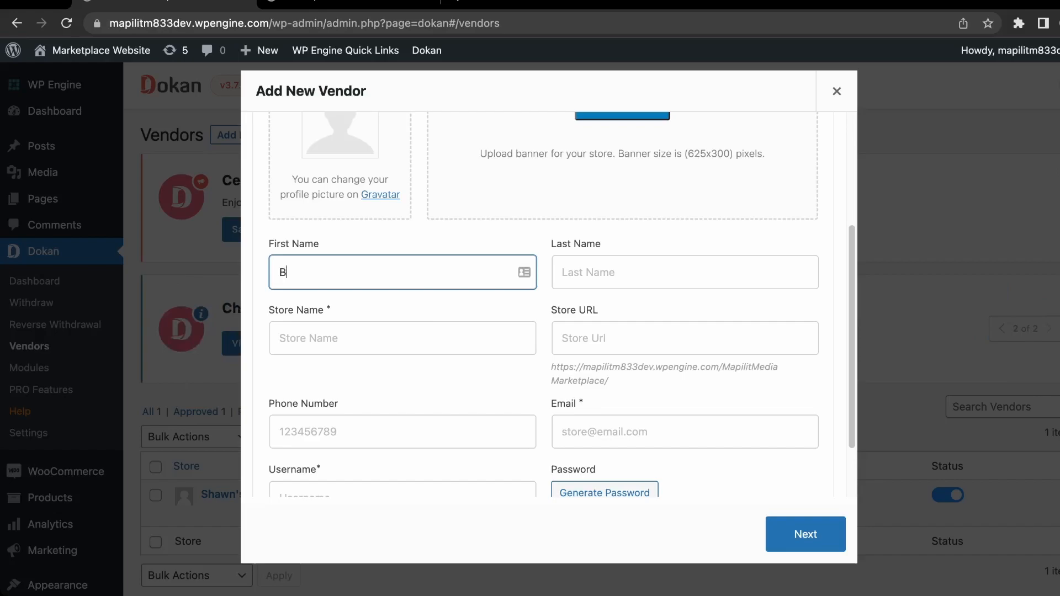
{"action": "type", "text": "b"}
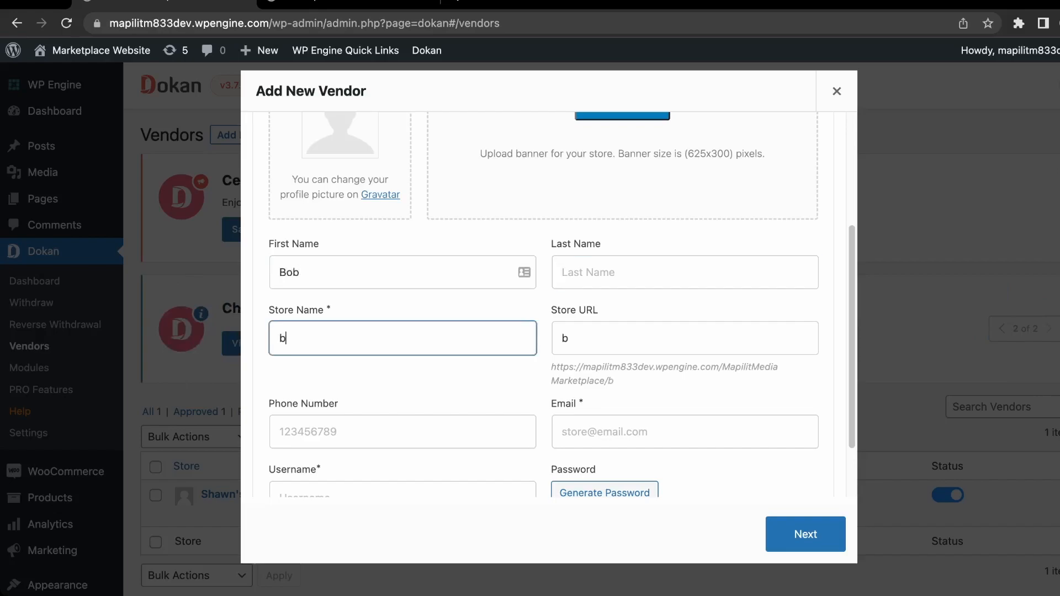
{"action": "type", "text": "ob's shop"}
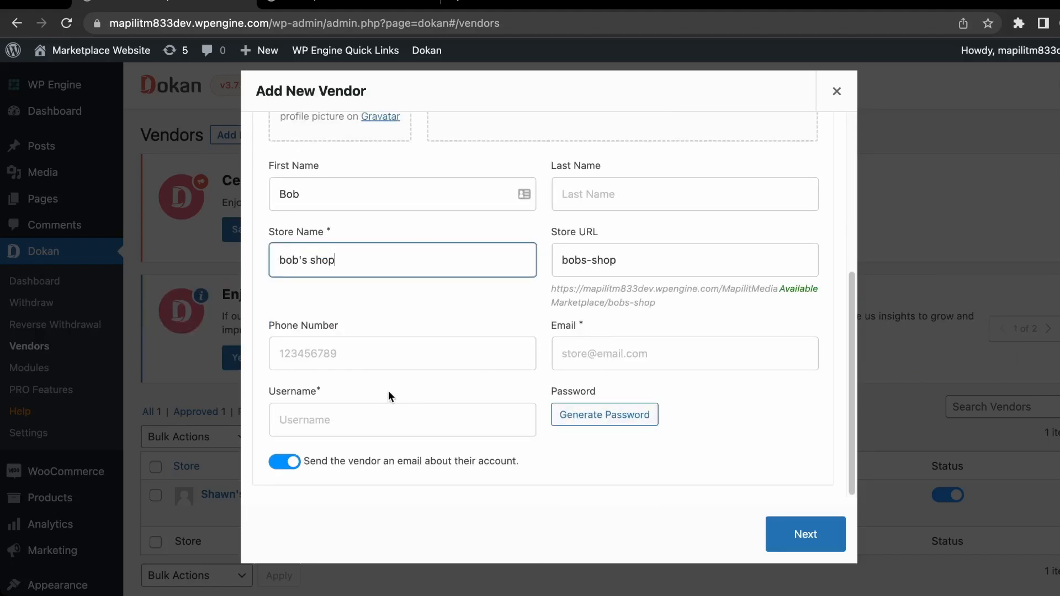
{"action": "left_click", "coordinate": [684, 354]}
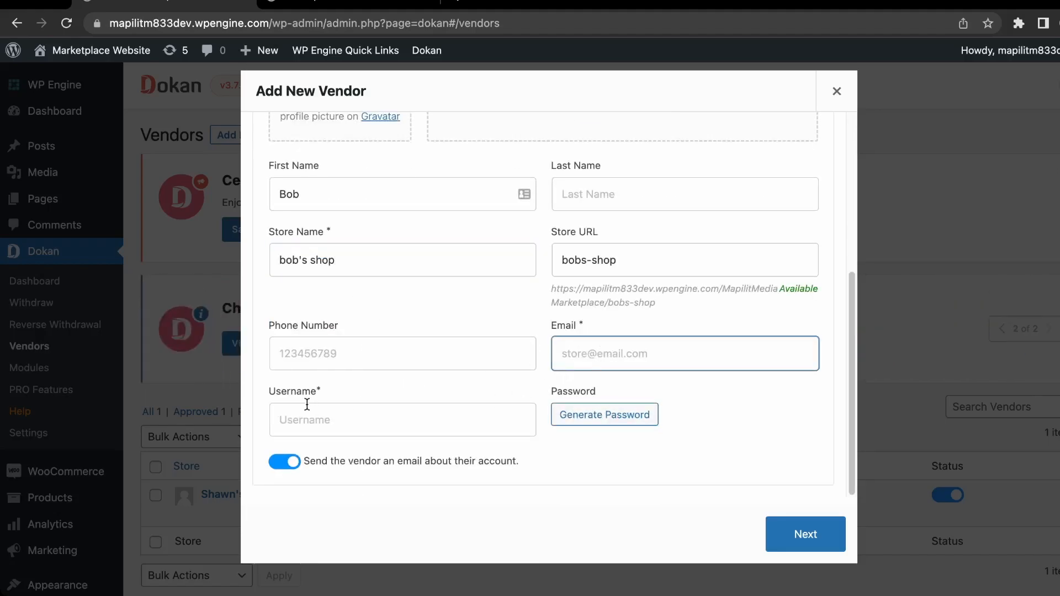
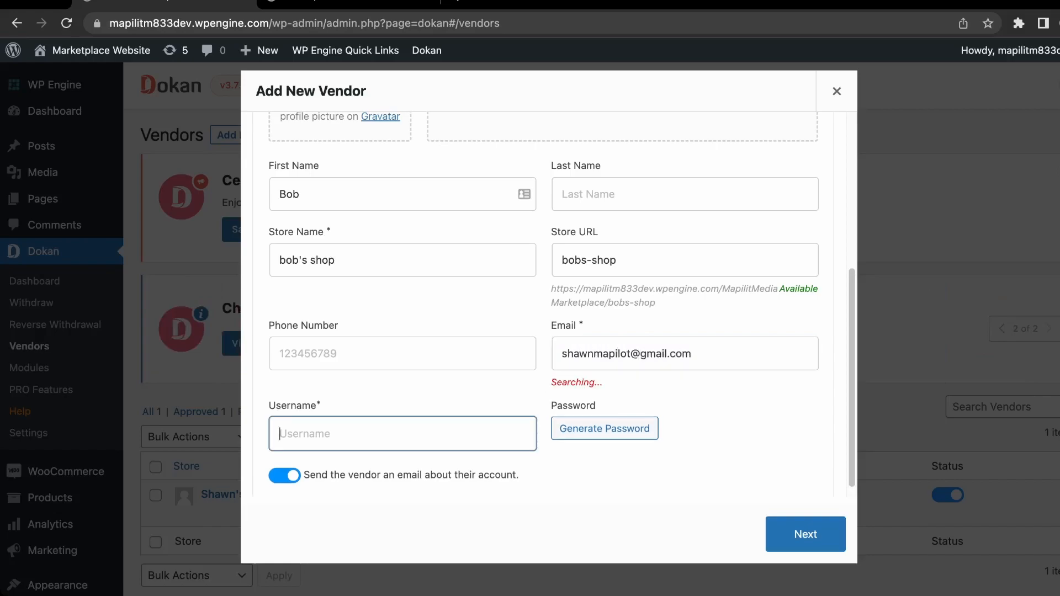
{"action": "type", "text": "bobshop"}
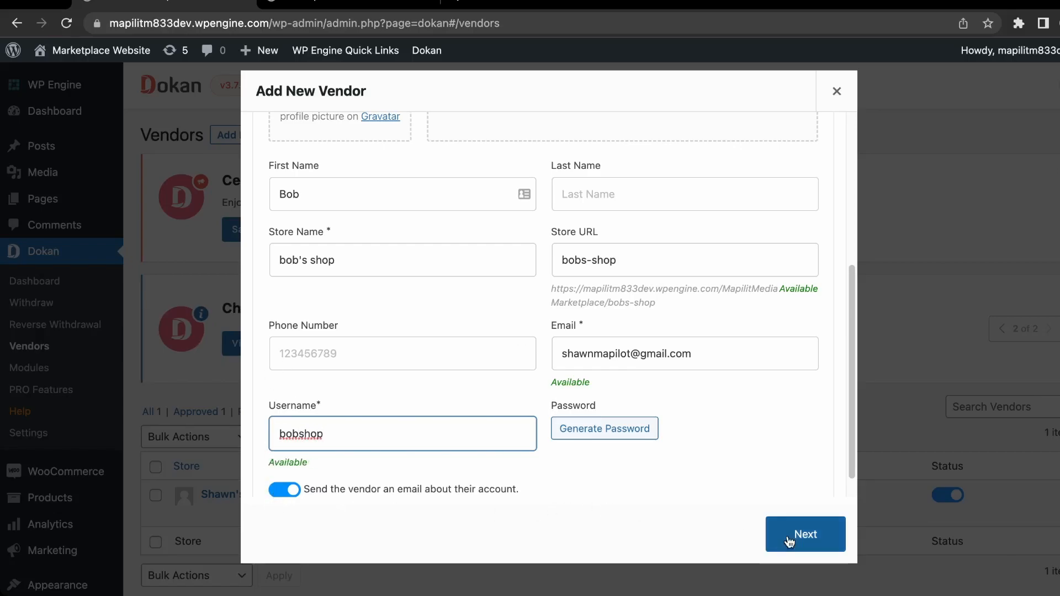
{"action": "left_click", "coordinate": [805, 534]}
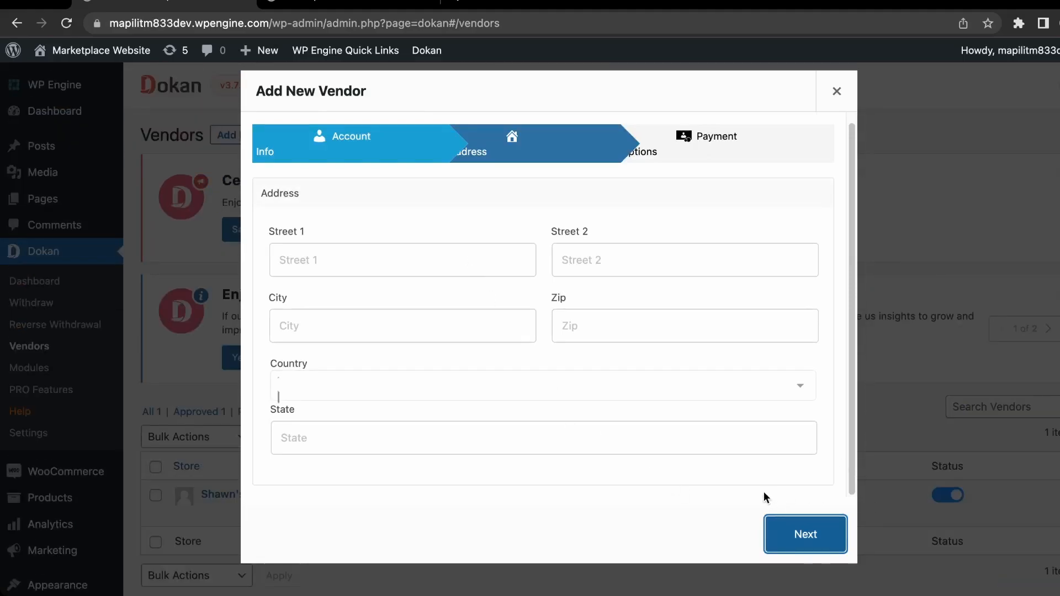
Step: On the payment options step, enable selling and direct product publishing for the vendor
{"action": "left_click", "coordinate": [805, 535]}
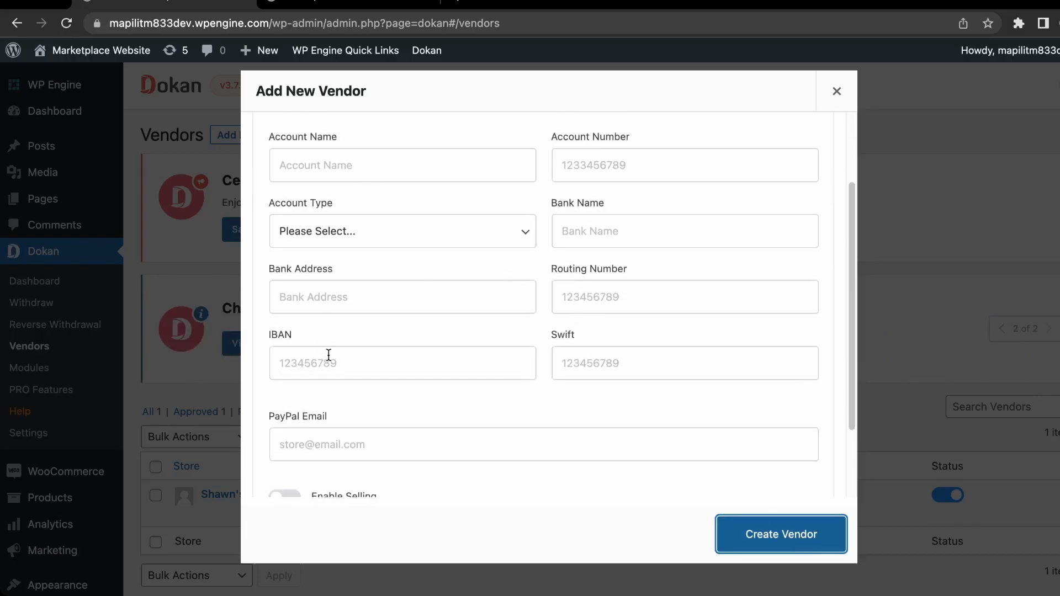
{"action": "scroll", "scroll_direction": "down", "scroll_amount": 3}
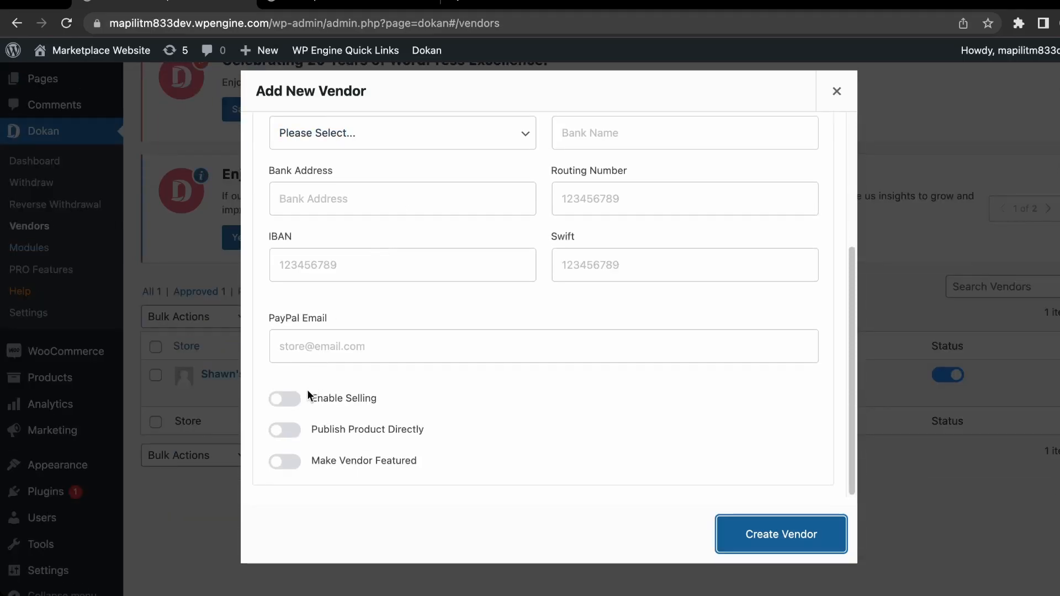
{"action": "left_click", "coordinate": [284, 429]}
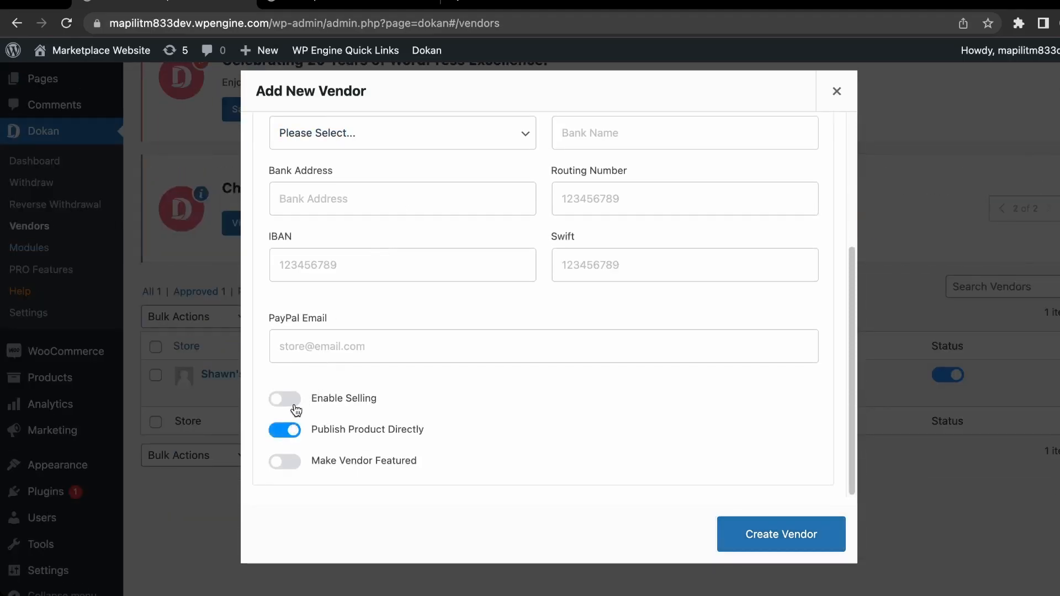
{"action": "left_click", "coordinate": [284, 398]}
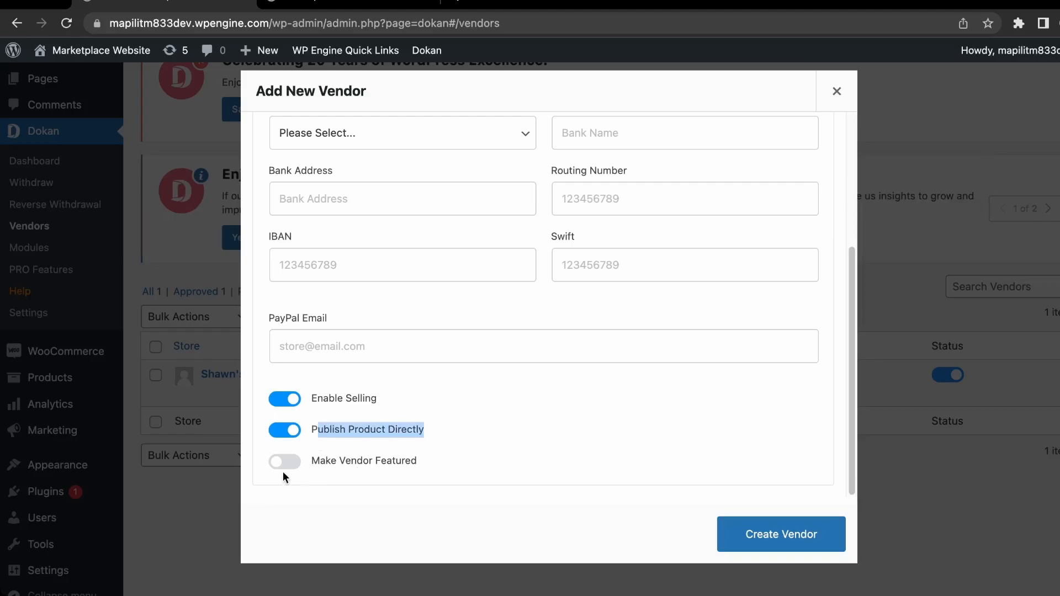
Step: Mark the vendor as featured and create bob's shop, dismissing the confirmation
{"action": "left_click", "coordinate": [780, 534]}
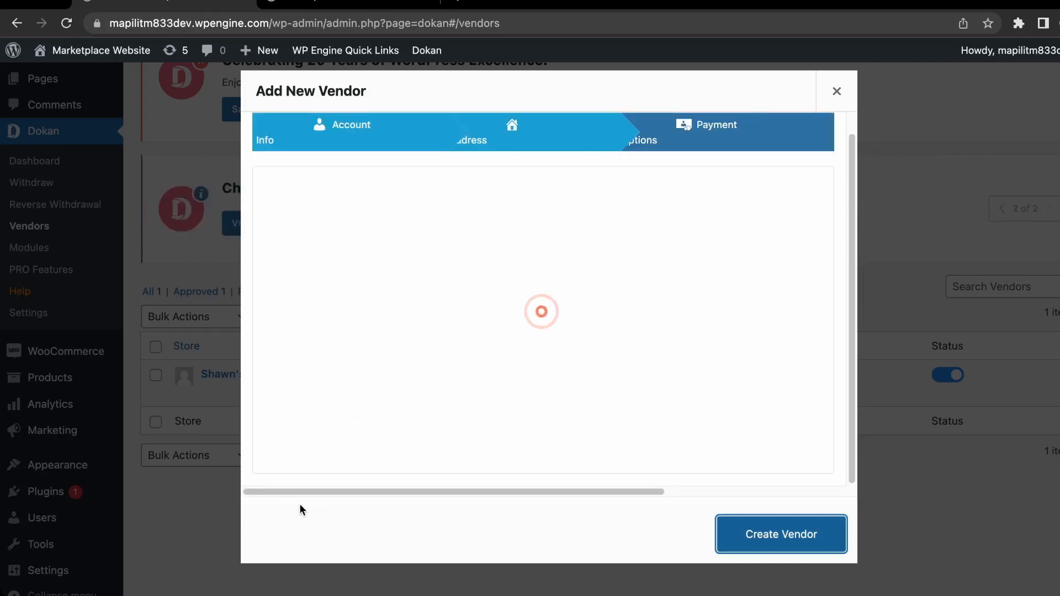
{"action": "left_click", "coordinate": [780, 534]}
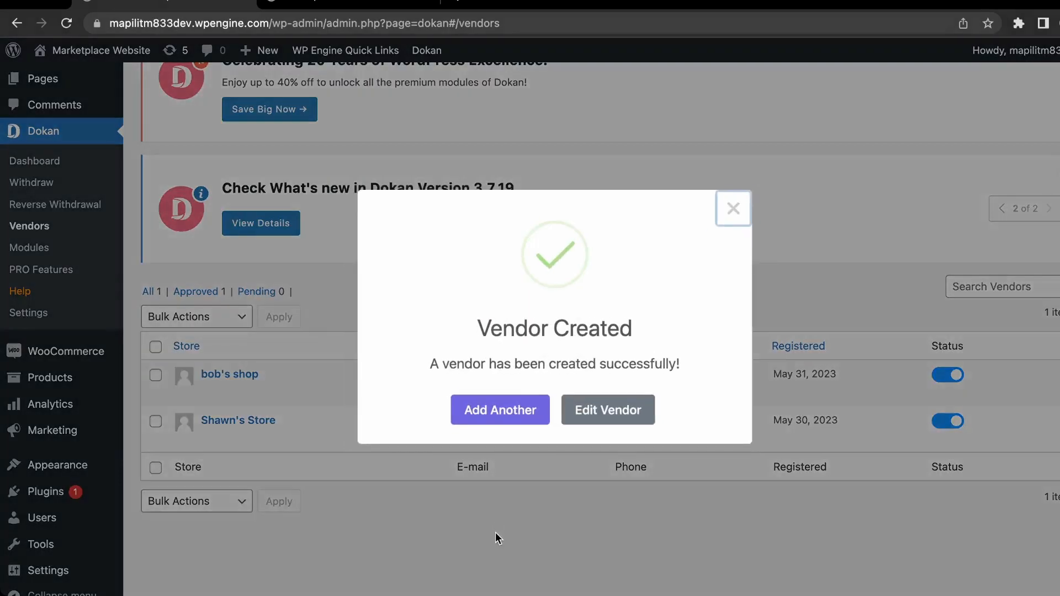
{"action": "left_click", "coordinate": [733, 209]}
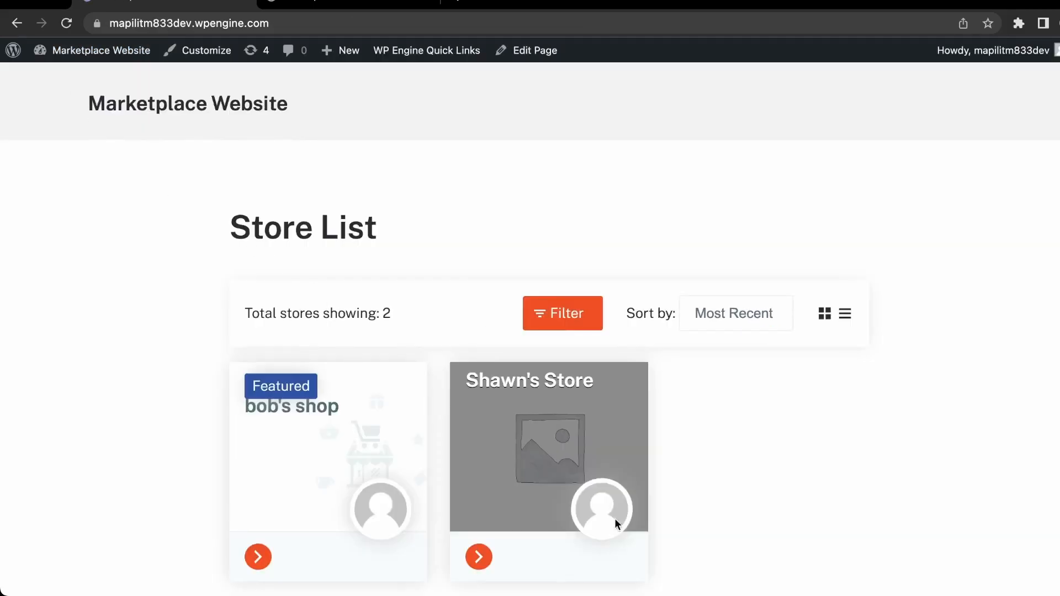
Step: Review the storefront Store List showing both shops before heading to the Dokan dashboard
{"action": "scroll", "scroll_direction": "down", "scroll_amount": 3}
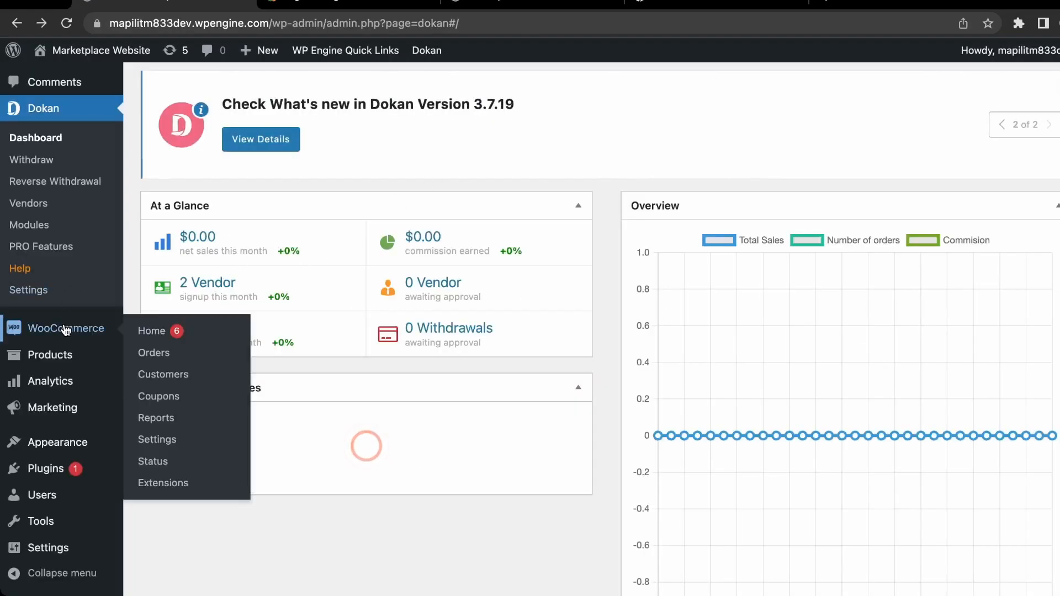
Step: Start the WooCommerce setup wizard with a Canadian store location and usage tracking declined
{"action": "left_click", "coordinate": [152, 331]}
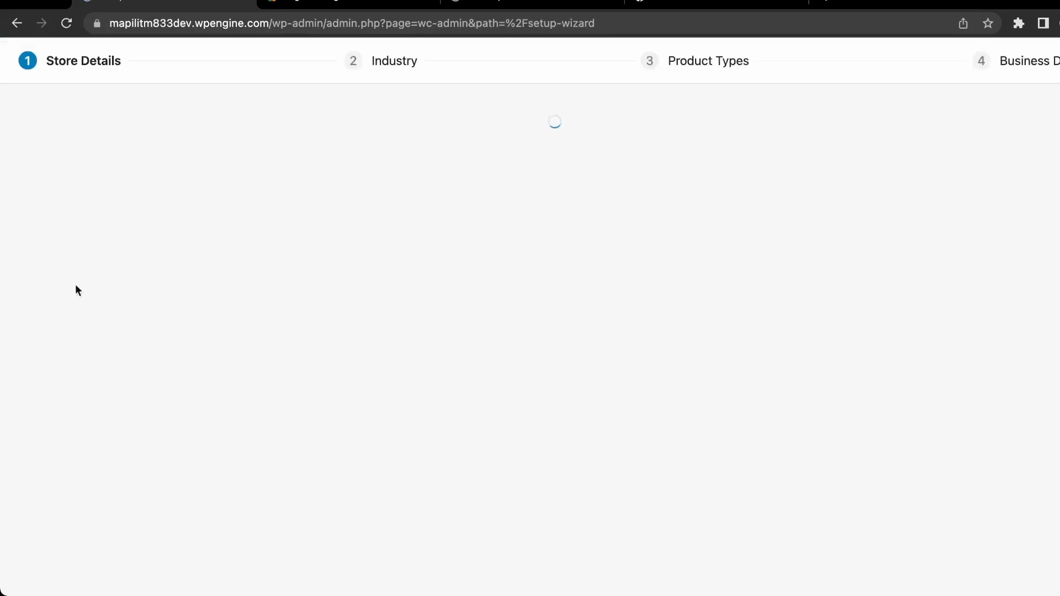
{"action": "mouse_move", "coordinate": [730, 249]}
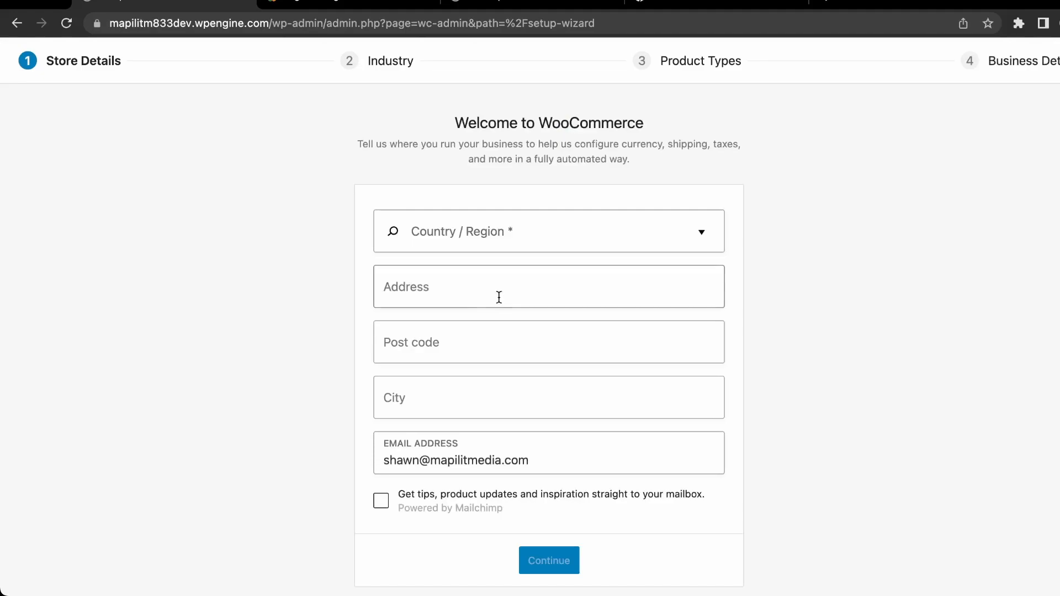
{"action": "left_click", "coordinate": [549, 230]}
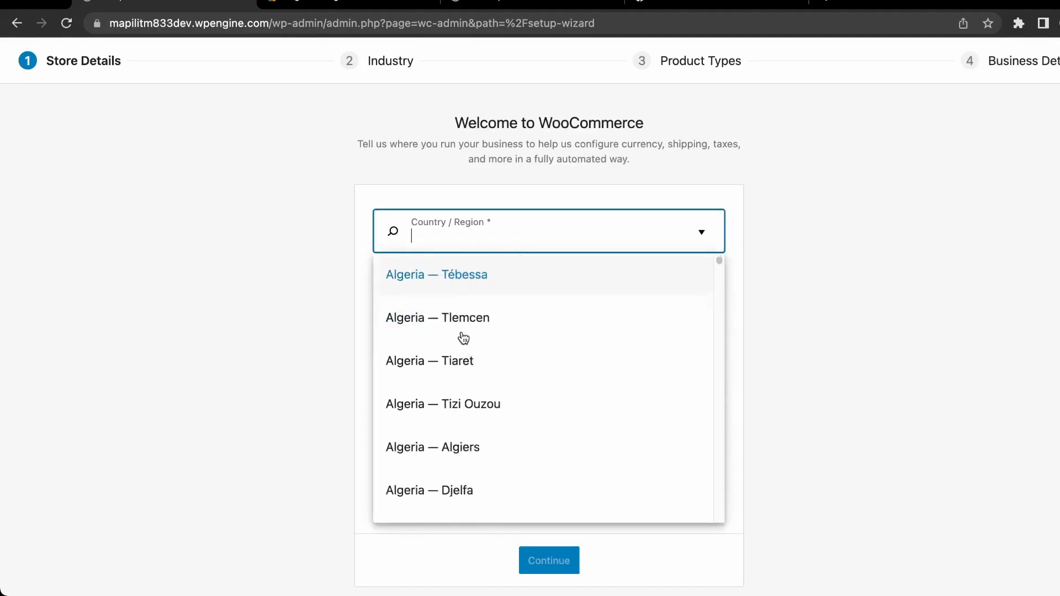
{"action": "type", "text": "cana"}
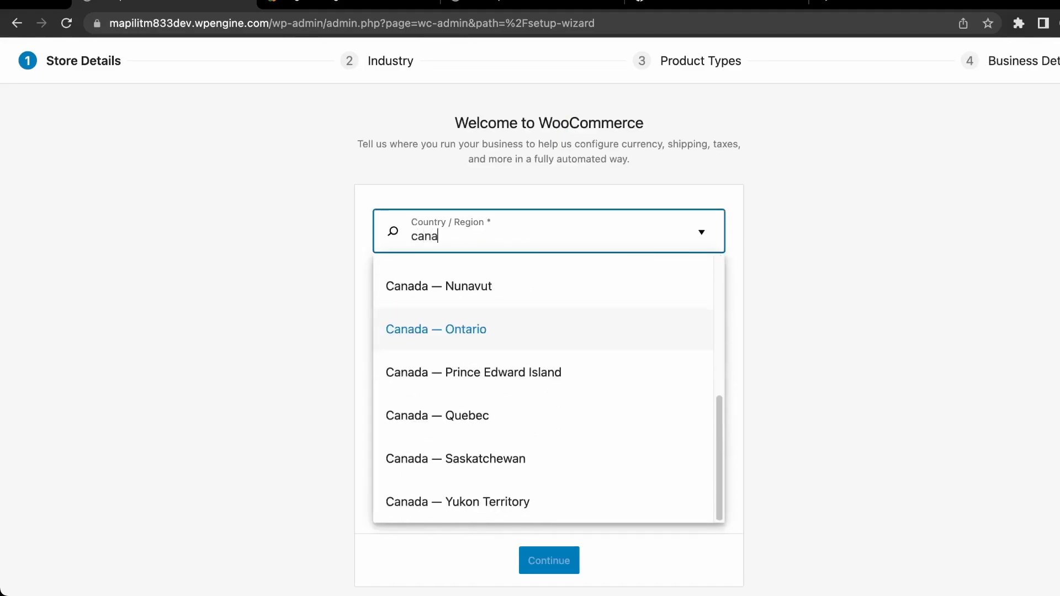
{"action": "left_click", "coordinate": [435, 329]}
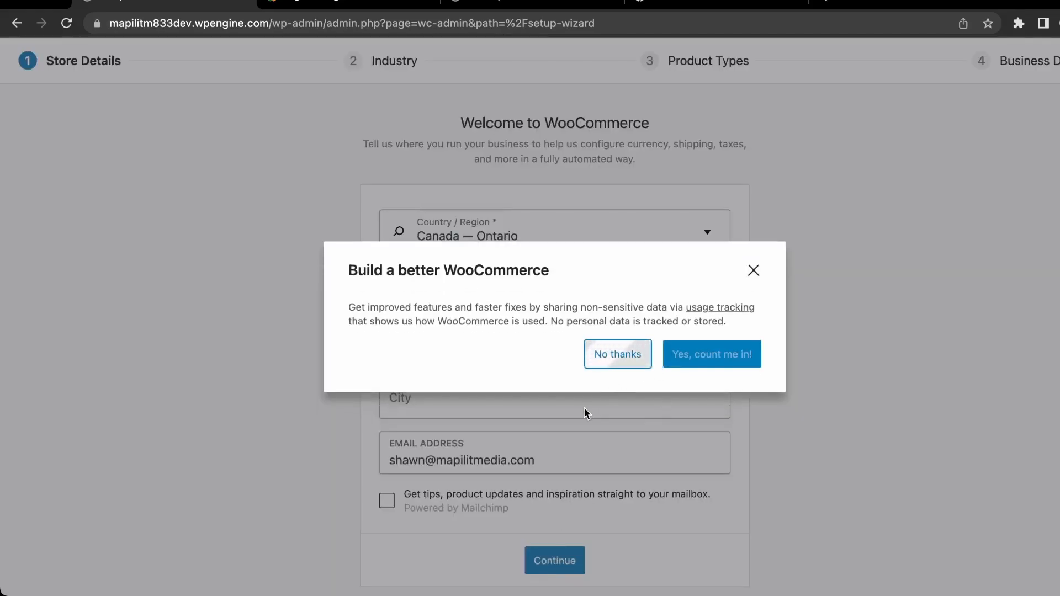
{"action": "left_click", "coordinate": [616, 353]}
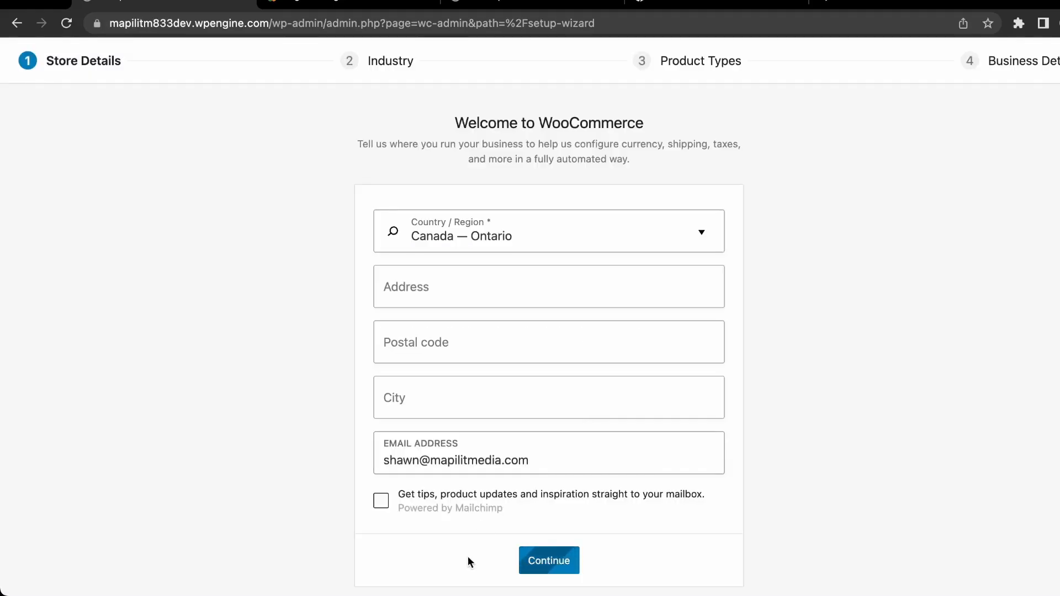
{"action": "left_click", "coordinate": [549, 560]}
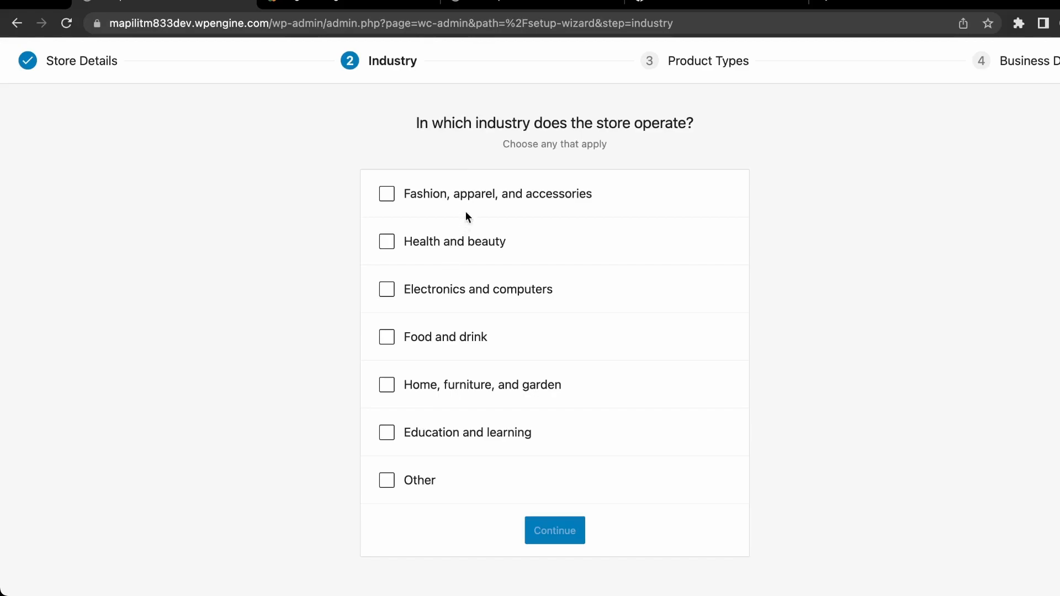
{"action": "mouse_move", "coordinate": [483, 202]}
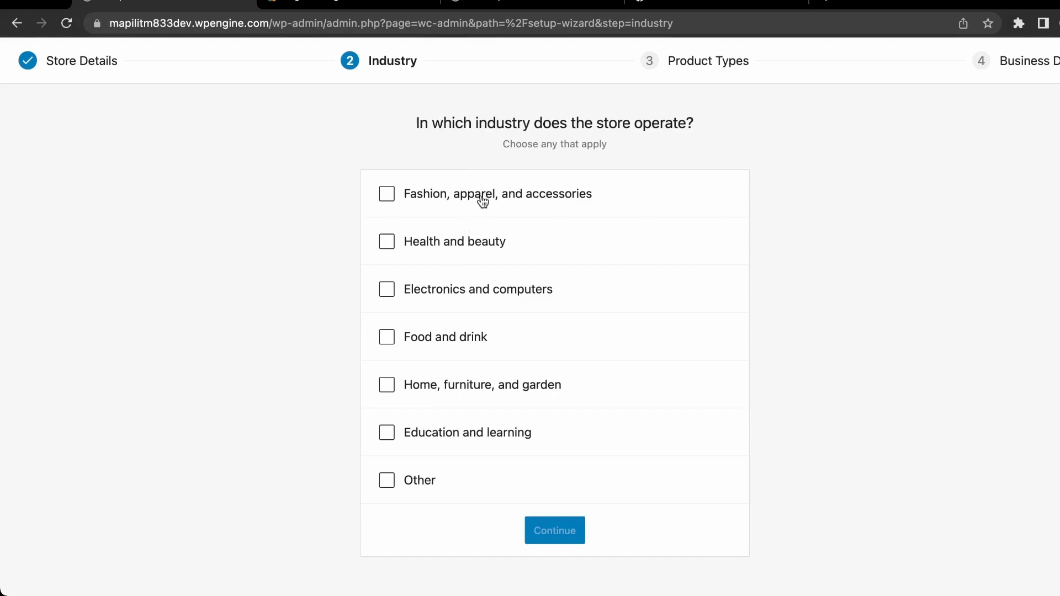
Step: Choose the Fashion industry, physical products, 1,000+ planned products and the recommended free features
{"action": "left_click", "coordinate": [386, 193]}
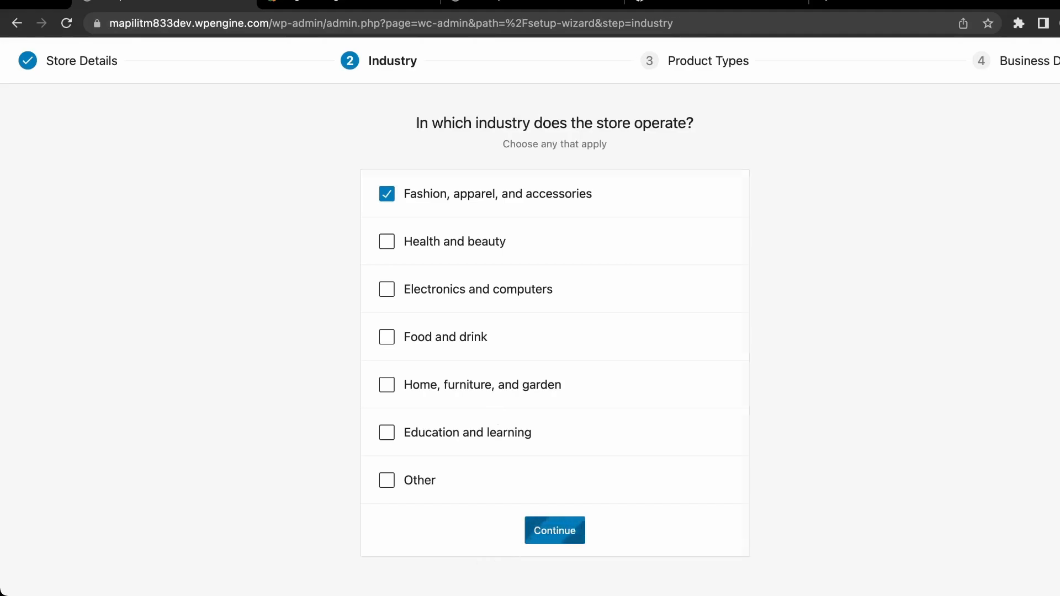
{"action": "left_click", "coordinate": [554, 530]}
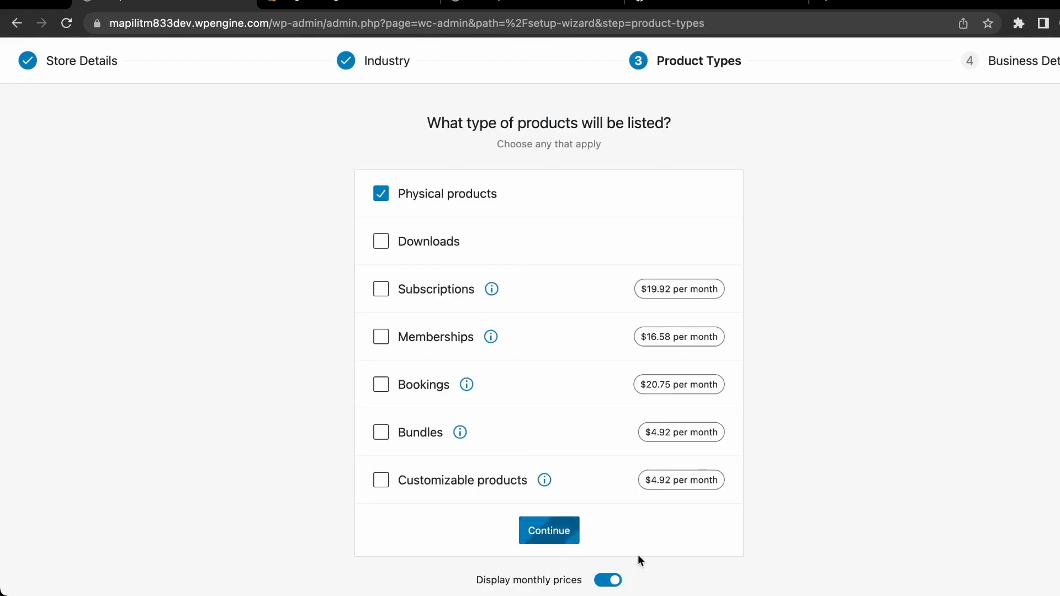
{"action": "left_click", "coordinate": [548, 530]}
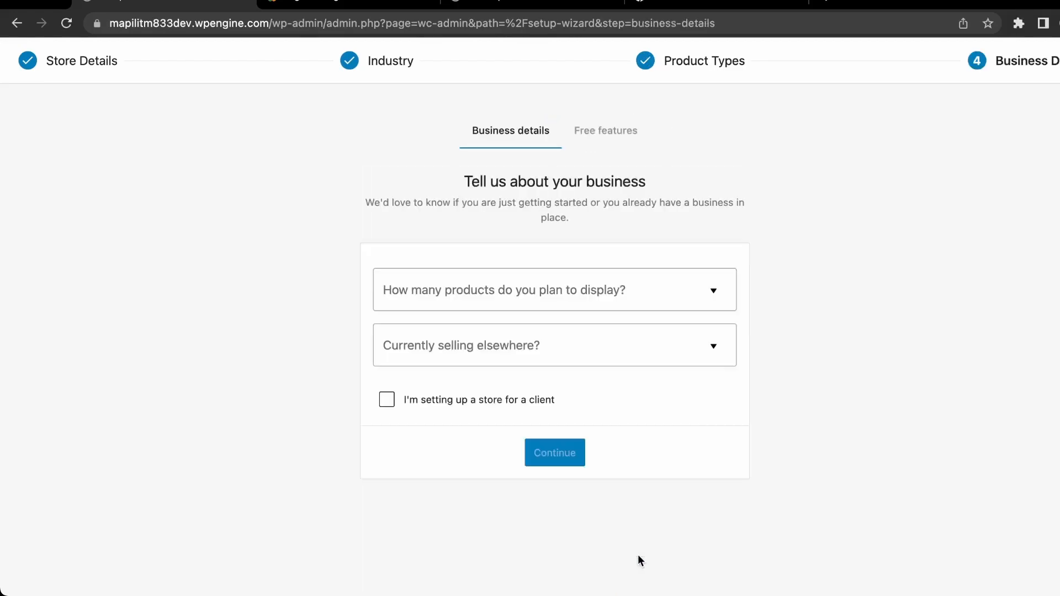
{"action": "left_click", "coordinate": [554, 289]}
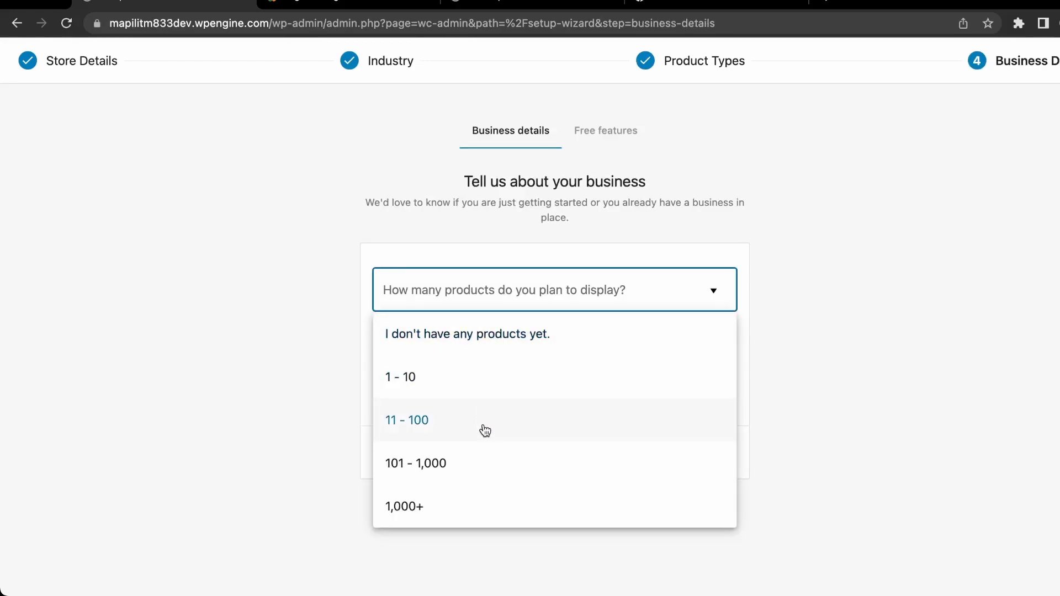
{"action": "left_click", "coordinate": [404, 507]}
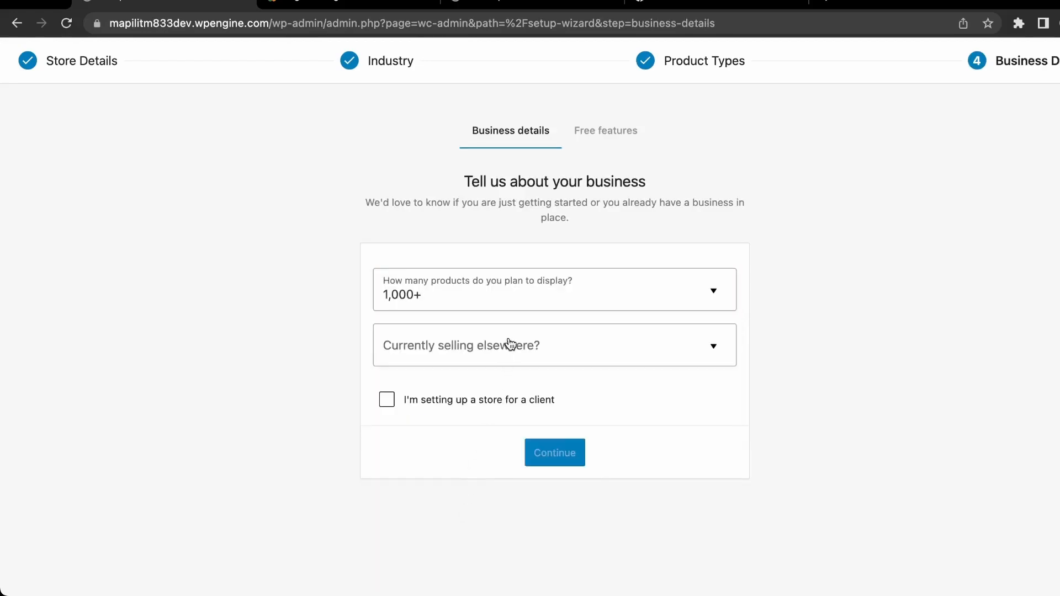
{"action": "left_click", "coordinate": [554, 344]}
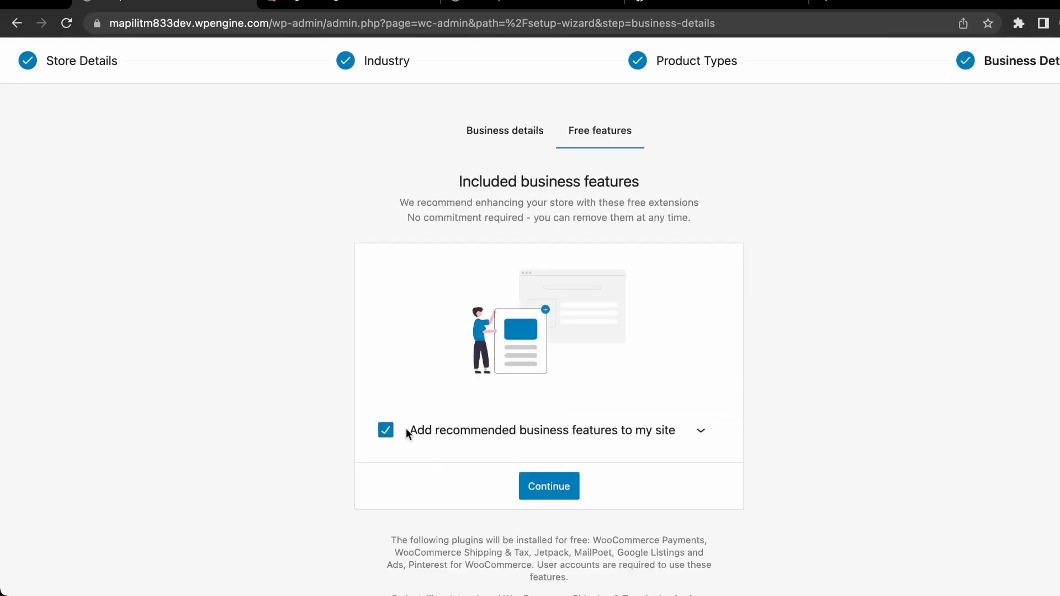
{"action": "left_click", "coordinate": [385, 429]}
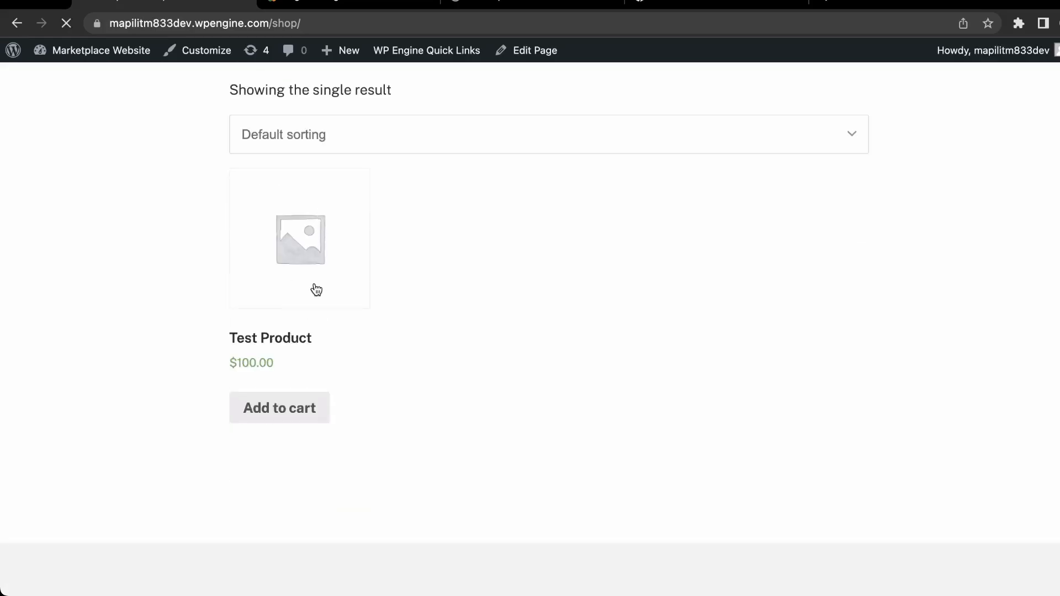
Step: View the Test Product page, then return to the admin area
{"action": "left_click", "coordinate": [299, 239]}
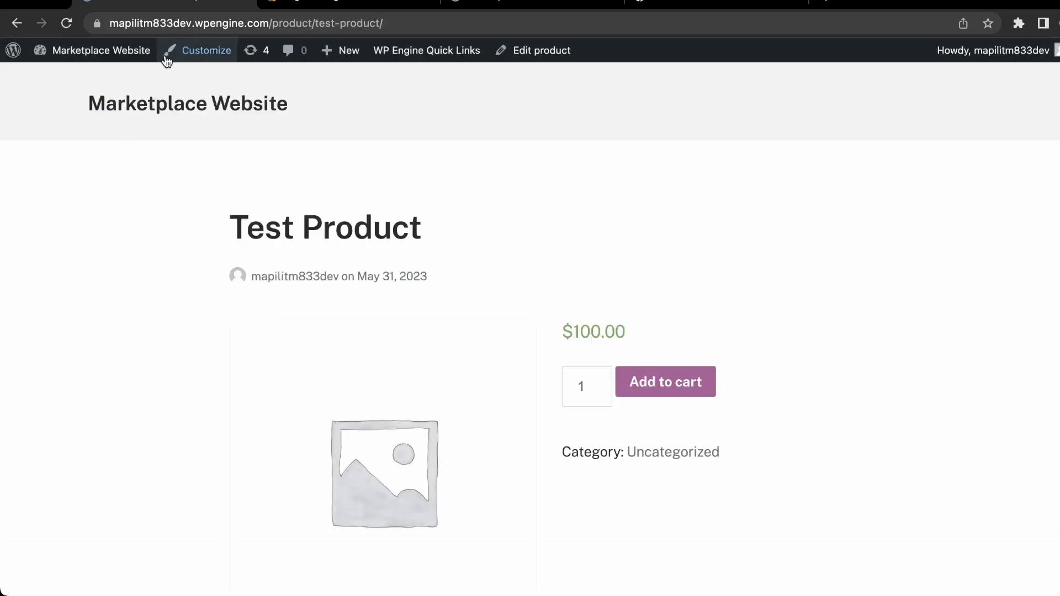
{"action": "left_click", "coordinate": [100, 50]}
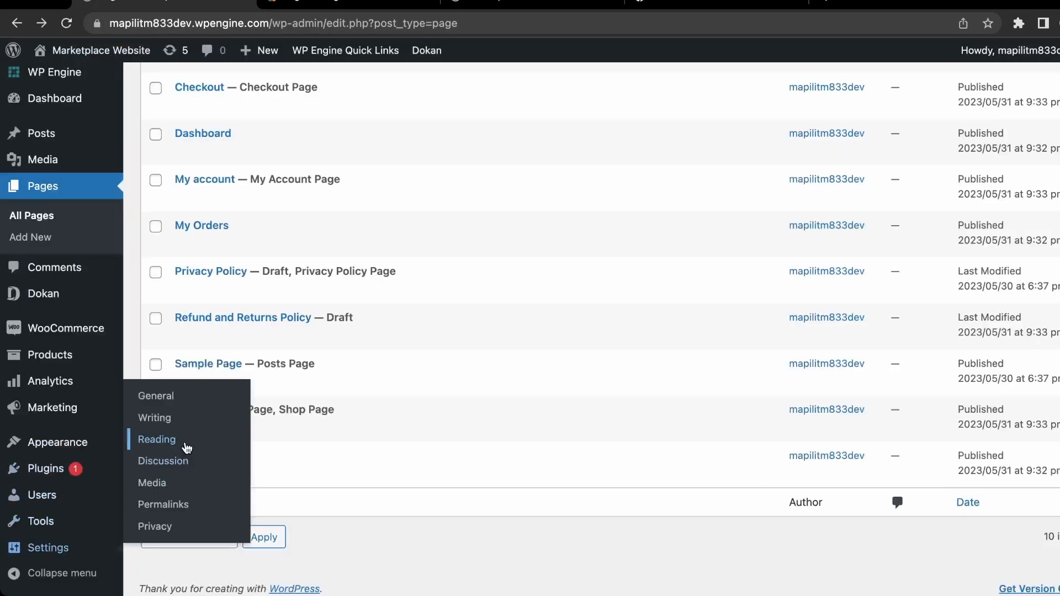
Step: Bring up the Reading Settings showing the static homepage set to Shop
{"action": "left_click", "coordinate": [157, 438]}
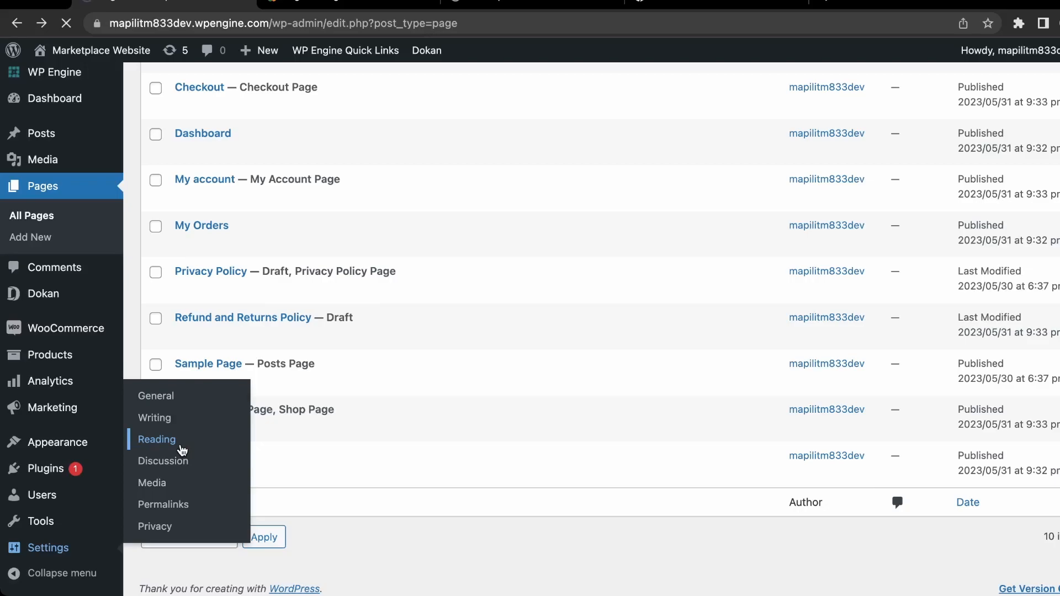
{"action": "left_click", "coordinate": [157, 439]}
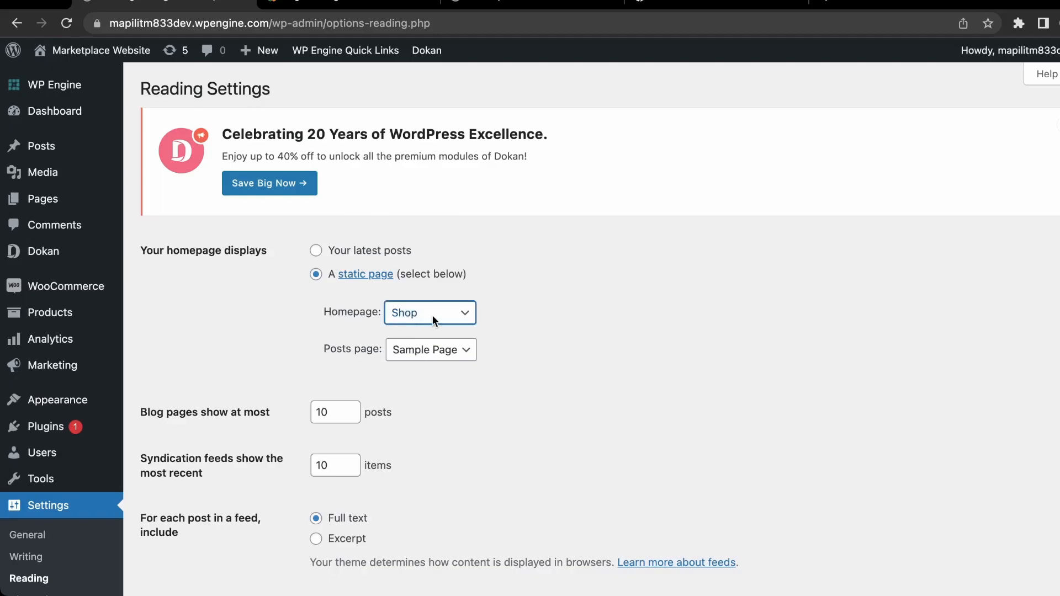
{"action": "mouse_move", "coordinate": [471, 324]}
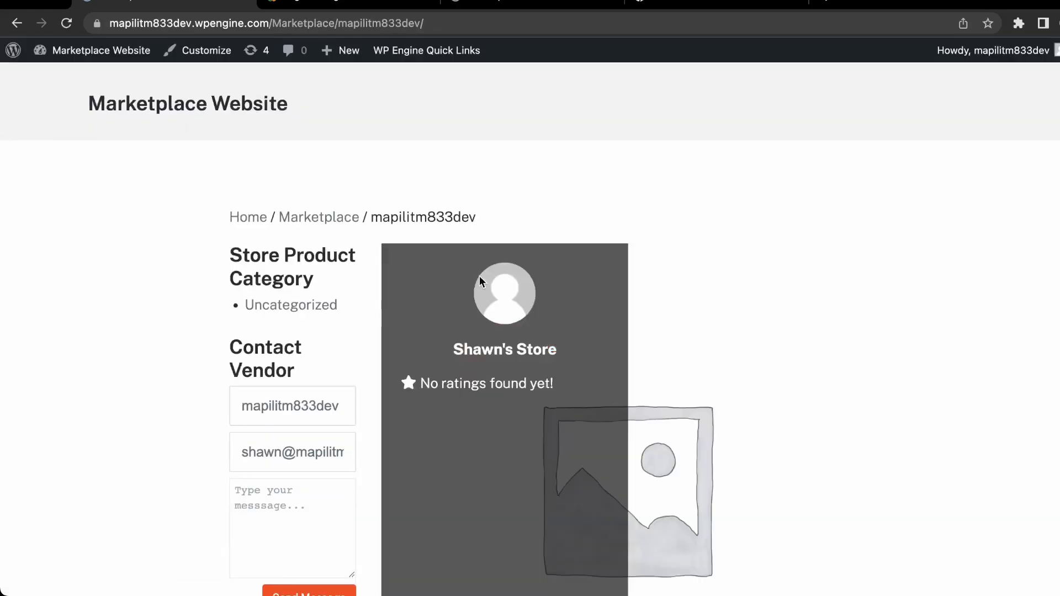
Step: Scroll Shawn's Store page down to the Test Product at $100, then head back to admin
{"action": "scroll", "scroll_direction": "down", "scroll_amount": 3}
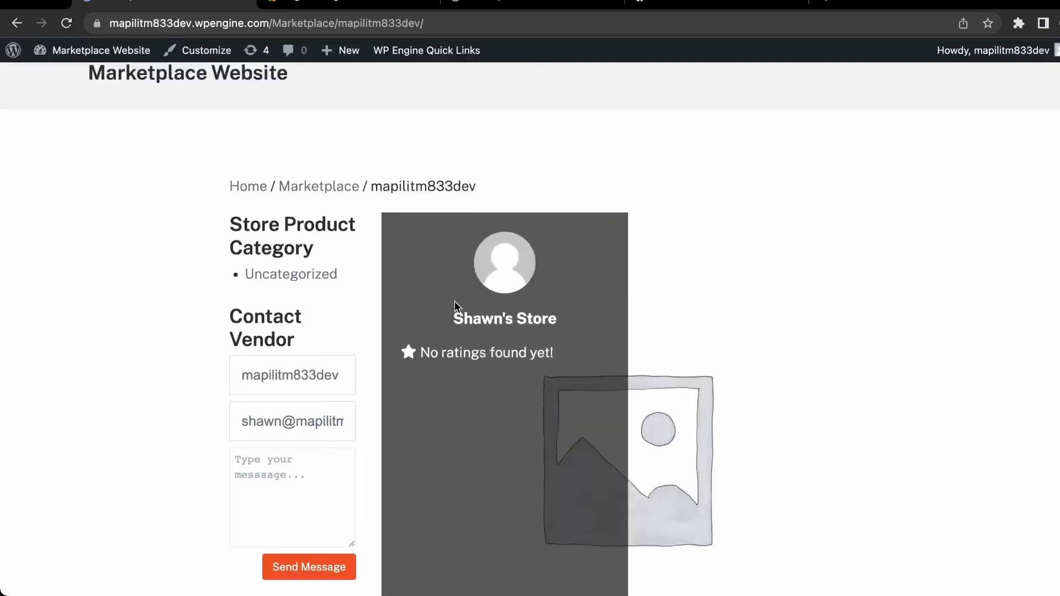
{"action": "scroll", "scroll_direction": "down", "scroll_amount": 3}
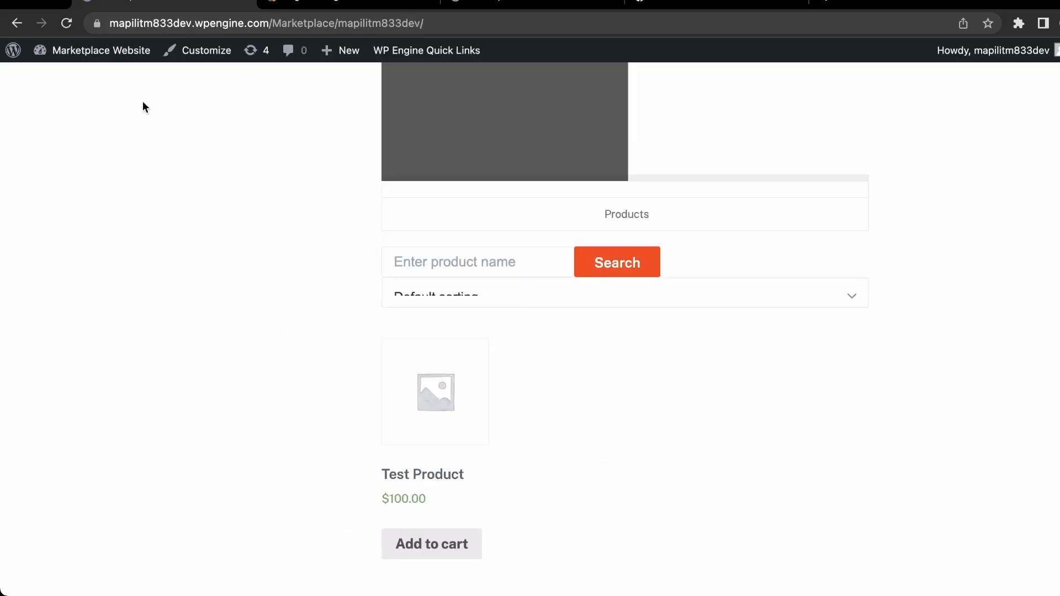
{"action": "left_click", "coordinate": [101, 50]}
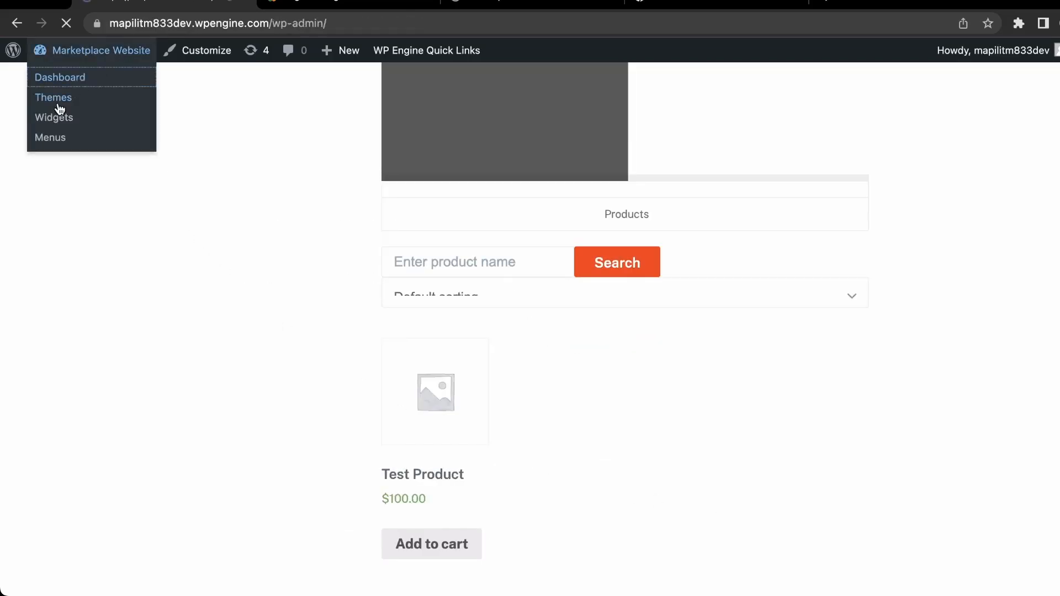
Step: Search the Add Themes directory for 'dokan' and browse the four matching themes
{"action": "left_click", "coordinate": [59, 77]}
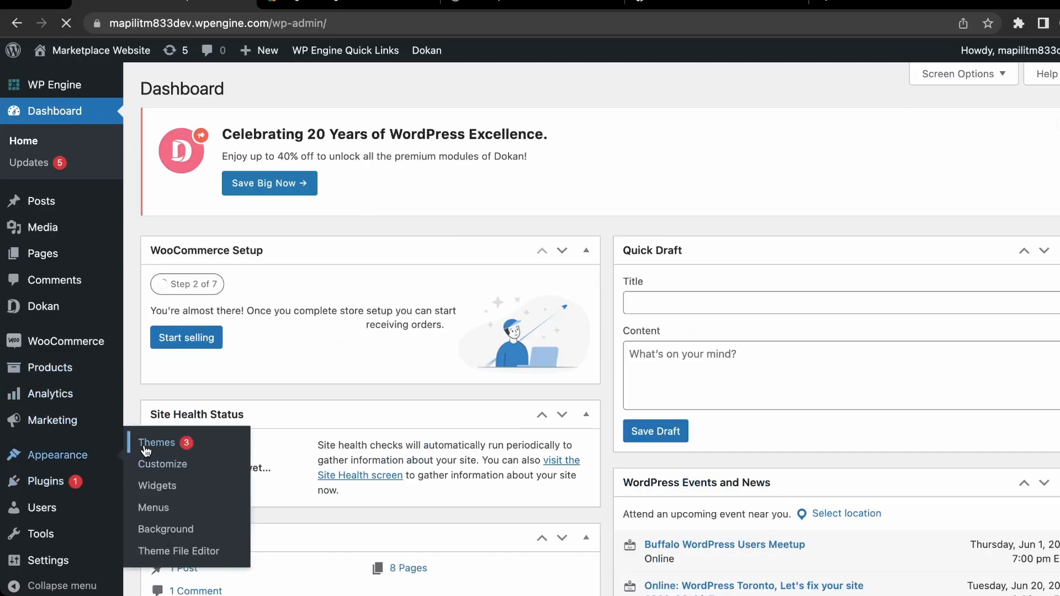
{"action": "left_click", "coordinate": [157, 442]}
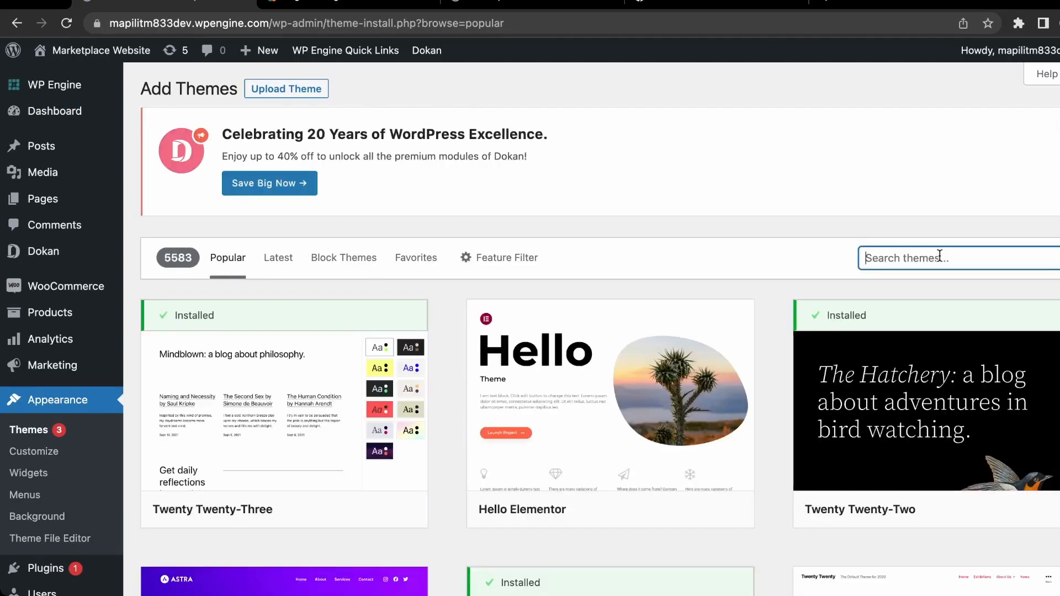
{"action": "type", "text": "dokan"}
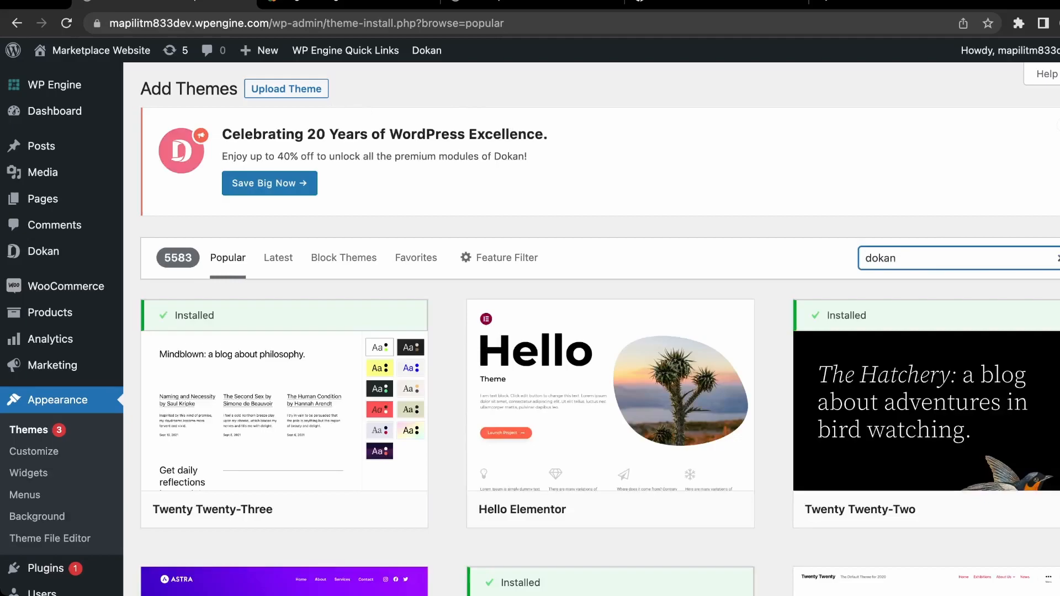
{"action": "key", "text": "Enter"}
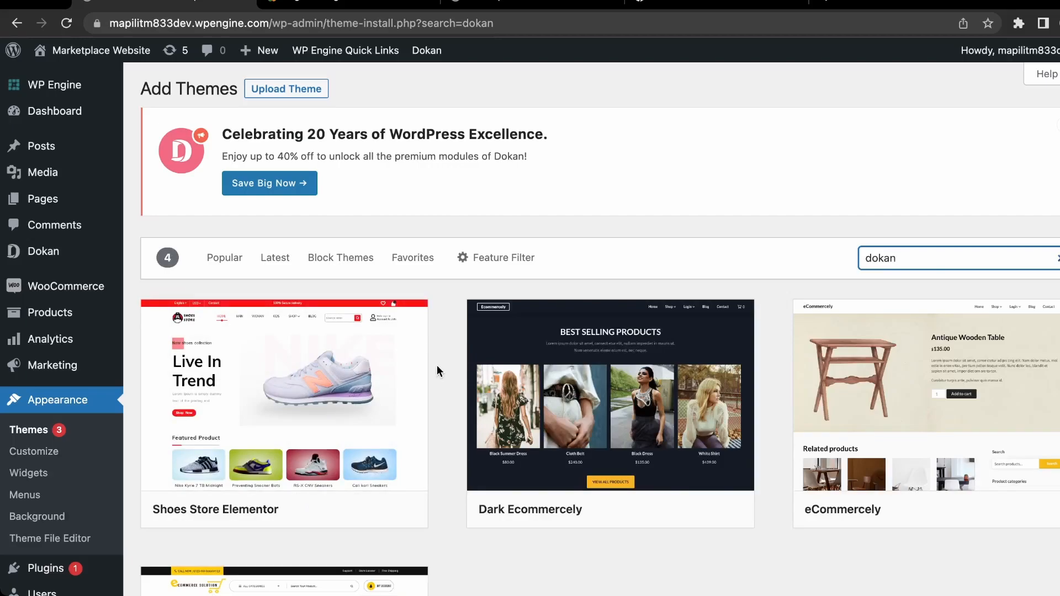
{"action": "scroll", "scroll_direction": "down", "scroll_amount": 3}
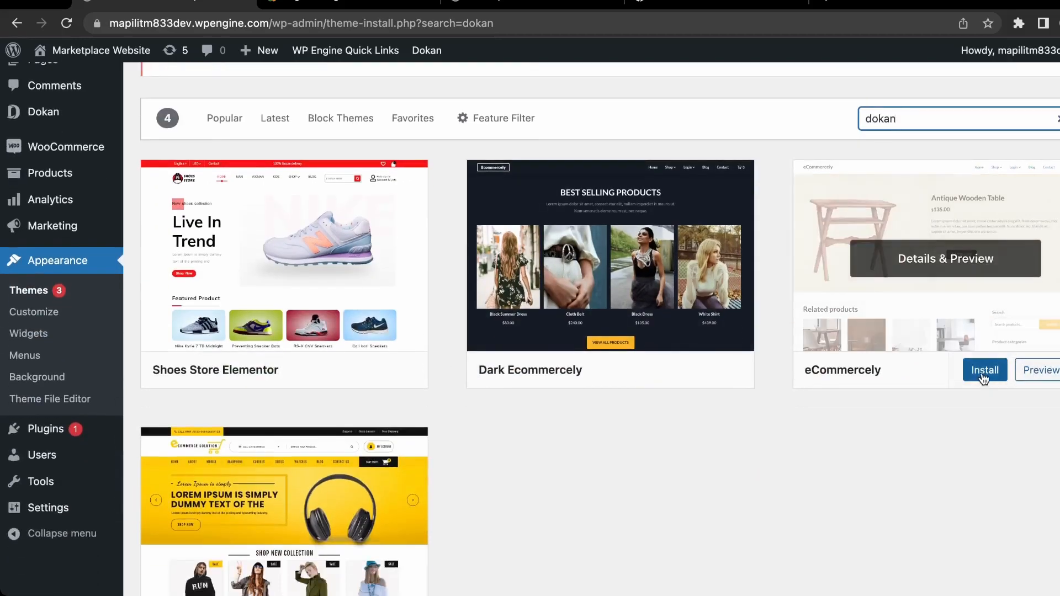
{"action": "scroll", "scroll_direction": "down", "scroll_amount": 3}
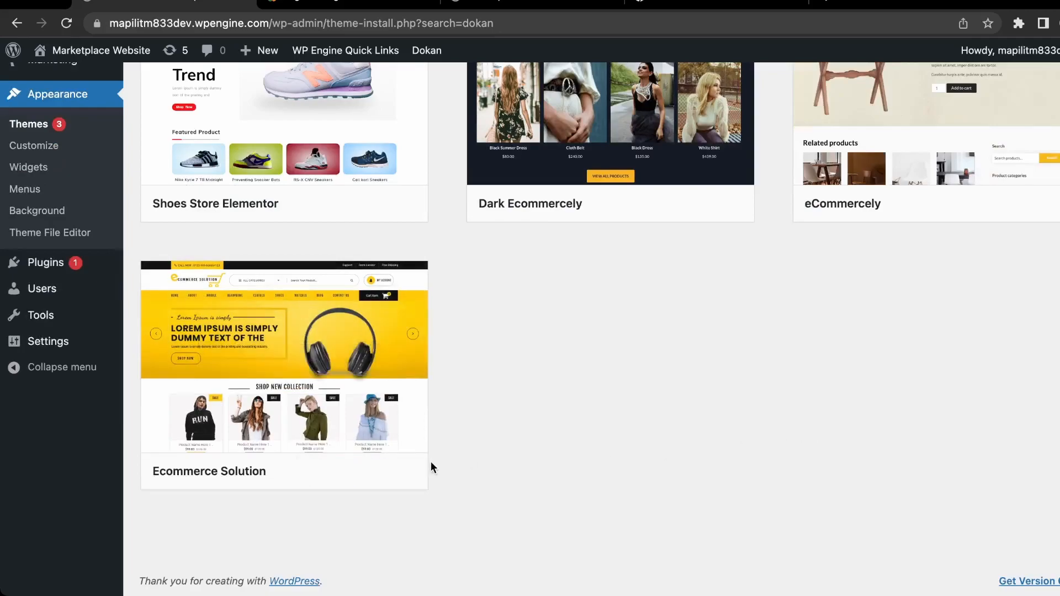
Step: Install and activate the Ecommerce Solution theme
{"action": "left_click", "coordinate": [311, 472]}
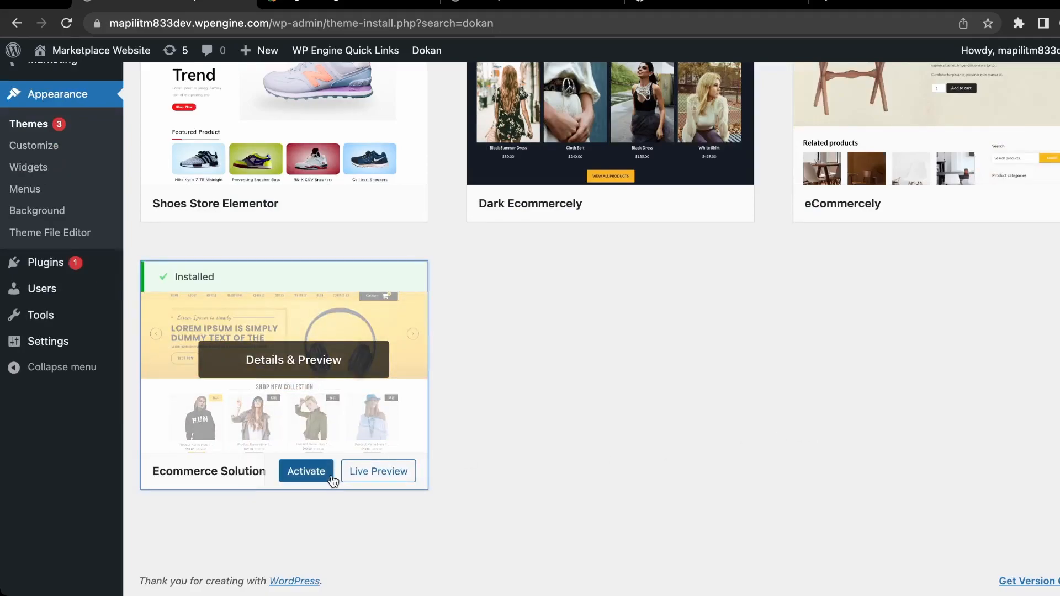
{"action": "left_click", "coordinate": [306, 472]}
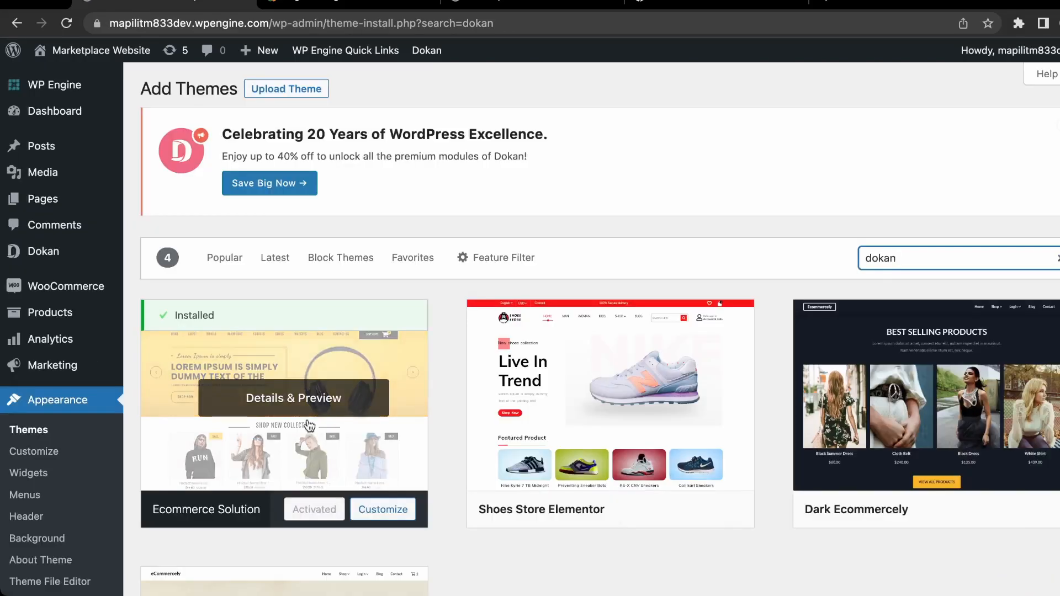
{"action": "left_click", "coordinate": [102, 50]}
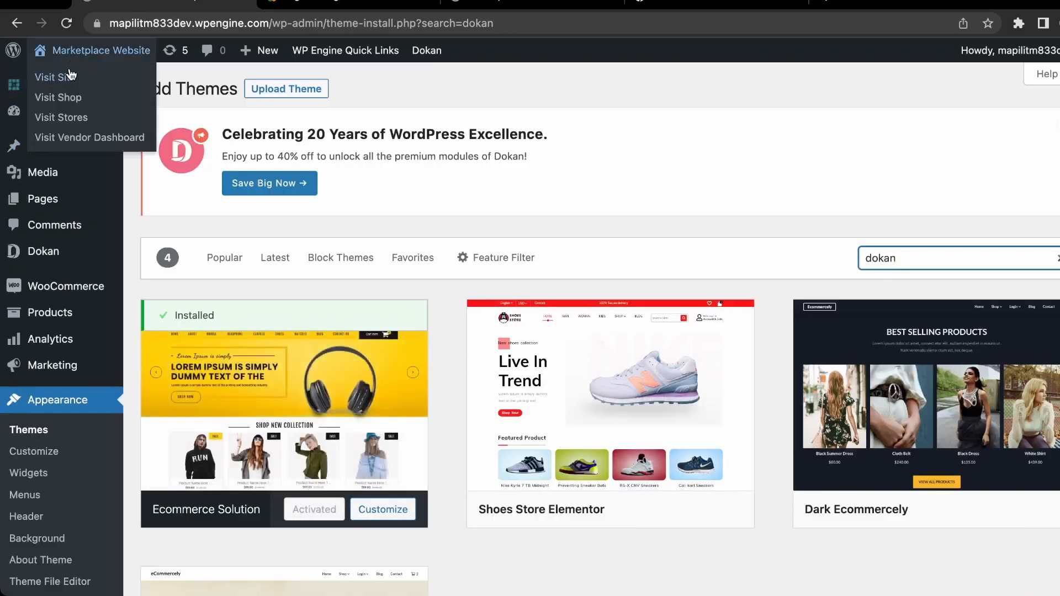
{"action": "mouse_move", "coordinate": [61, 117]}
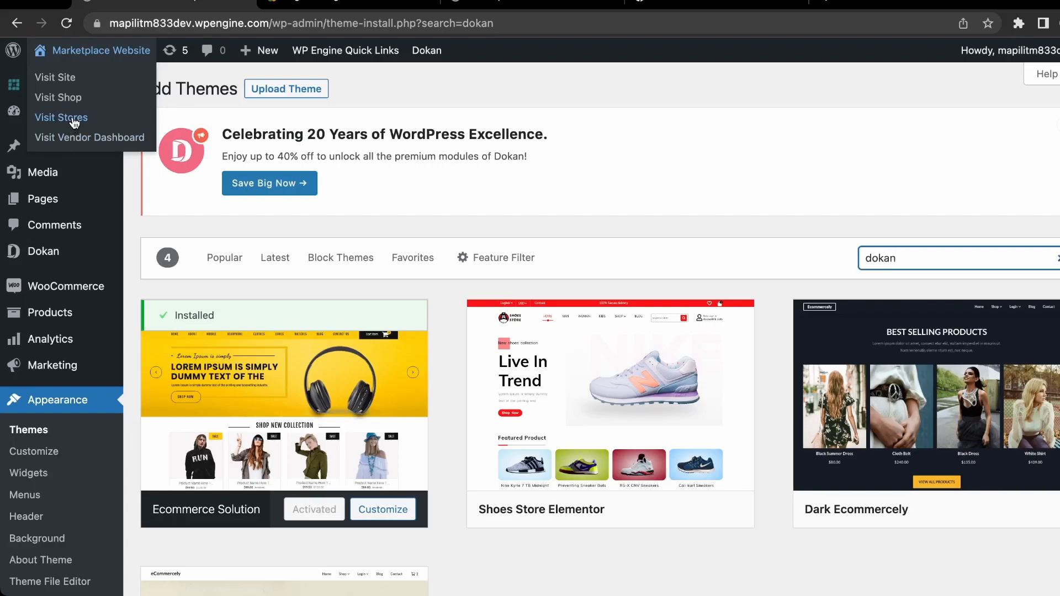
Step: Browse from the Store List into Shawn's Store and the shop, then the signed-in My account page
{"action": "left_click", "coordinate": [61, 117]}
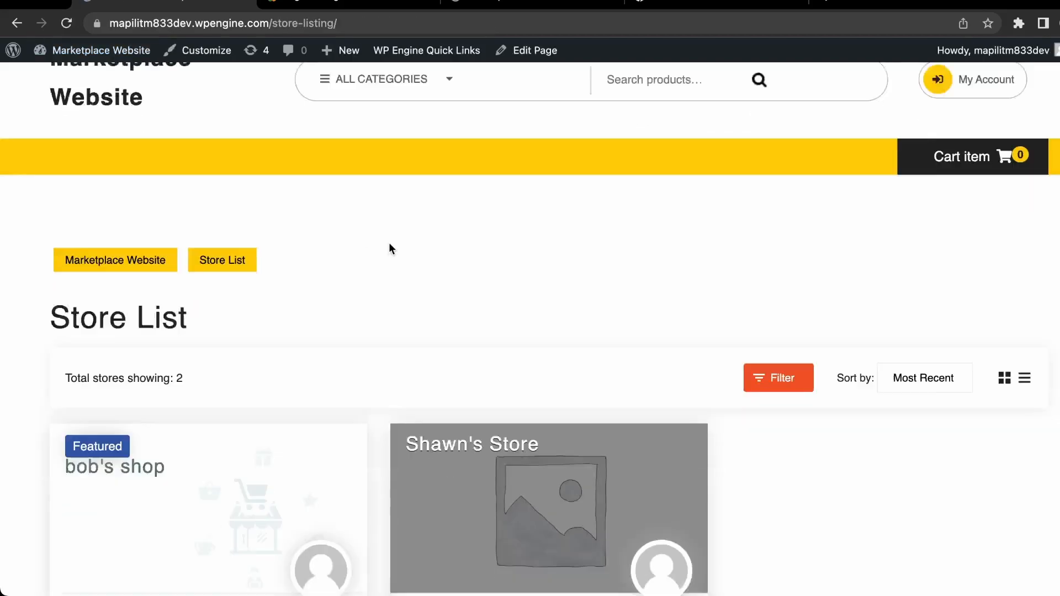
{"action": "left_click", "coordinate": [472, 387]}
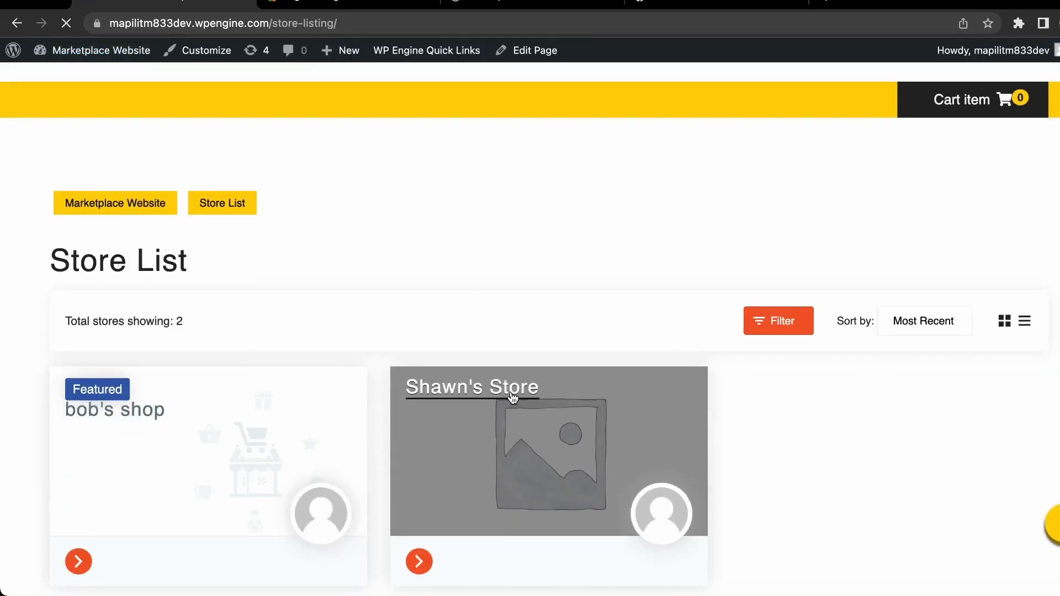
{"action": "left_click", "coordinate": [471, 387]}
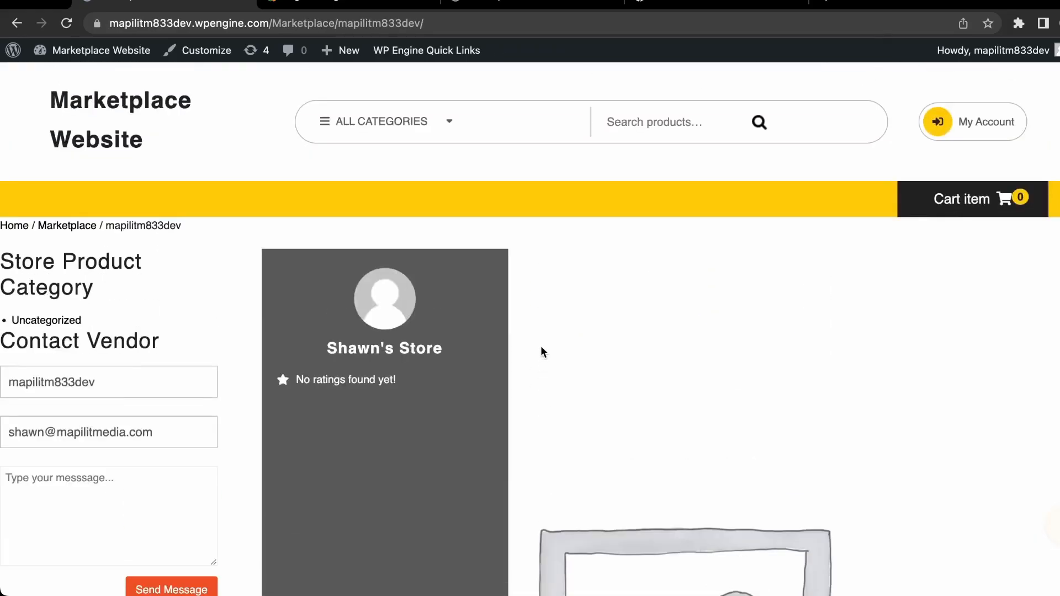
{"action": "mouse_move", "coordinate": [54, 137]}
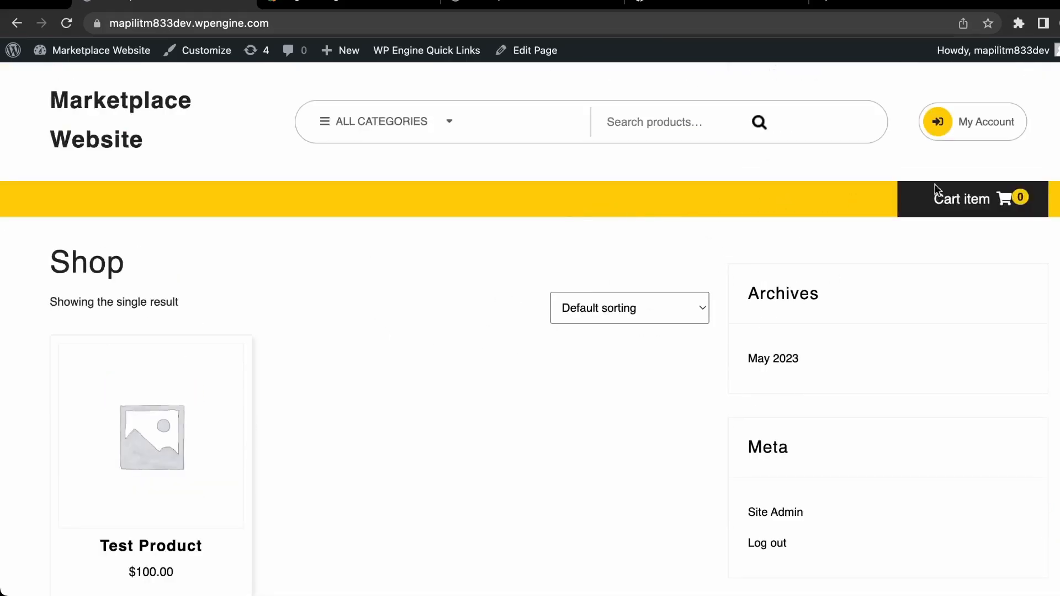
{"action": "left_click", "coordinate": [977, 121]}
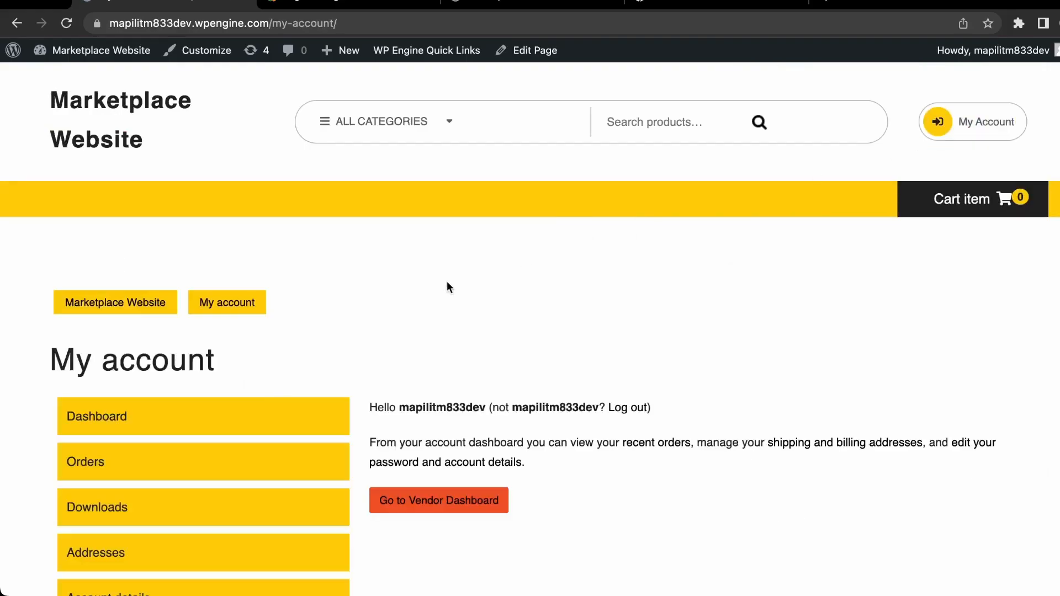
Step: Enter the vendor dashboard and review its Products and Orders pages
{"action": "scroll", "scroll_direction": "down", "scroll_amount": 3}
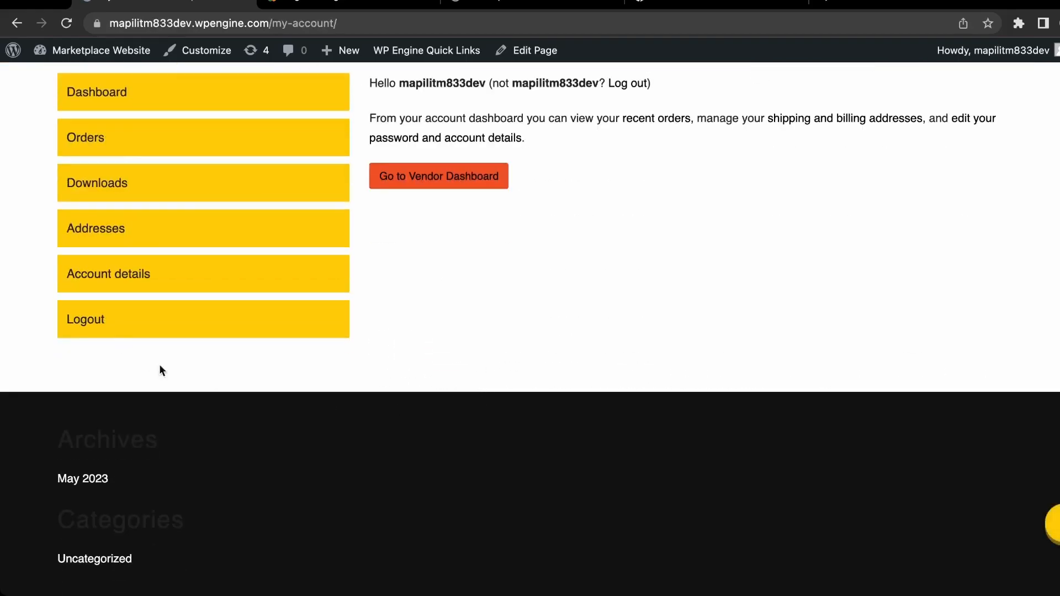
{"action": "left_click", "coordinate": [438, 500]}
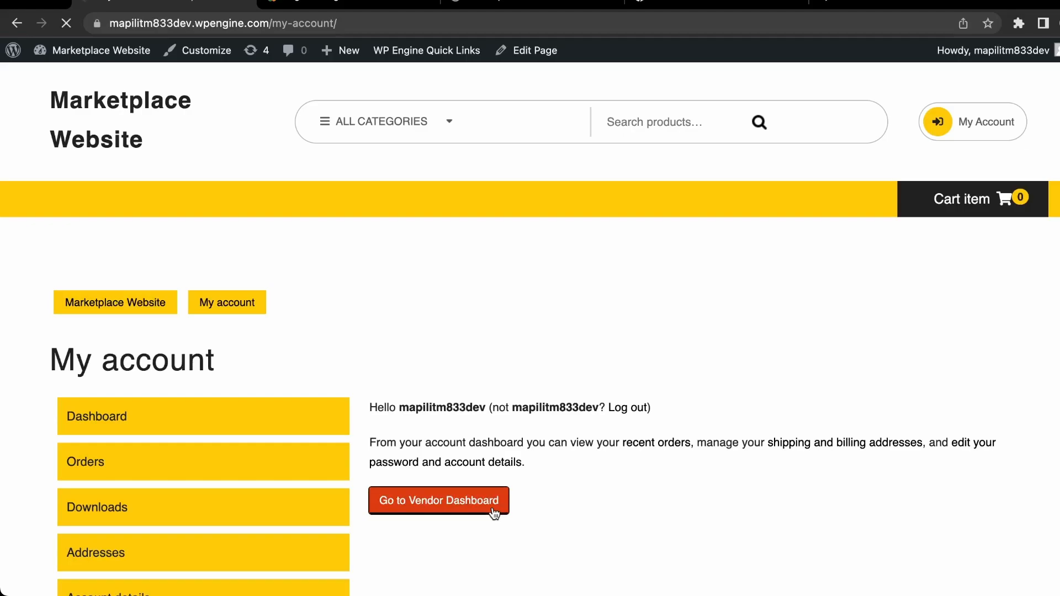
{"action": "left_click", "coordinate": [438, 500]}
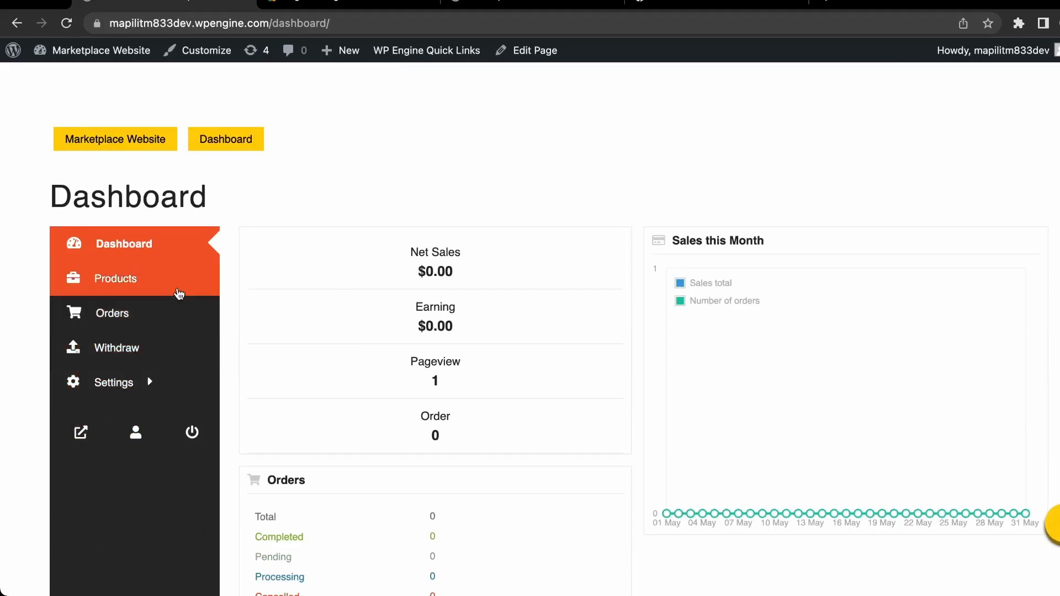
{"action": "left_click", "coordinate": [114, 383]}
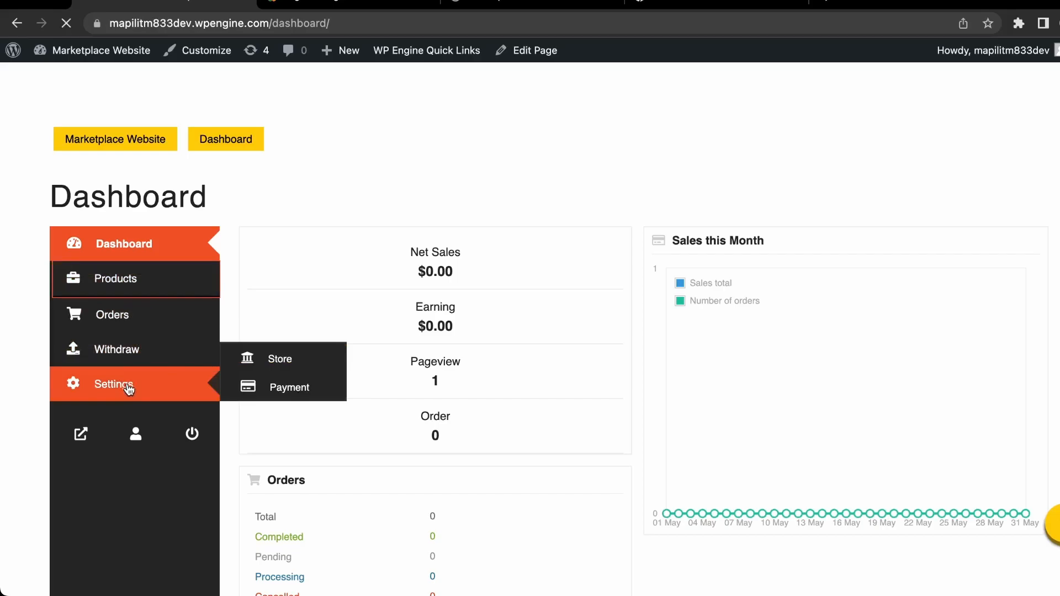
{"action": "left_click", "coordinate": [116, 279]}
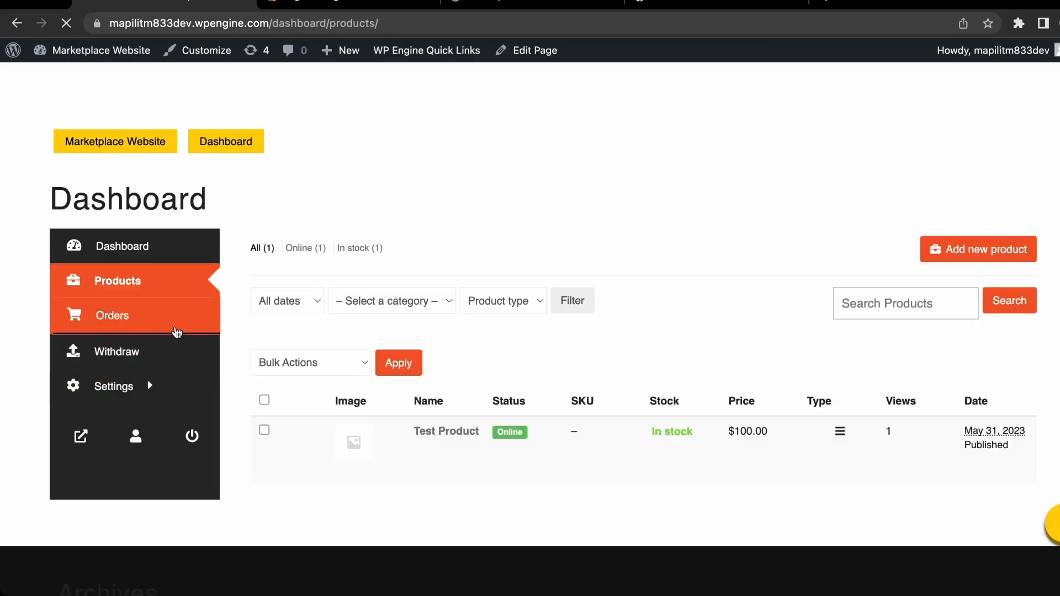
{"action": "left_click", "coordinate": [113, 315]}
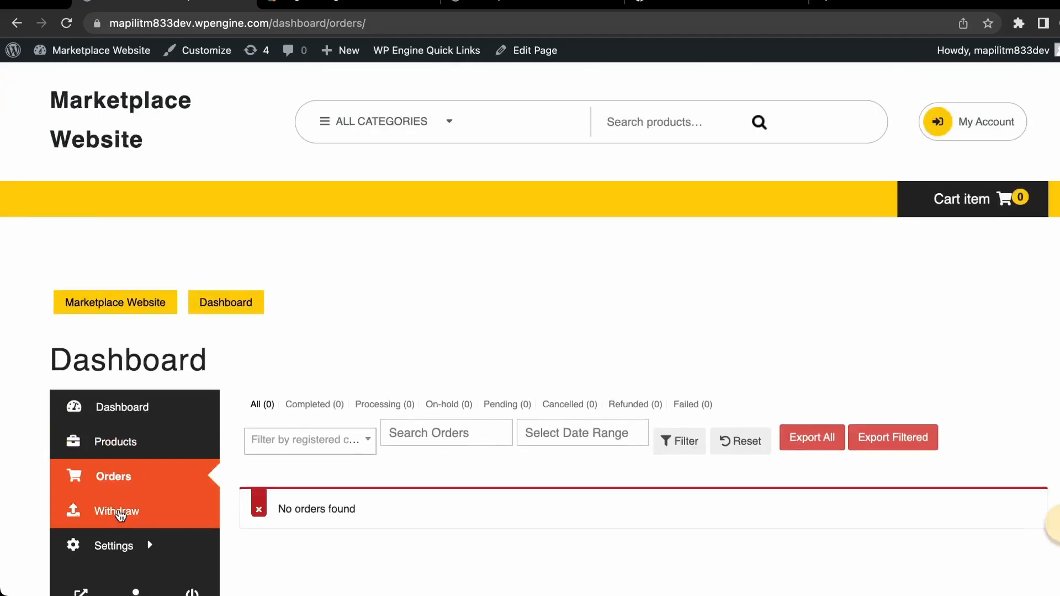
Step: Review the Withdraw page and Shawn's Store settings form, ending on Payment settings
{"action": "left_click", "coordinate": [116, 511]}
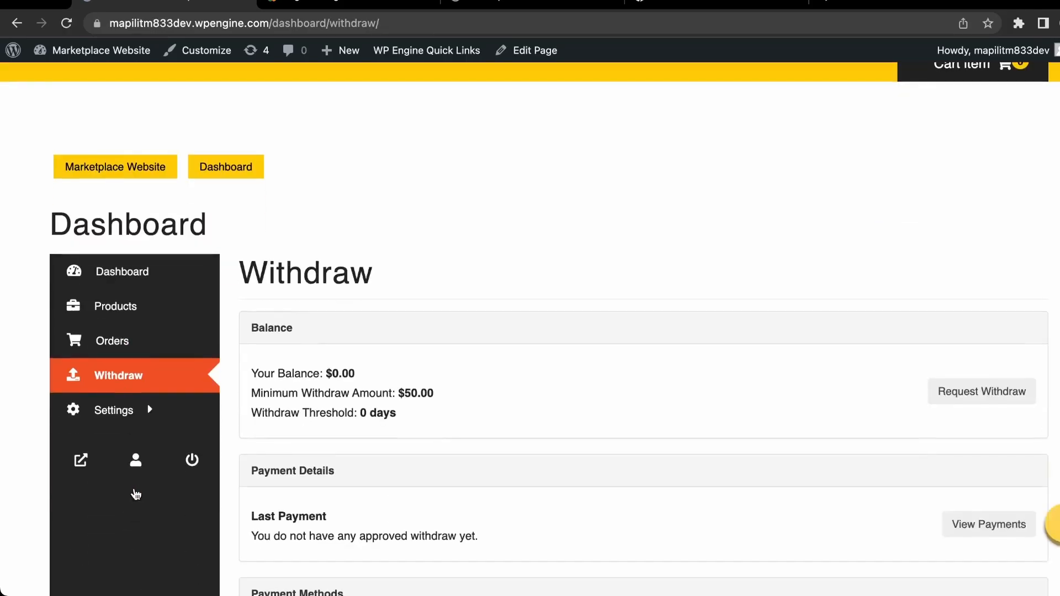
{"action": "double_click", "coordinate": [419, 393]}
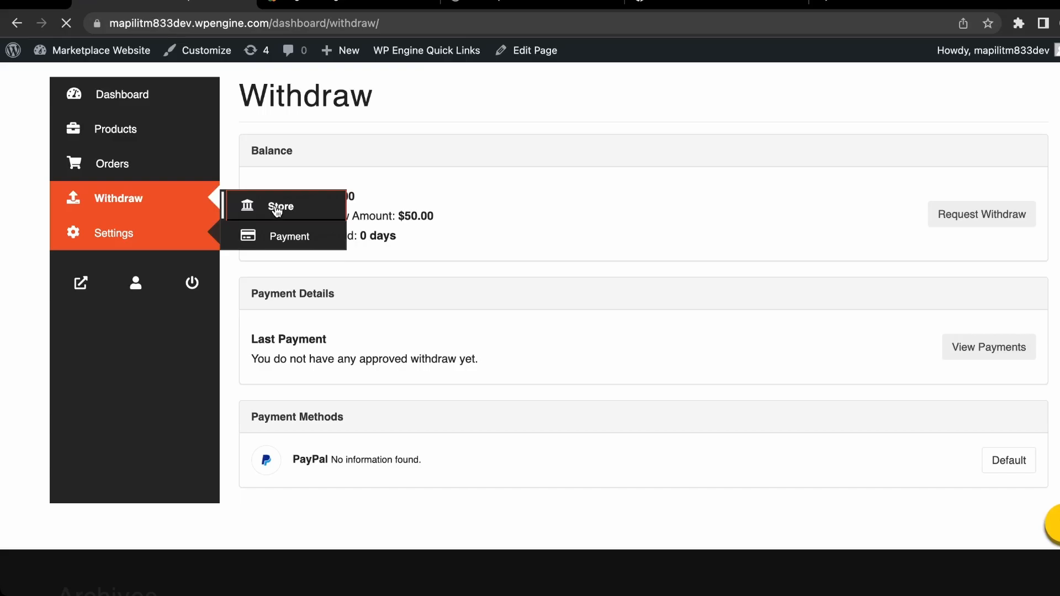
{"action": "left_click", "coordinate": [279, 207]}
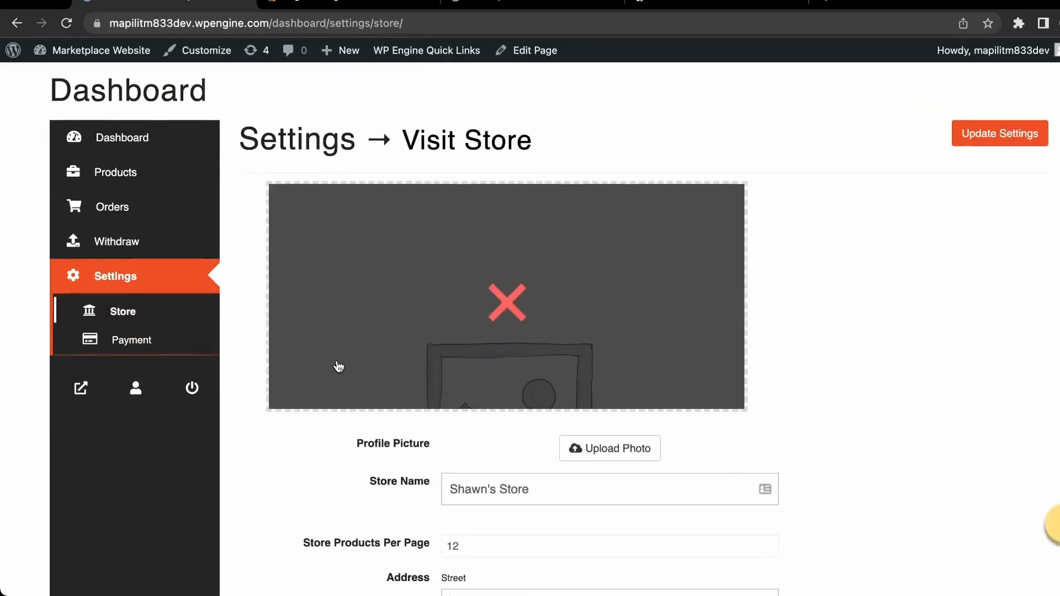
{"action": "scroll", "scroll_direction": "down", "scroll_amount": 3}
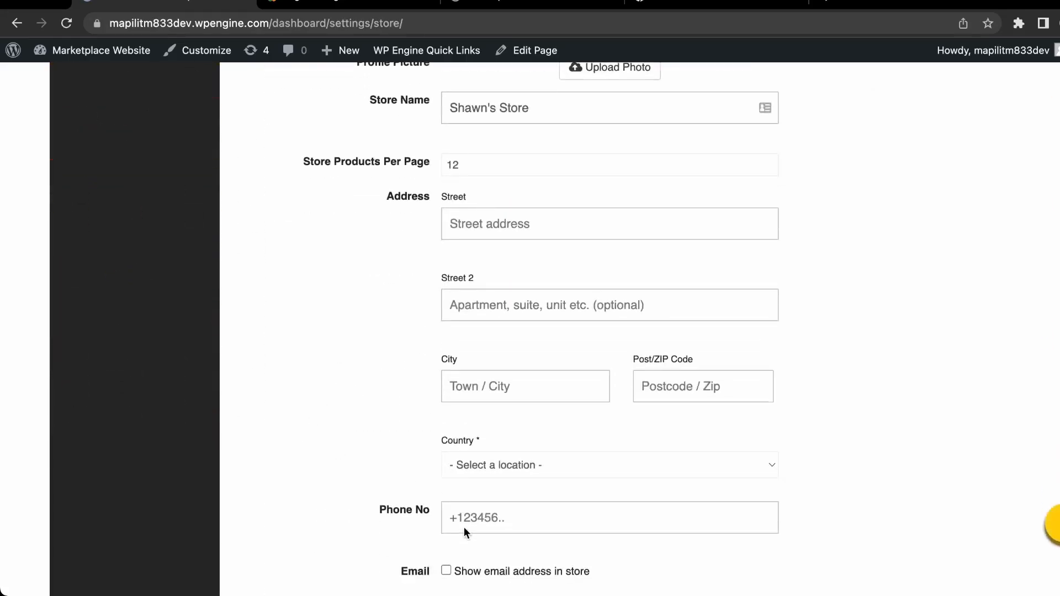
{"action": "scroll", "scroll_direction": "down", "scroll_amount": 3}
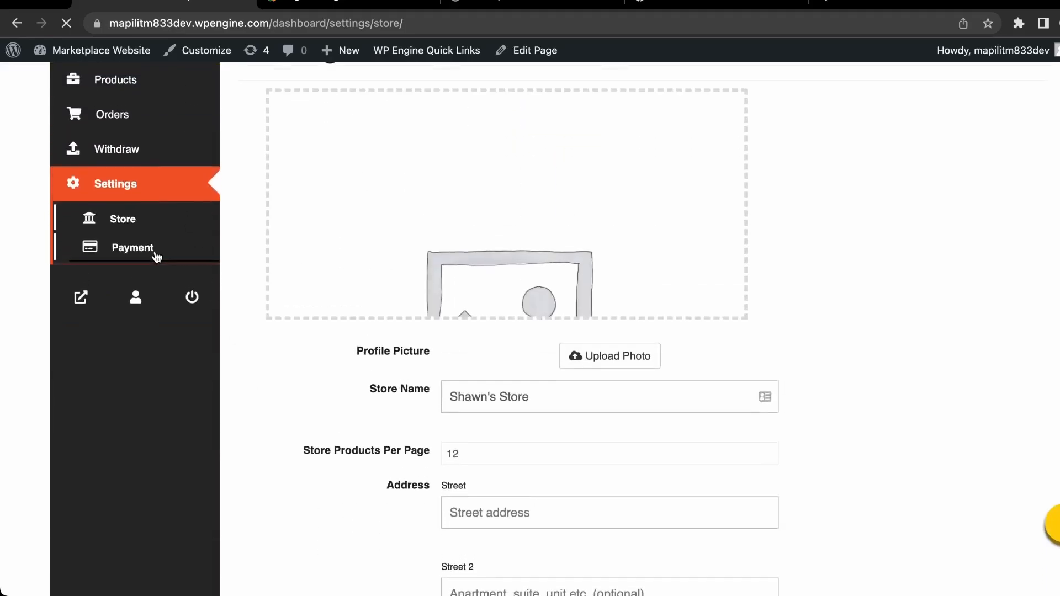
{"action": "left_click", "coordinate": [133, 247]}
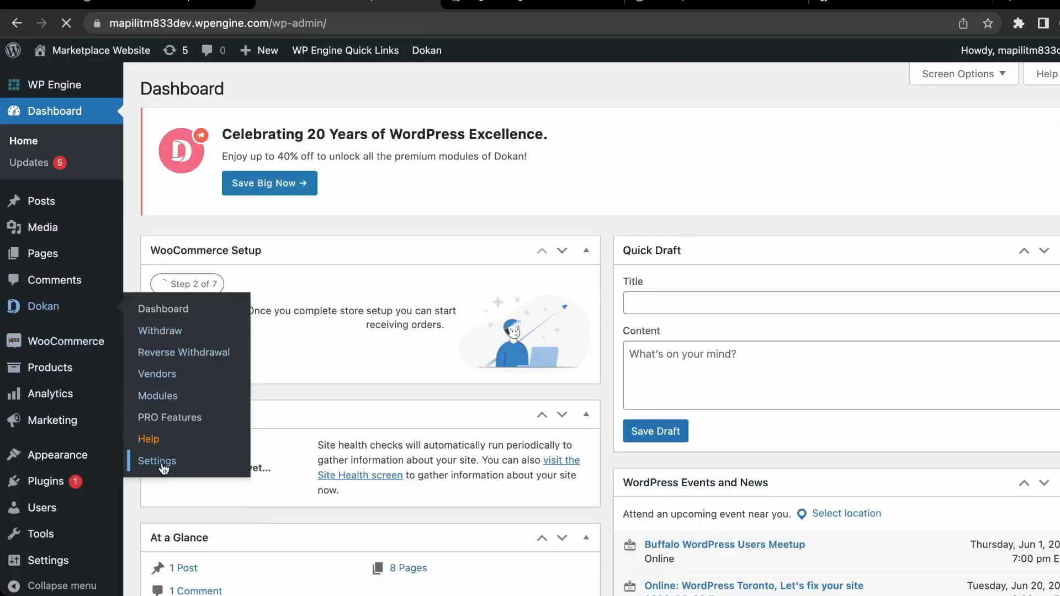
Step: Review Dokan's Appearance settings and store header templates, then return to the admin dashboard
{"action": "left_click", "coordinate": [156, 461]}
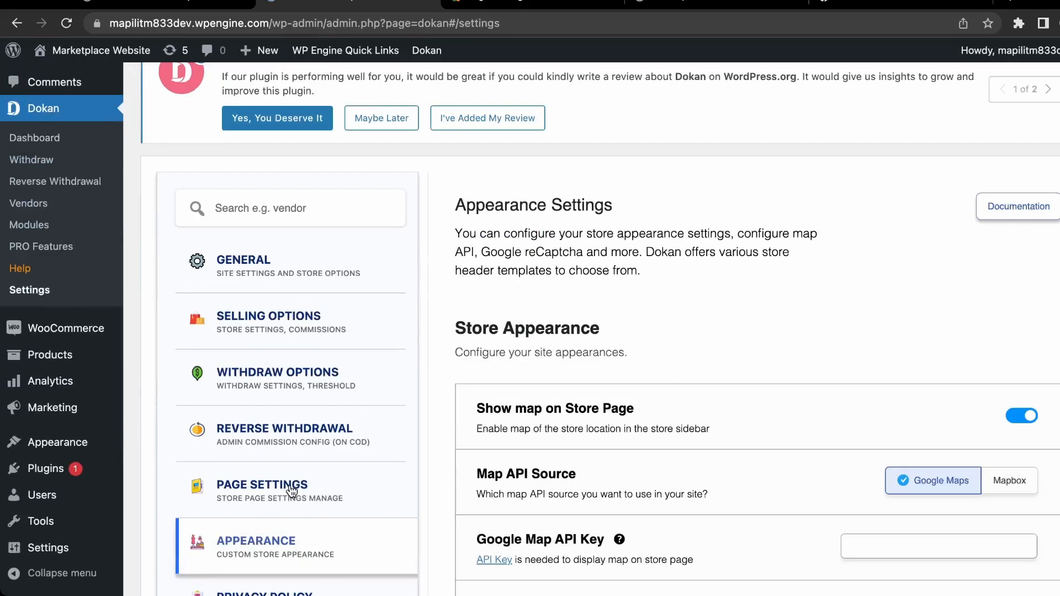
{"action": "scroll", "scroll_direction": "down", "scroll_amount": 3}
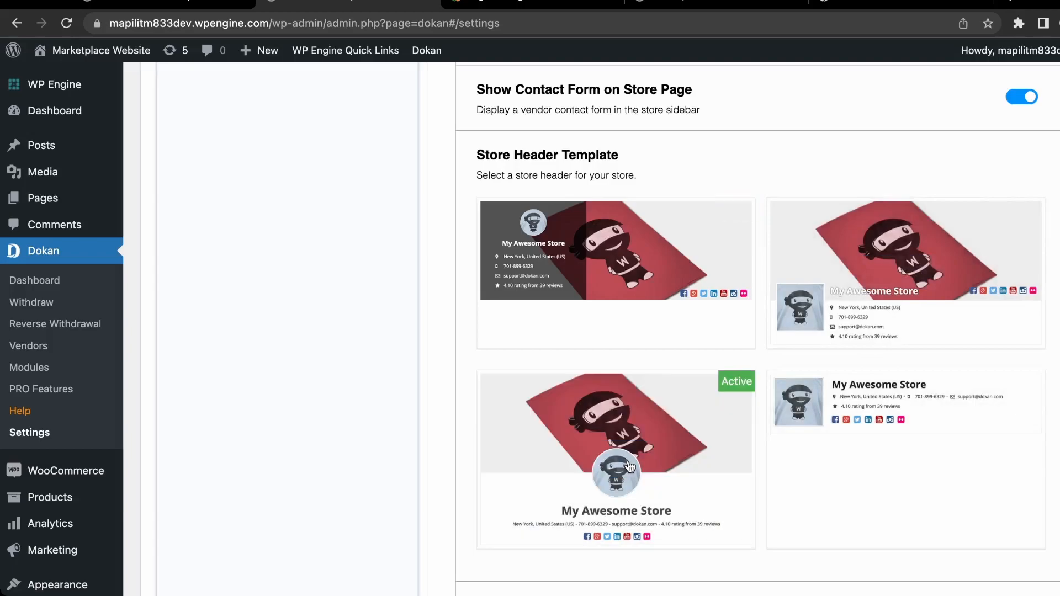
{"action": "scroll", "scroll_direction": "down", "scroll_amount": 3}
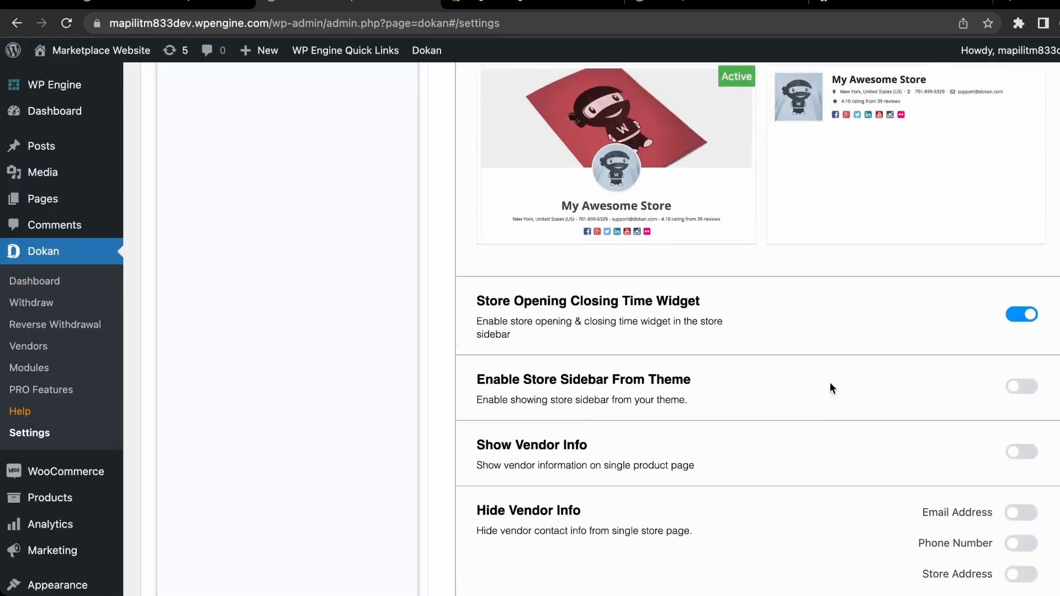
{"action": "scroll", "scroll_direction": "down", "scroll_amount": 3}
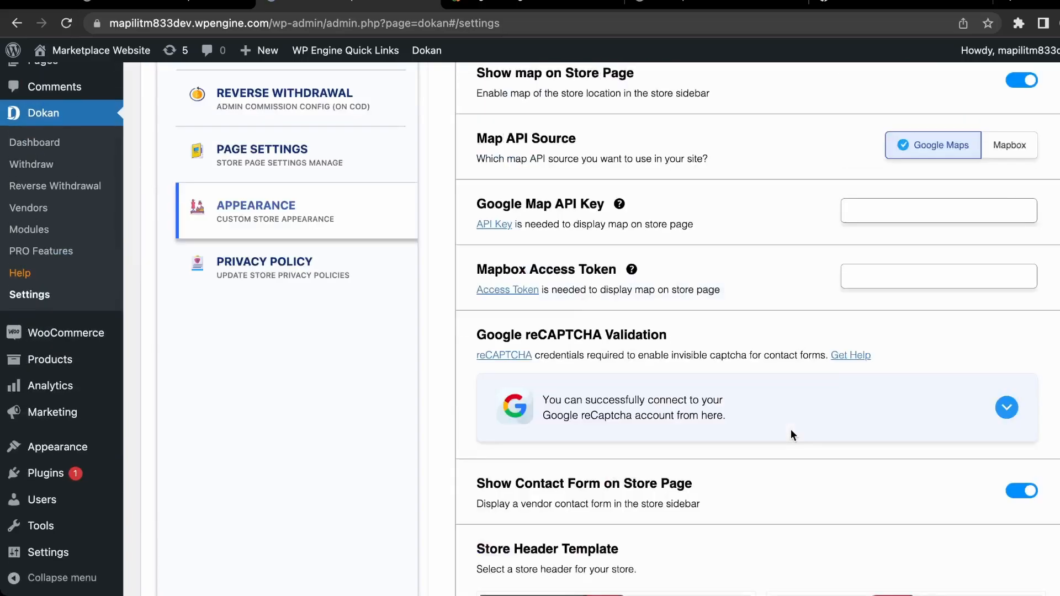
{"action": "scroll", "scroll_direction": "down", "scroll_amount": 3}
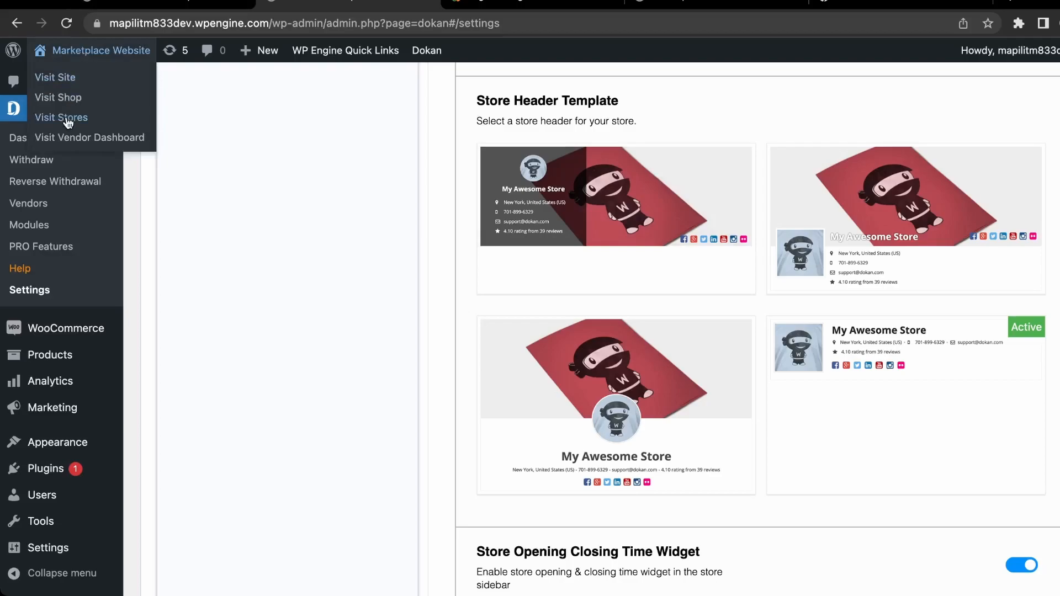
{"action": "left_click", "coordinate": [61, 117]}
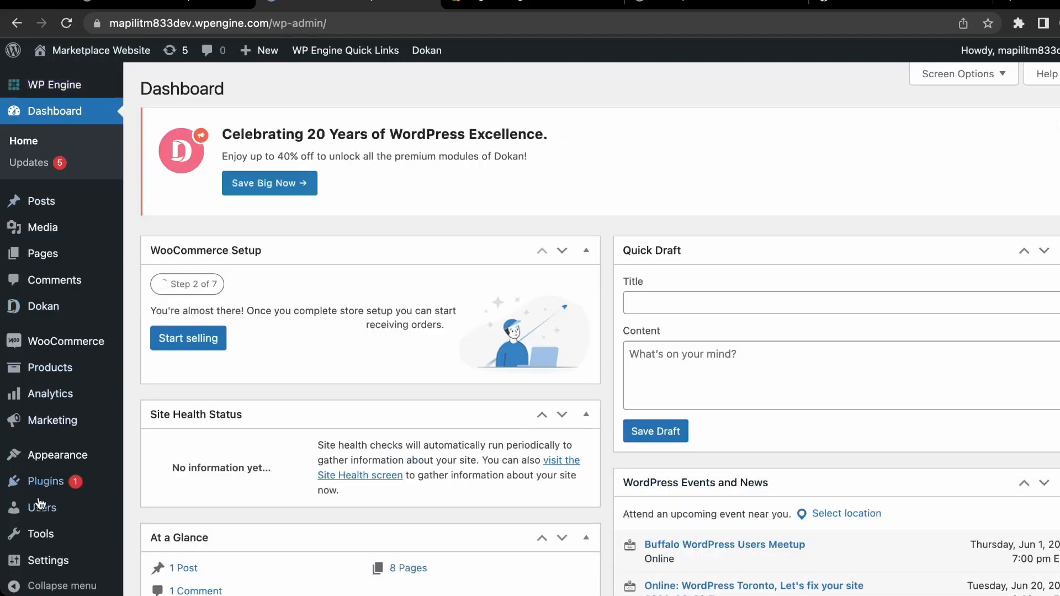
{"action": "mouse_move", "coordinate": [48, 561]}
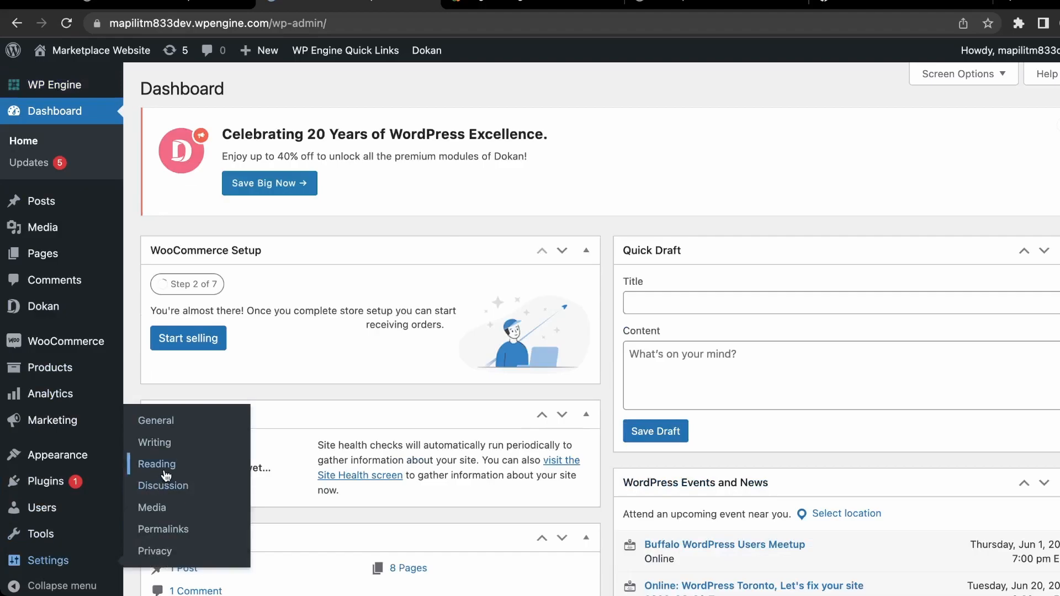
Step: Set Store List as the homepage in Reading settings and view the live site
{"action": "left_click", "coordinate": [155, 463]}
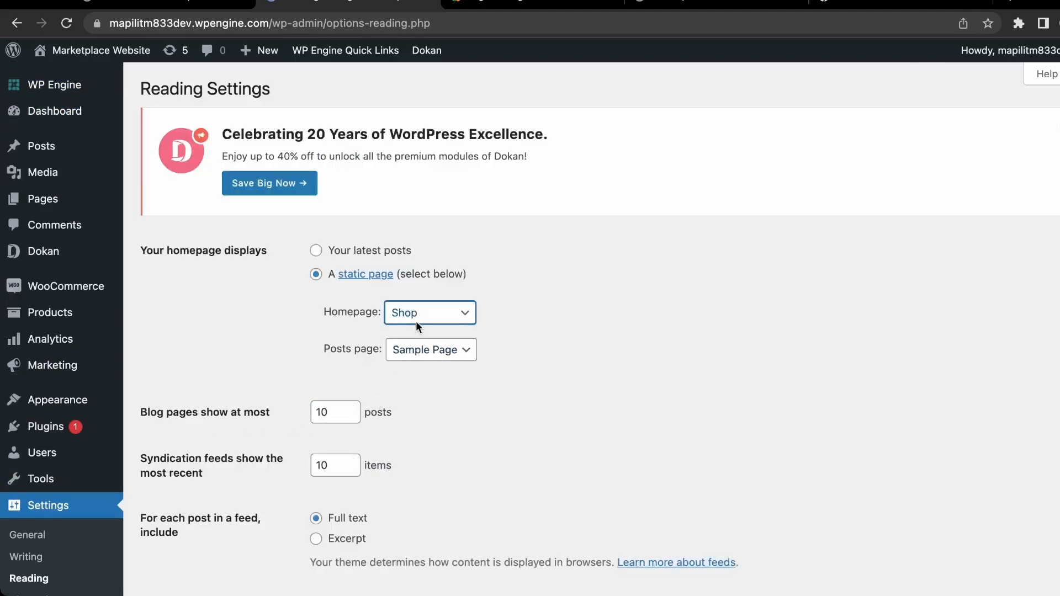
{"action": "left_click", "coordinate": [430, 312]}
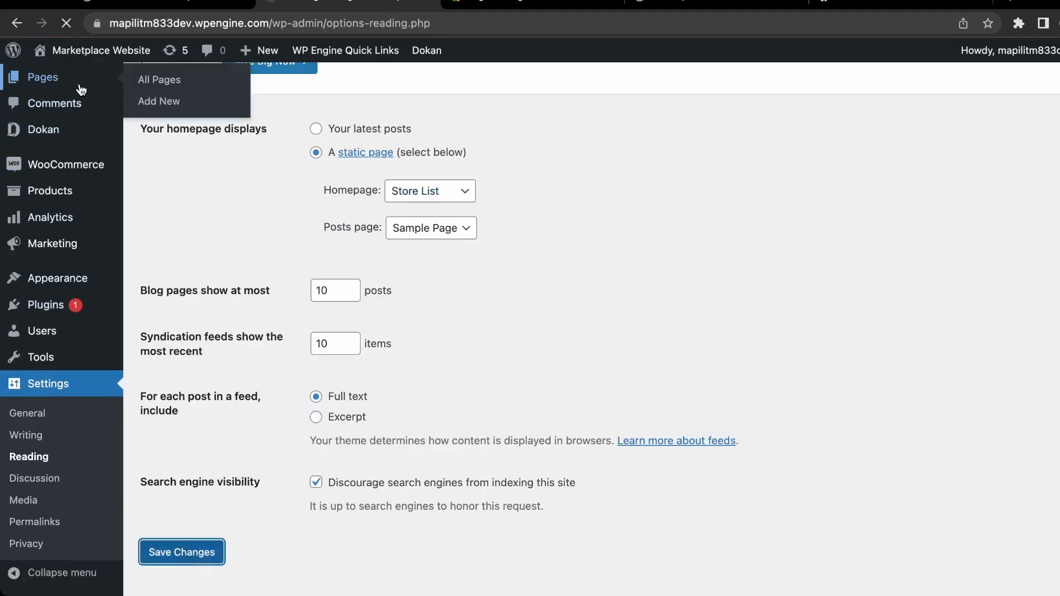
{"action": "left_click", "coordinate": [181, 552]}
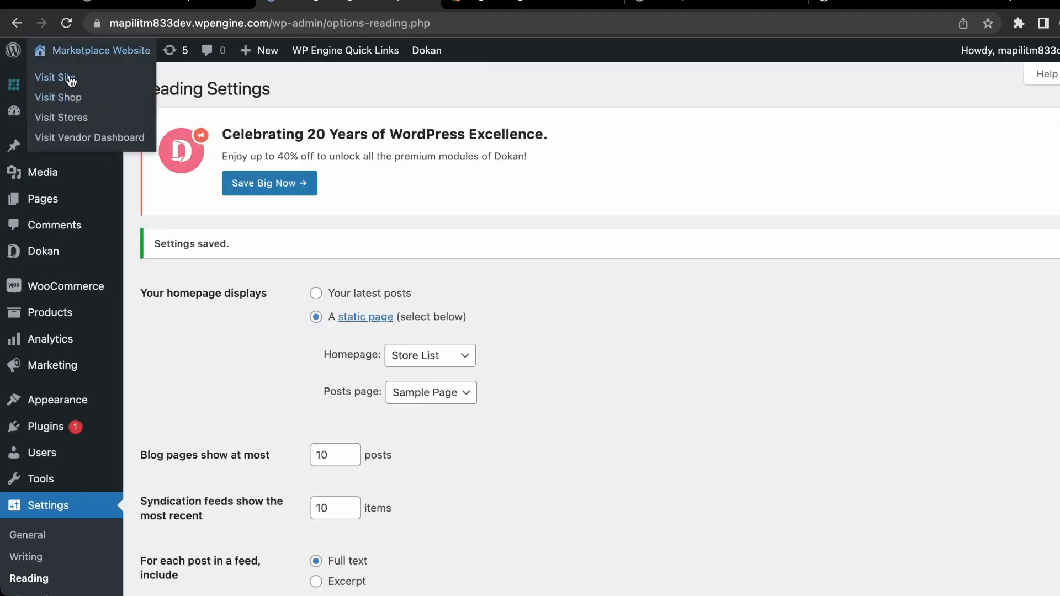
{"action": "left_click", "coordinate": [56, 77]}
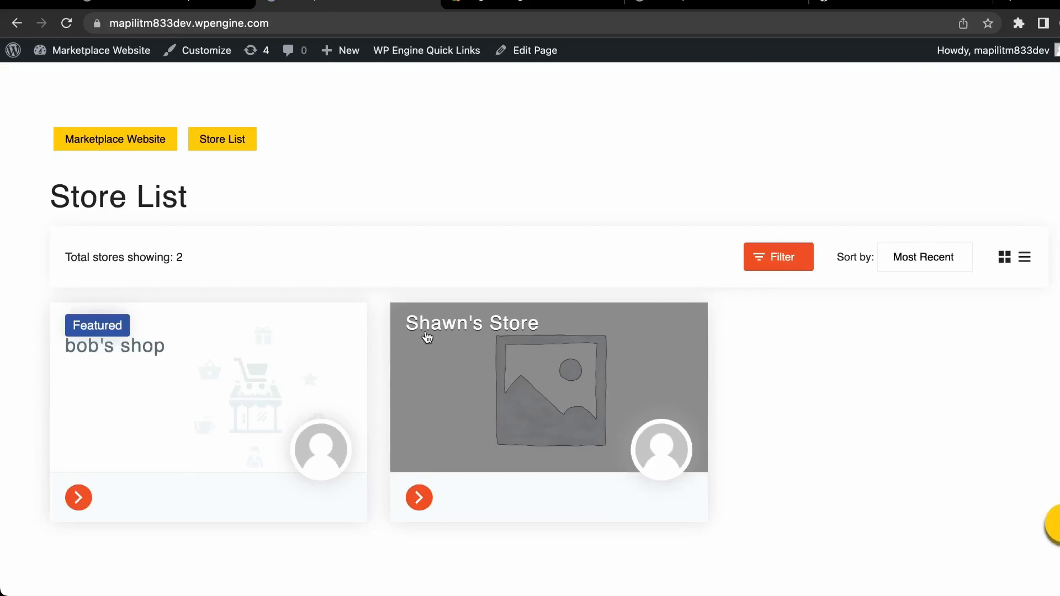
Step: Browse the Store List homepage showing bob's shop and Shawn's Store, then the My account page
{"action": "left_click", "coordinate": [471, 323]}
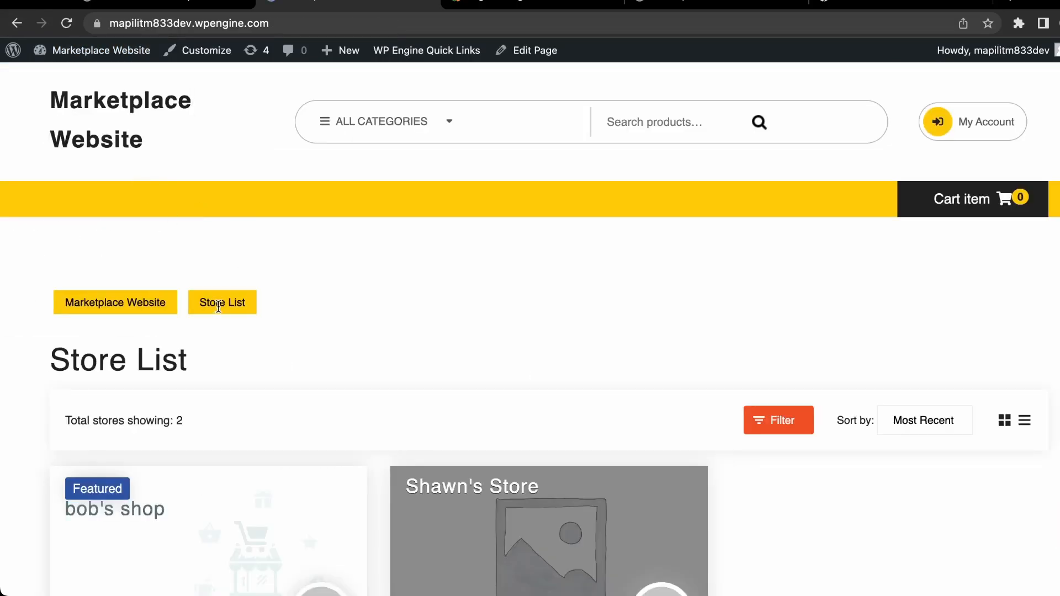
{"action": "scroll", "scroll_direction": "down", "scroll_amount": 3}
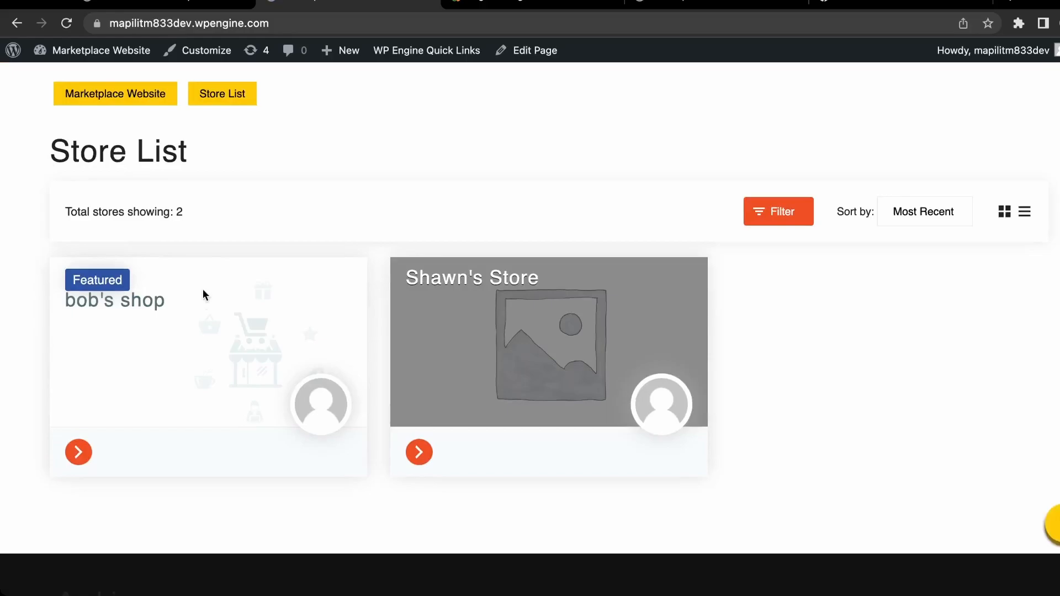
{"action": "left_click", "coordinate": [100, 50]}
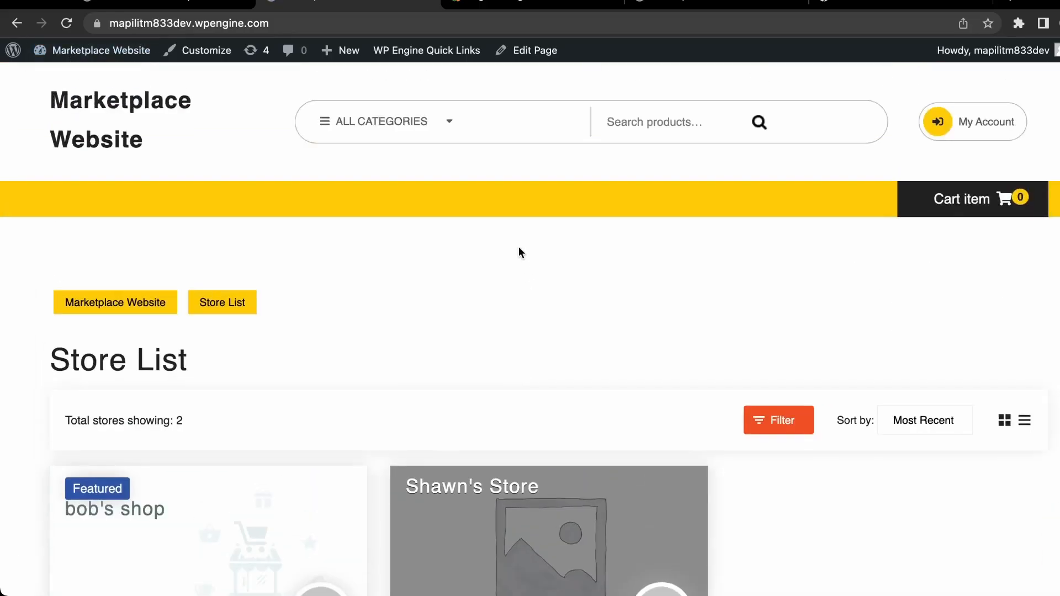
{"action": "mouse_move", "coordinate": [795, 196]}
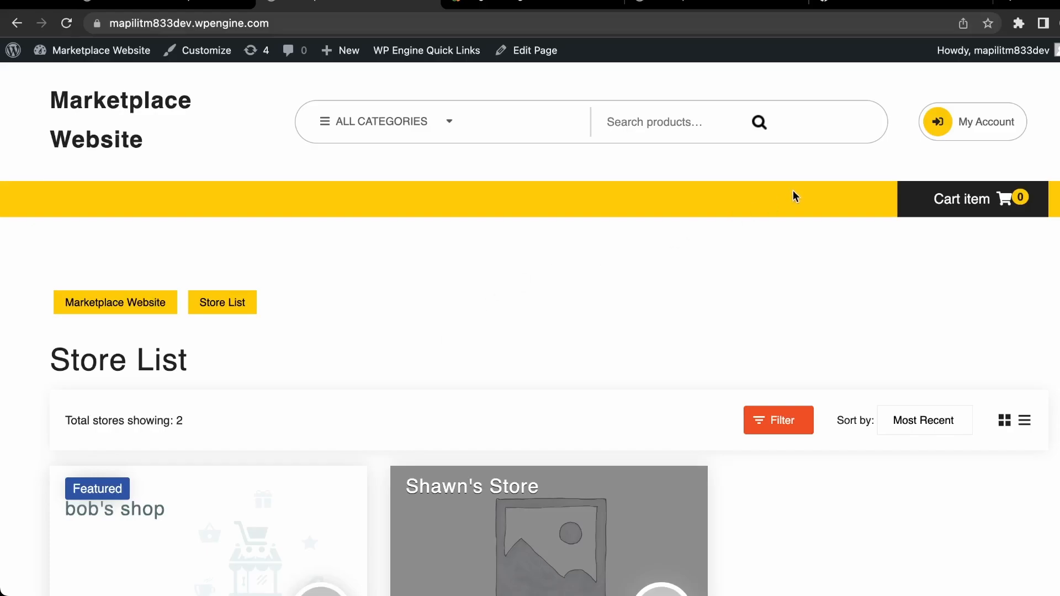
{"action": "mouse_move", "coordinate": [972, 122]}
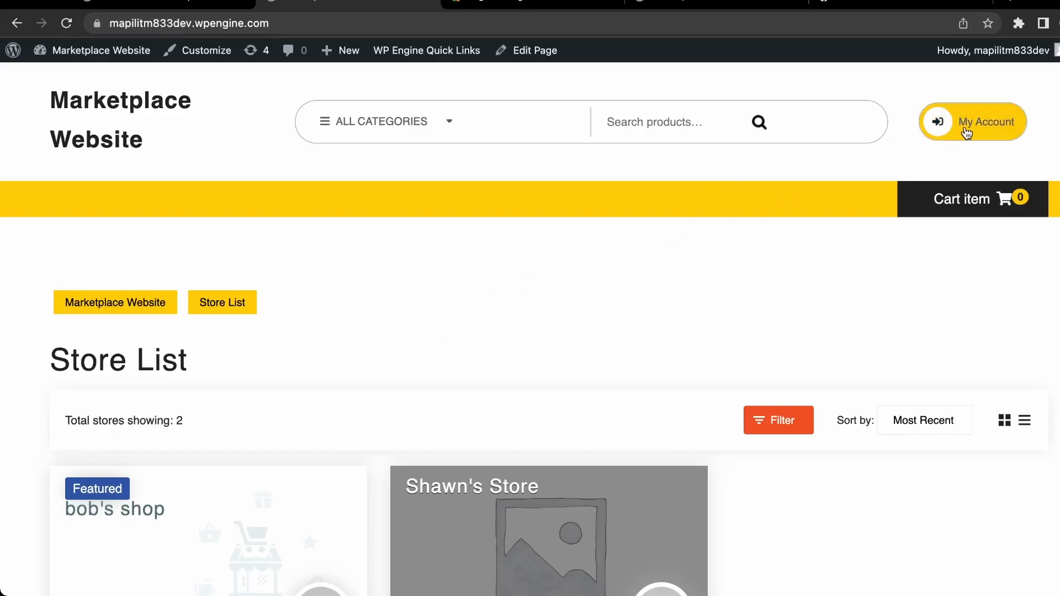
{"action": "left_click", "coordinate": [978, 121]}
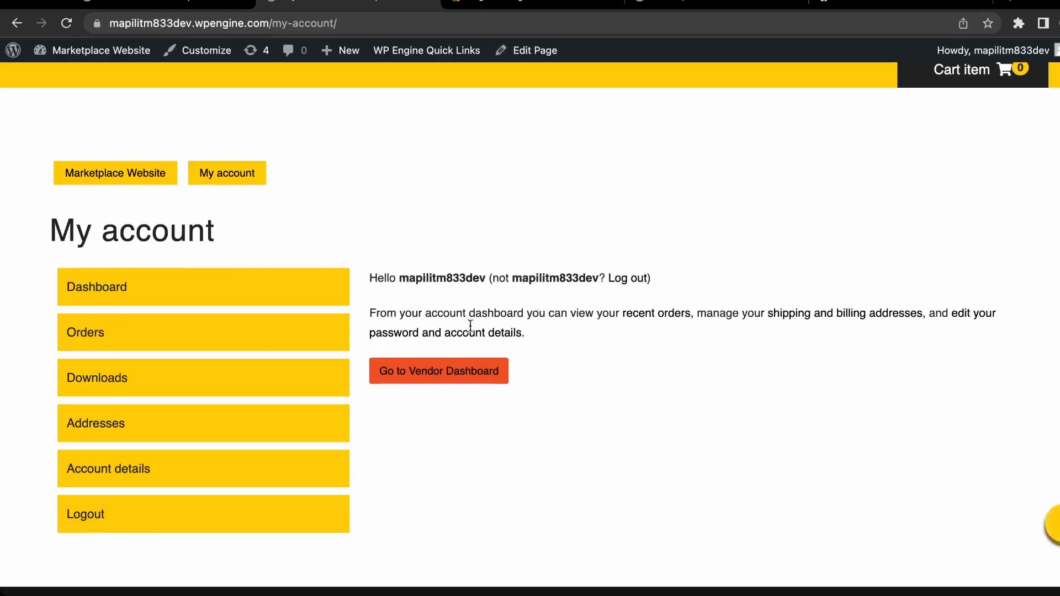
Step: Log out and submit the Register form as a customer with an email and password
{"action": "left_click", "coordinate": [85, 514]}
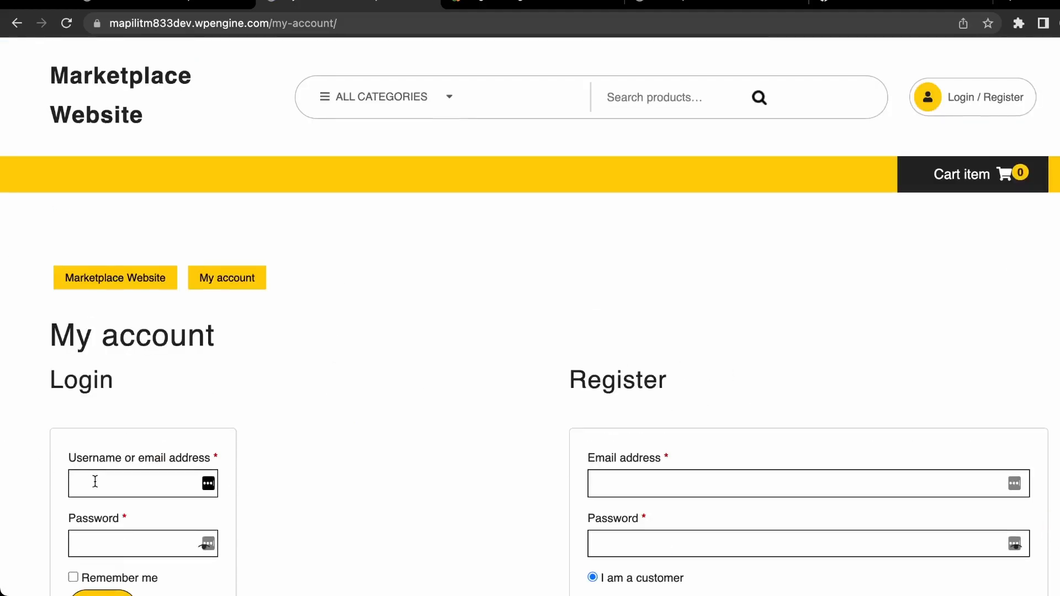
{"action": "left_click", "coordinate": [808, 483]}
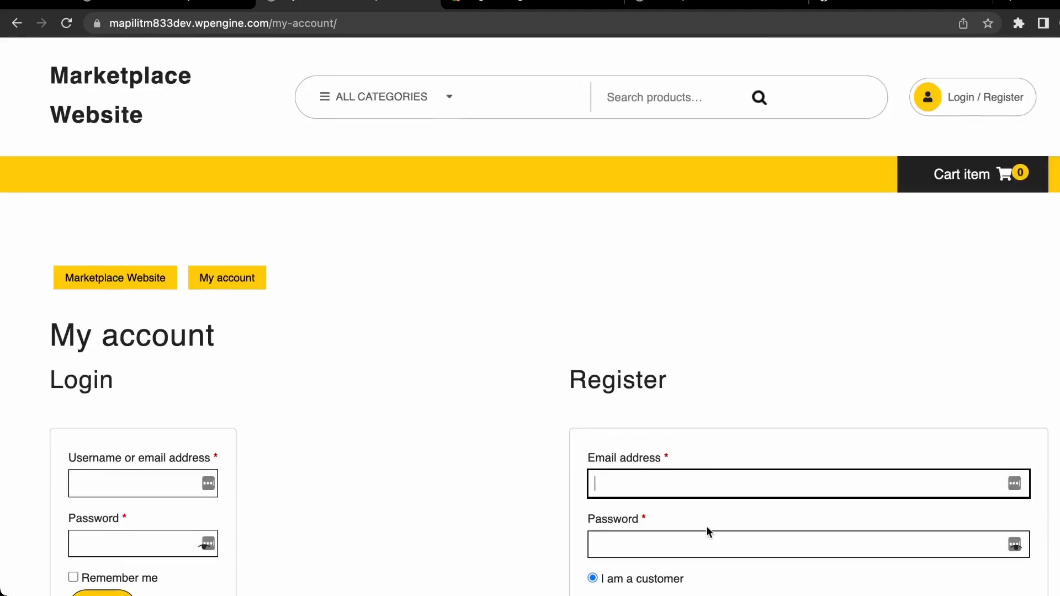
{"action": "scroll", "scroll_direction": "down", "scroll_amount": 3}
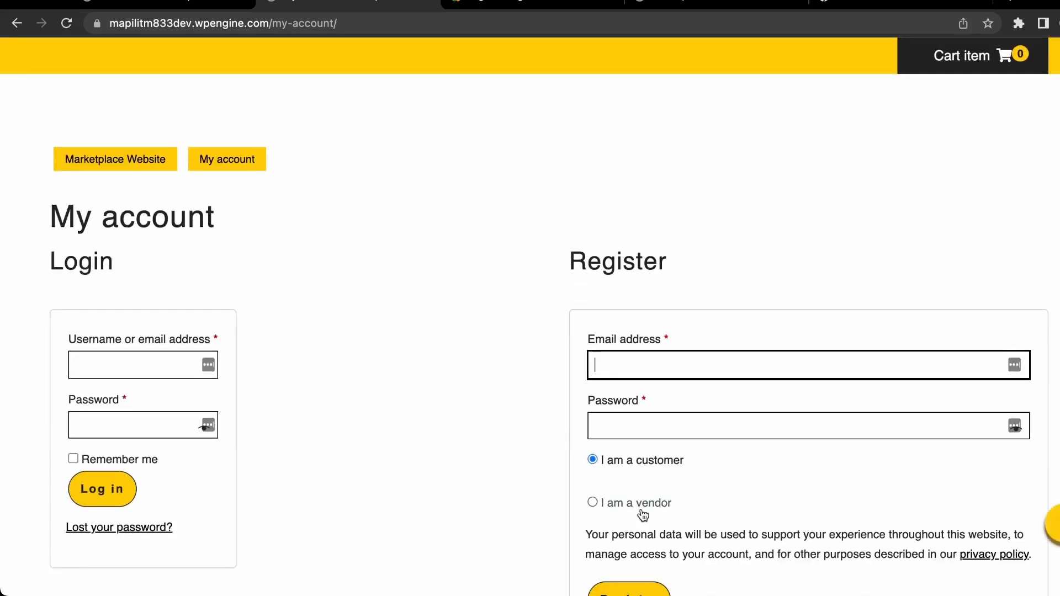
{"action": "left_click", "coordinate": [592, 503]}
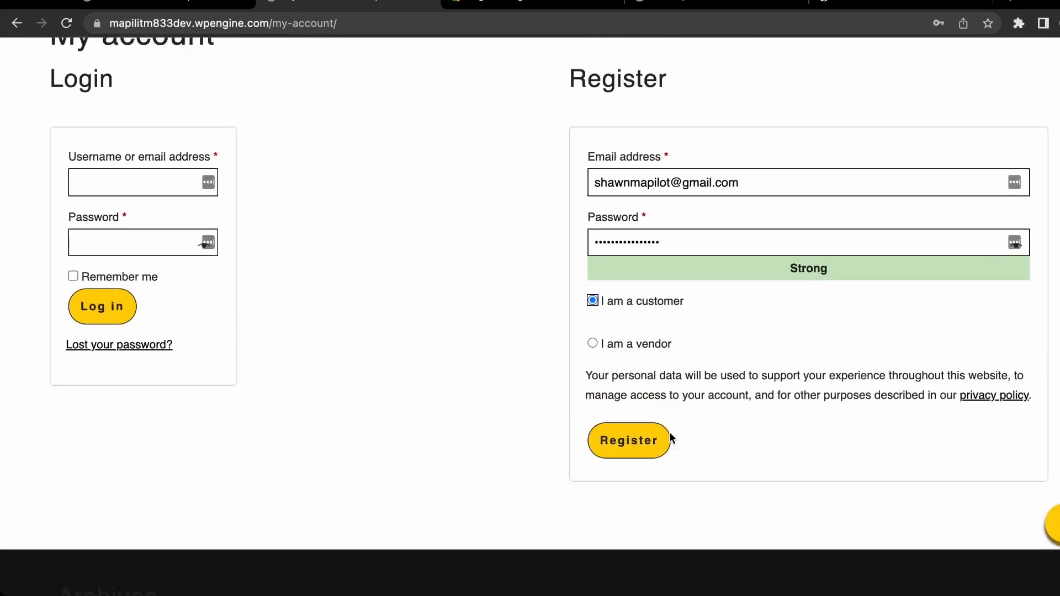
{"action": "left_click", "coordinate": [627, 440]}
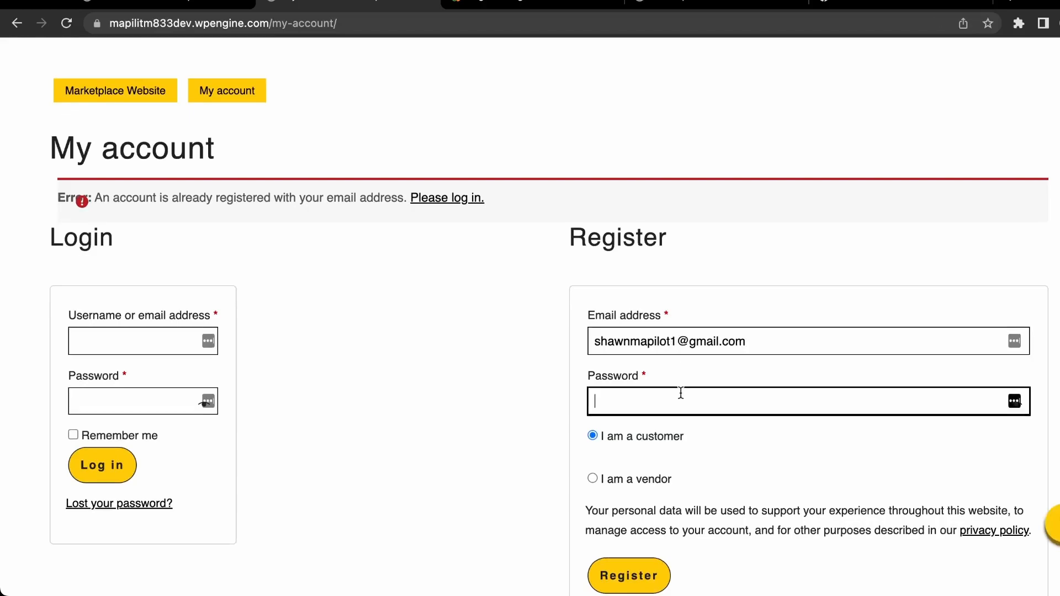
Step: Re-register with a different email after the duplicate-account error
{"action": "type", "text": "••••"}
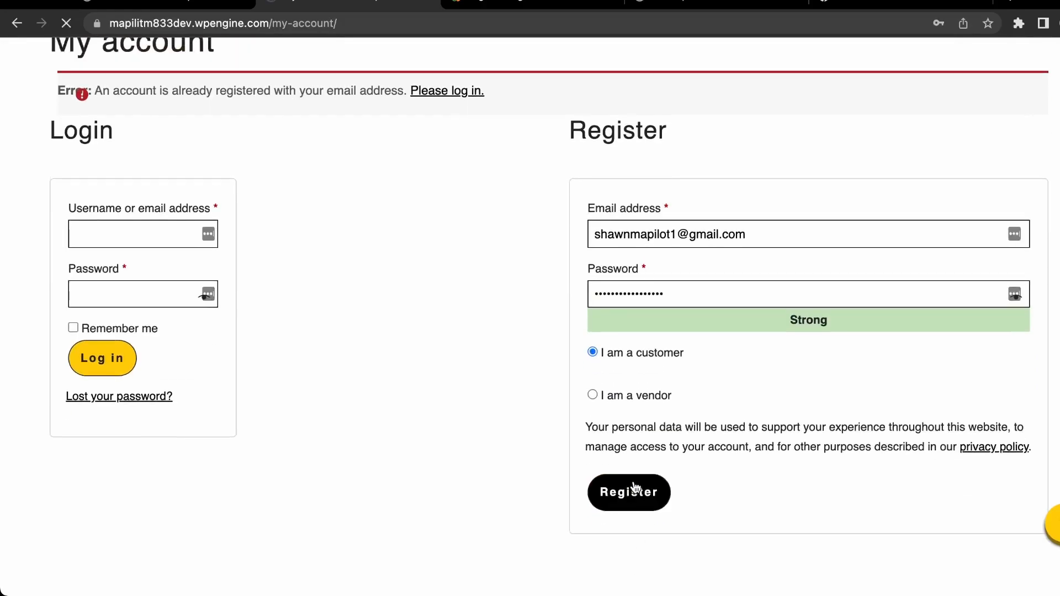
{"action": "left_click", "coordinate": [628, 492]}
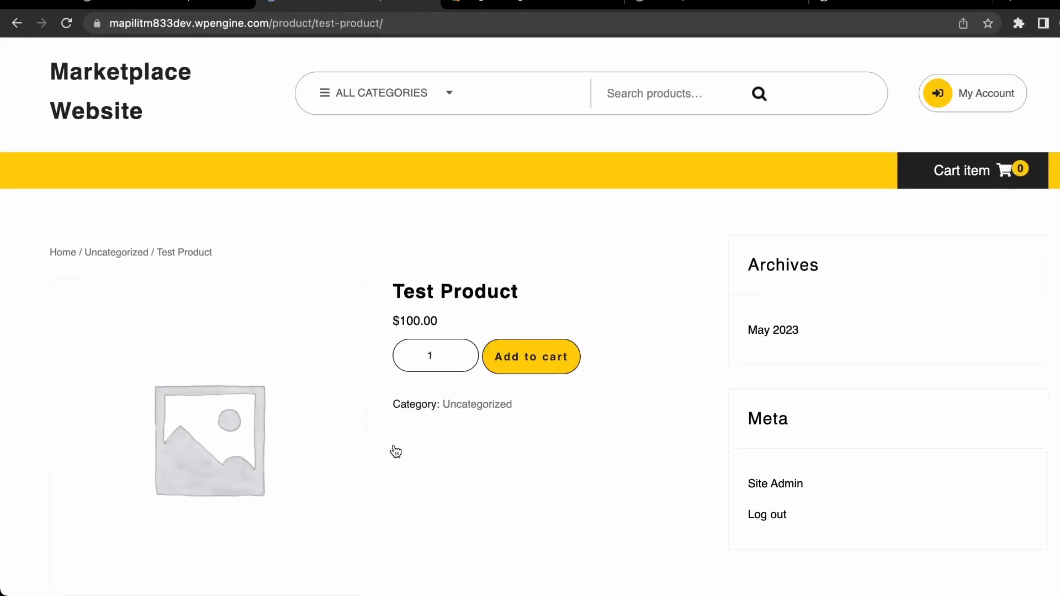
Step: Add Test Product from Shawn's Store to the cart for $100 and proceed to checkout
{"action": "left_click", "coordinate": [531, 356]}
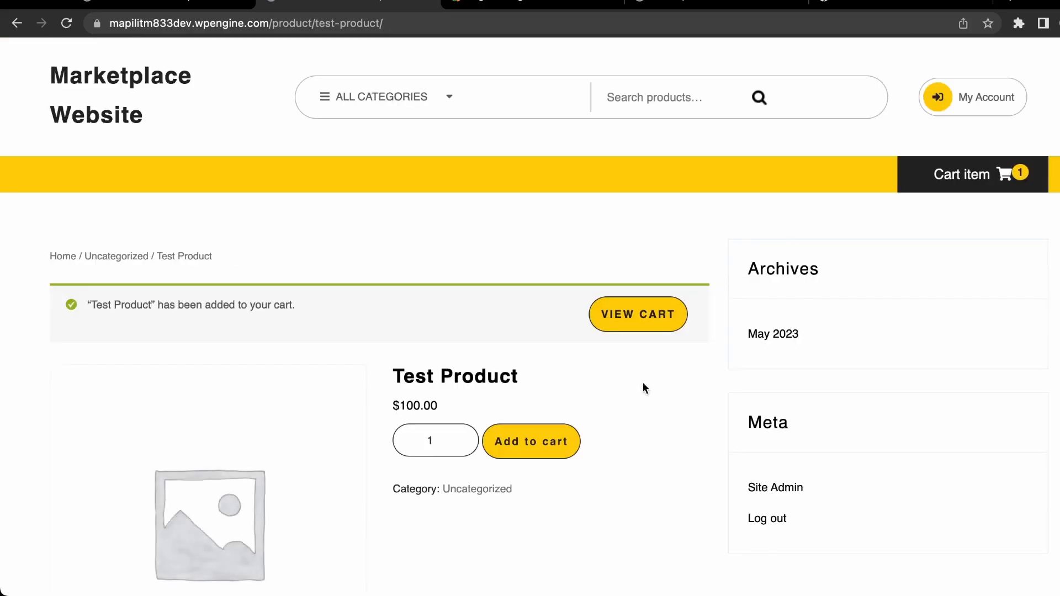
{"action": "scroll", "scroll_direction": "down", "scroll_amount": 3}
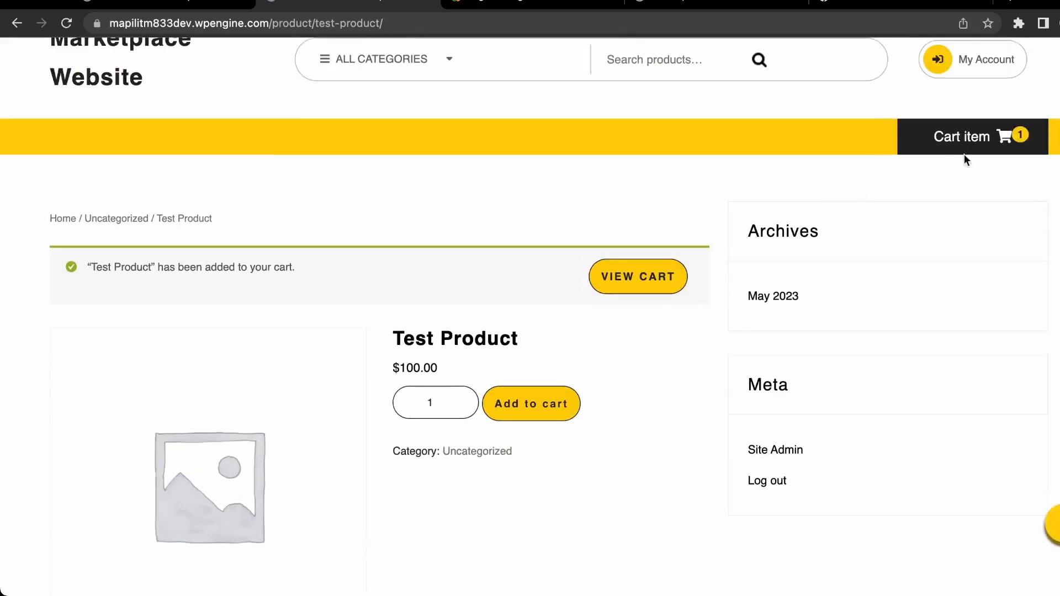
{"action": "left_click", "coordinate": [636, 276]}
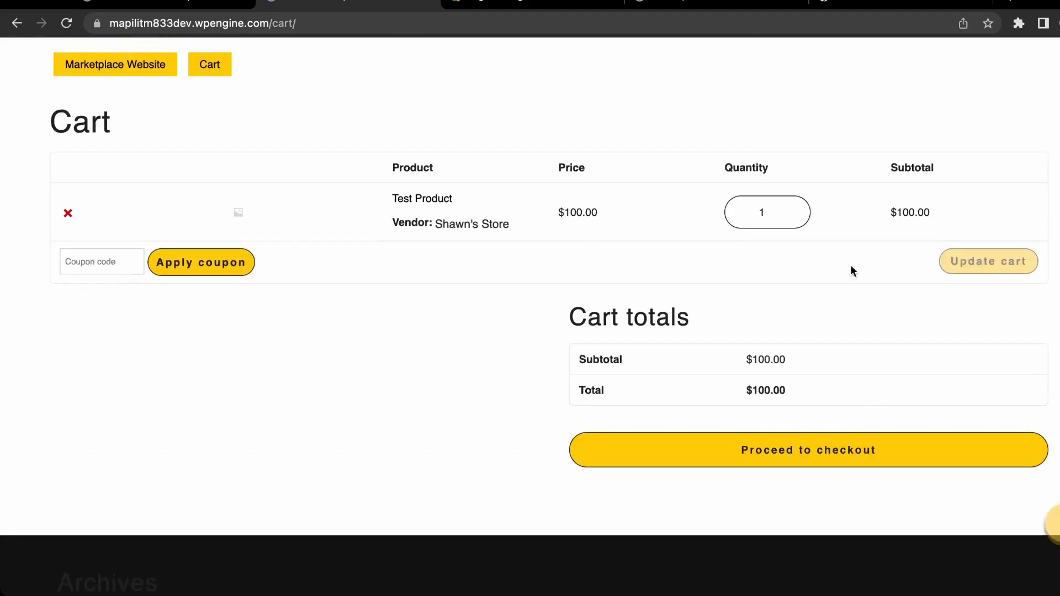
{"action": "left_click", "coordinate": [808, 450]}
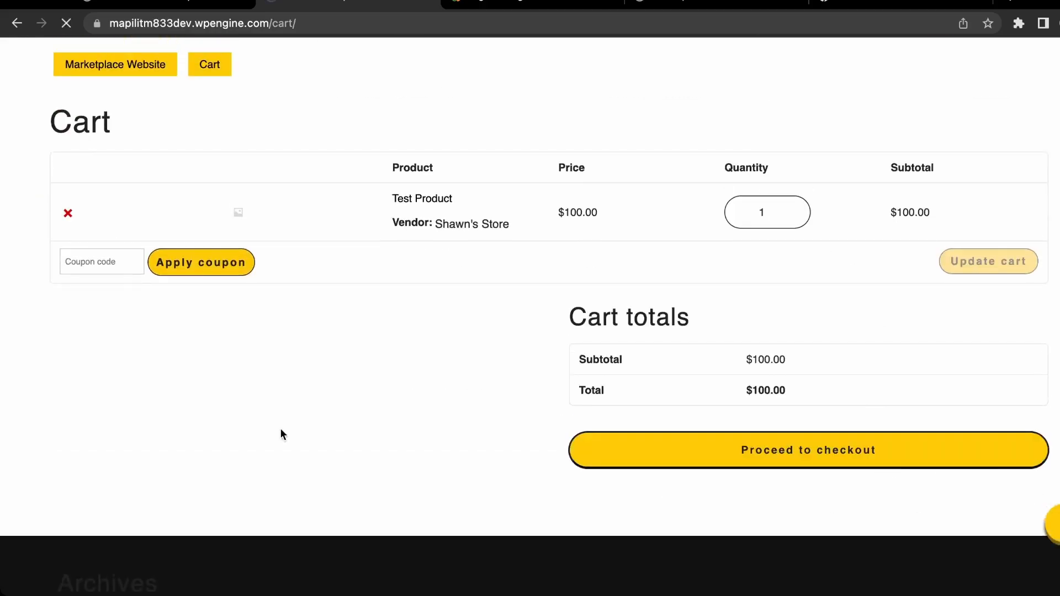
{"action": "left_click", "coordinate": [807, 449]}
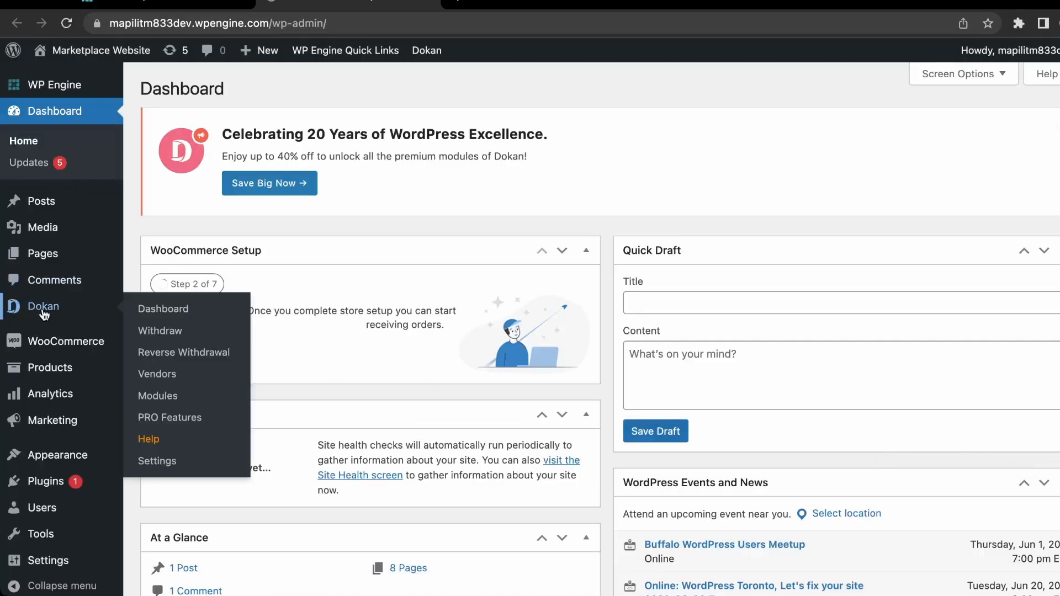
{"action": "mouse_move", "coordinate": [157, 395]}
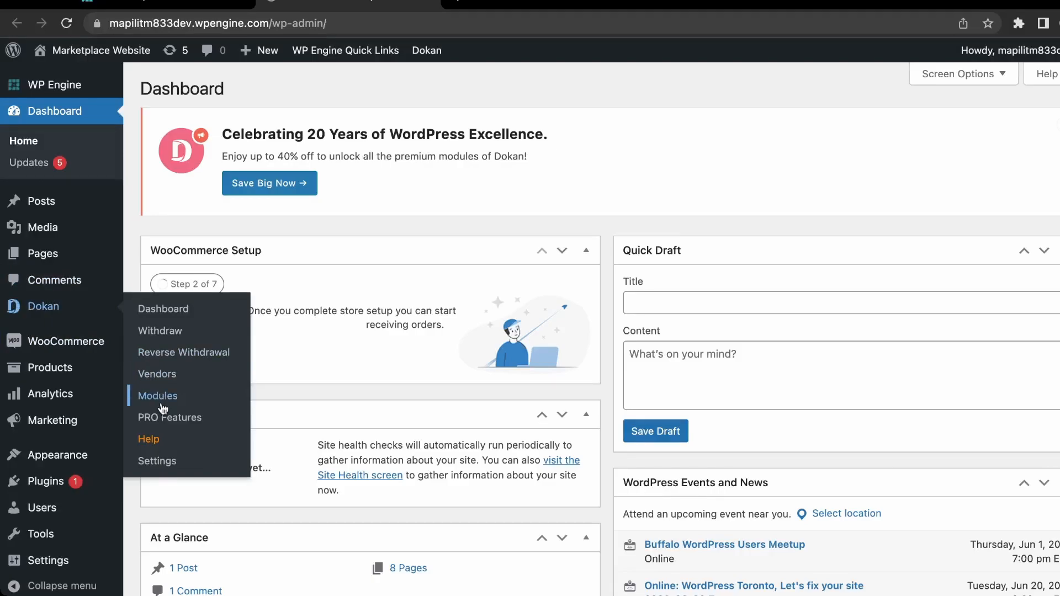
Step: Browse the Dokan Modules page, dismissing the upgrade prompt
{"action": "left_click", "coordinate": [158, 395]}
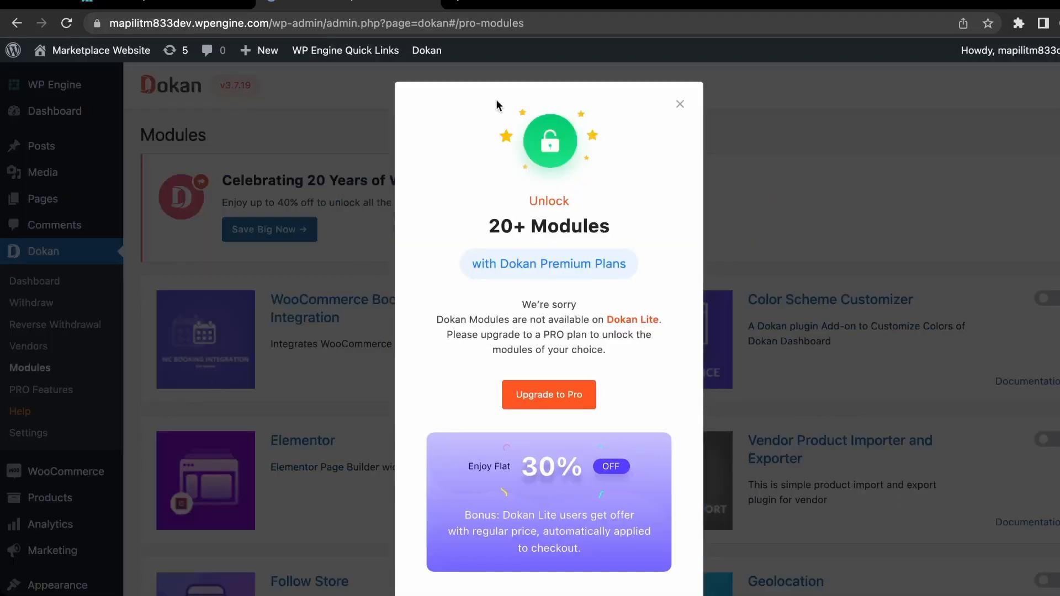
{"action": "left_click", "coordinate": [679, 103]}
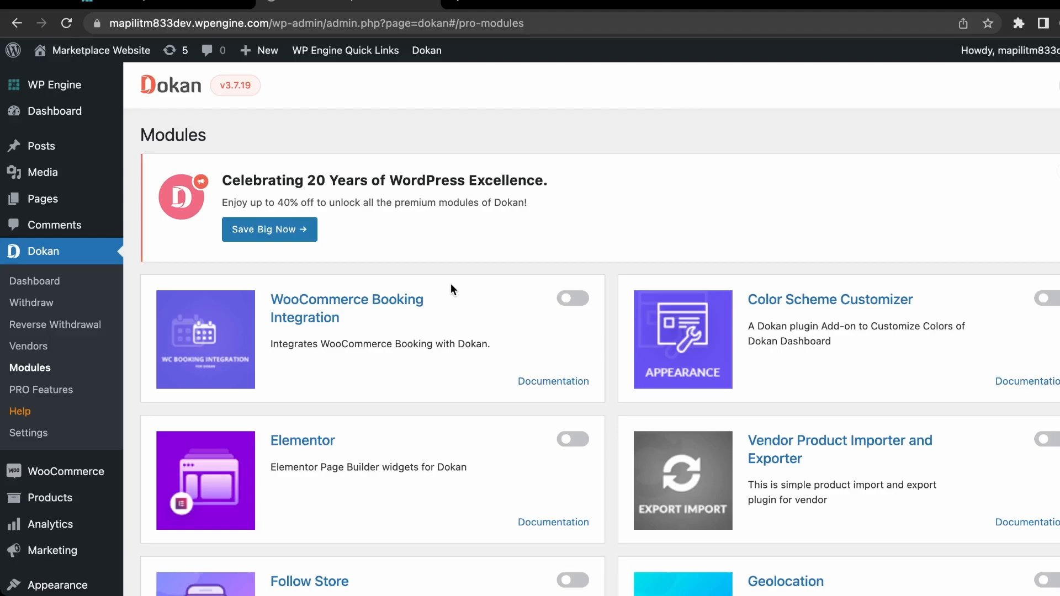
{"action": "scroll", "scroll_direction": "down", "scroll_amount": 3}
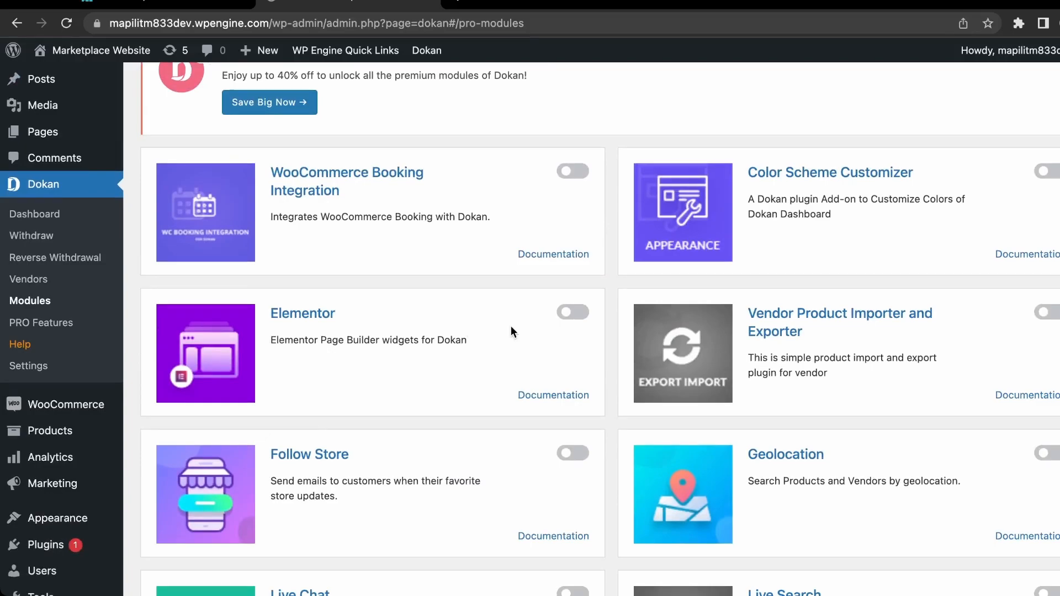
{"action": "scroll", "scroll_direction": "down", "scroll_amount": 3}
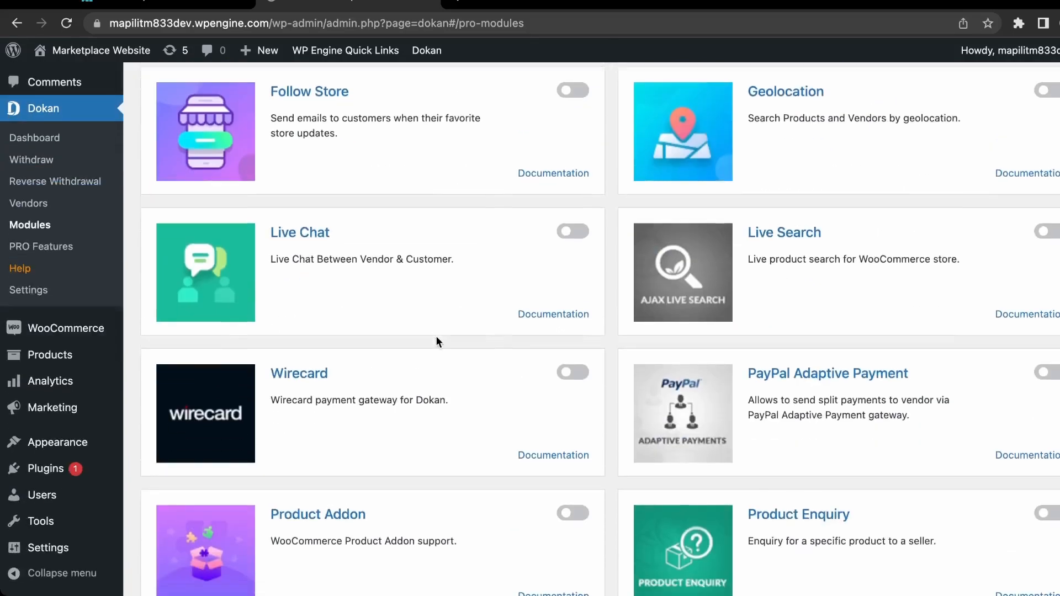
{"action": "scroll", "scroll_direction": "down", "scroll_amount": 3}
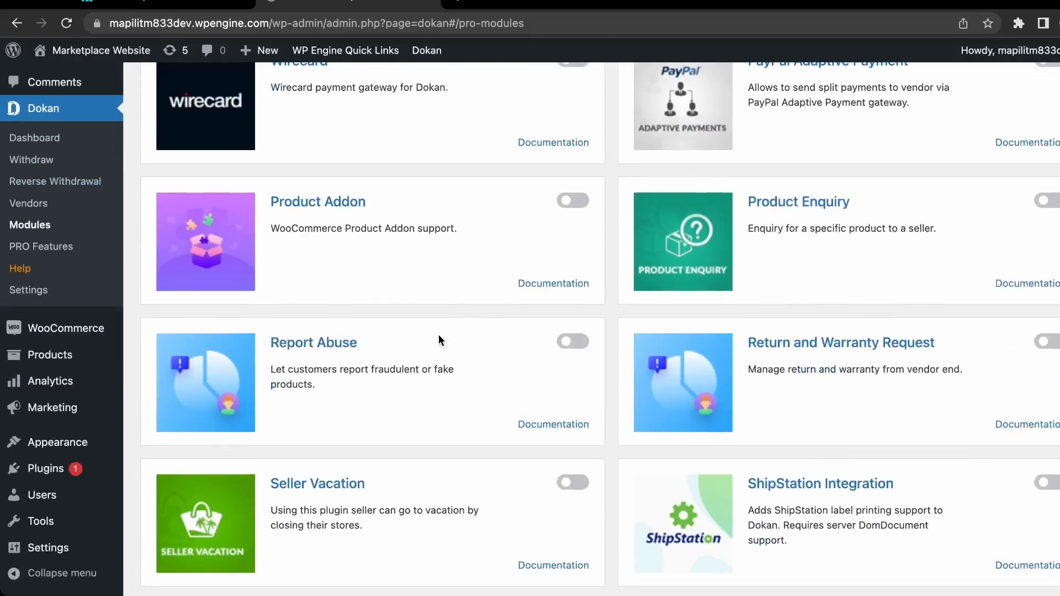
{"action": "scroll", "scroll_direction": "down", "scroll_amount": 3}
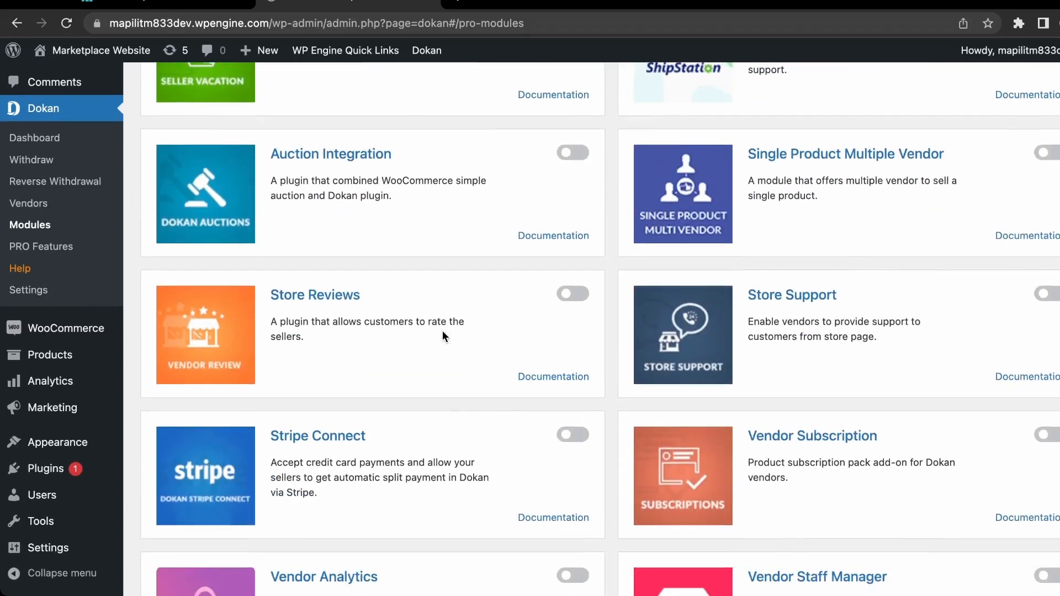
Step: Try enabling a Pro-locked module, then view the Dokan Lite versus Pro feature comparison
{"action": "left_click", "coordinate": [573, 293]}
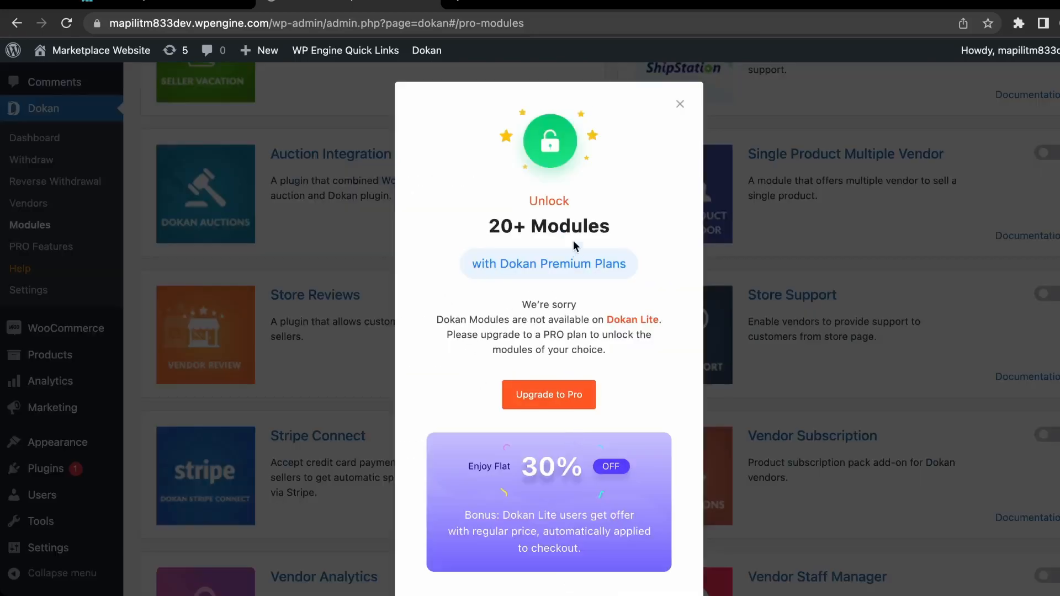
{"action": "mouse_move", "coordinate": [625, 149]}
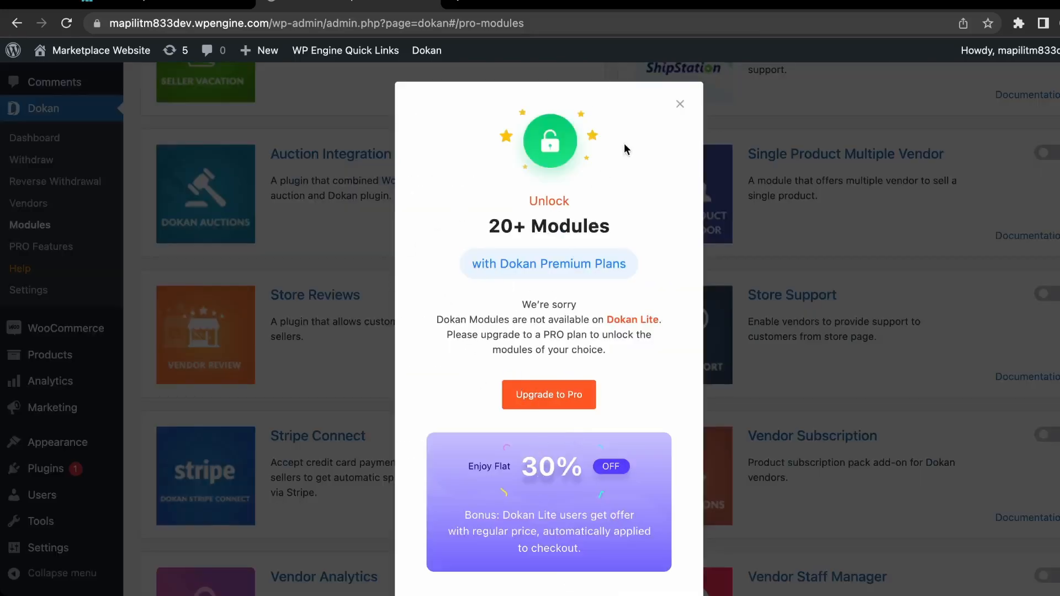
{"action": "left_click", "coordinate": [679, 104]}
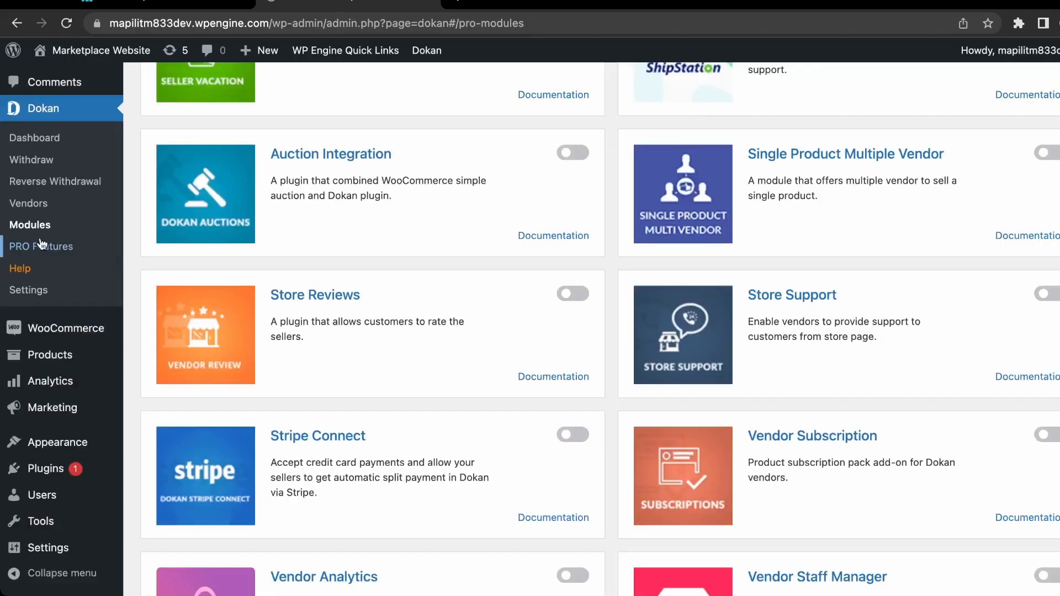
{"action": "left_click", "coordinate": [41, 247]}
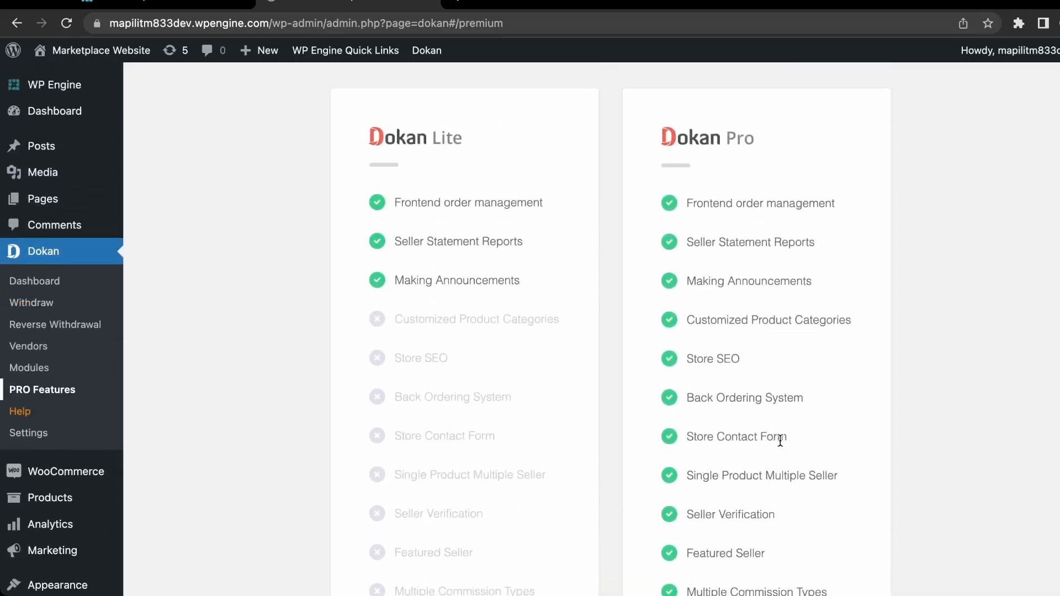
{"action": "mouse_move", "coordinate": [358, 183]}
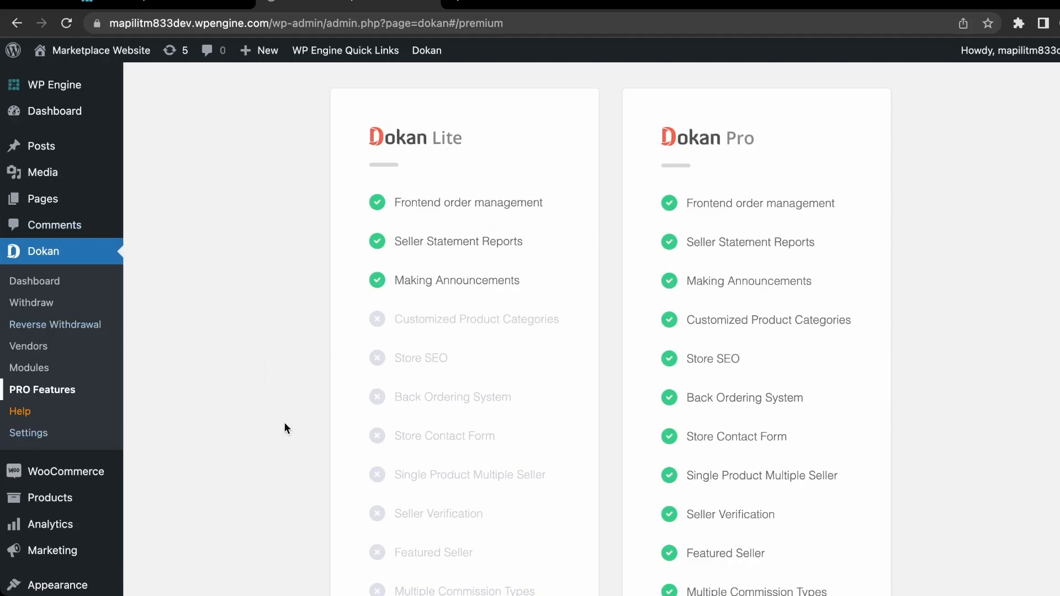
{"action": "scroll", "scroll_direction": "down", "scroll_amount": 3}
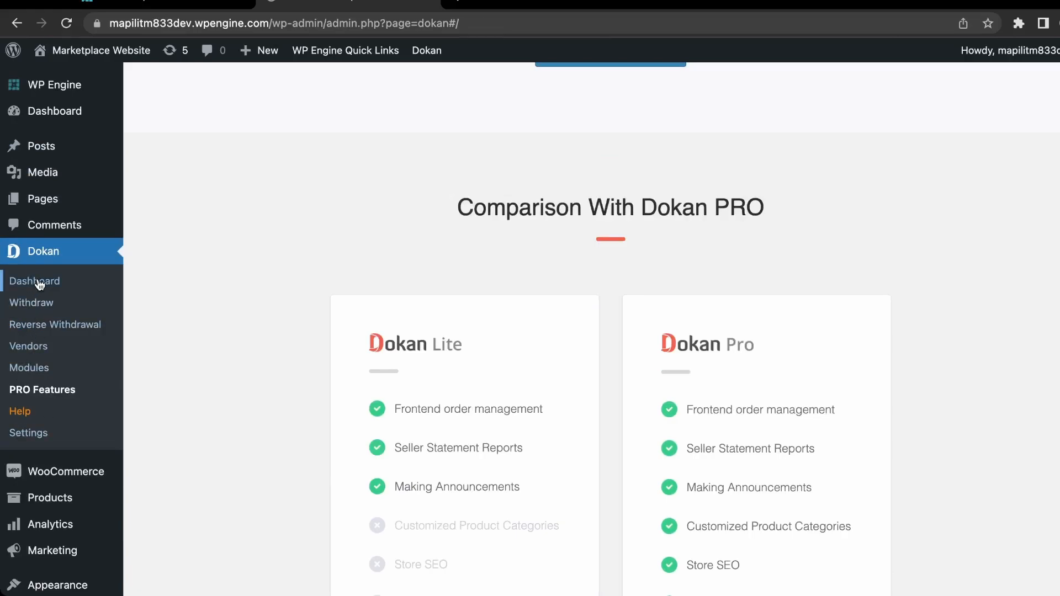
Step: View Dokan's empty Withdraw and Reverse Withdrawal pages, then the Vendors list with both stores approved
{"action": "left_click", "coordinate": [35, 281]}
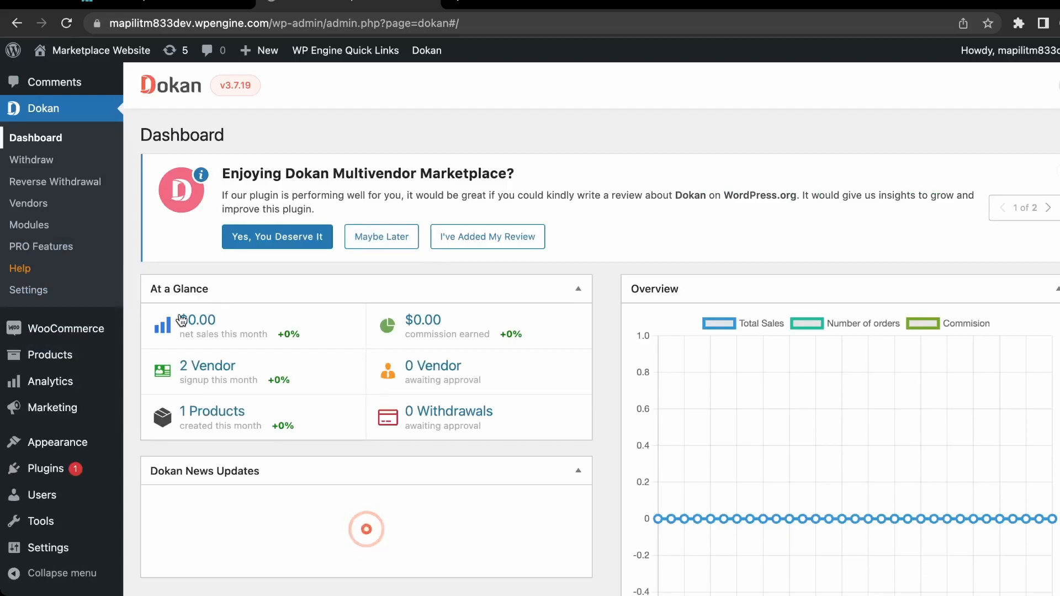
{"action": "scroll", "scroll_direction": "down", "scroll_amount": 3}
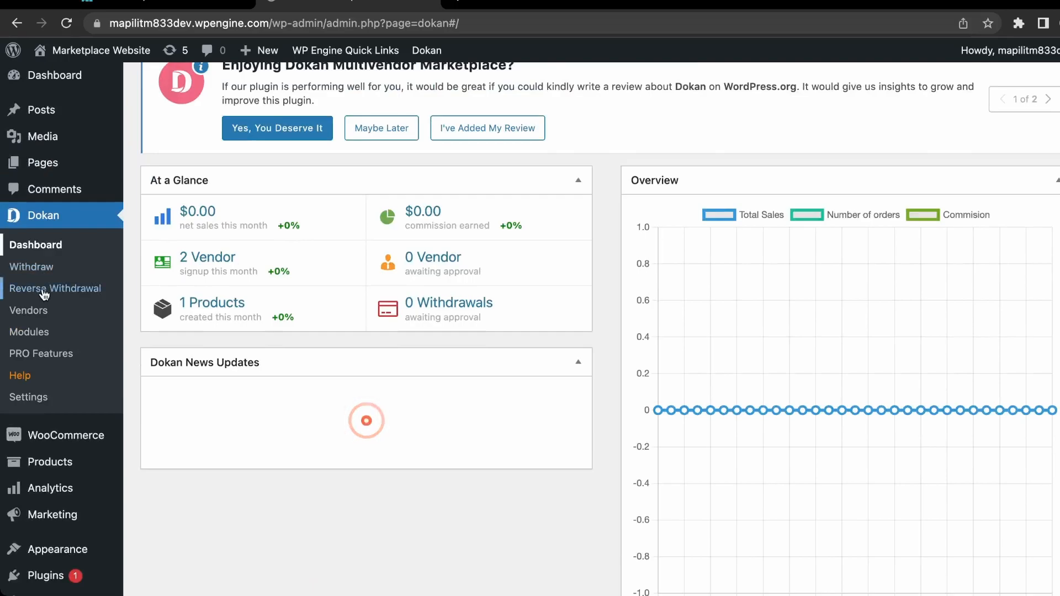
{"action": "left_click", "coordinate": [32, 266]}
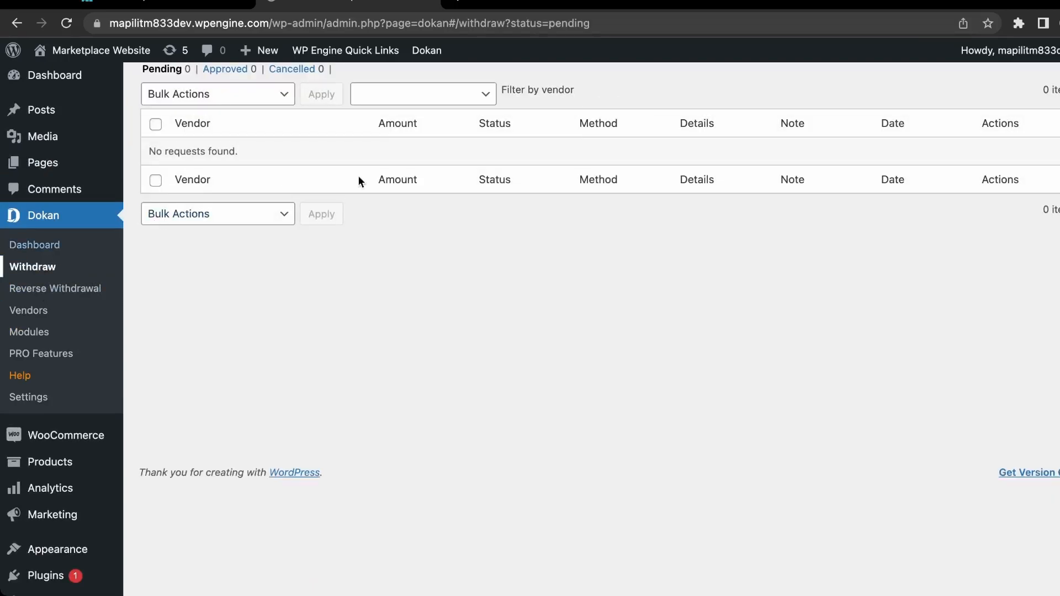
{"action": "scroll", "scroll_direction": "up", "scroll_amount": 3}
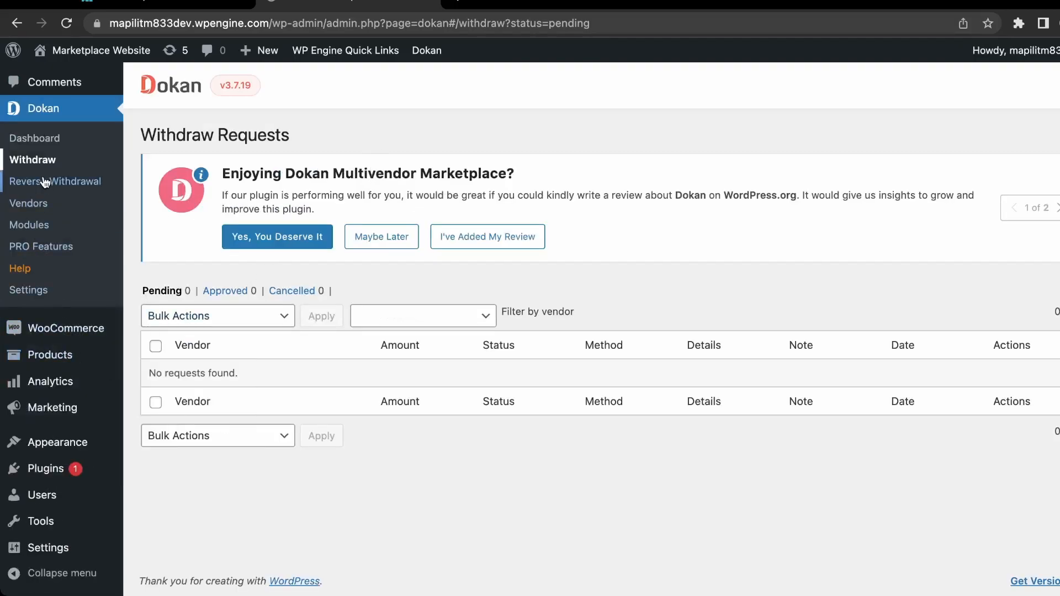
{"action": "left_click", "coordinate": [61, 181]}
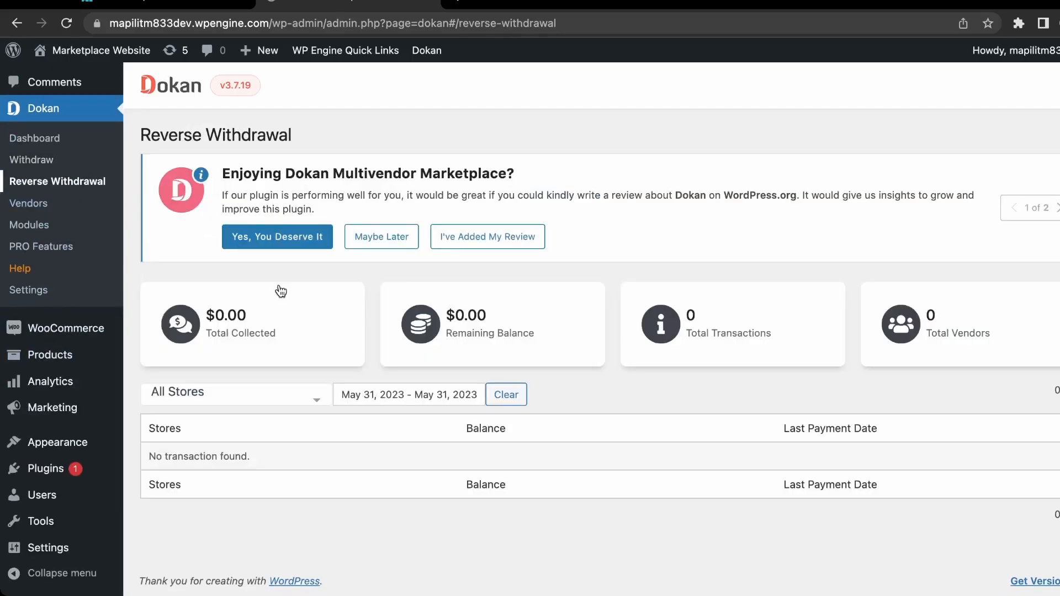
{"action": "mouse_move", "coordinate": [260, 287]}
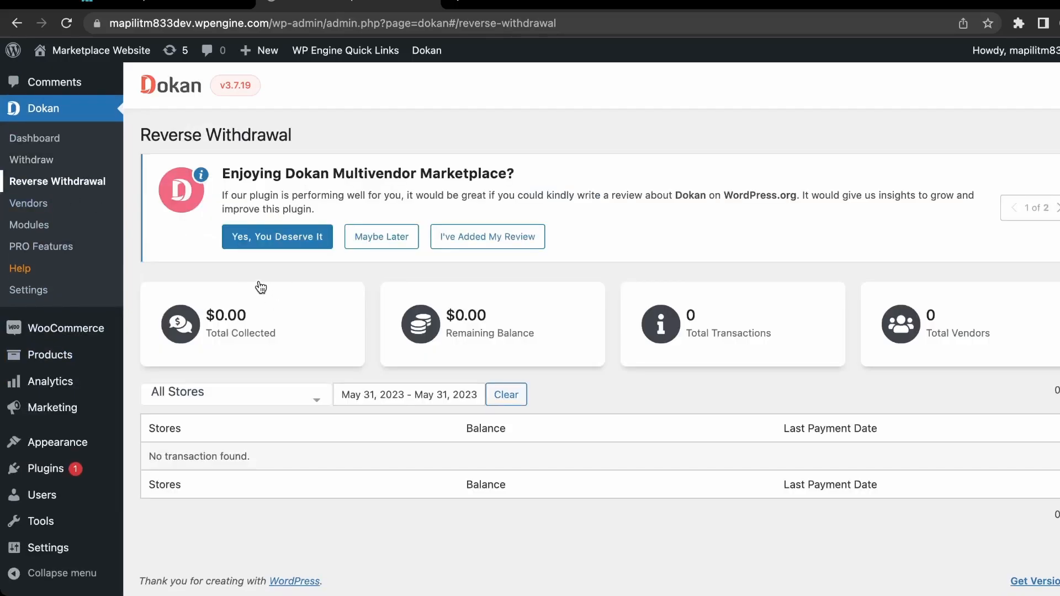
{"action": "left_click", "coordinate": [28, 203]}
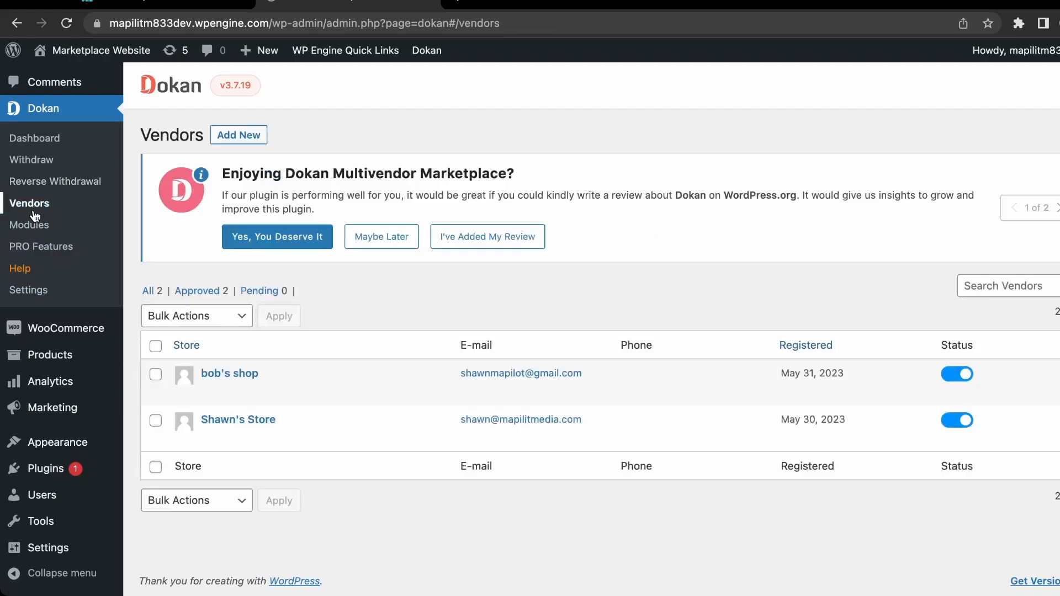
Step: Switch off the cash on delivery gateway in Dokan's Reverse Withdrawal settings
{"action": "left_click", "coordinate": [29, 290]}
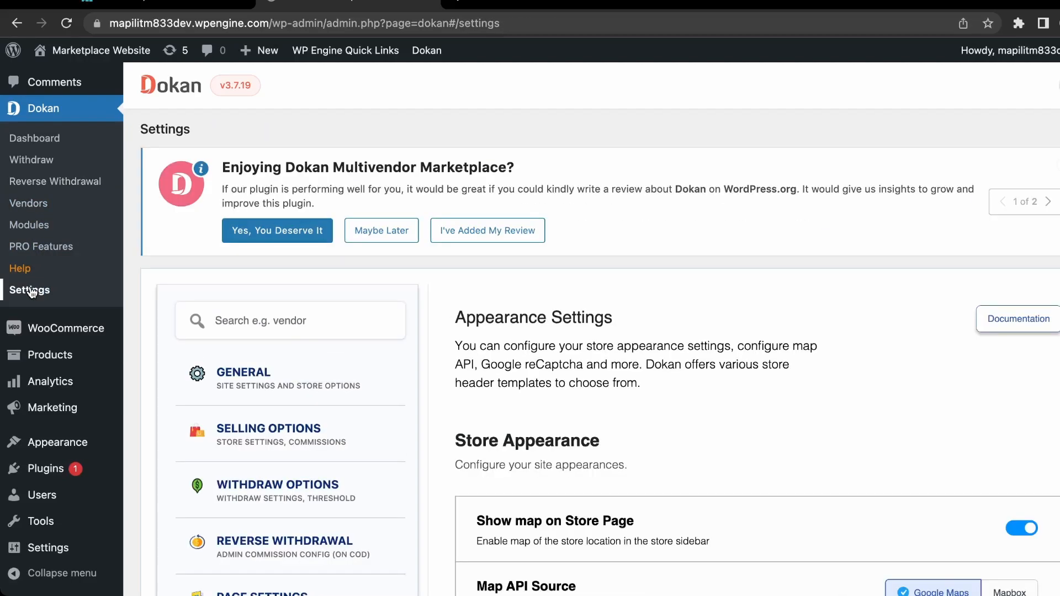
{"action": "scroll", "scroll_direction": "down", "scroll_amount": 3}
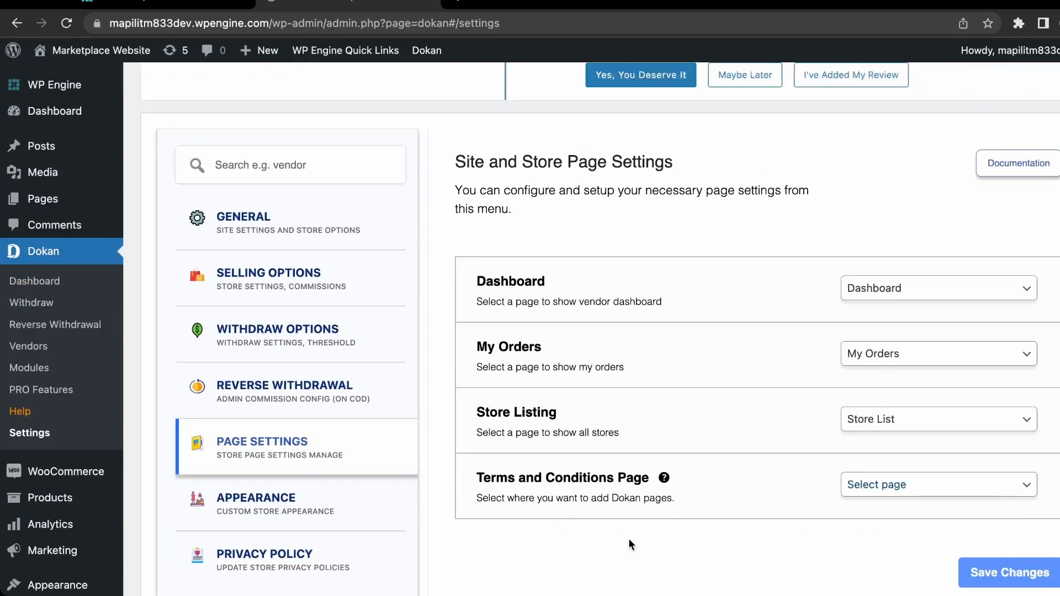
{"action": "scroll", "scroll_direction": "down", "scroll_amount": 3}
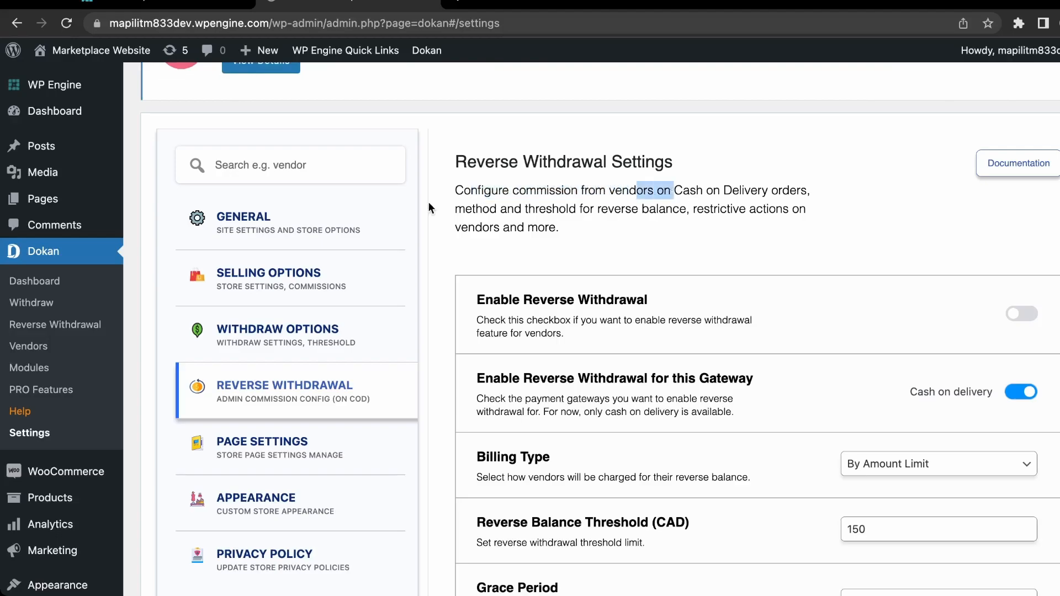
{"action": "scroll", "scroll_direction": "down", "scroll_amount": 3}
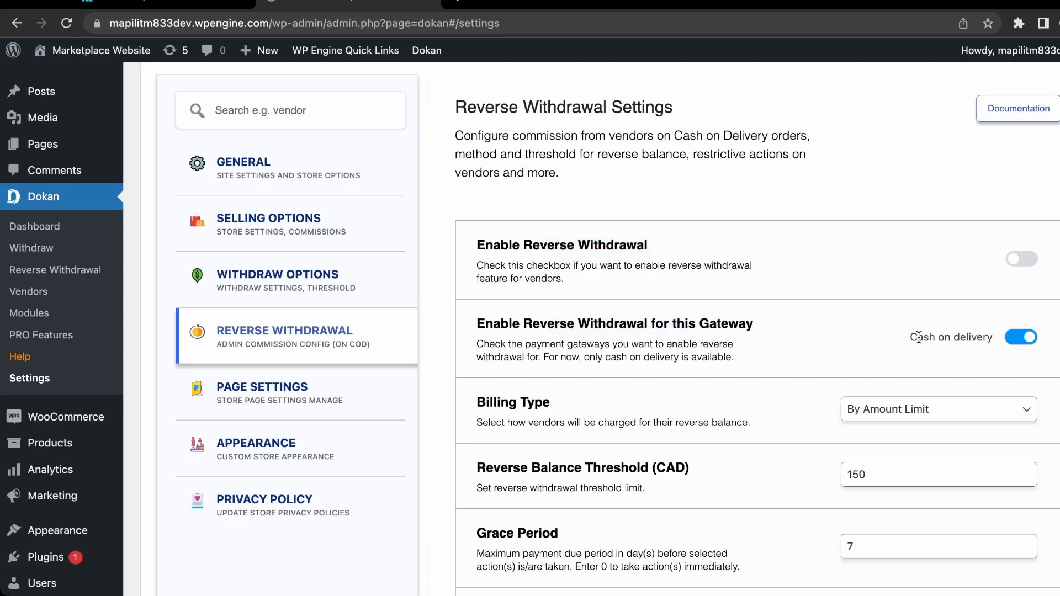
{"action": "left_click", "coordinate": [1022, 337]}
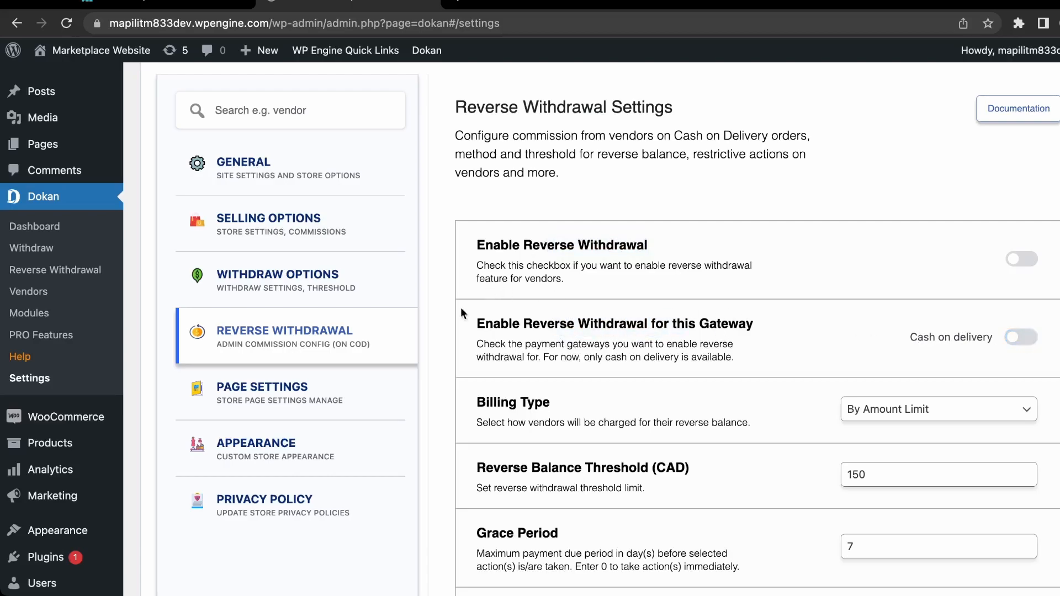
Step: Review Selling Options showing the 10 percent commission
{"action": "scroll", "scroll_direction": "down", "scroll_amount": 3}
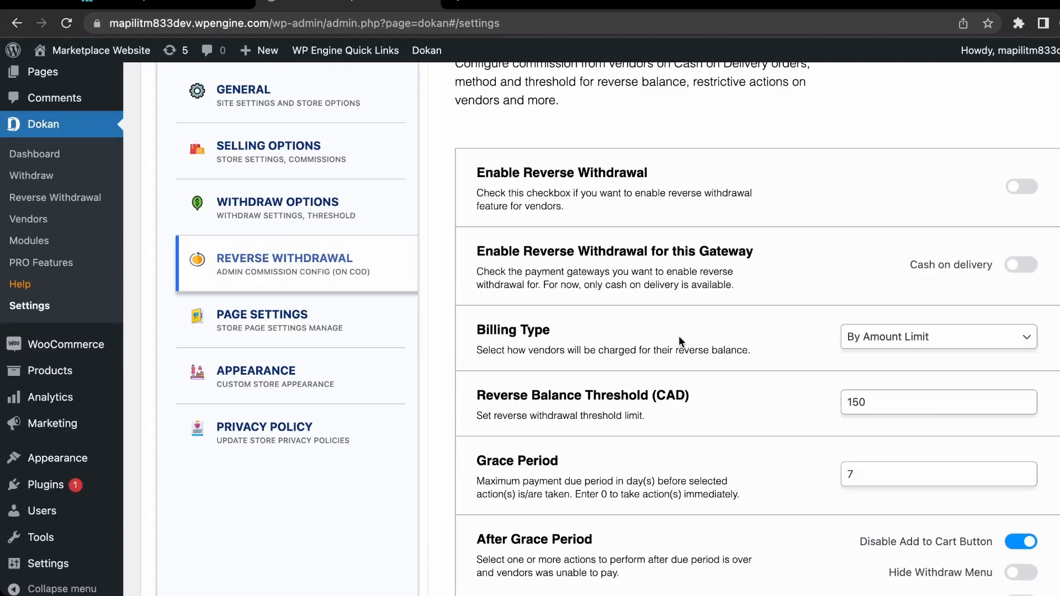
{"action": "scroll", "scroll_direction": "down", "scroll_amount": 3}
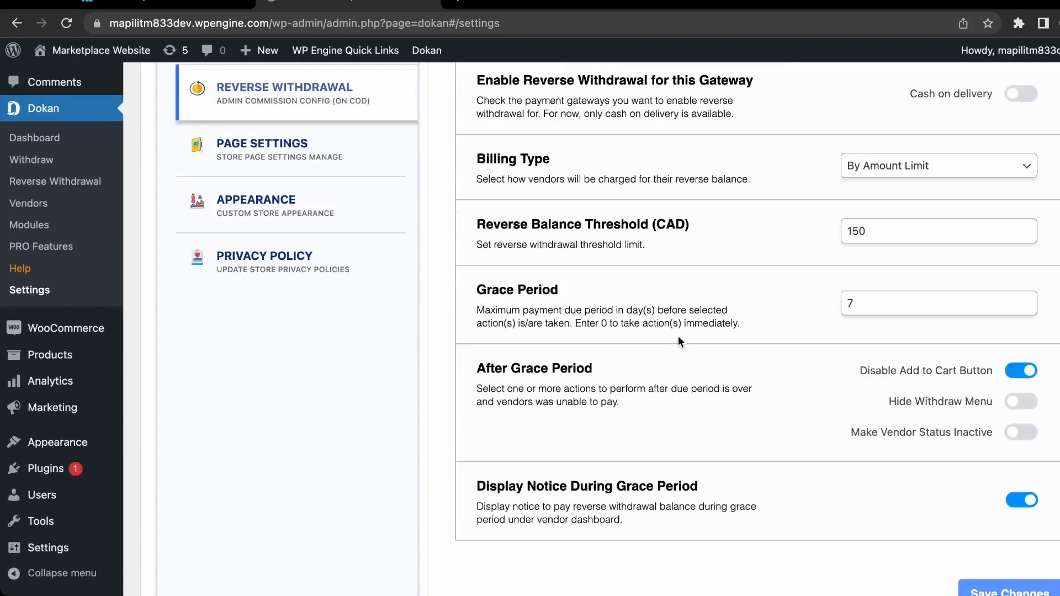
{"action": "scroll", "scroll_direction": "down", "scroll_amount": 3}
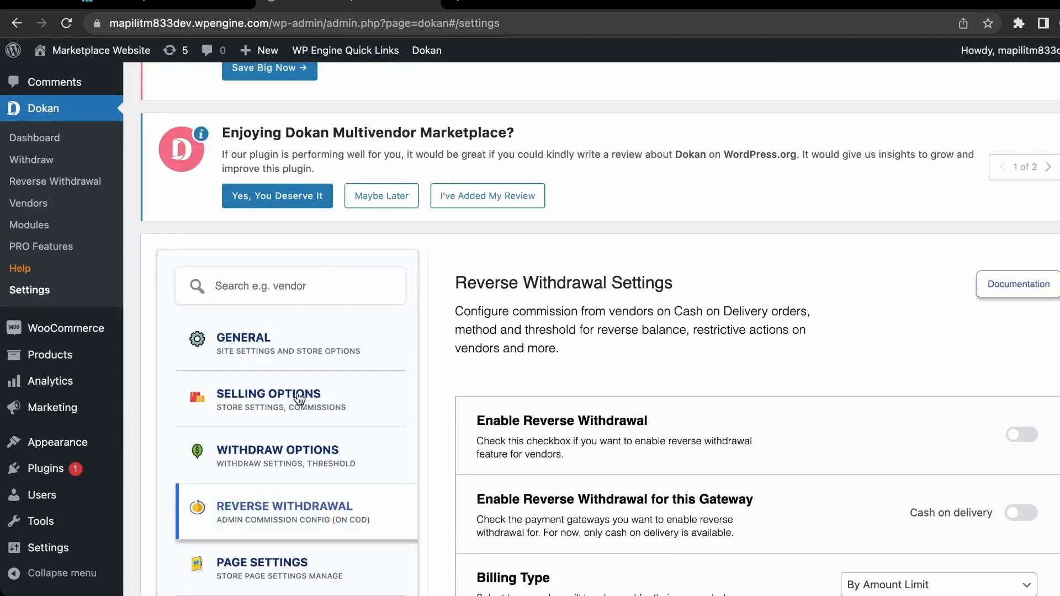
{"action": "left_click", "coordinate": [268, 400]}
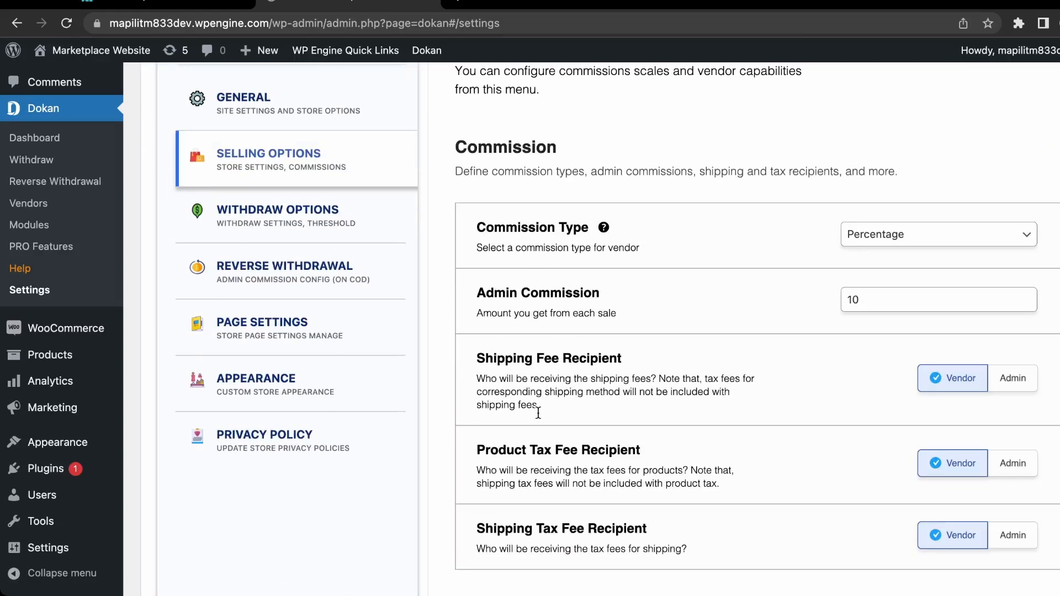
{"action": "mouse_move", "coordinate": [65, 328]}
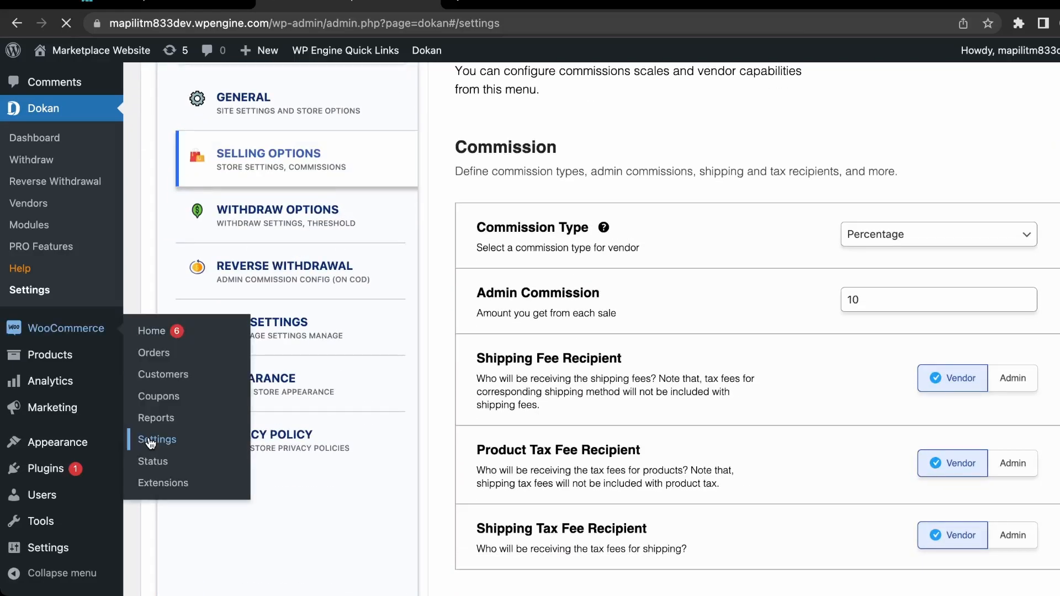
Step: Review WooCommerce Payments and Shipping zones settings, returning to the payment methods list
{"action": "left_click", "coordinate": [156, 440]}
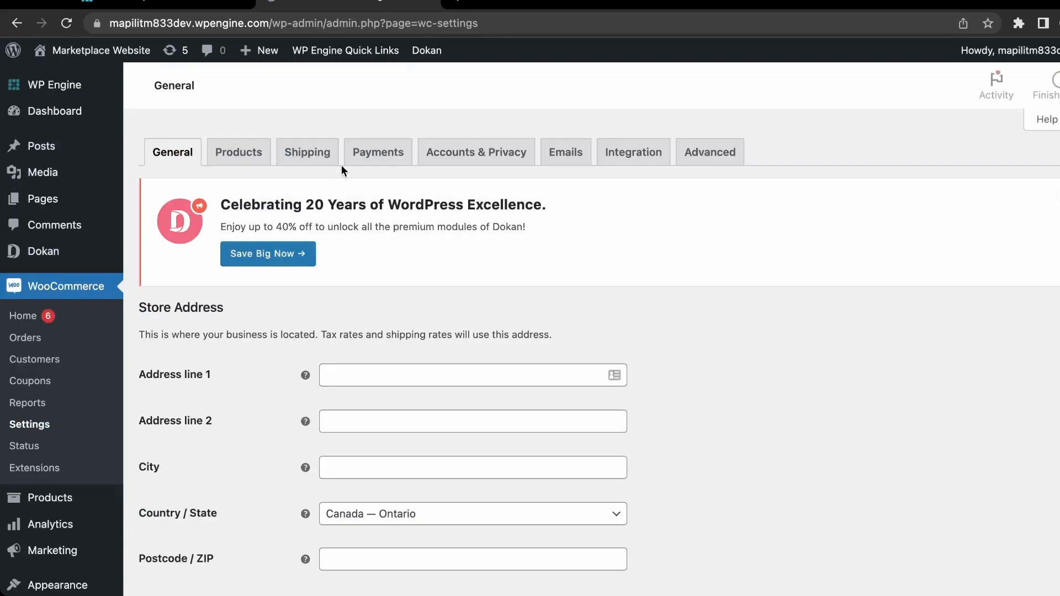
{"action": "left_click", "coordinate": [377, 151]}
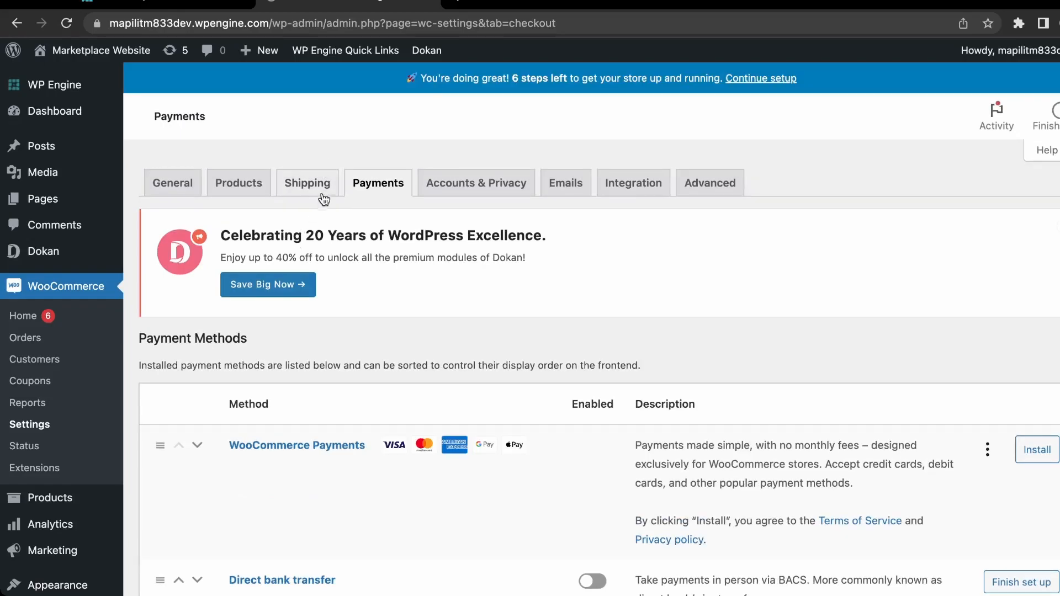
{"action": "left_click", "coordinate": [307, 182]}
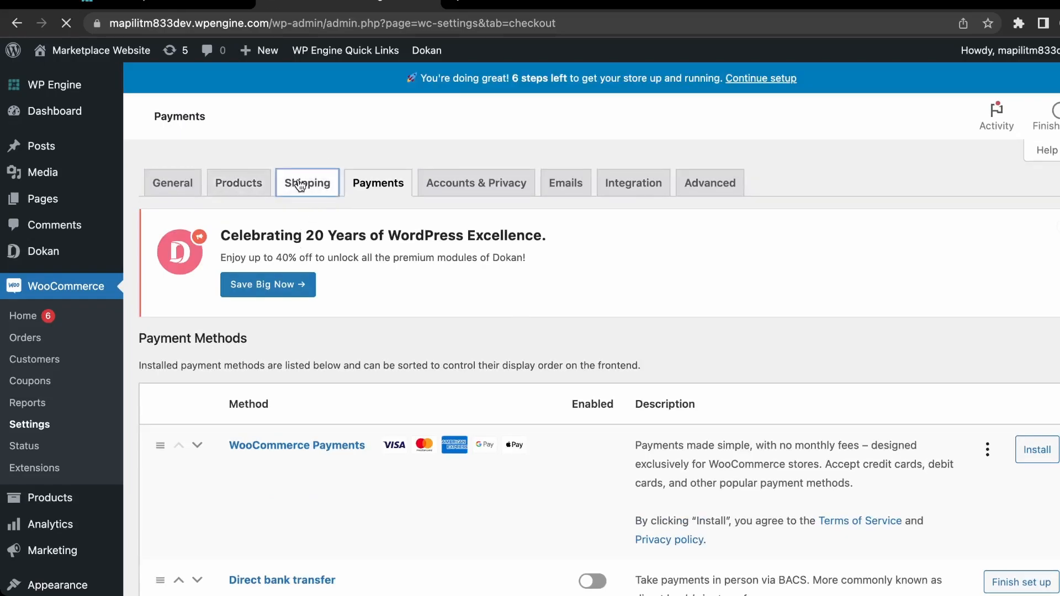
{"action": "left_click", "coordinate": [307, 182]}
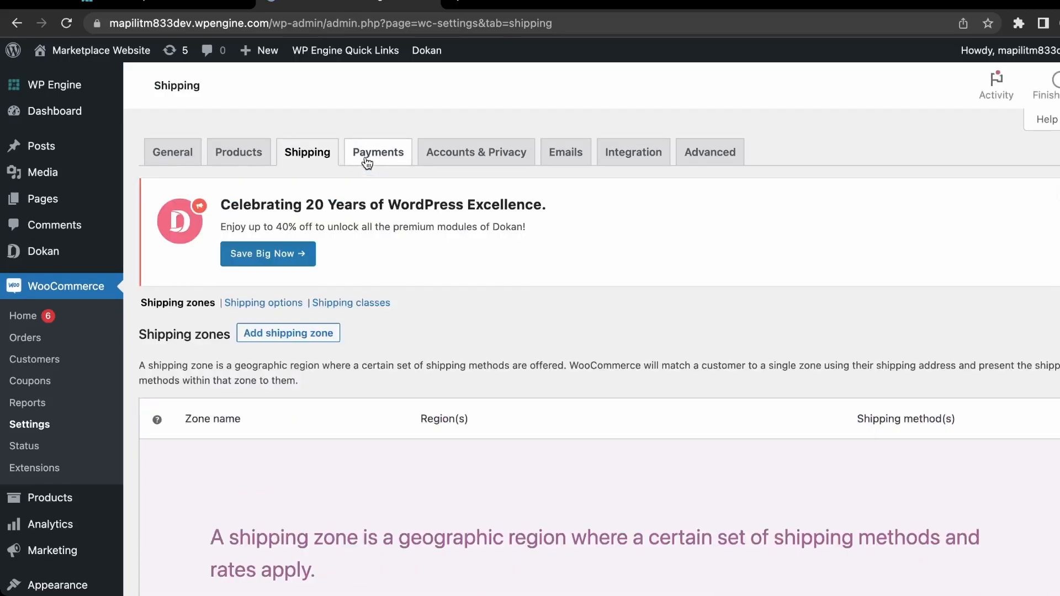
{"action": "left_click", "coordinate": [378, 151]}
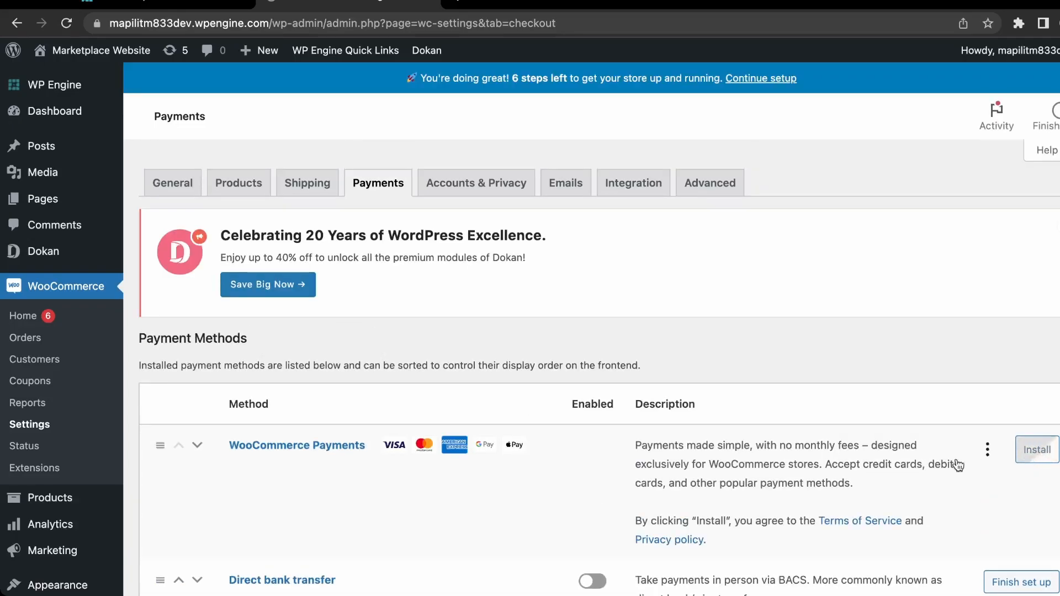
{"action": "mouse_move", "coordinate": [342, 416]}
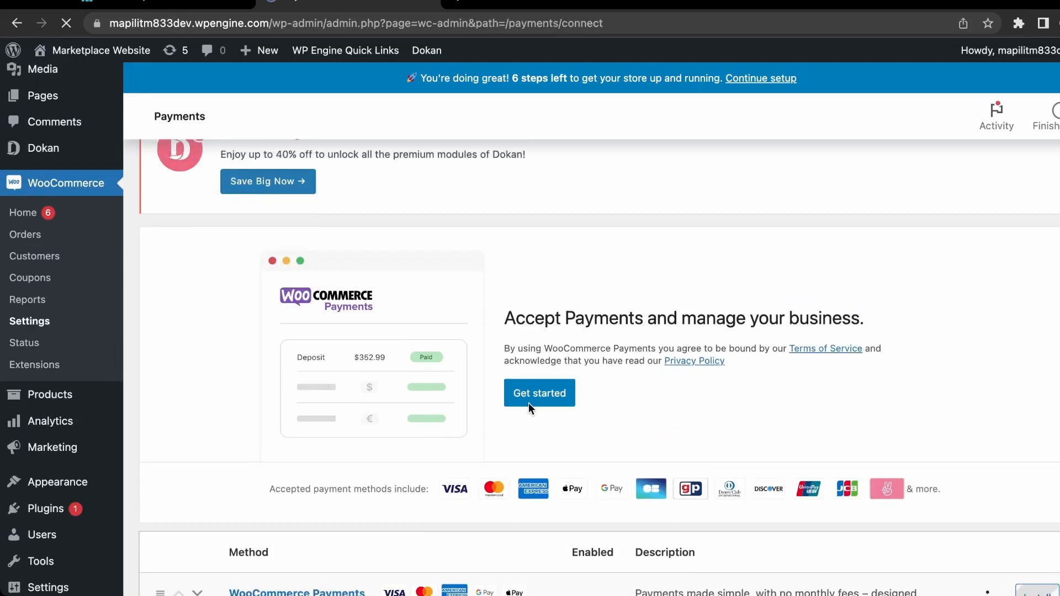
Step: Start WooCommerce Payments setup, hitting the WordPress.com connection error, then view the live Store List
{"action": "left_click", "coordinate": [539, 393]}
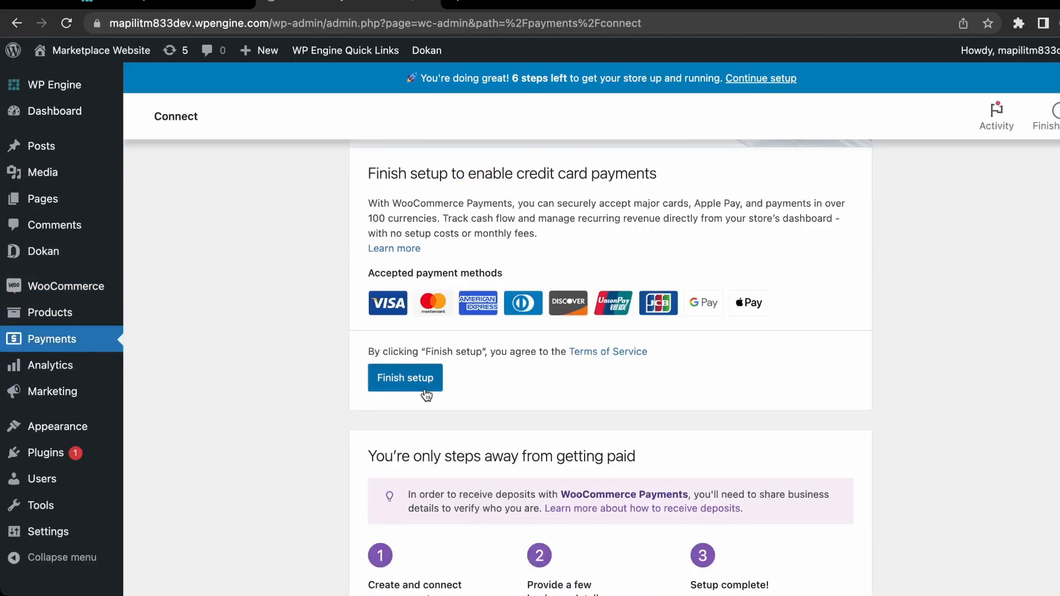
{"action": "left_click", "coordinate": [405, 378]}
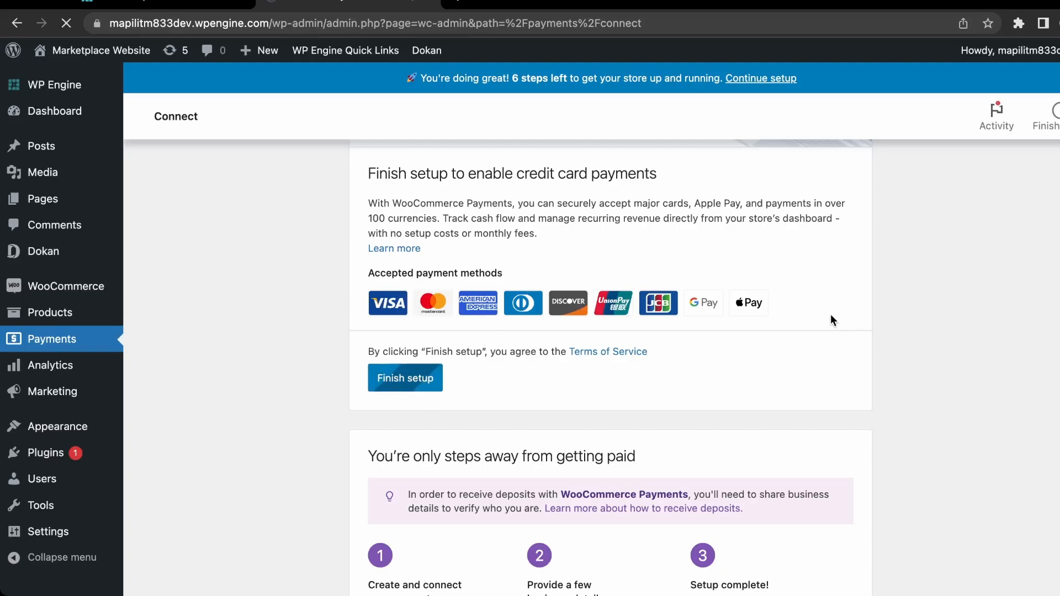
{"action": "scroll", "scroll_direction": "down", "scroll_amount": 3}
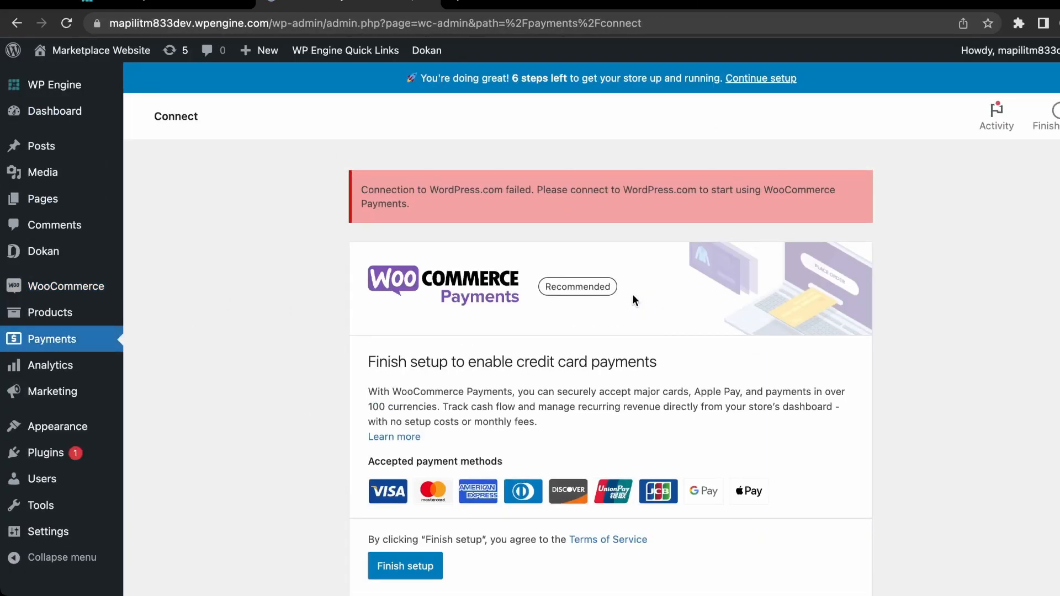
{"action": "mouse_move", "coordinate": [472, 289]}
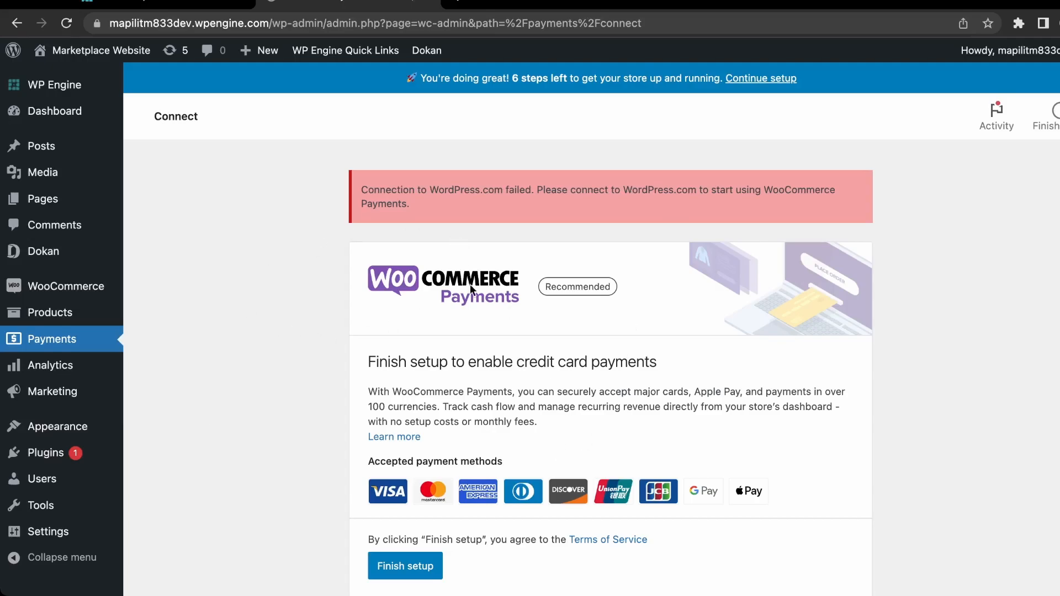
{"action": "left_click", "coordinate": [98, 50]}
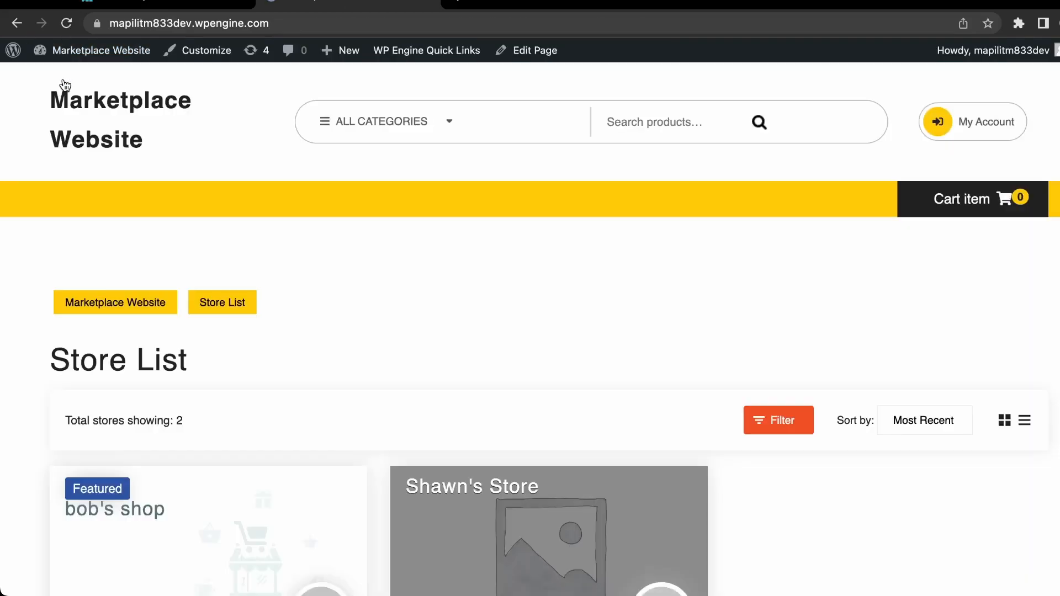
{"action": "mouse_move", "coordinate": [62, 177]}
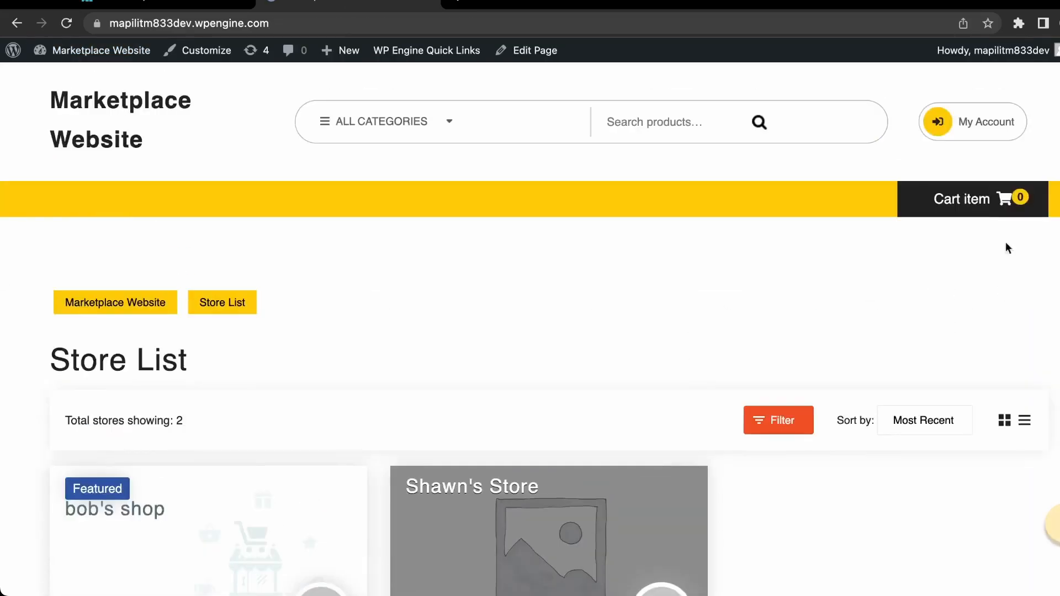
{"action": "mouse_move", "coordinate": [321, 390]}
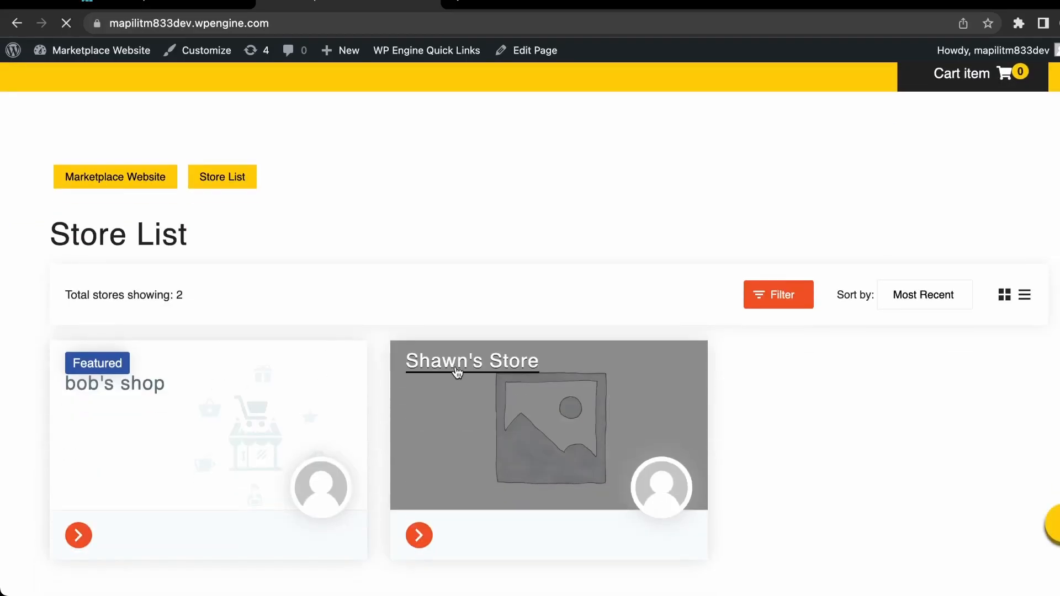
Step: View Shawn's Store public page from the Store List, showing its contact form and products
{"action": "left_click", "coordinate": [471, 360]}
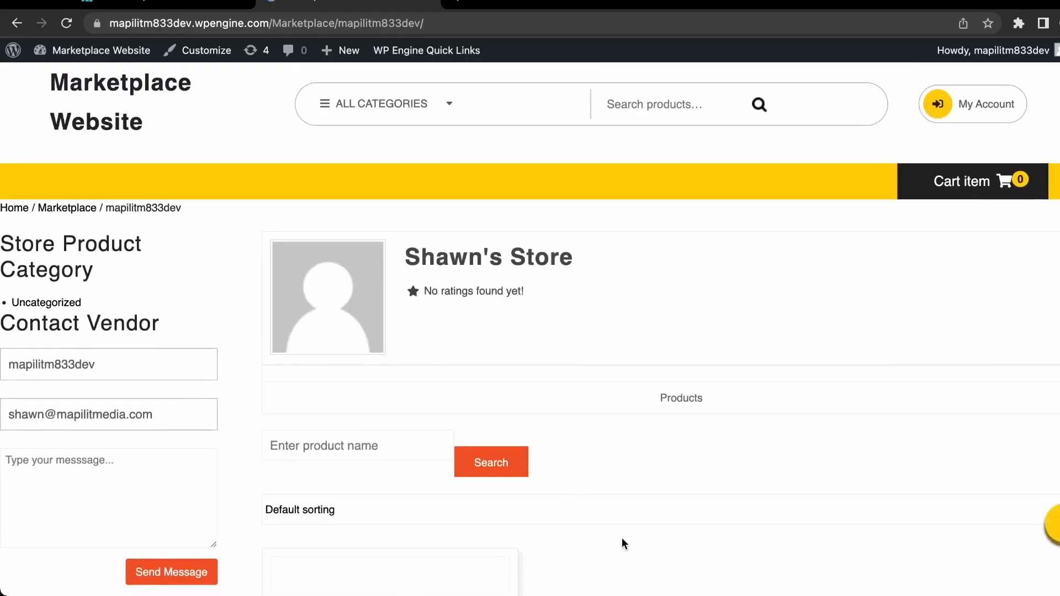
{"action": "scroll", "scroll_direction": "down", "scroll_amount": 3}
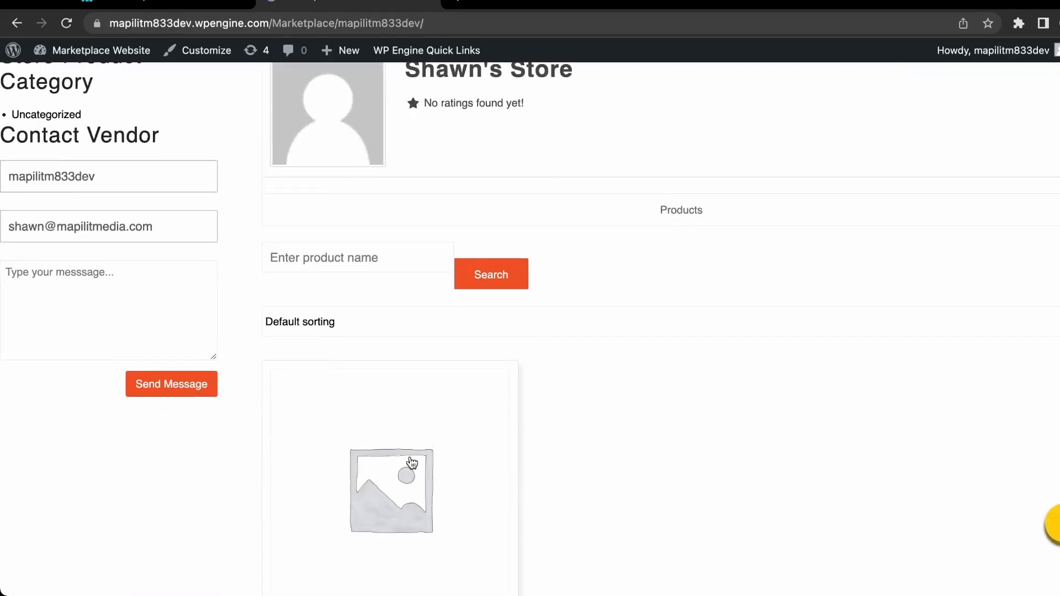